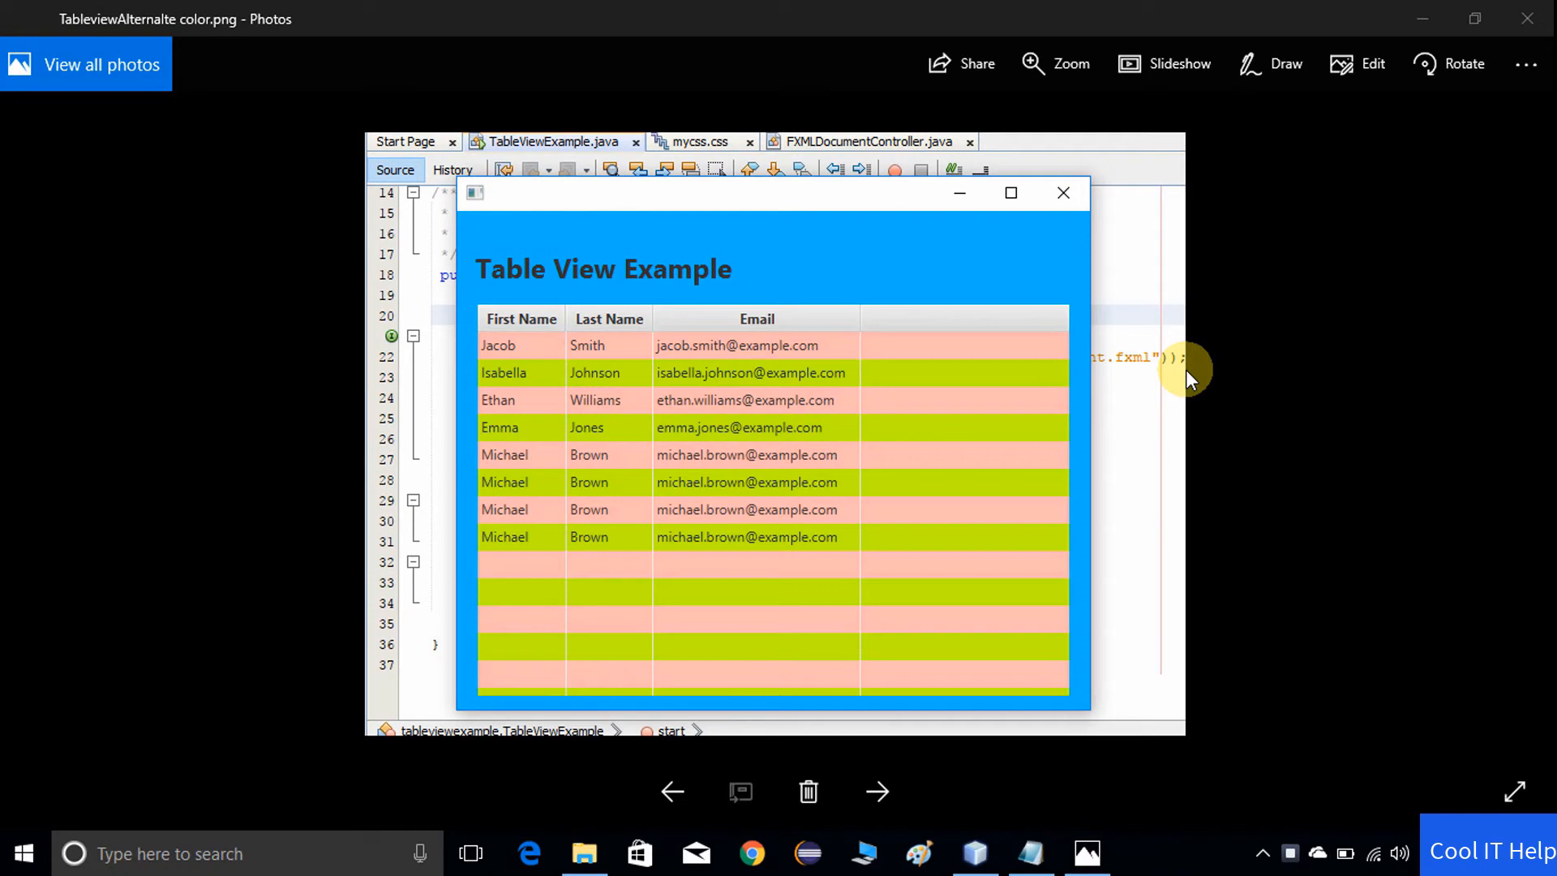
{"action": "mouse_move", "coordinate": [1189, 387]}
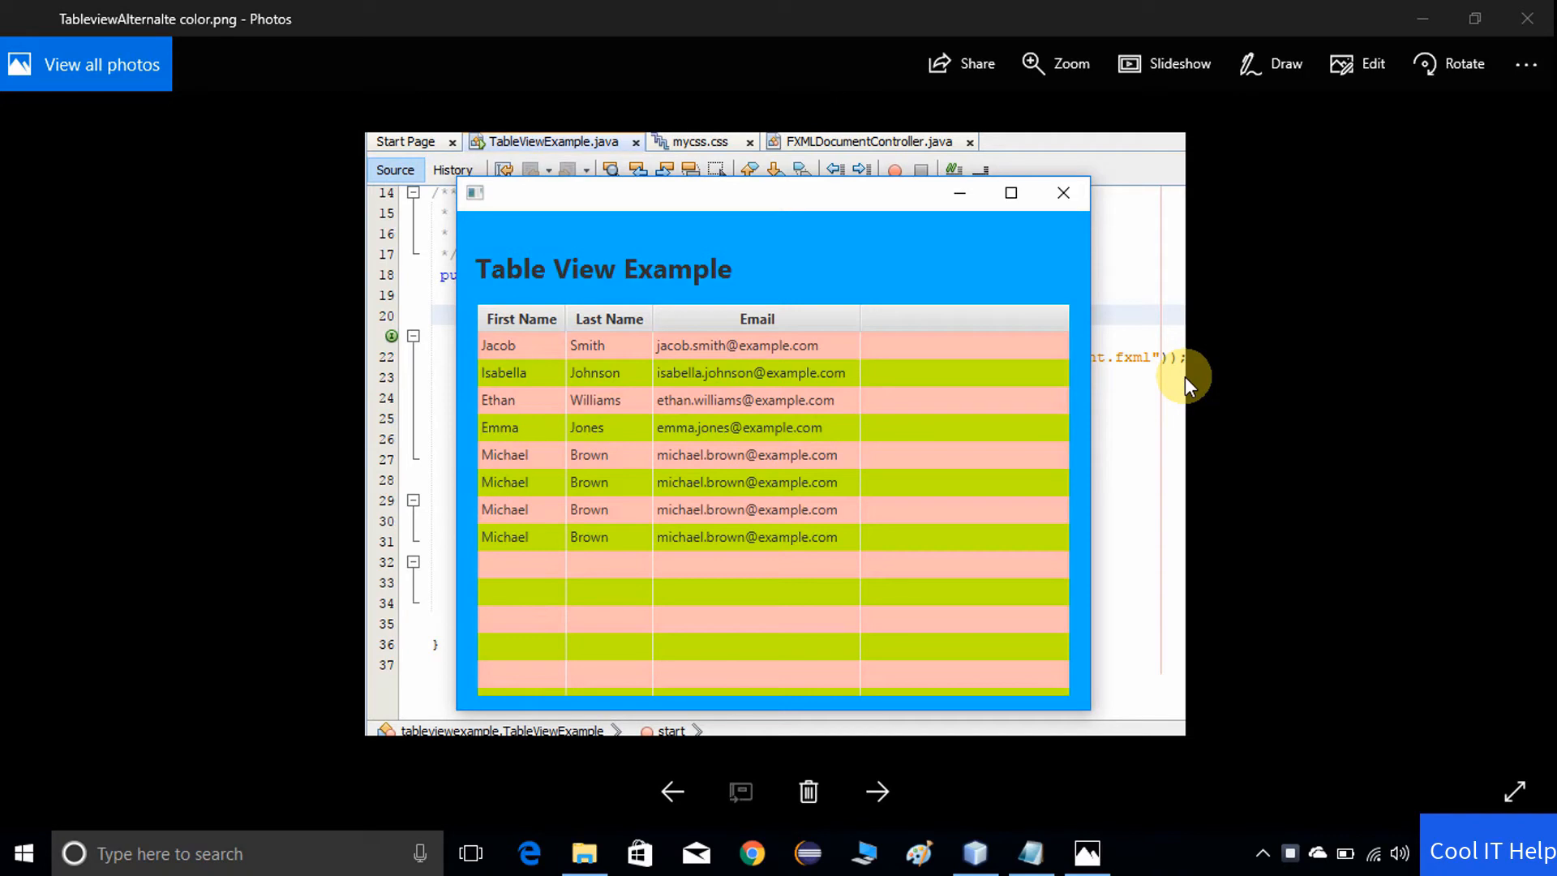
{"action": "mouse_move", "coordinate": [1148, 496]}
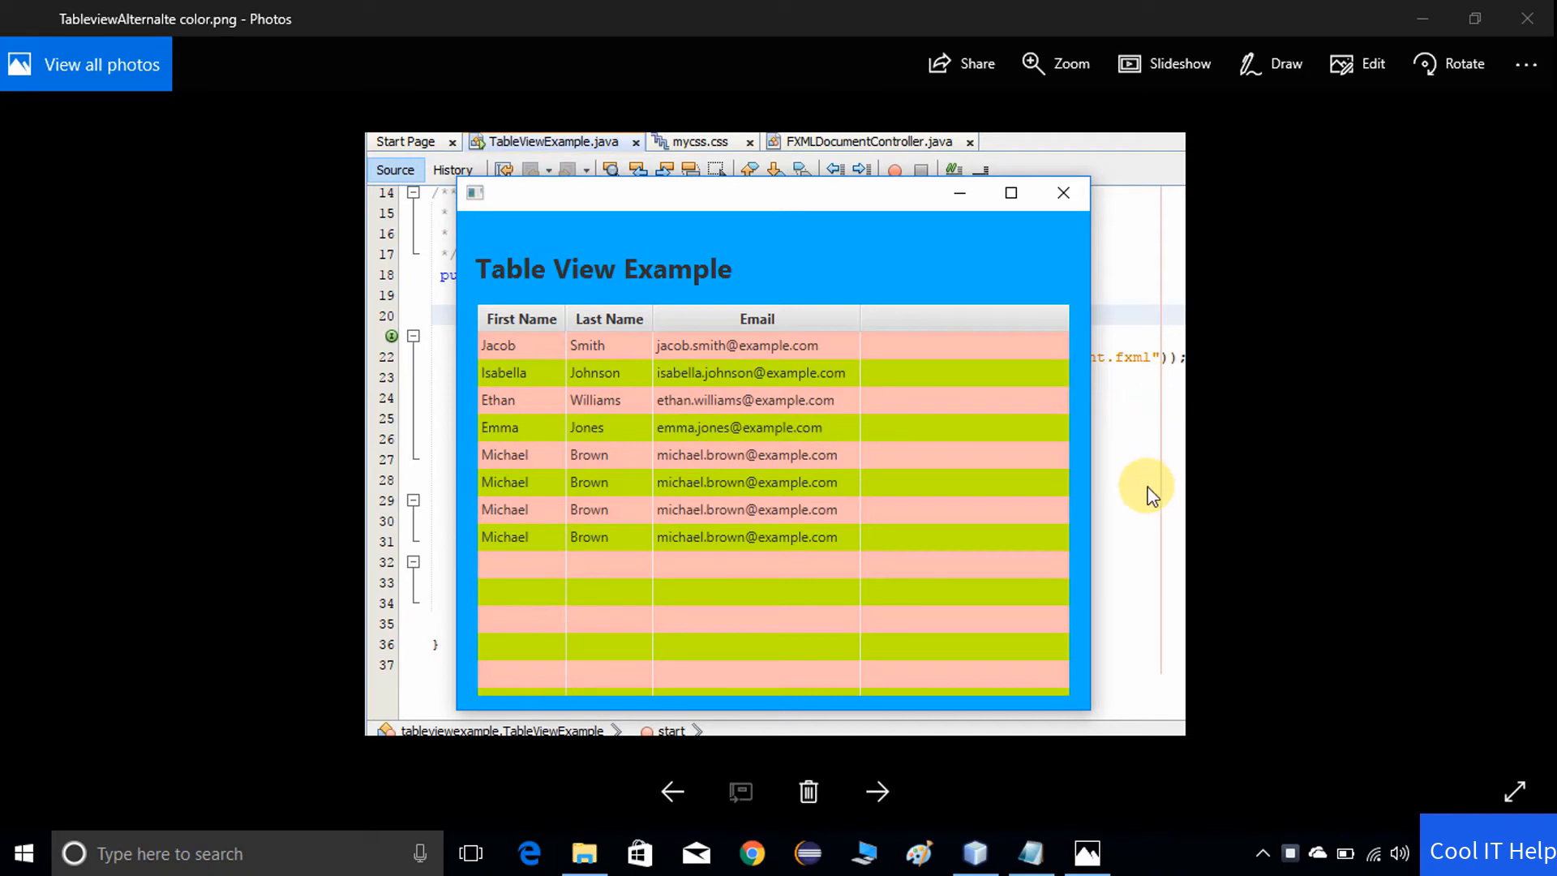
{"action": "mouse_move", "coordinate": [474, 365]}
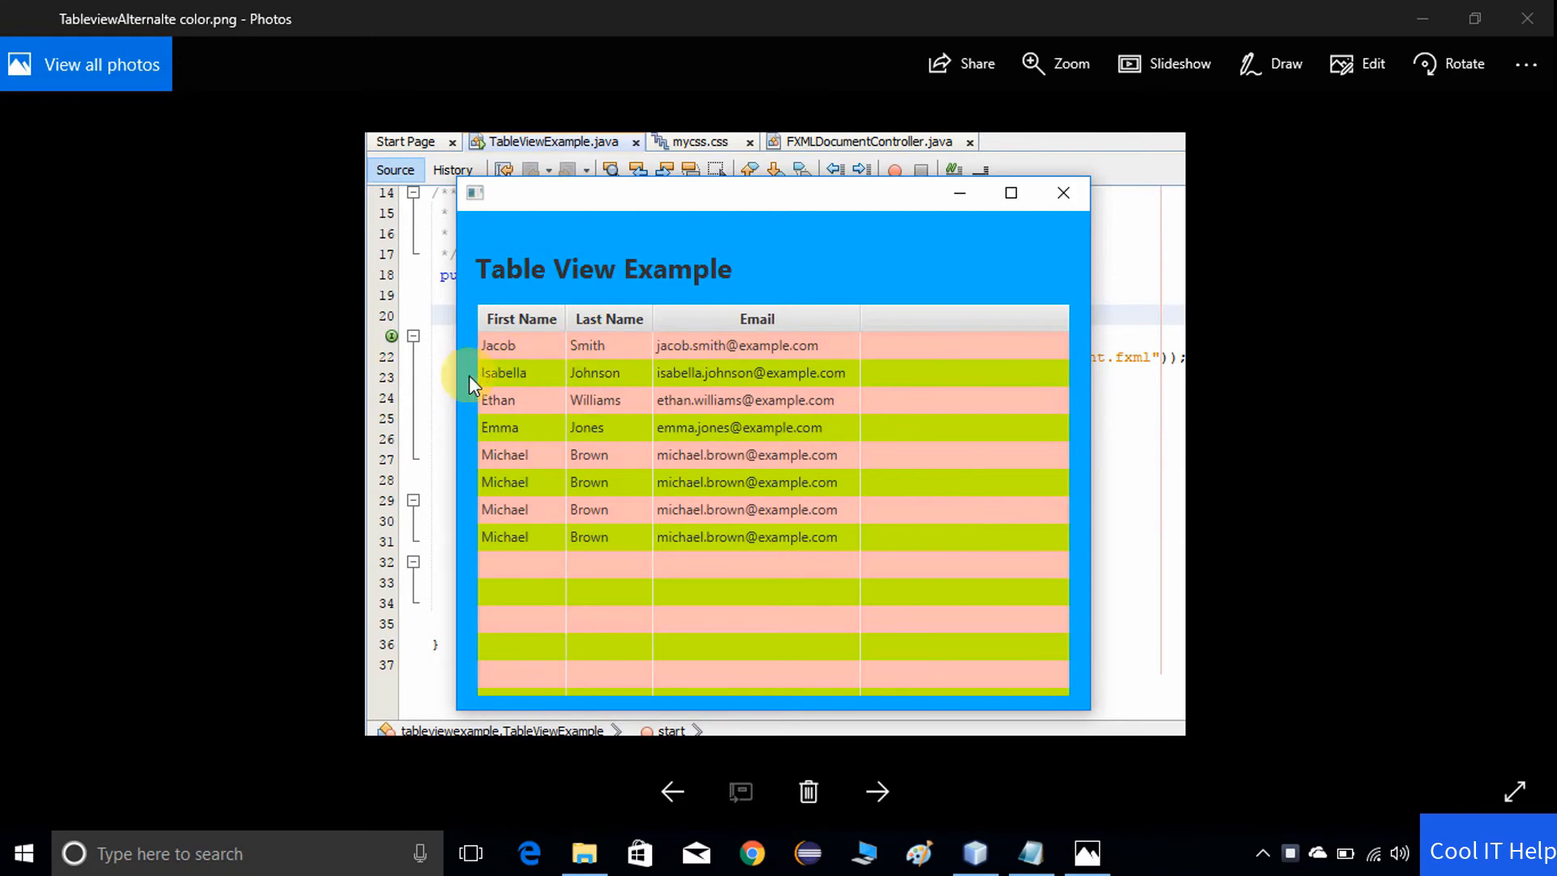
{"action": "mouse_move", "coordinate": [918, 357]}
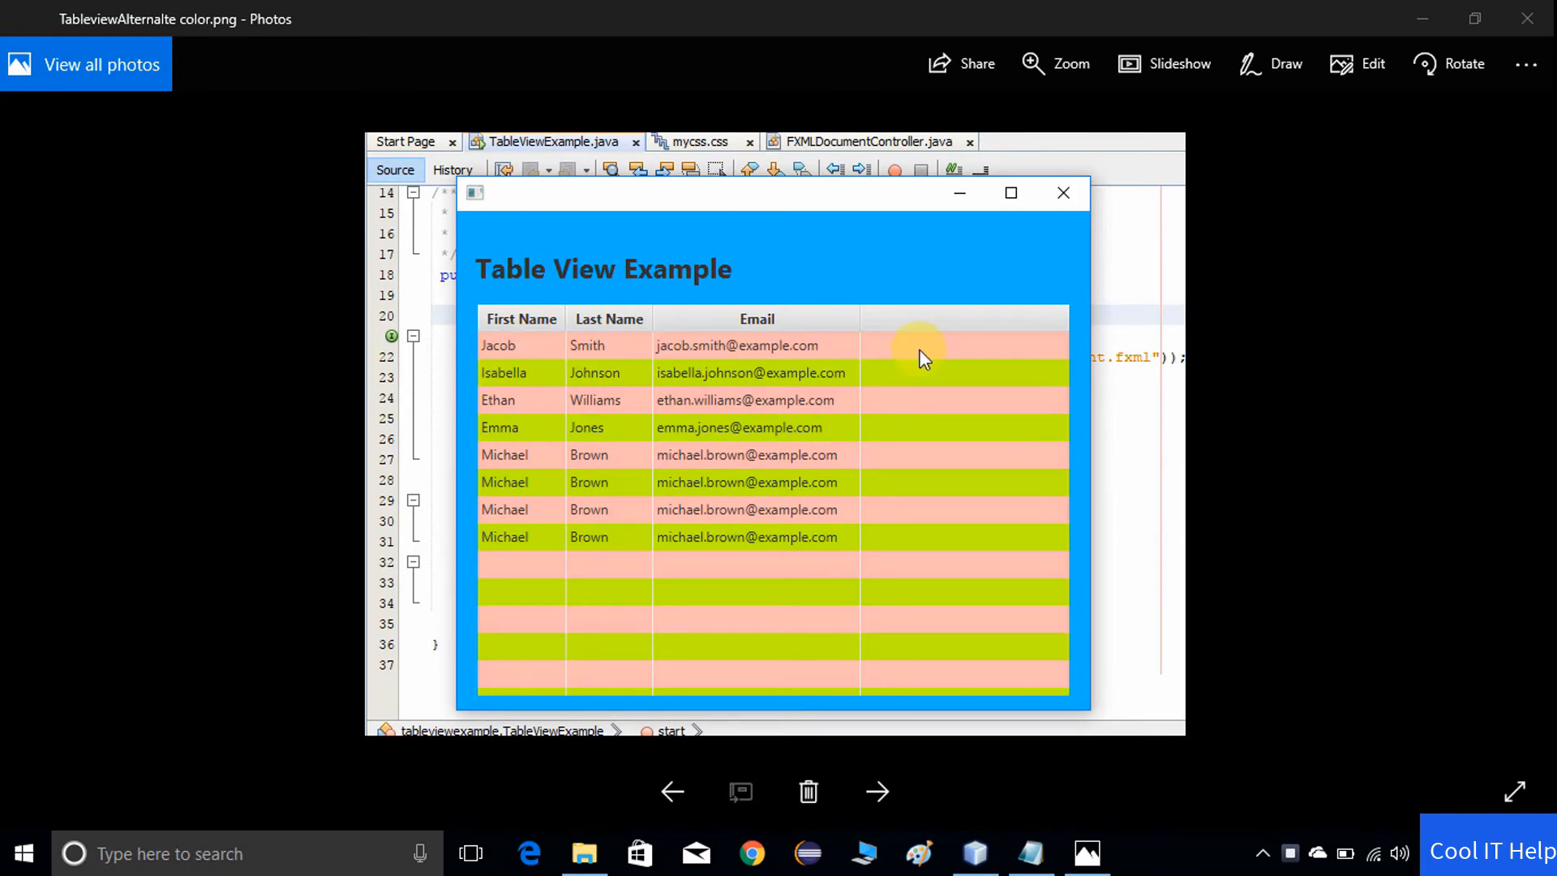
{"action": "mouse_move", "coordinate": [945, 364]}
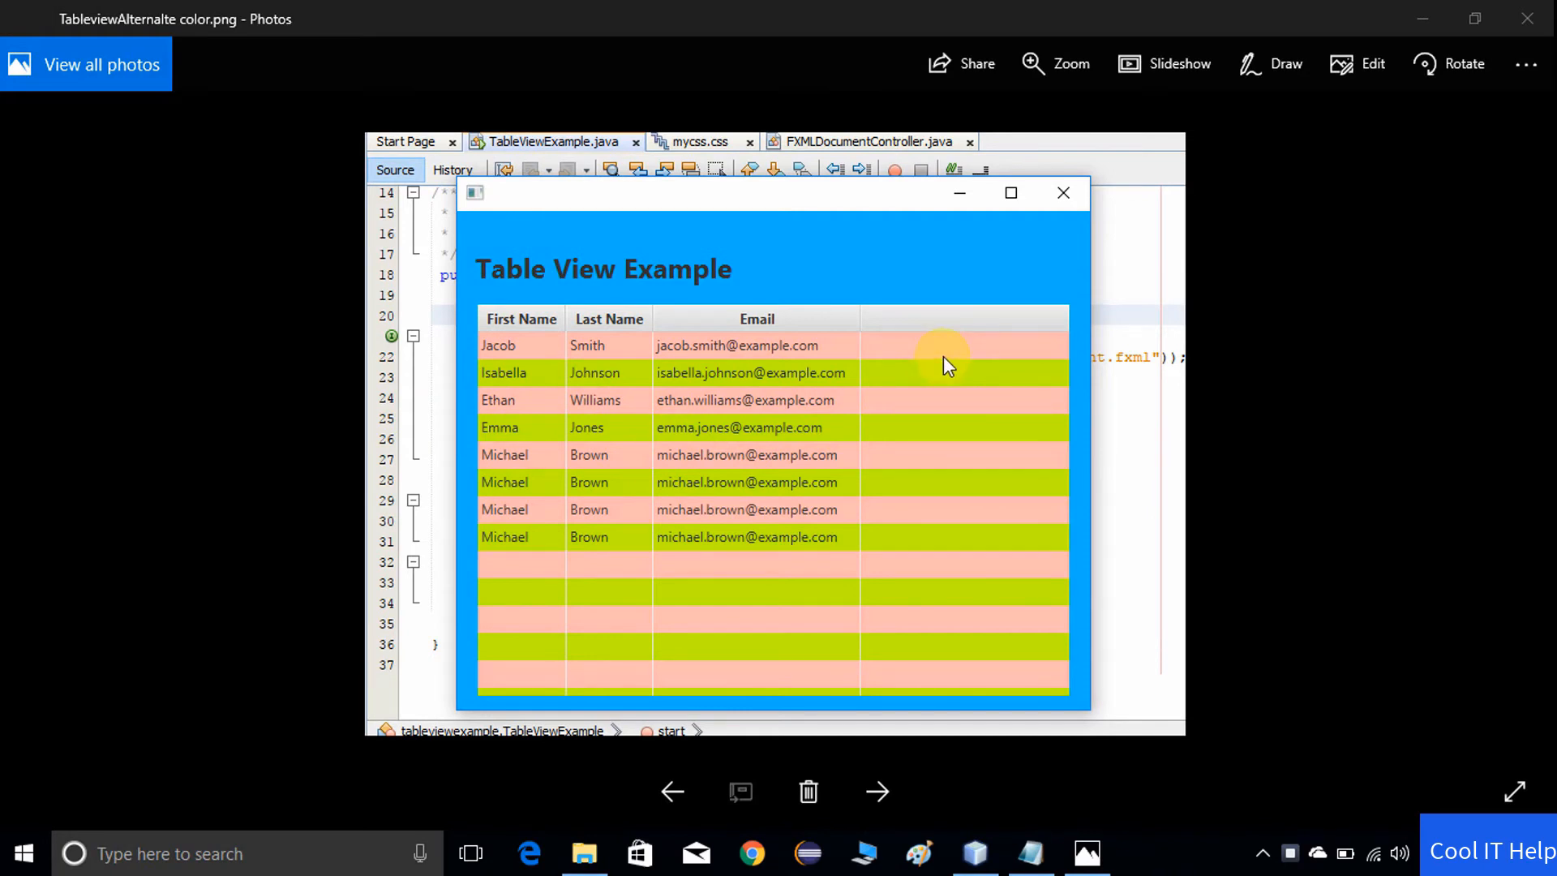
- Flip between the empty table screenshot and the striped table screenshot in Photos
{"action": "left_click", "coordinate": [878, 792]}
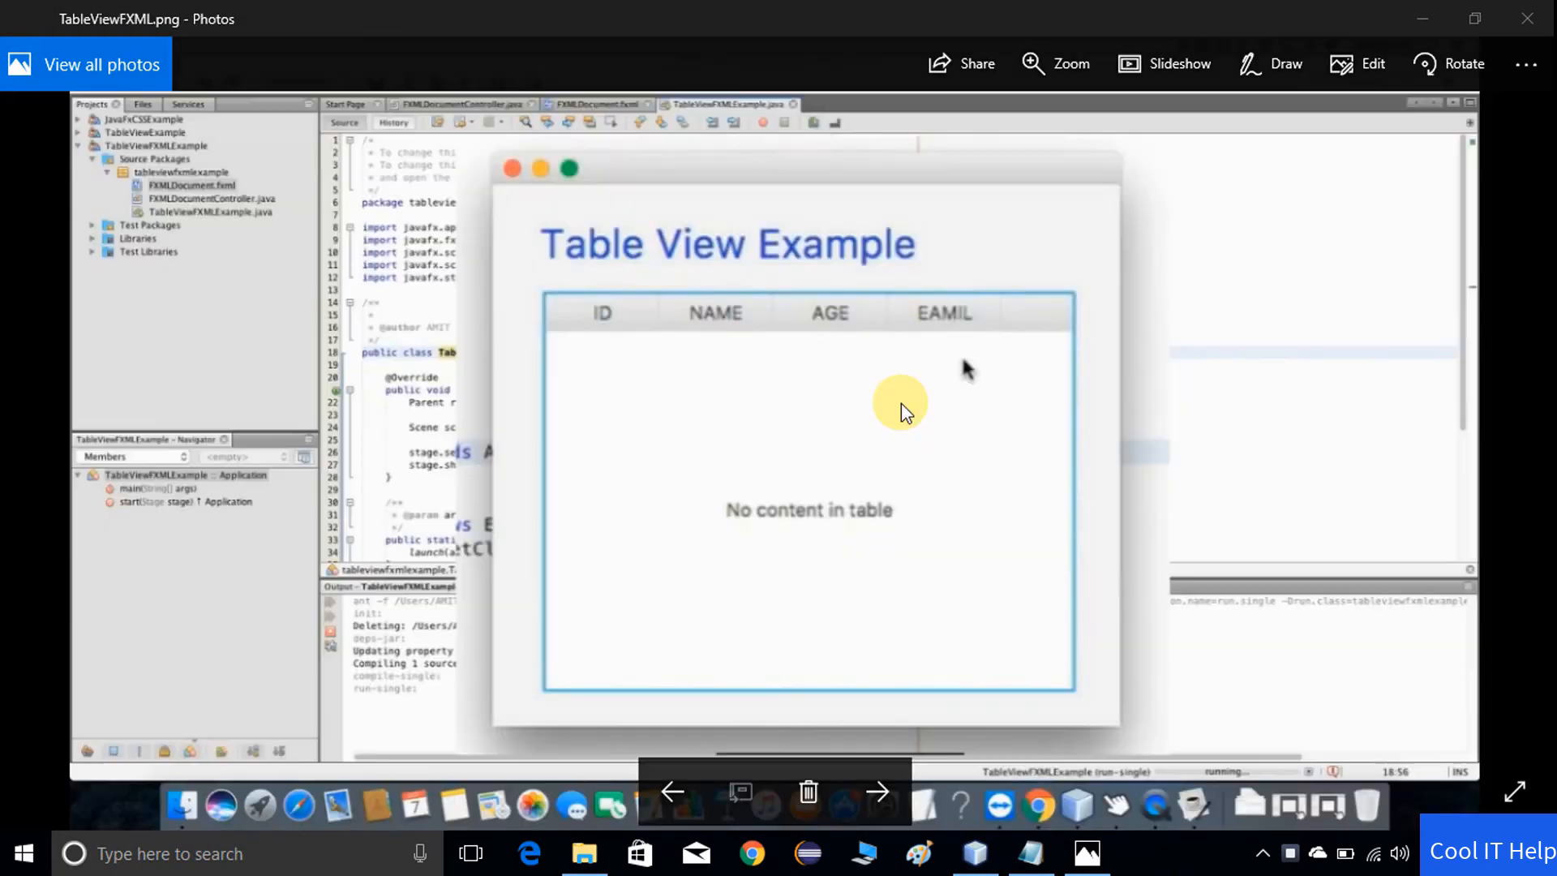
{"action": "left_click", "coordinate": [877, 792]}
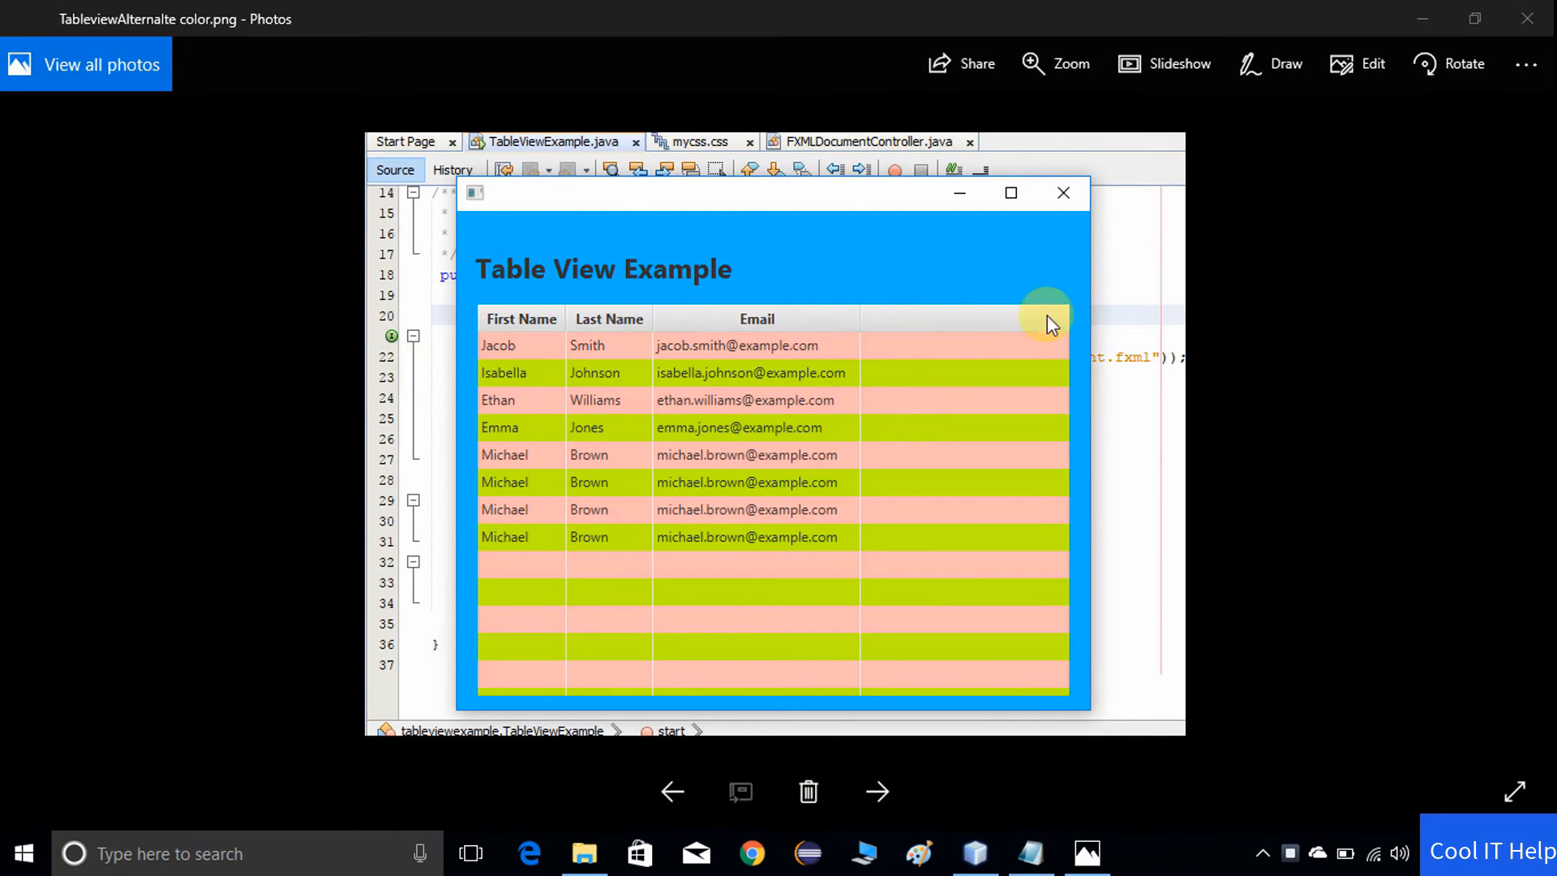
{"action": "mouse_move", "coordinate": [1011, 344]}
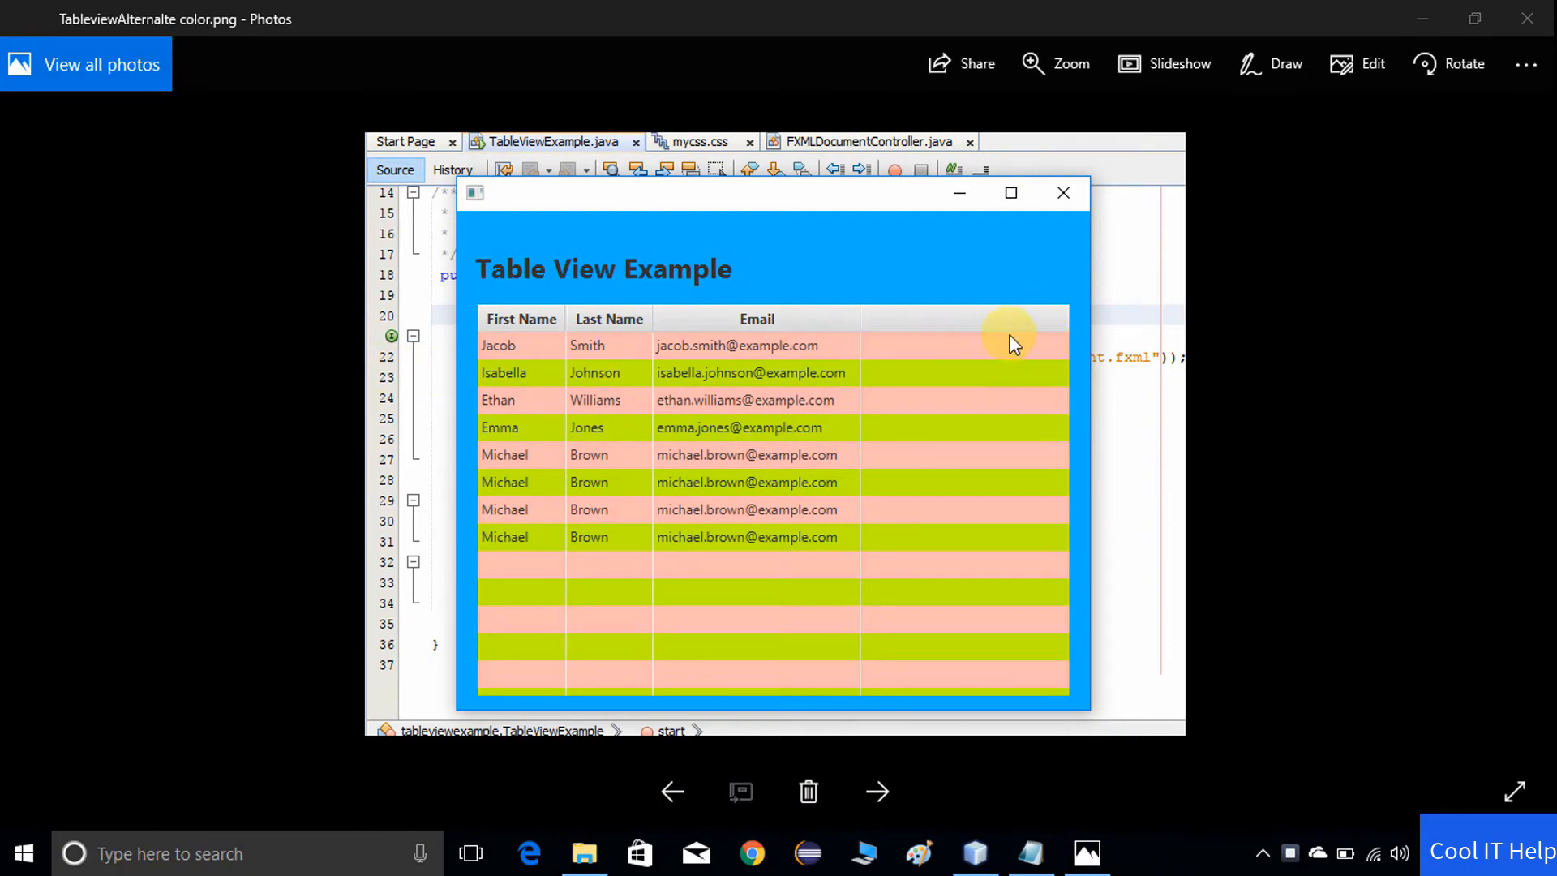
{"action": "mouse_move", "coordinate": [997, 688]}
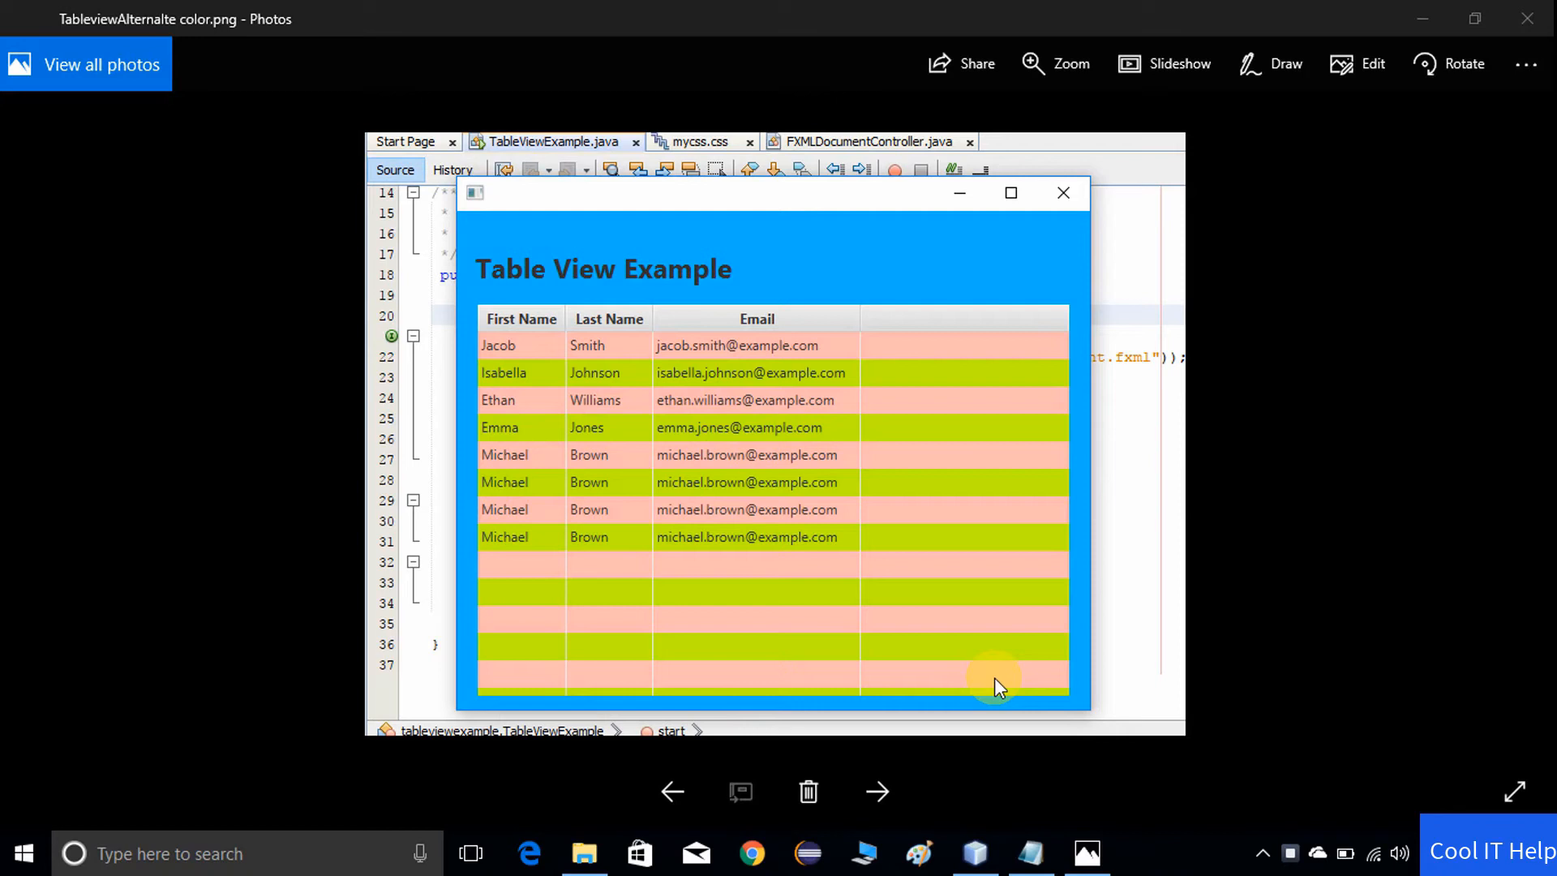
{"action": "mouse_move", "coordinate": [983, 631]}
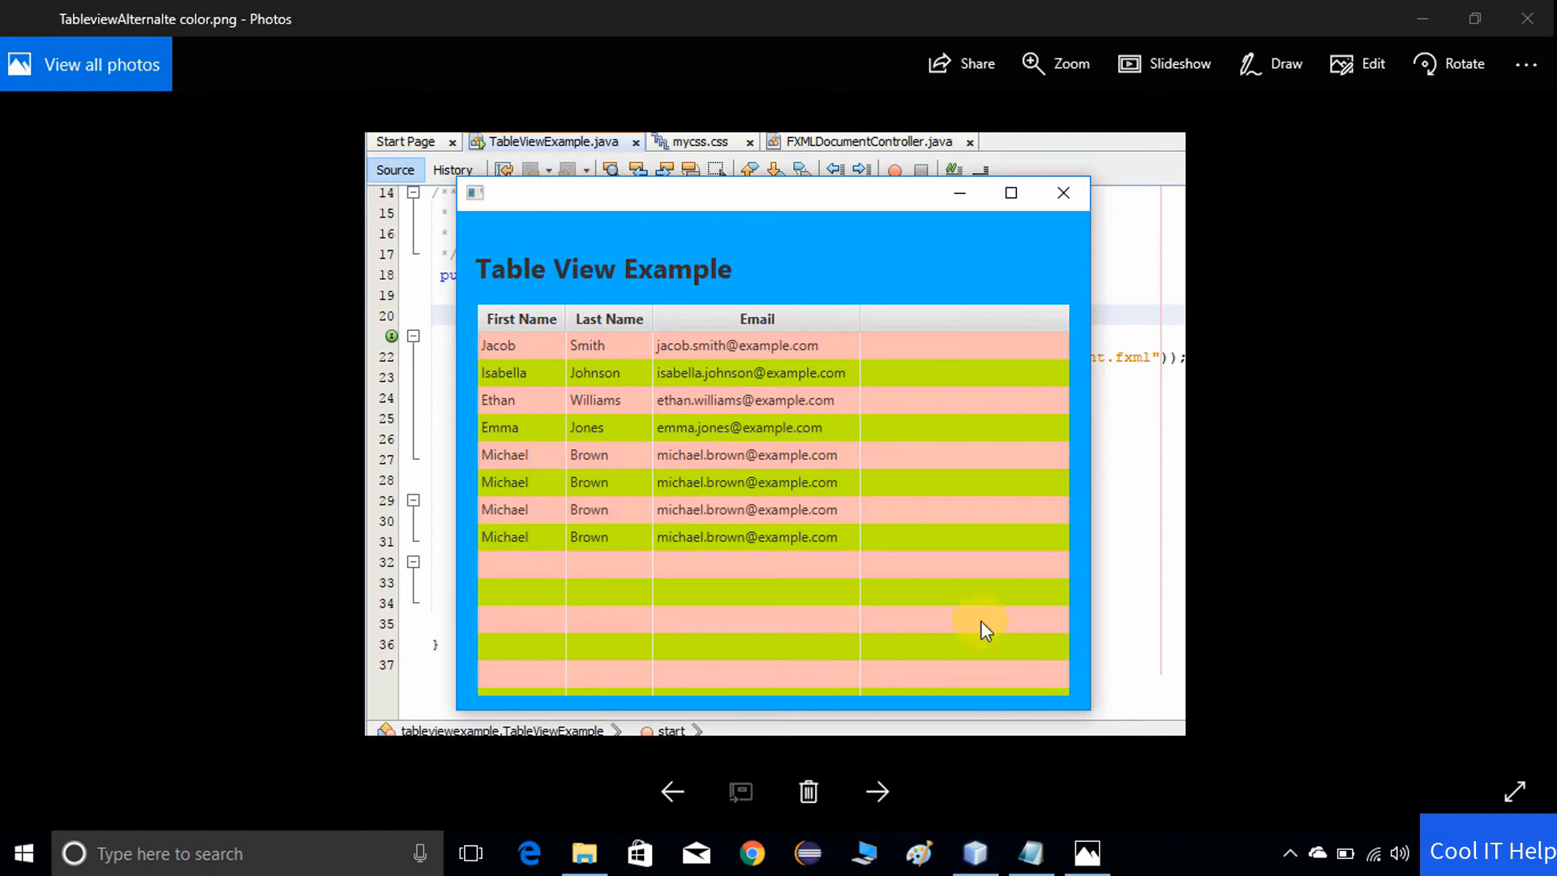
{"action": "mouse_move", "coordinate": [936, 228]}
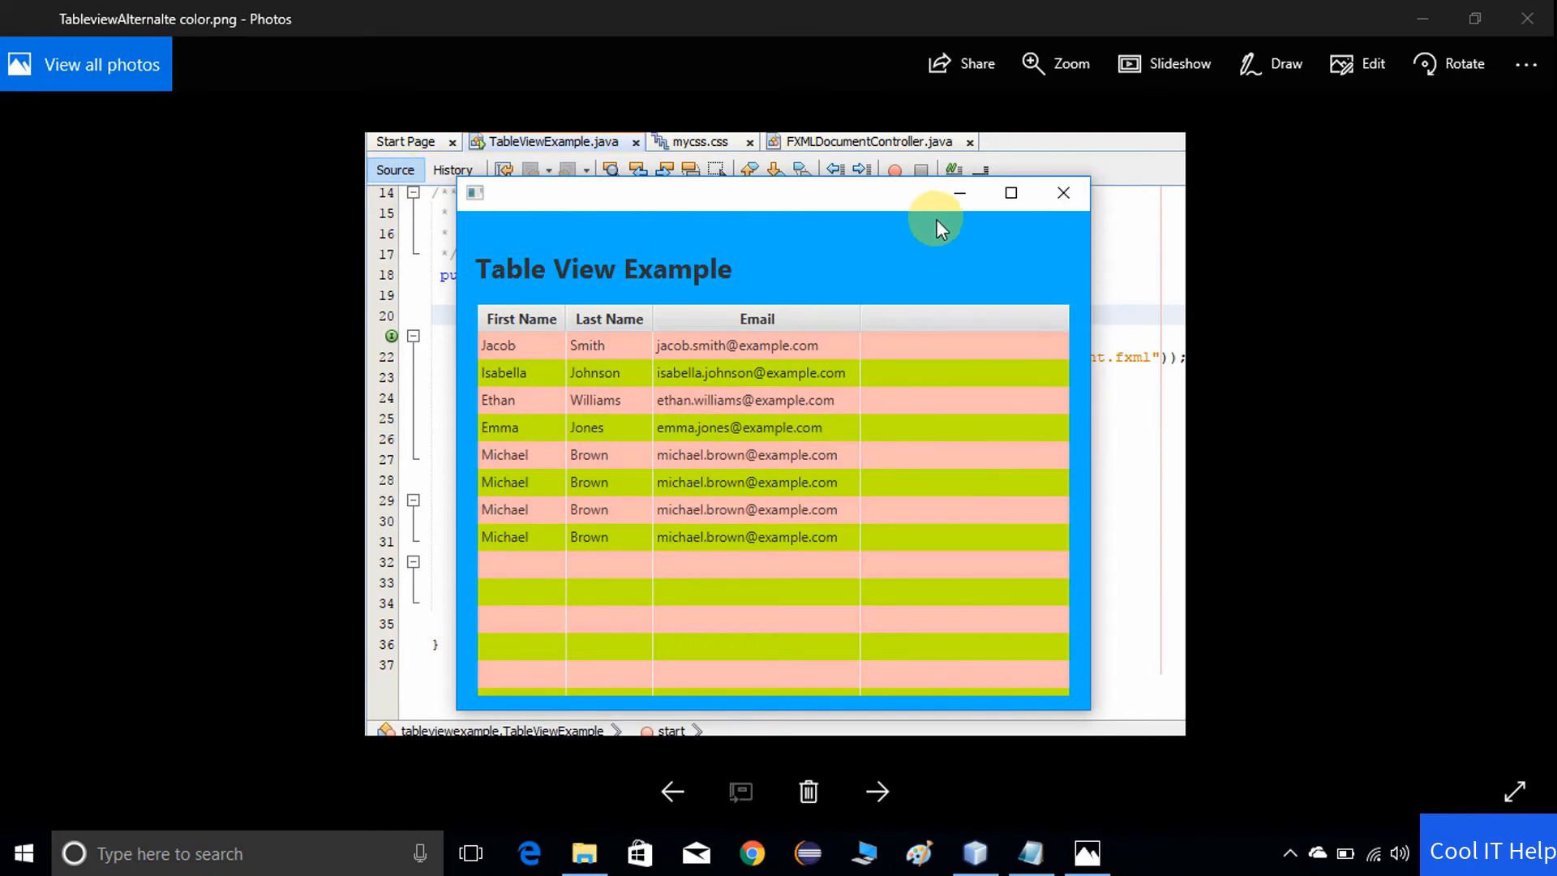
{"action": "mouse_move", "coordinate": [707, 601]}
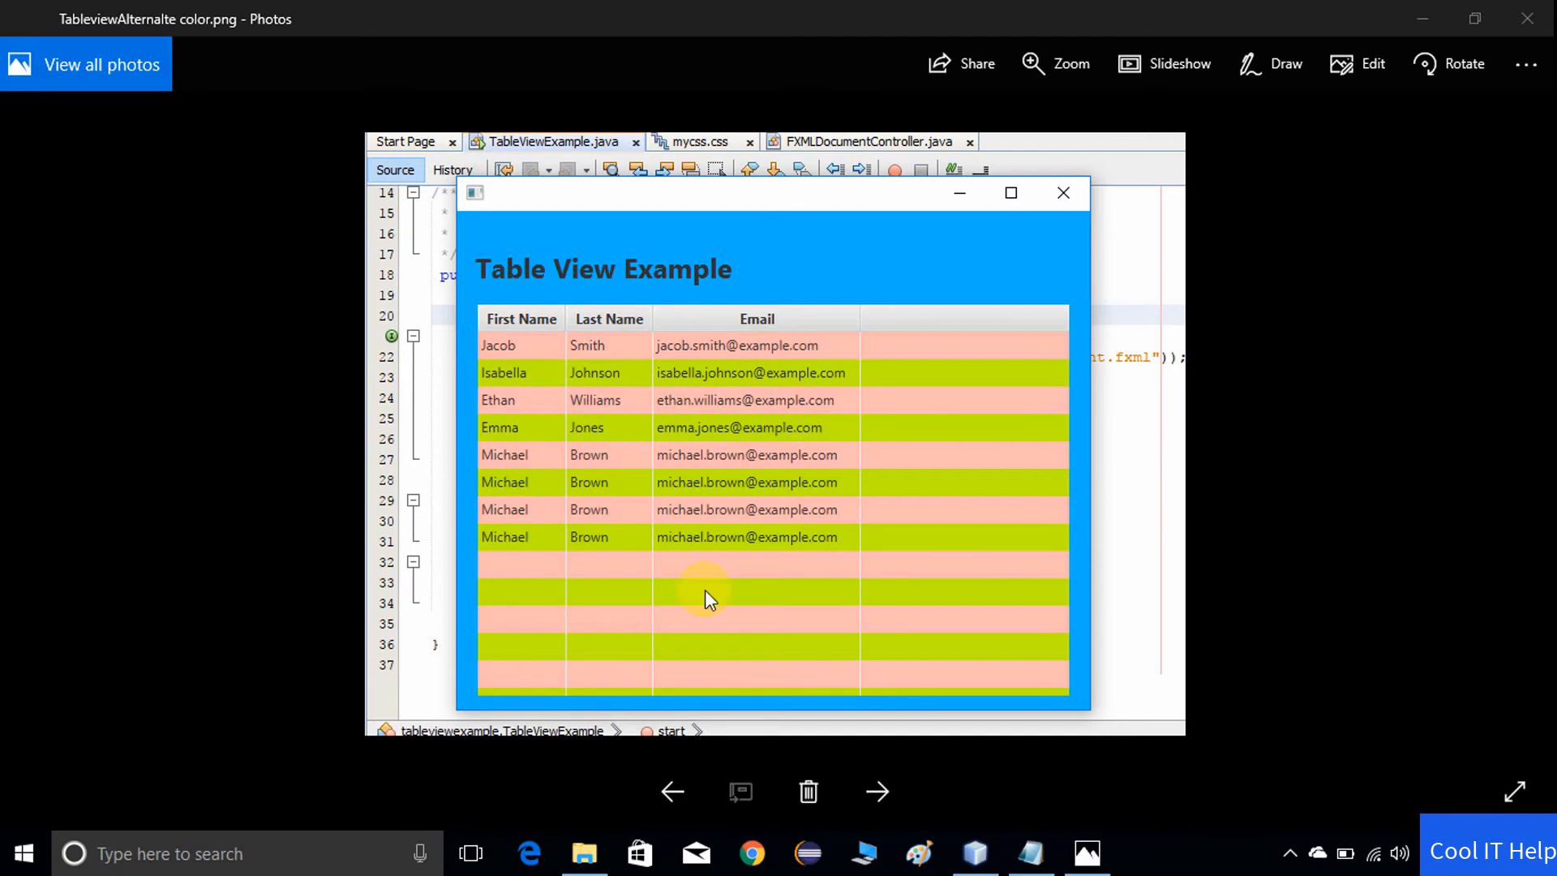
{"action": "mouse_move", "coordinate": [832, 328]}
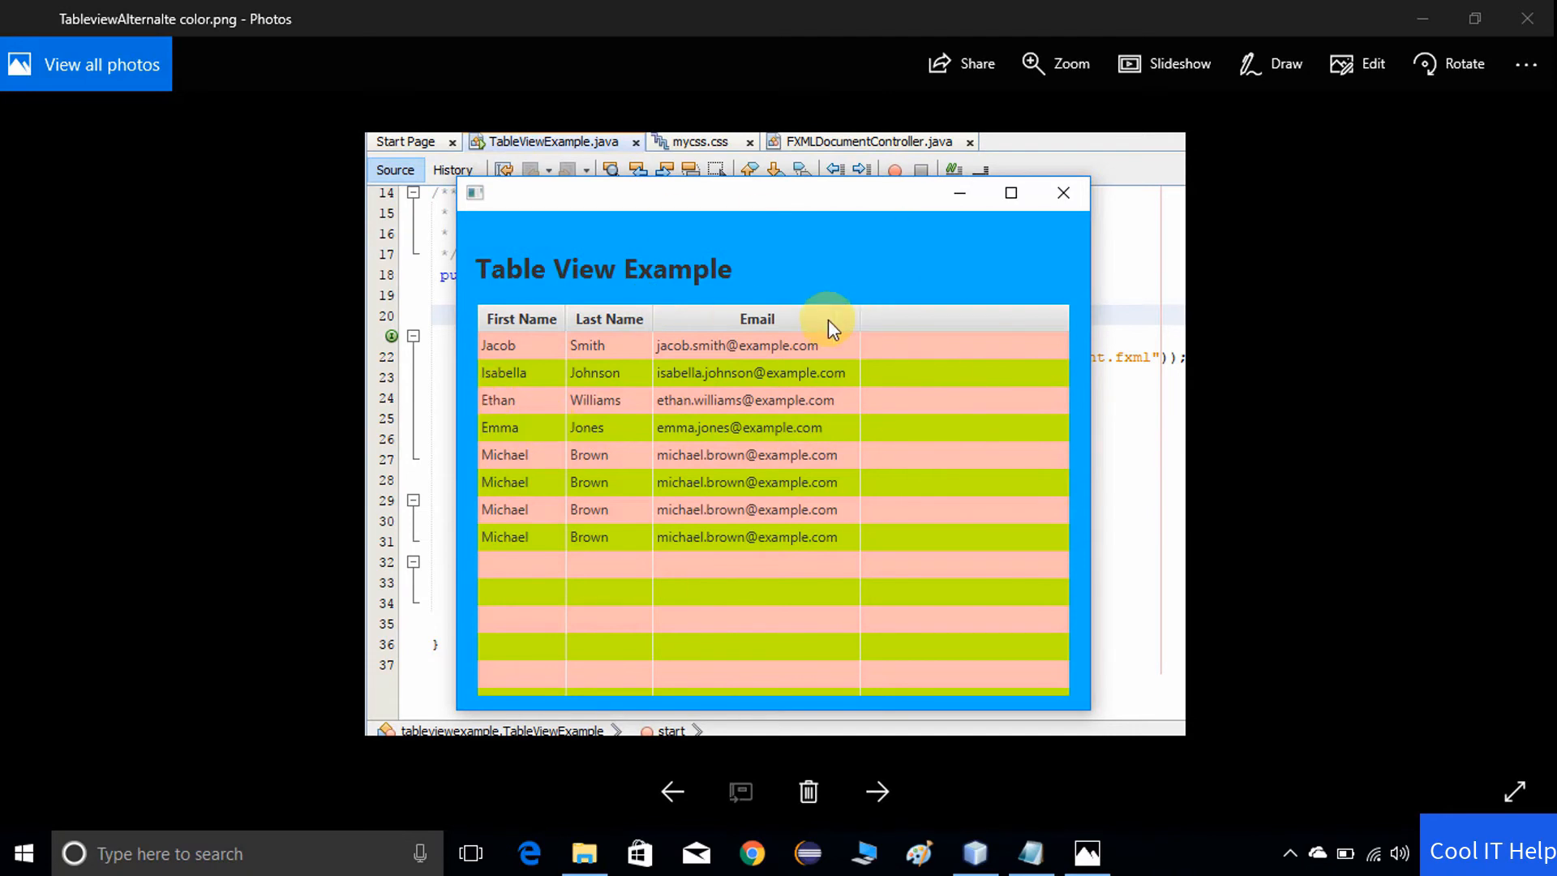
{"action": "mouse_move", "coordinate": [1036, 538]}
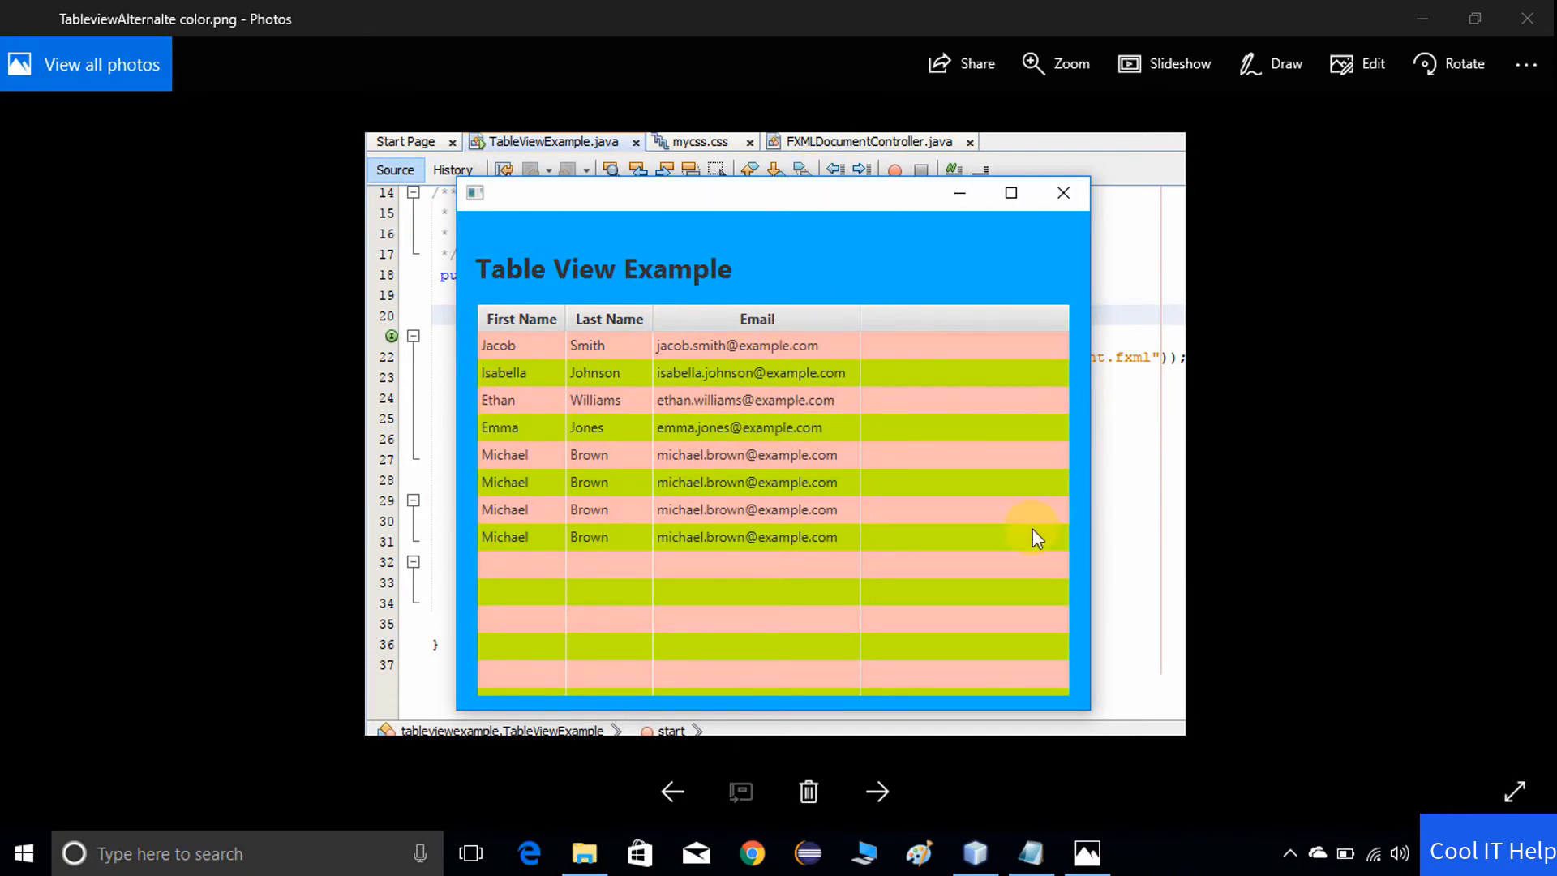
{"action": "mouse_move", "coordinate": [1116, 486]}
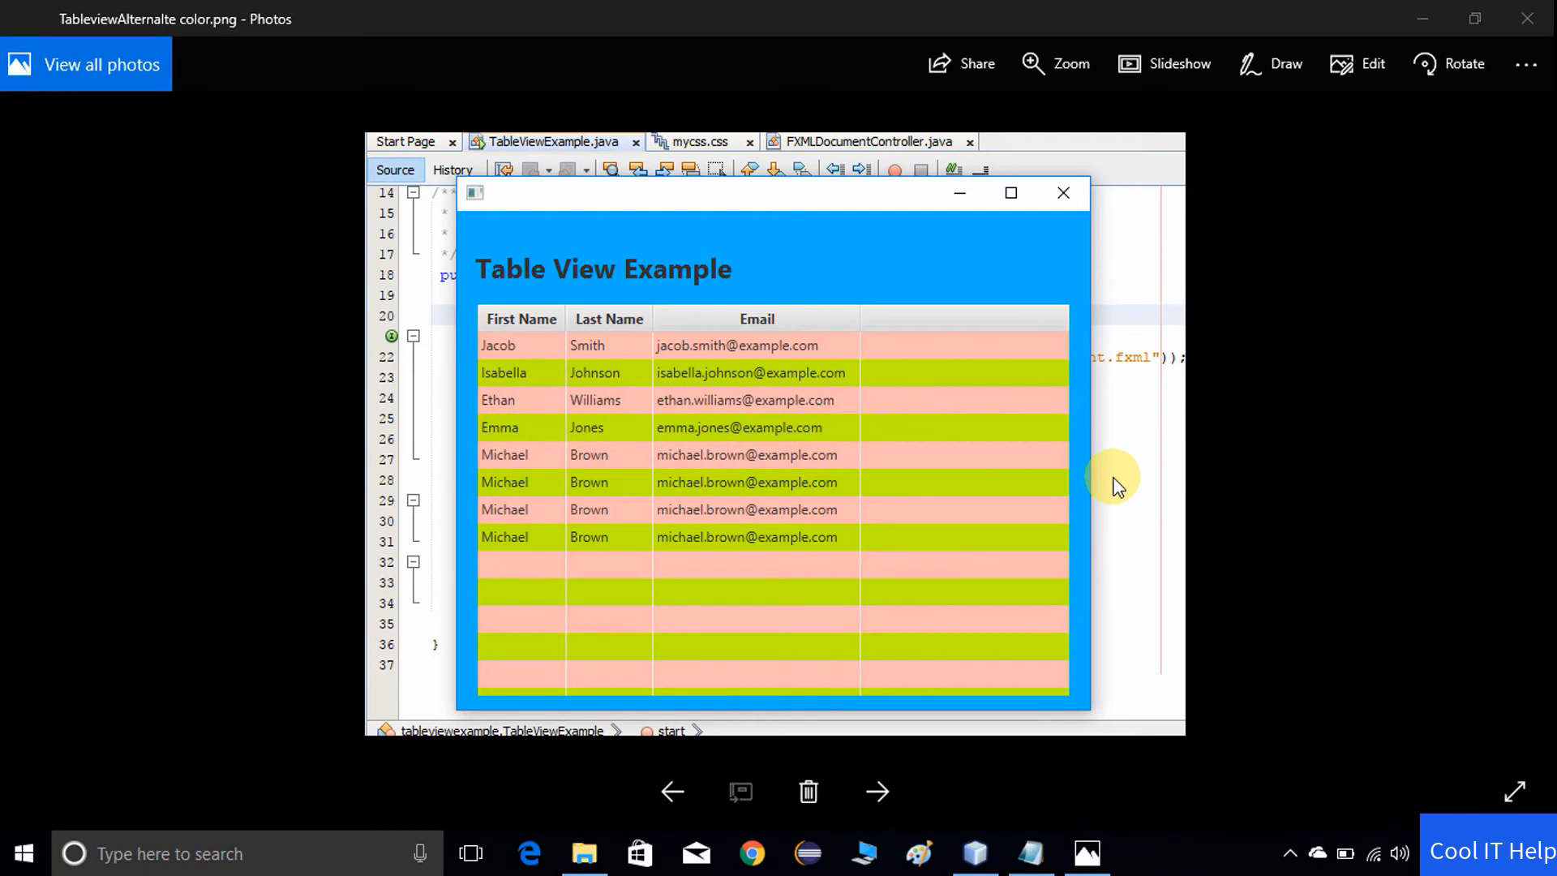
{"action": "mouse_move", "coordinate": [1262, 467]}
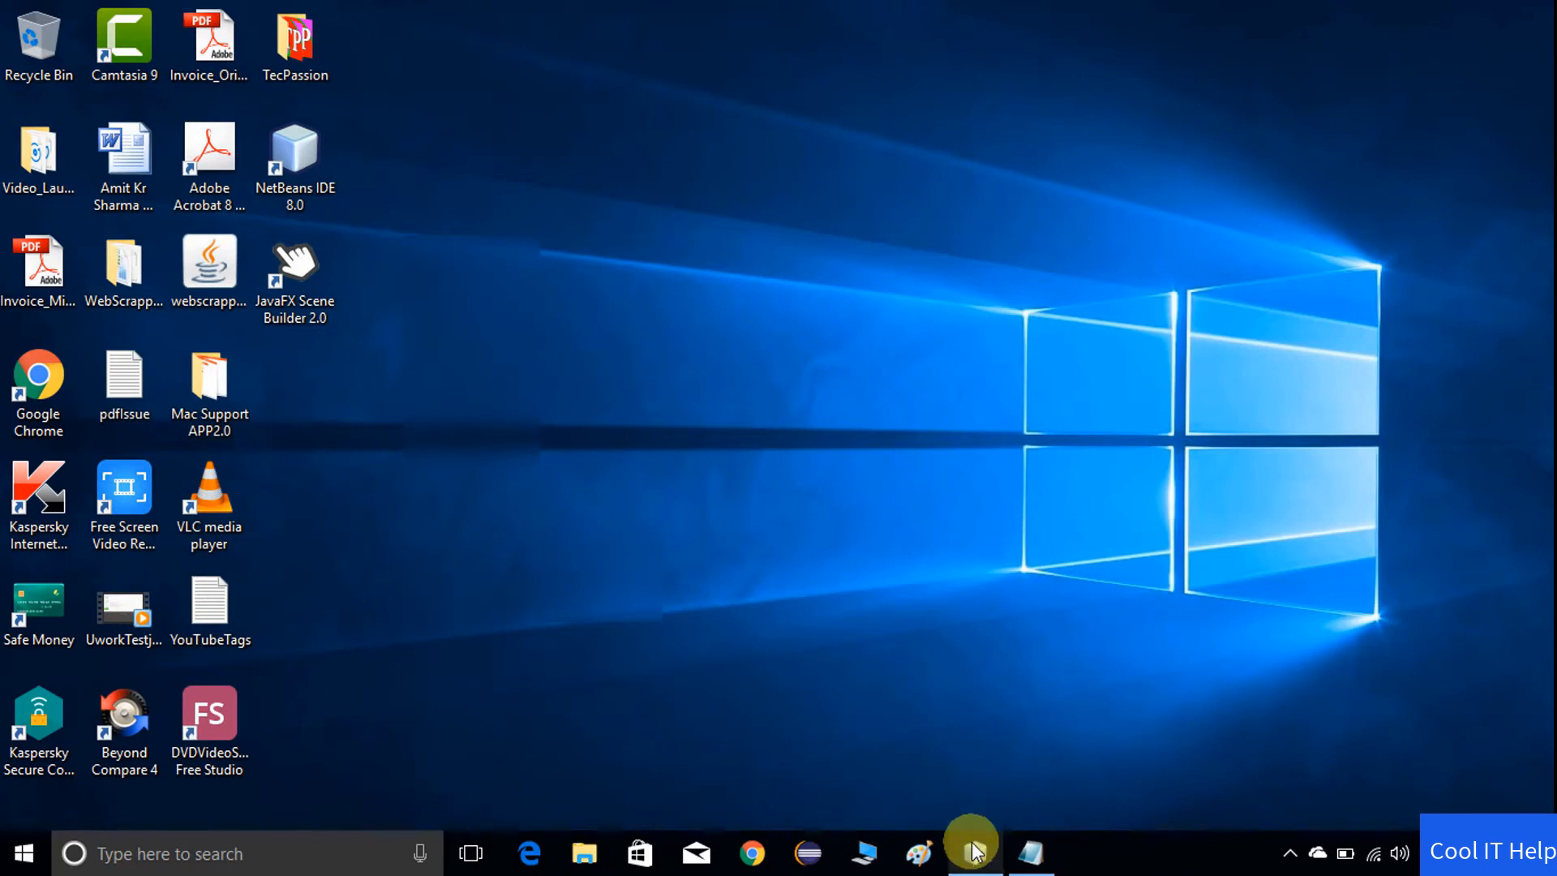
{"action": "left_click", "coordinate": [975, 853]}
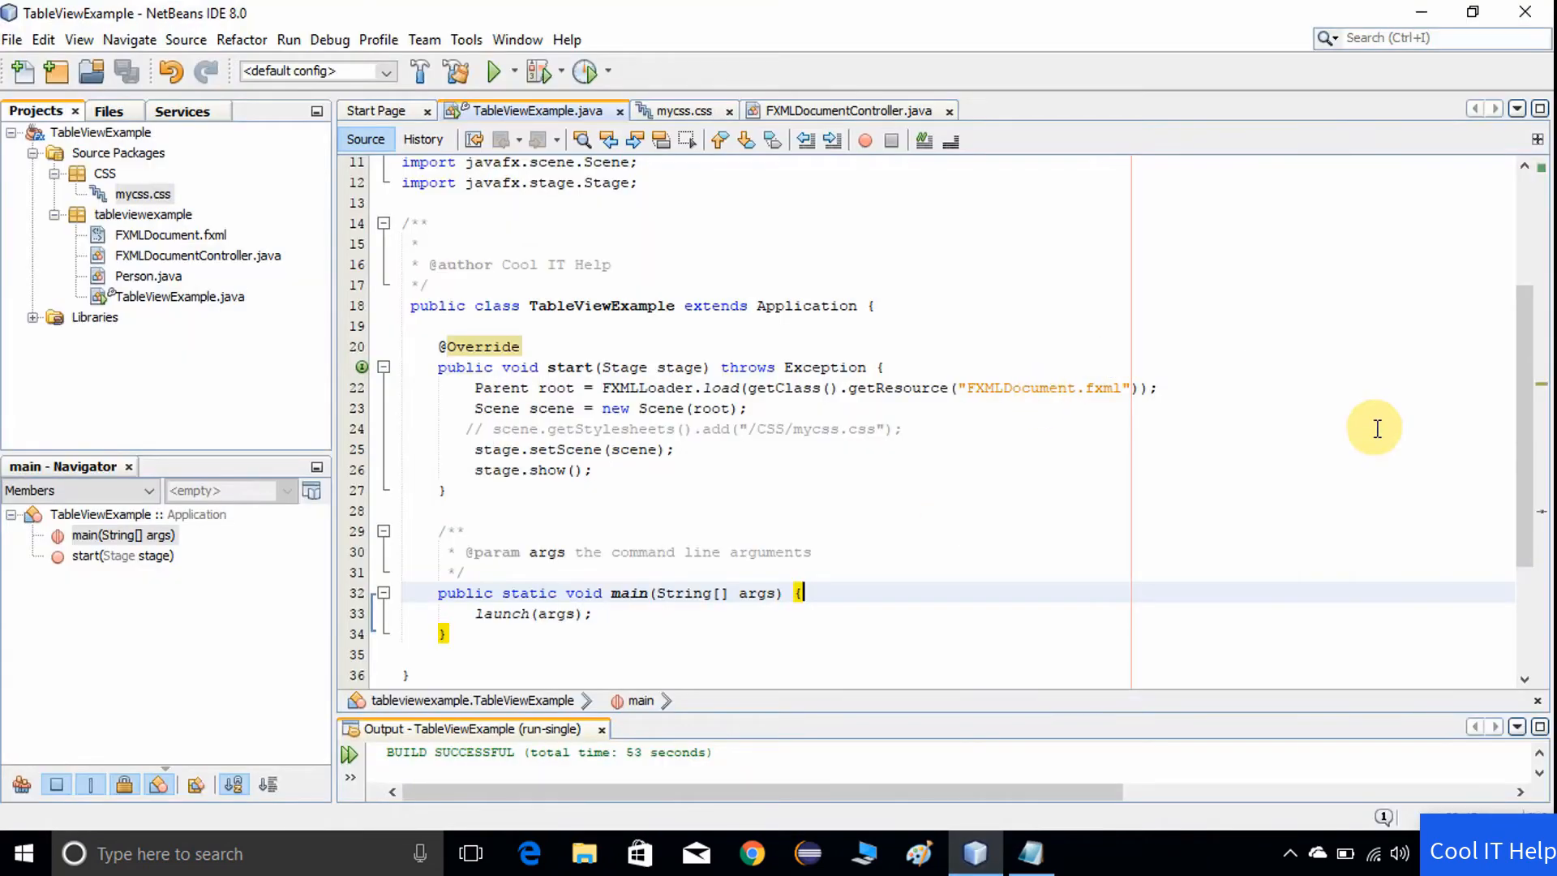
{"action": "mouse_move", "coordinate": [1169, 247]}
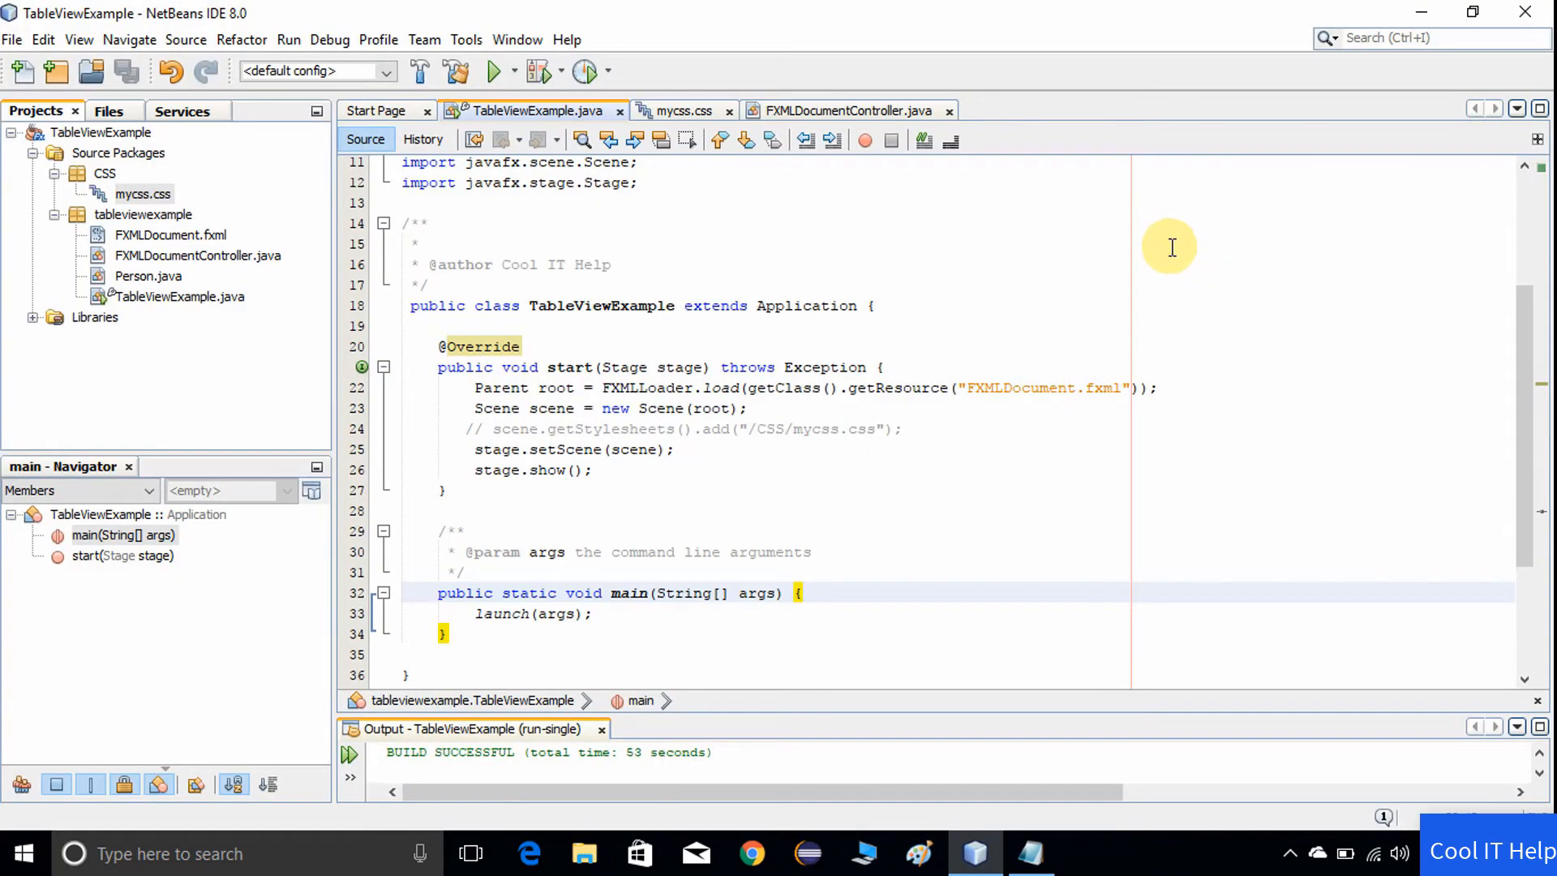
{"action": "mouse_move", "coordinate": [38, 166]}
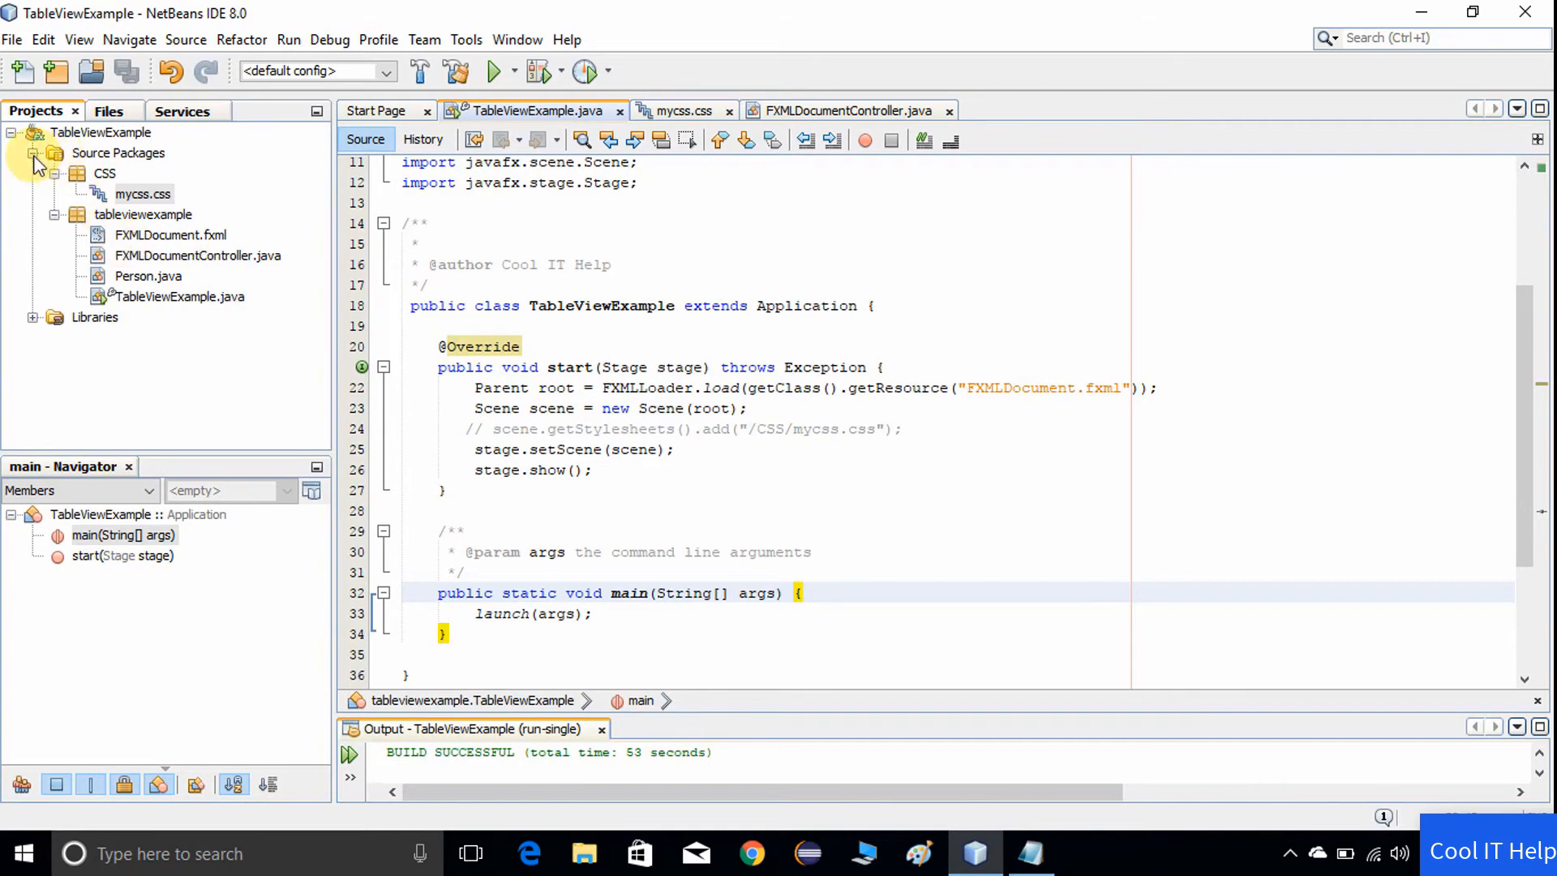
{"action": "left_click", "coordinate": [33, 152]}
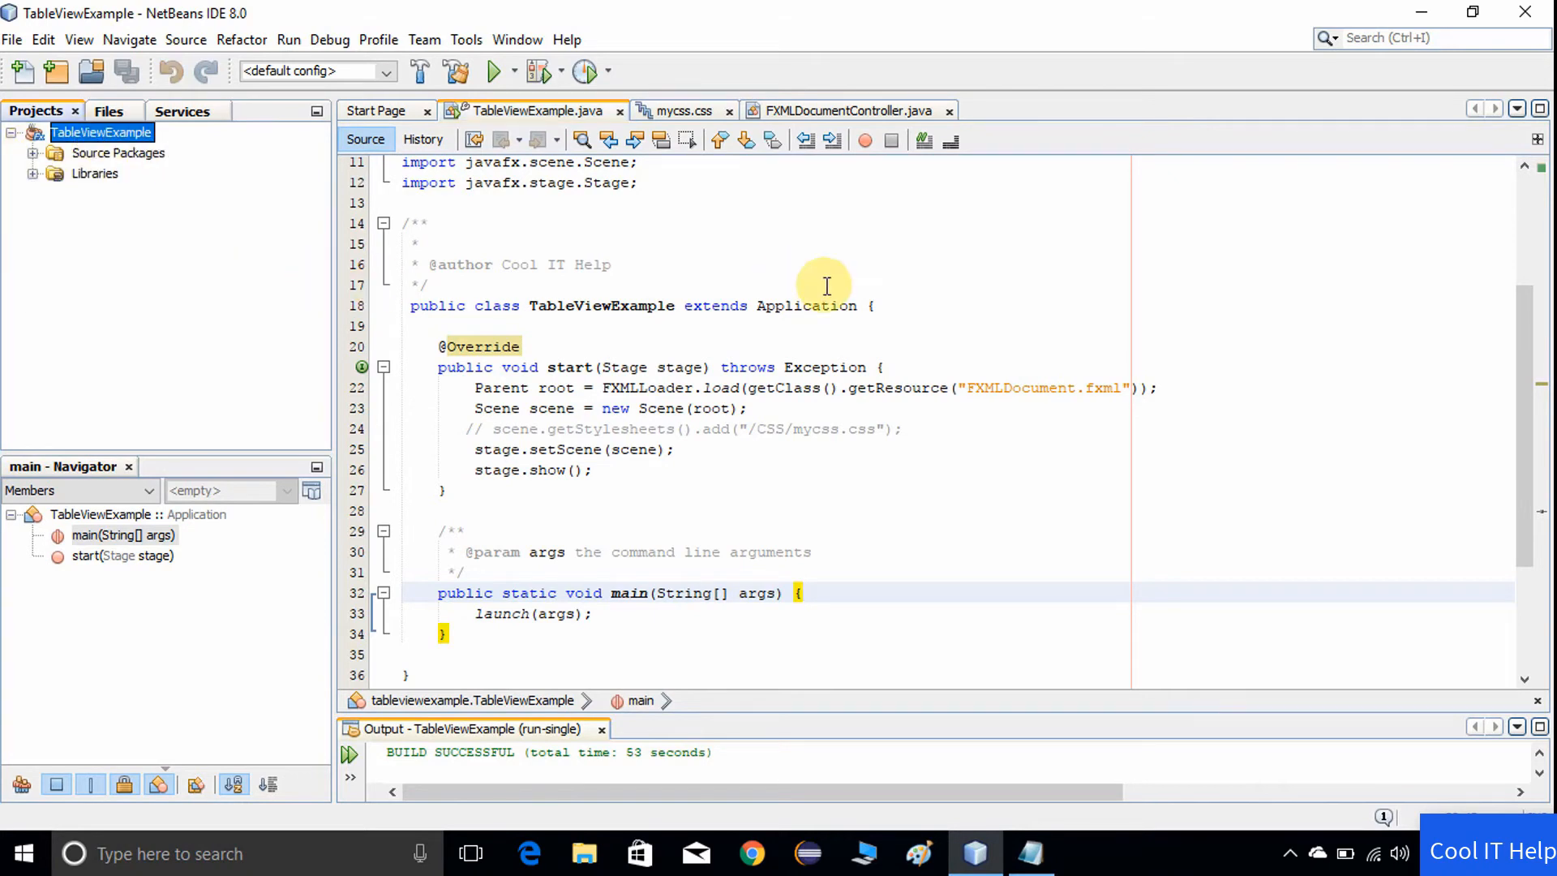
{"action": "mouse_move", "coordinate": [575, 289]}
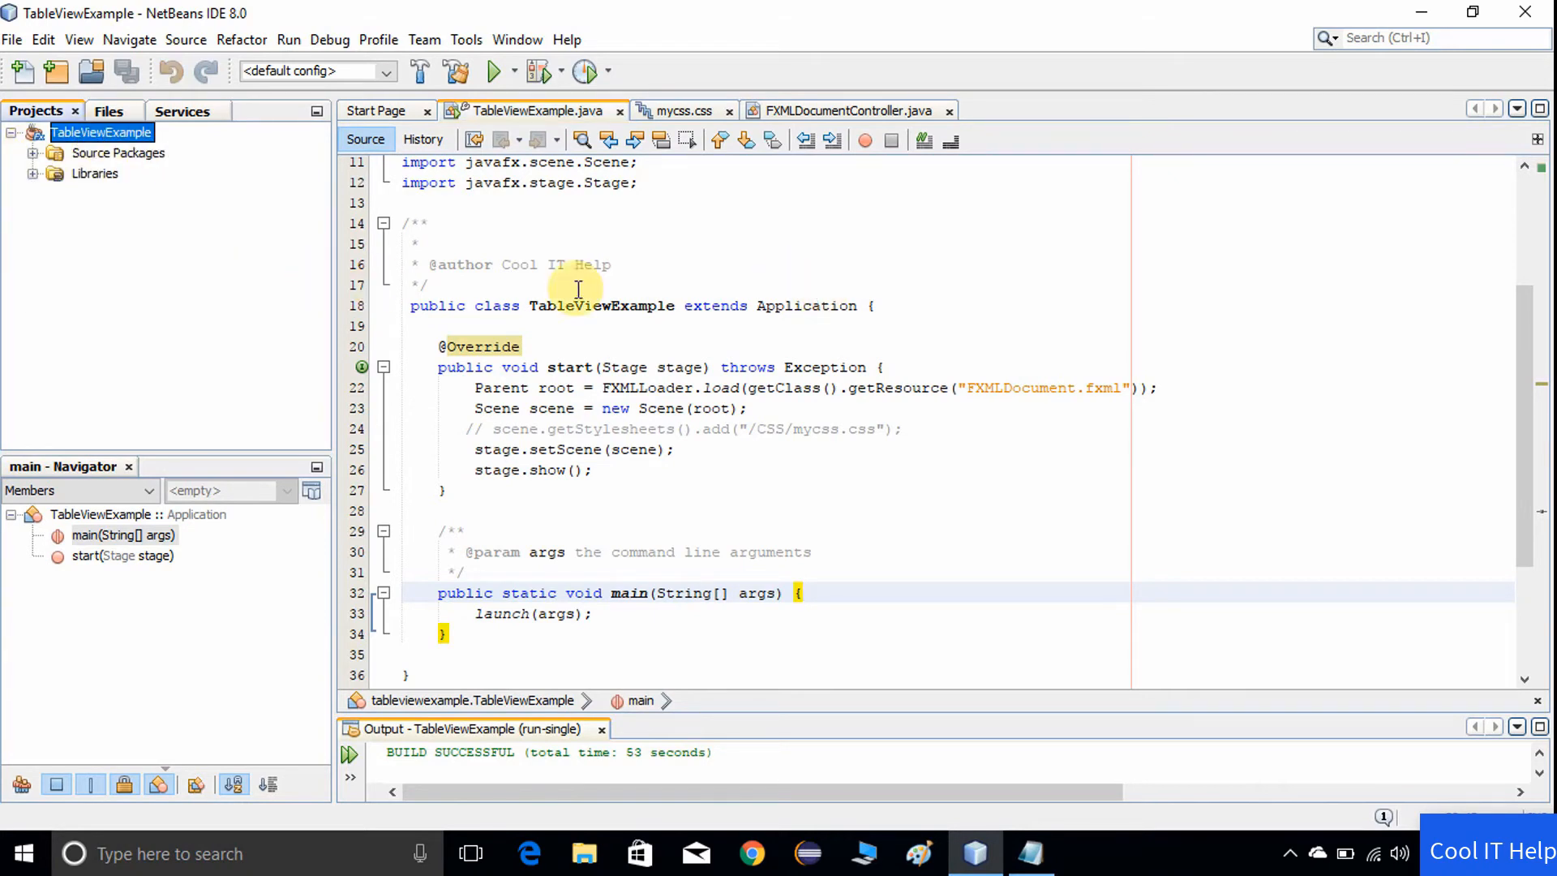
{"action": "mouse_move", "coordinate": [186, 39]}
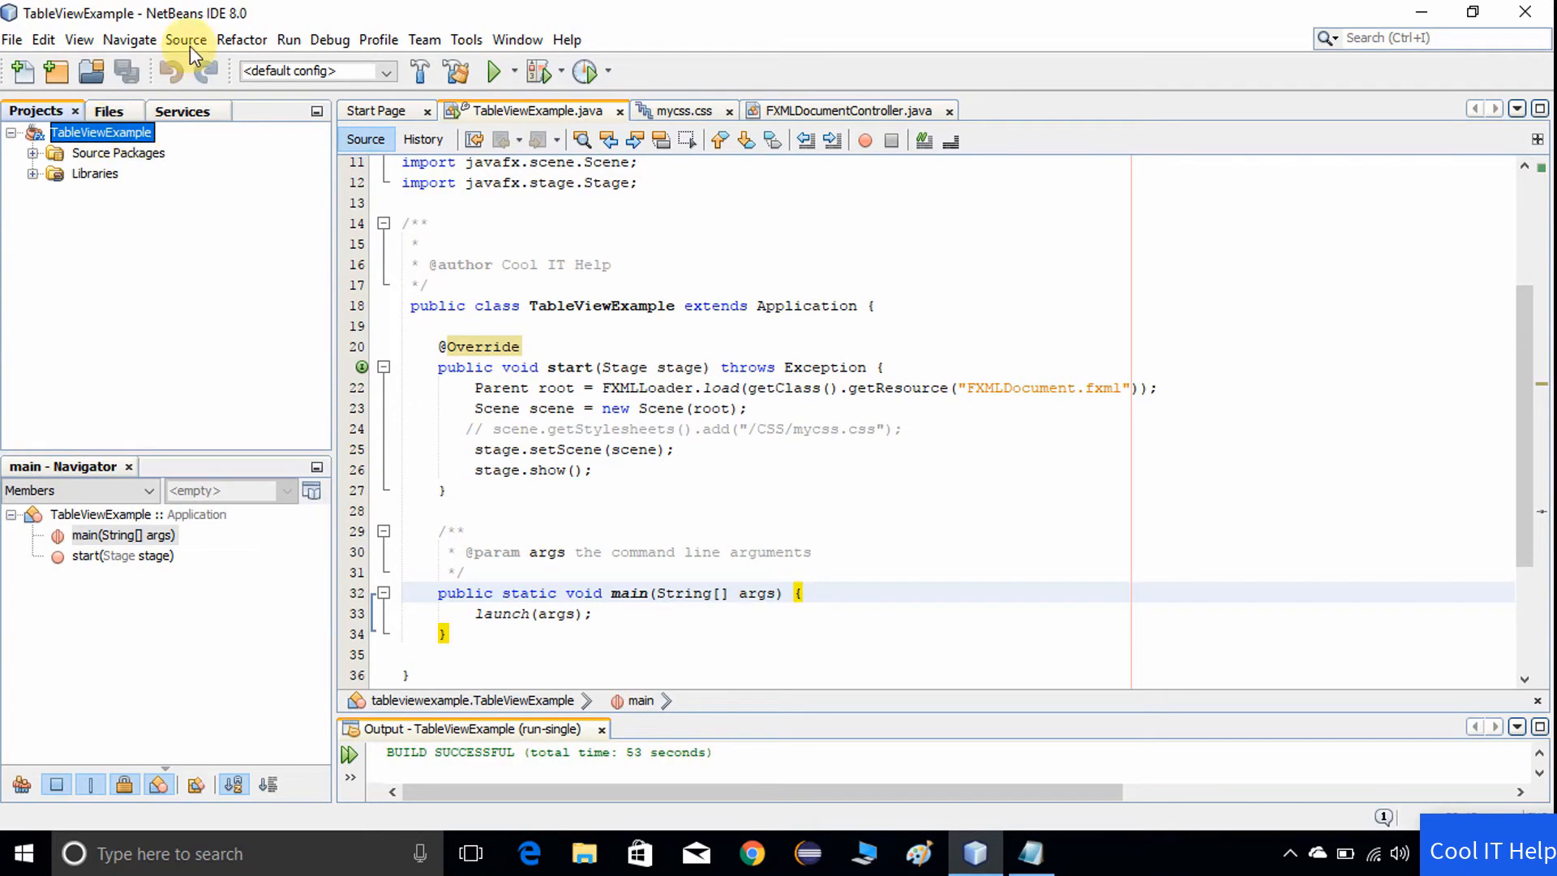
{"action": "mouse_move", "coordinate": [229, 33]}
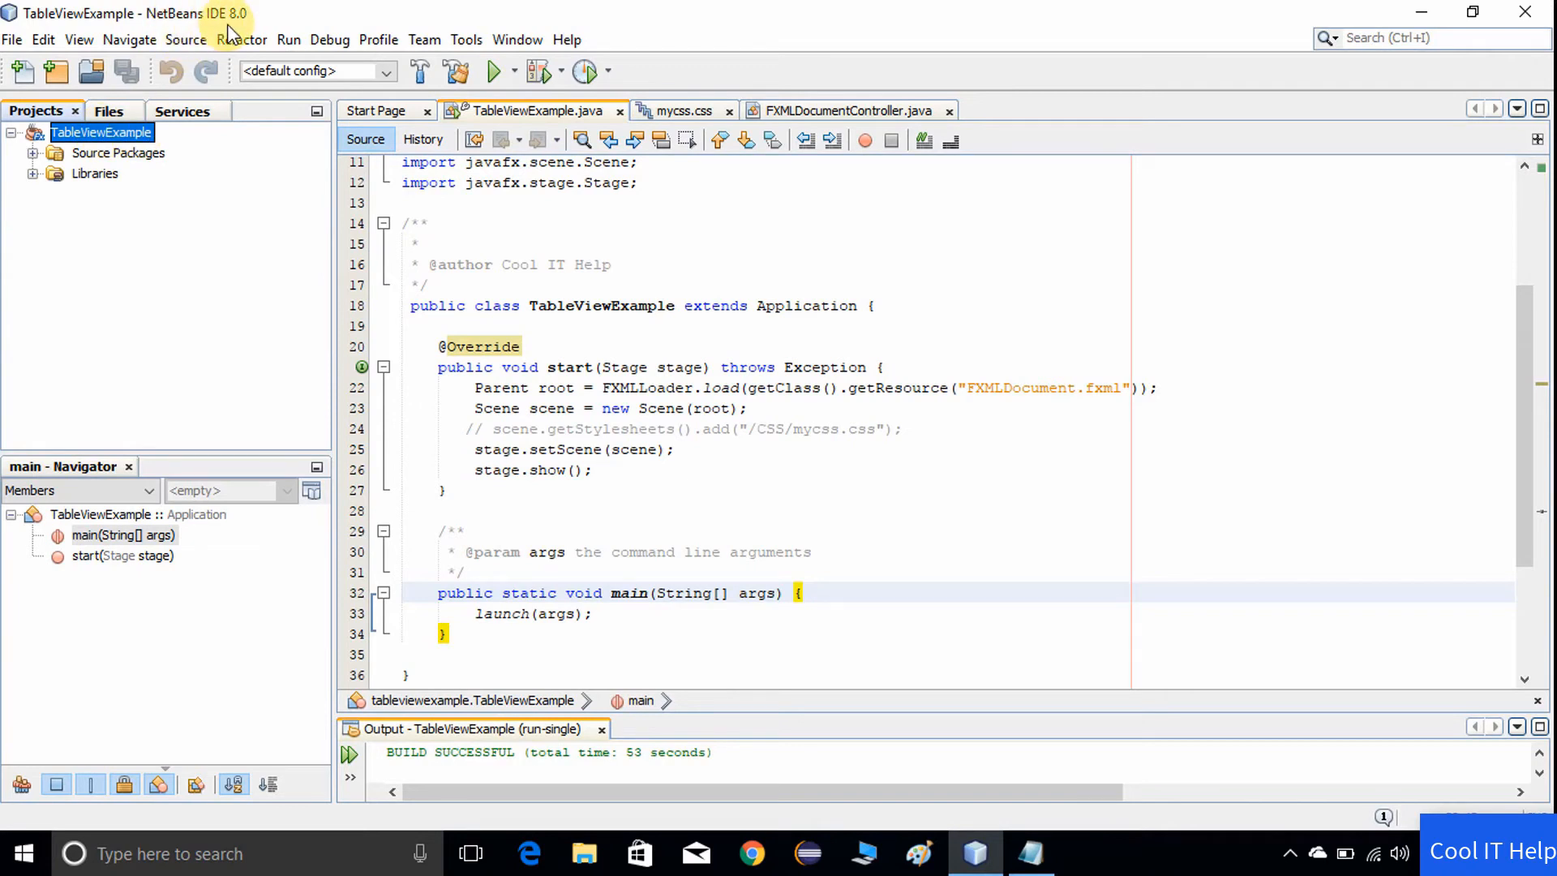
{"action": "mouse_move", "coordinate": [39, 159]}
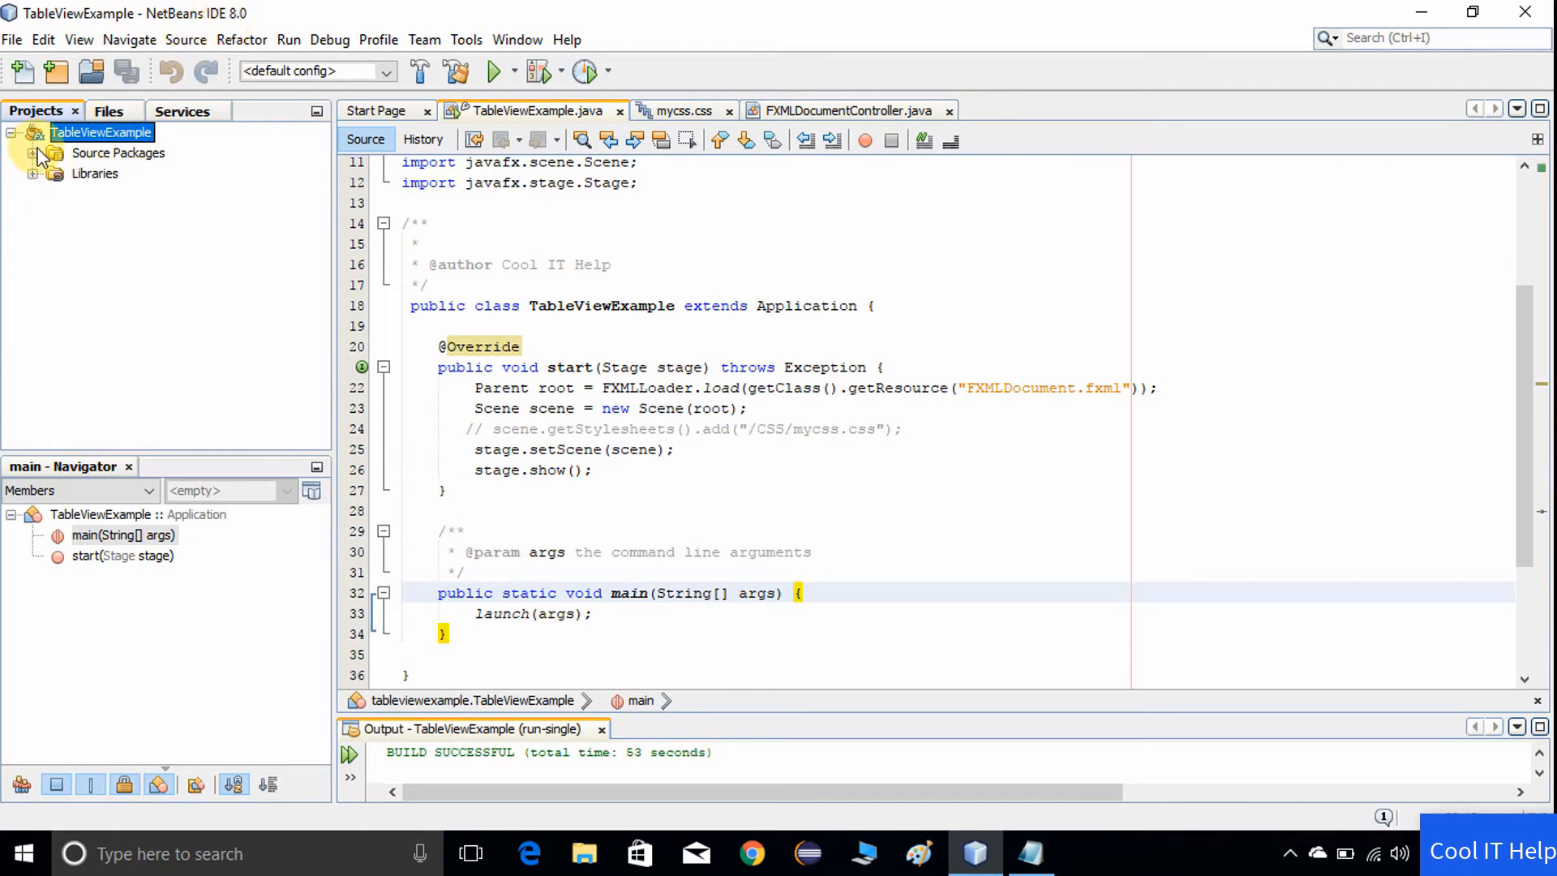
{"action": "left_click", "coordinate": [34, 152]}
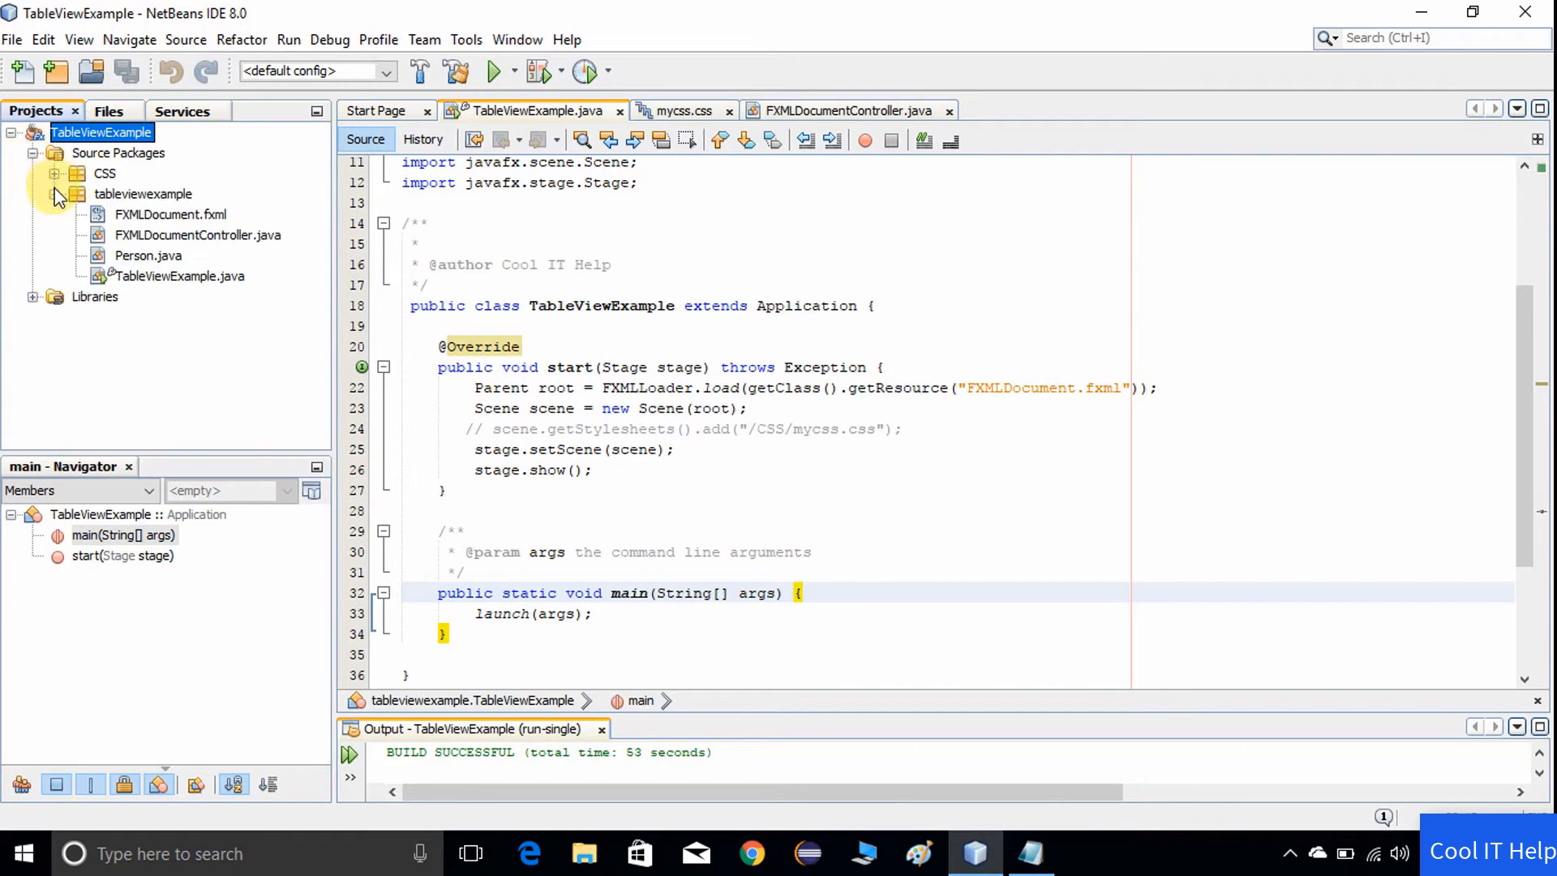
{"action": "left_click", "coordinate": [143, 193]}
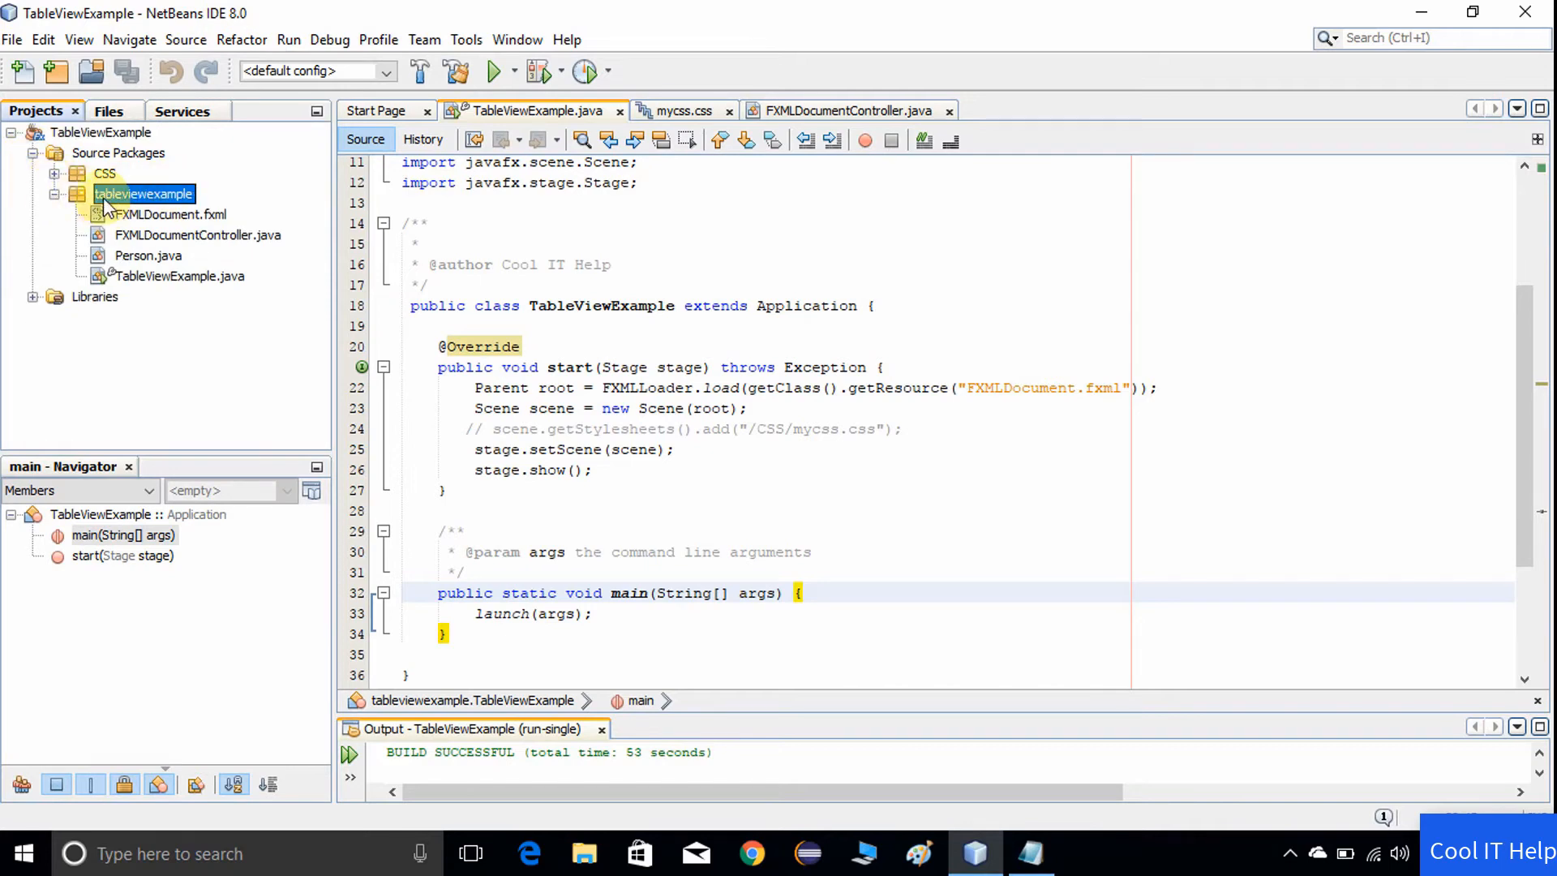
{"action": "left_click", "coordinate": [171, 214]}
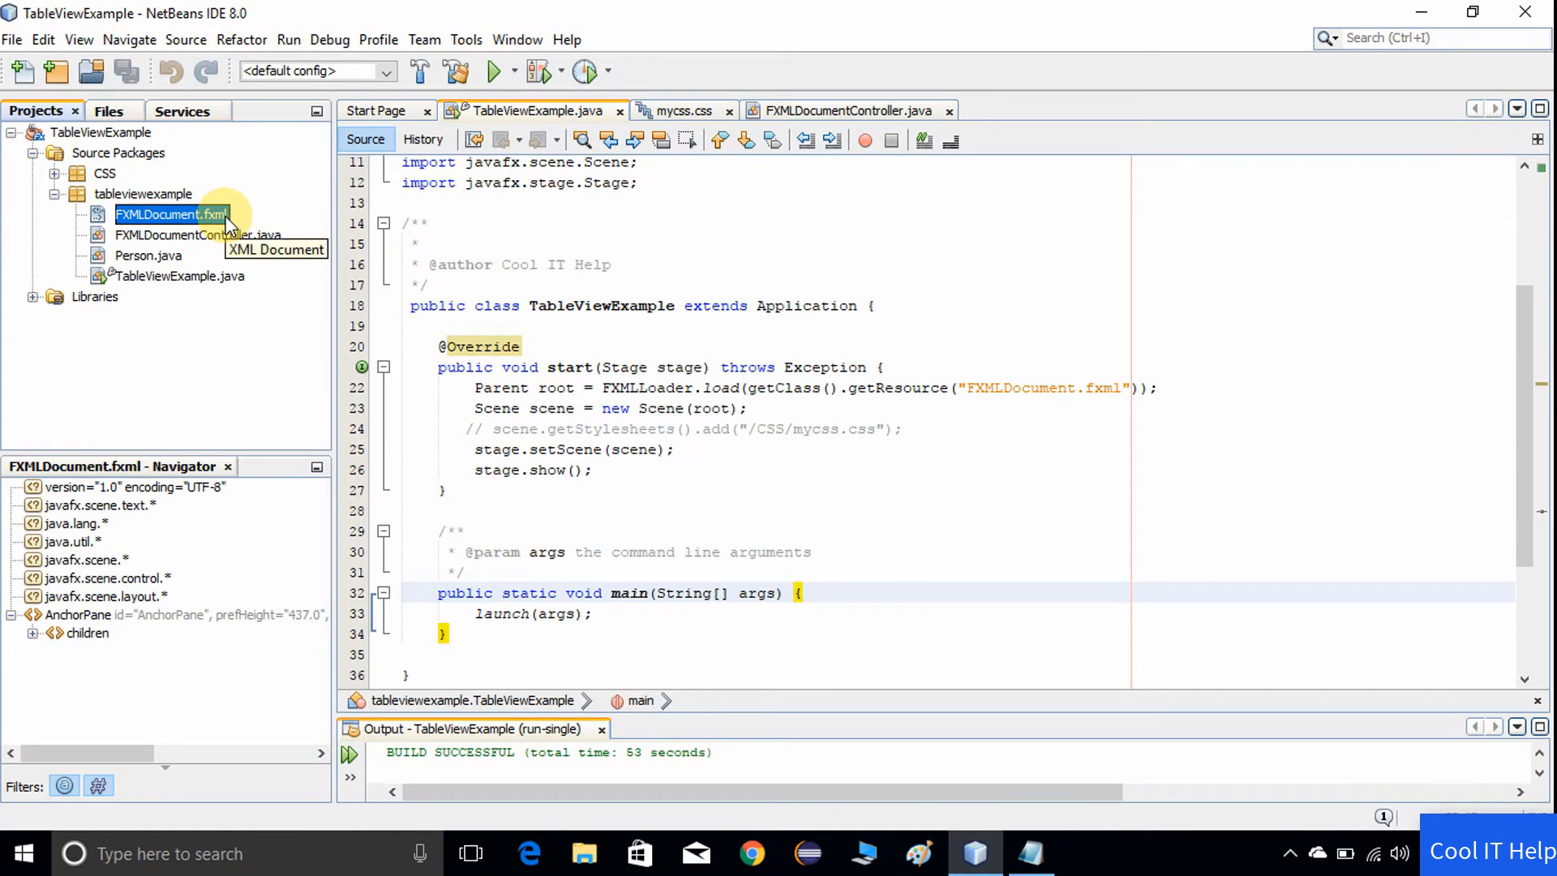
{"action": "left_click", "coordinate": [197, 235]}
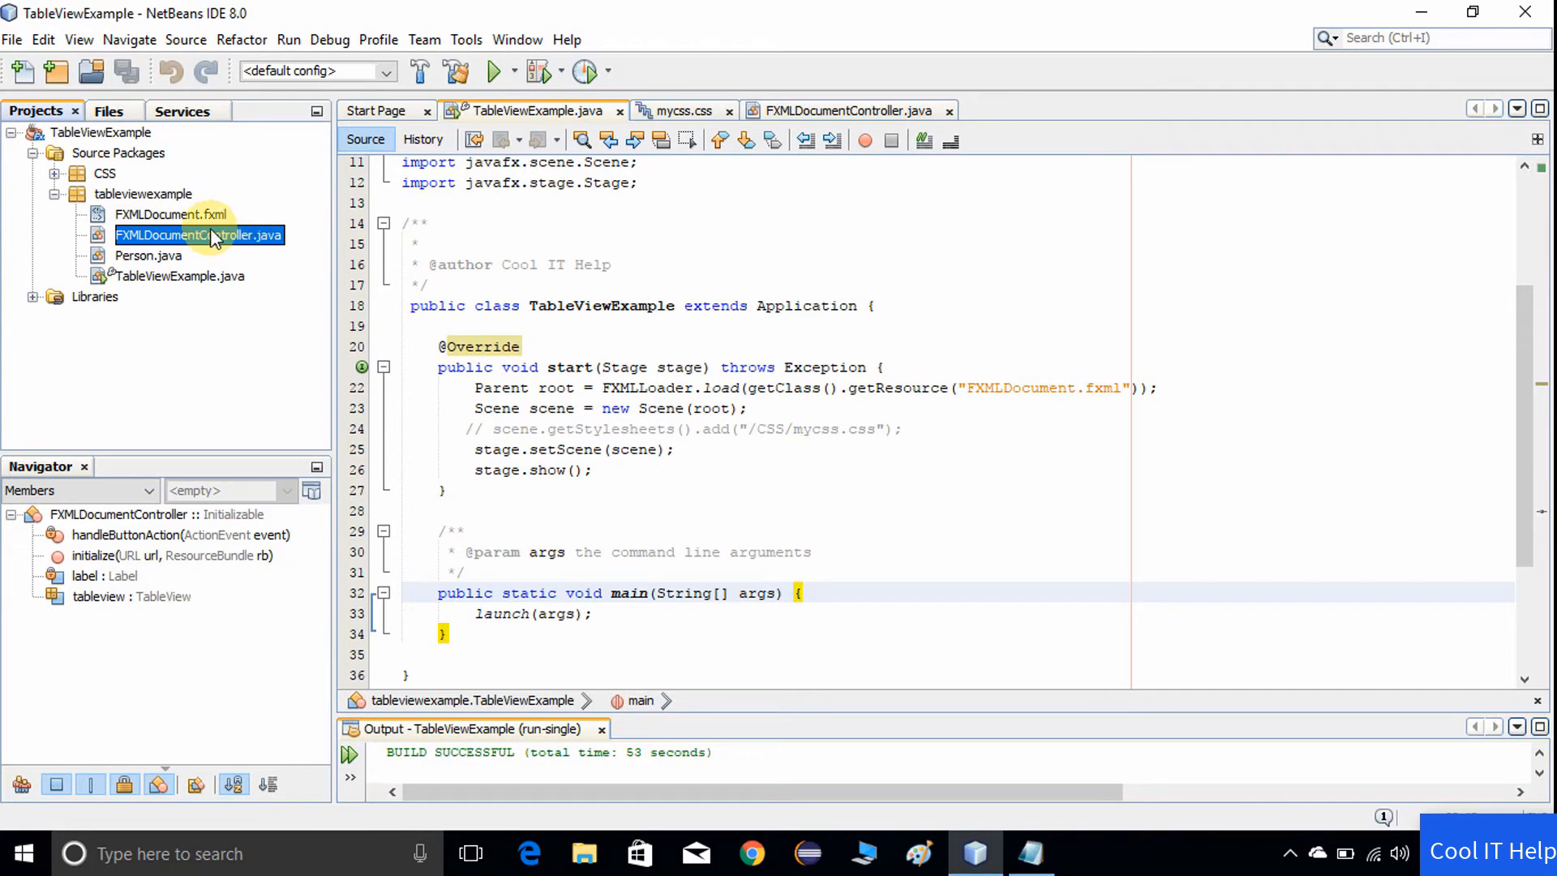
{"action": "mouse_move", "coordinate": [211, 219]}
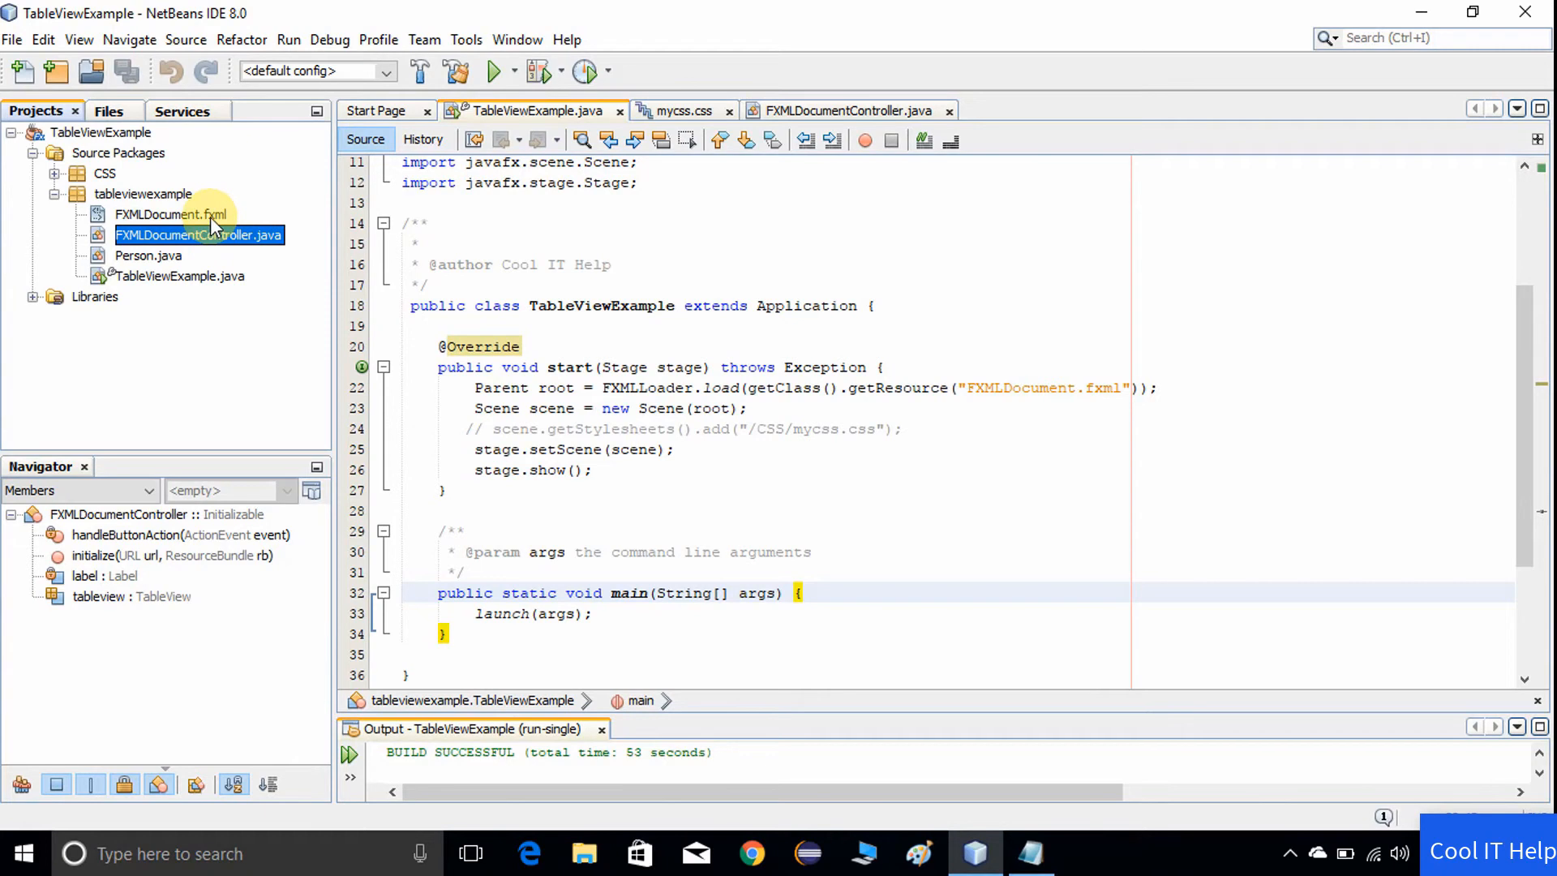
{"action": "left_click", "coordinate": [149, 255]}
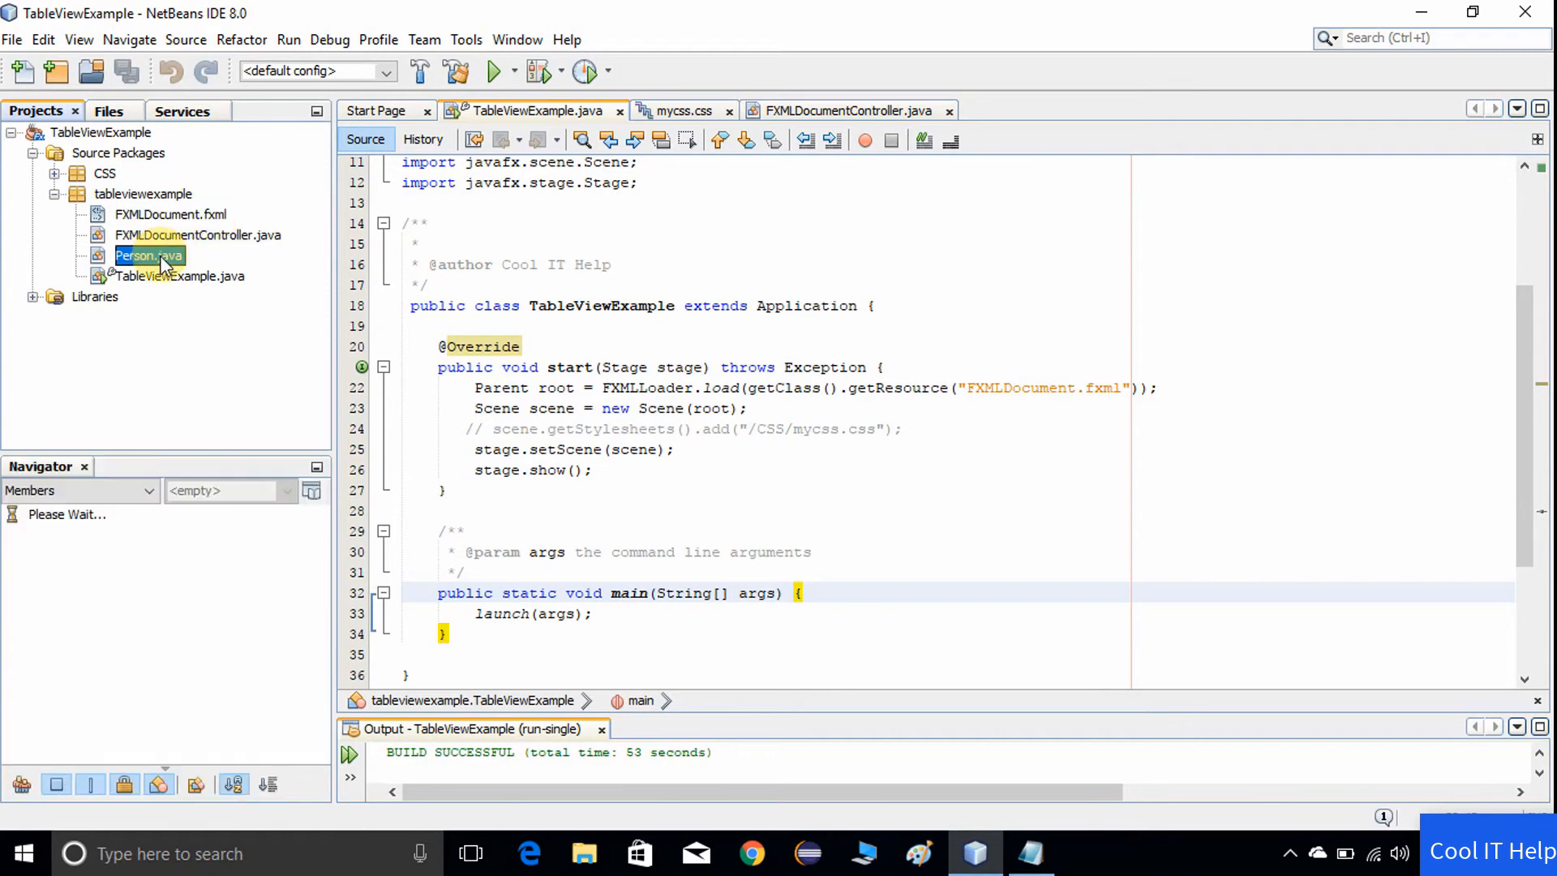
{"action": "left_click", "coordinate": [148, 255]}
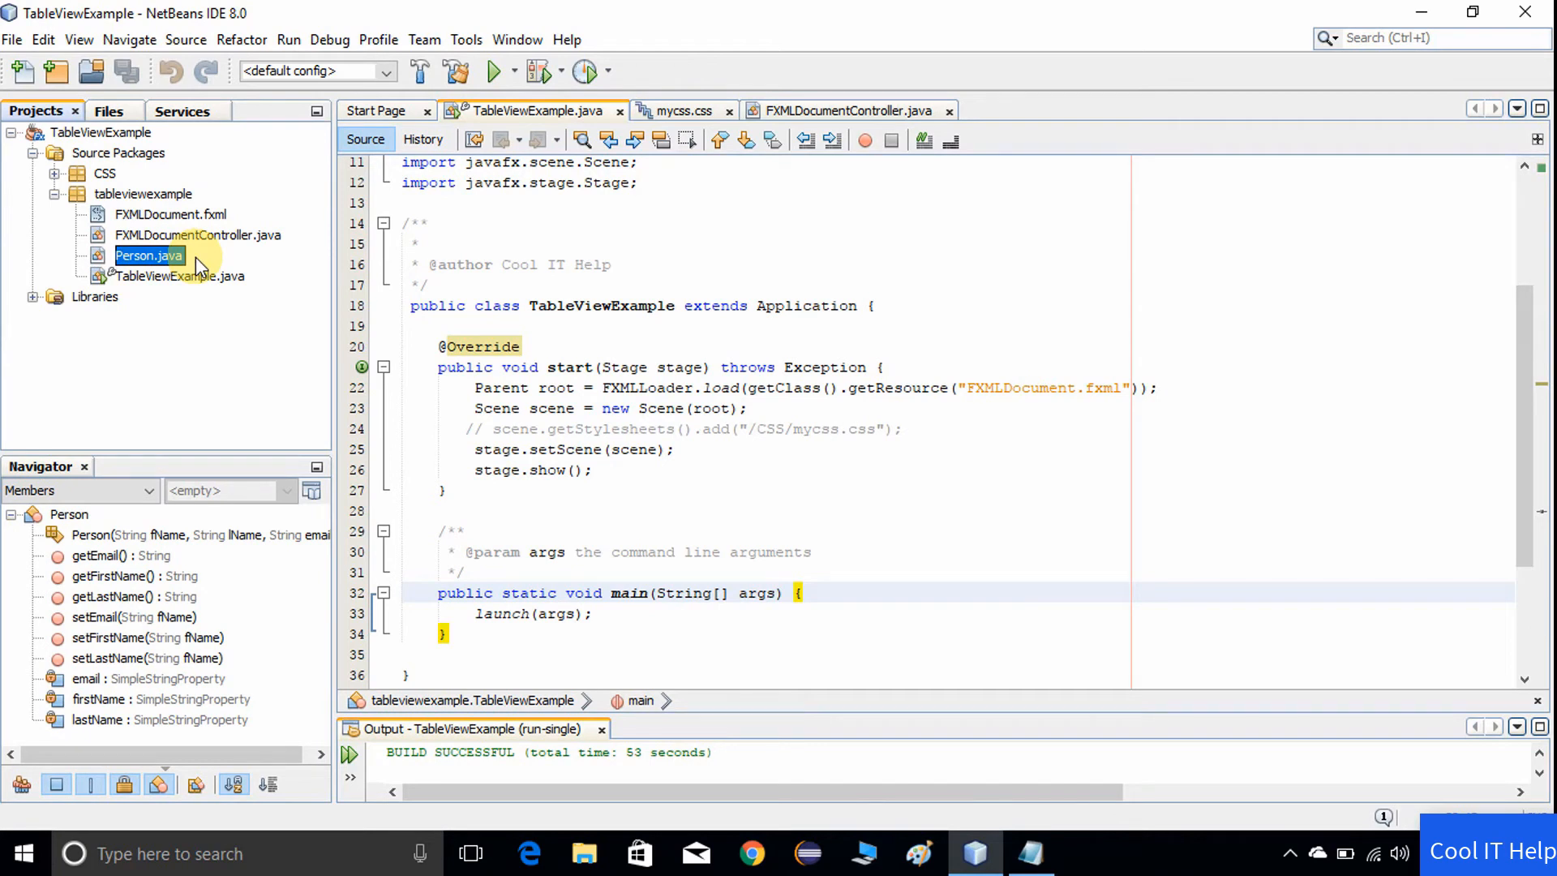
{"action": "left_click", "coordinate": [180, 275]}
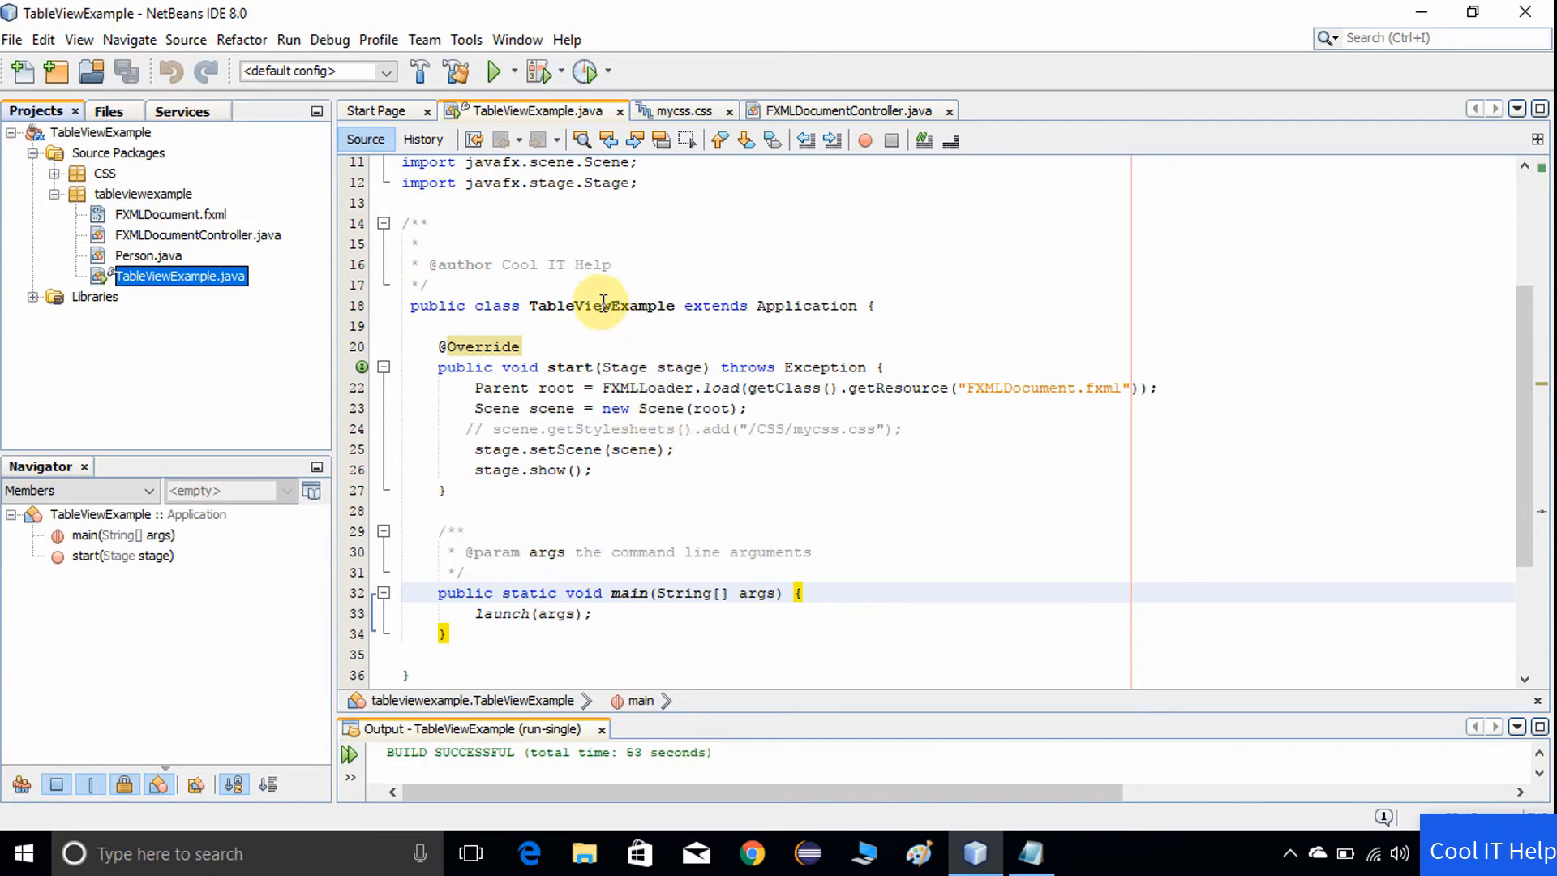
{"action": "left_click", "coordinate": [730, 498]}
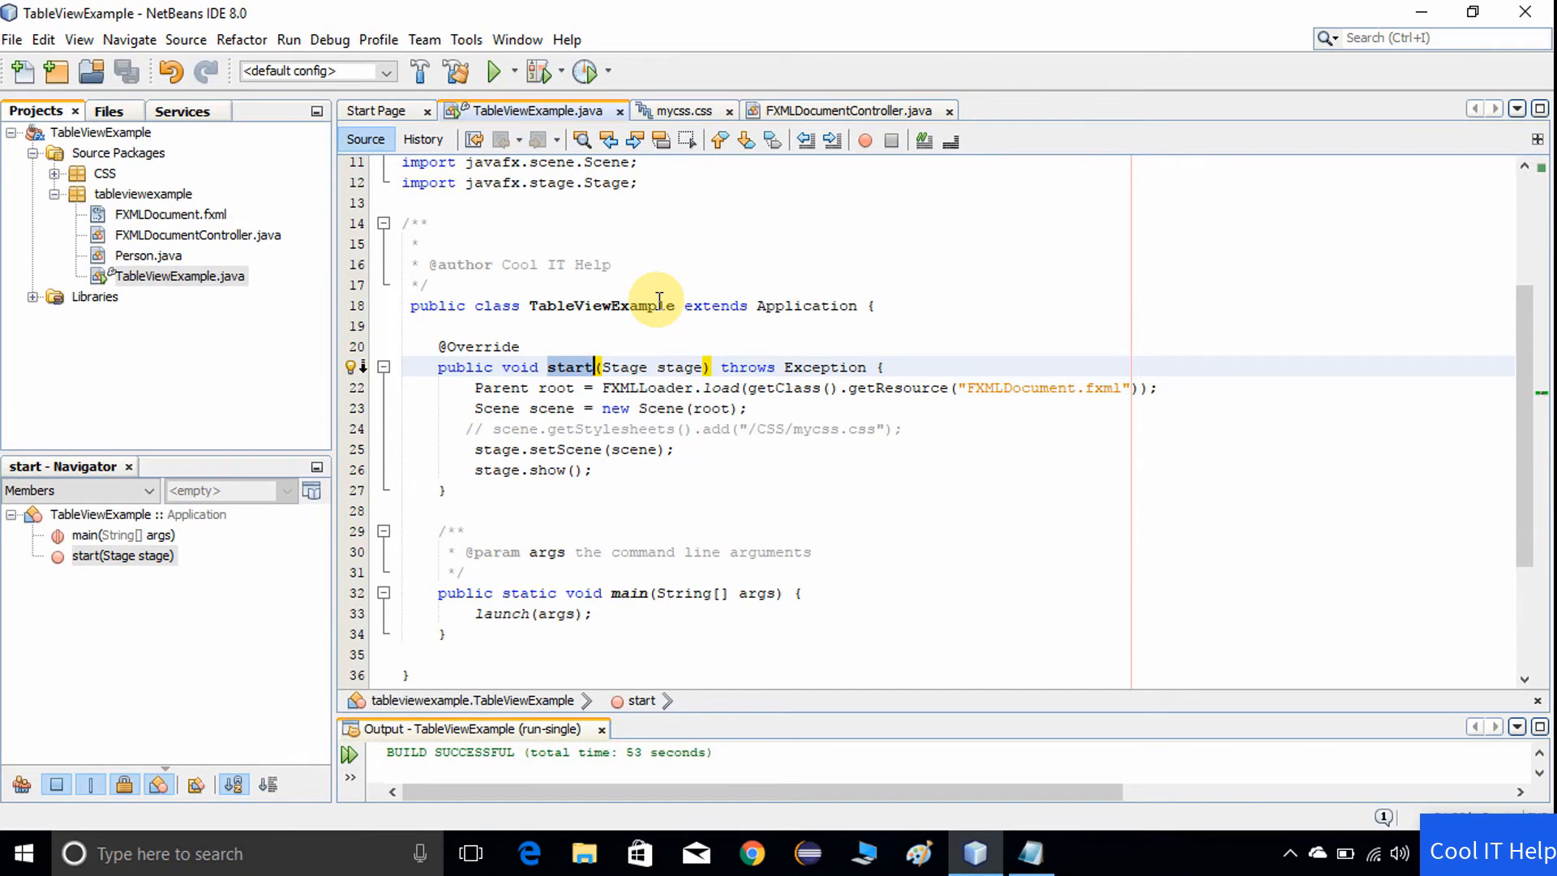
{"action": "mouse_move", "coordinate": [985, 605]}
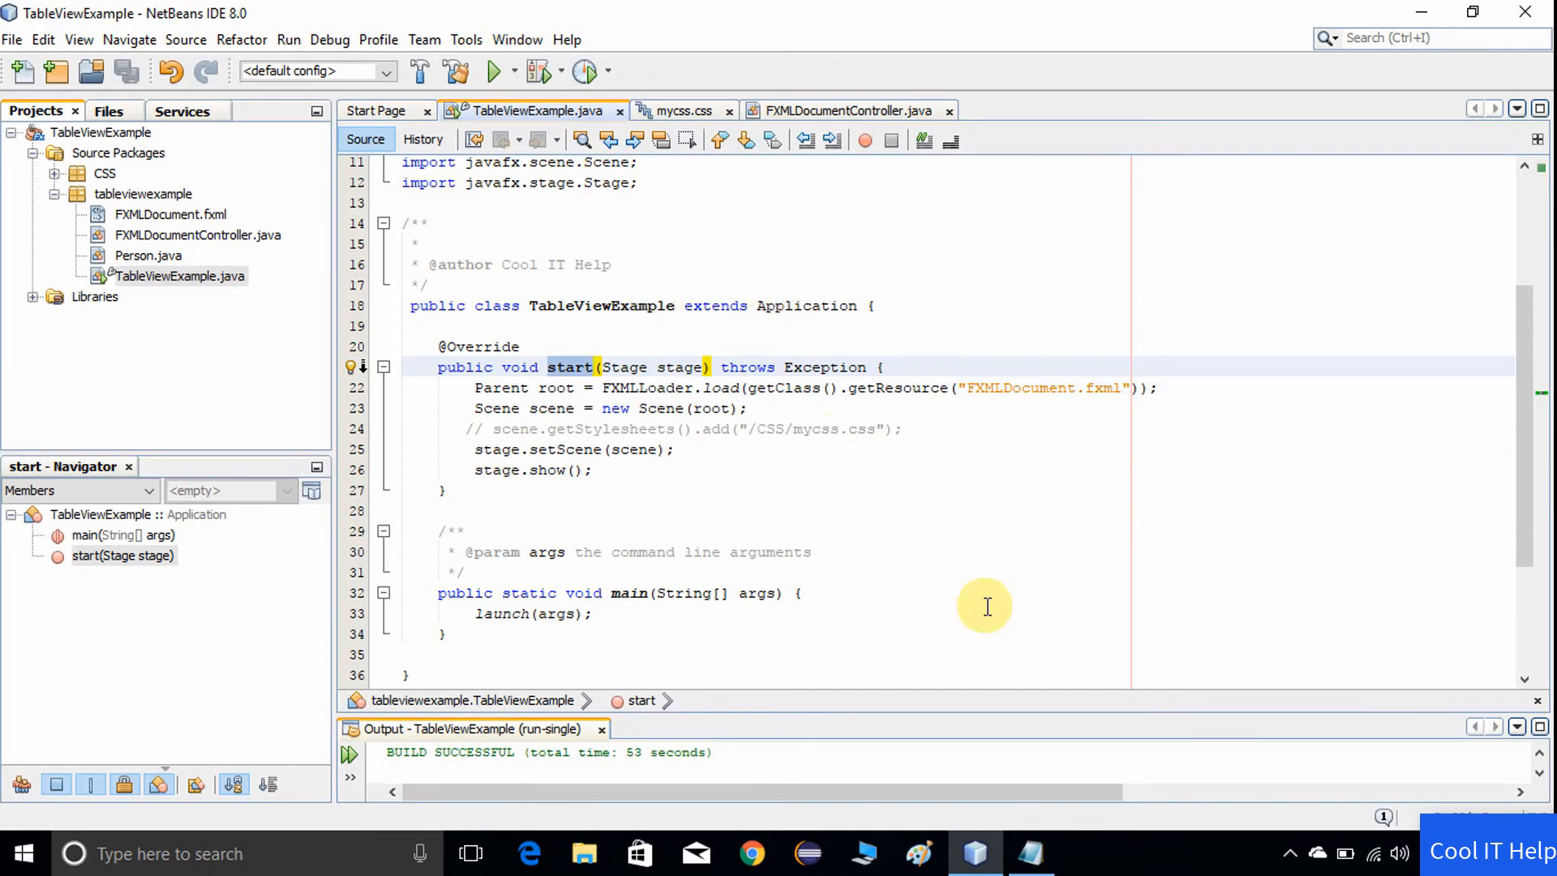
- Run the TableViewExample file so the Table View Example window appears
{"action": "scroll", "scroll_direction": "up", "scroll_amount": 3}
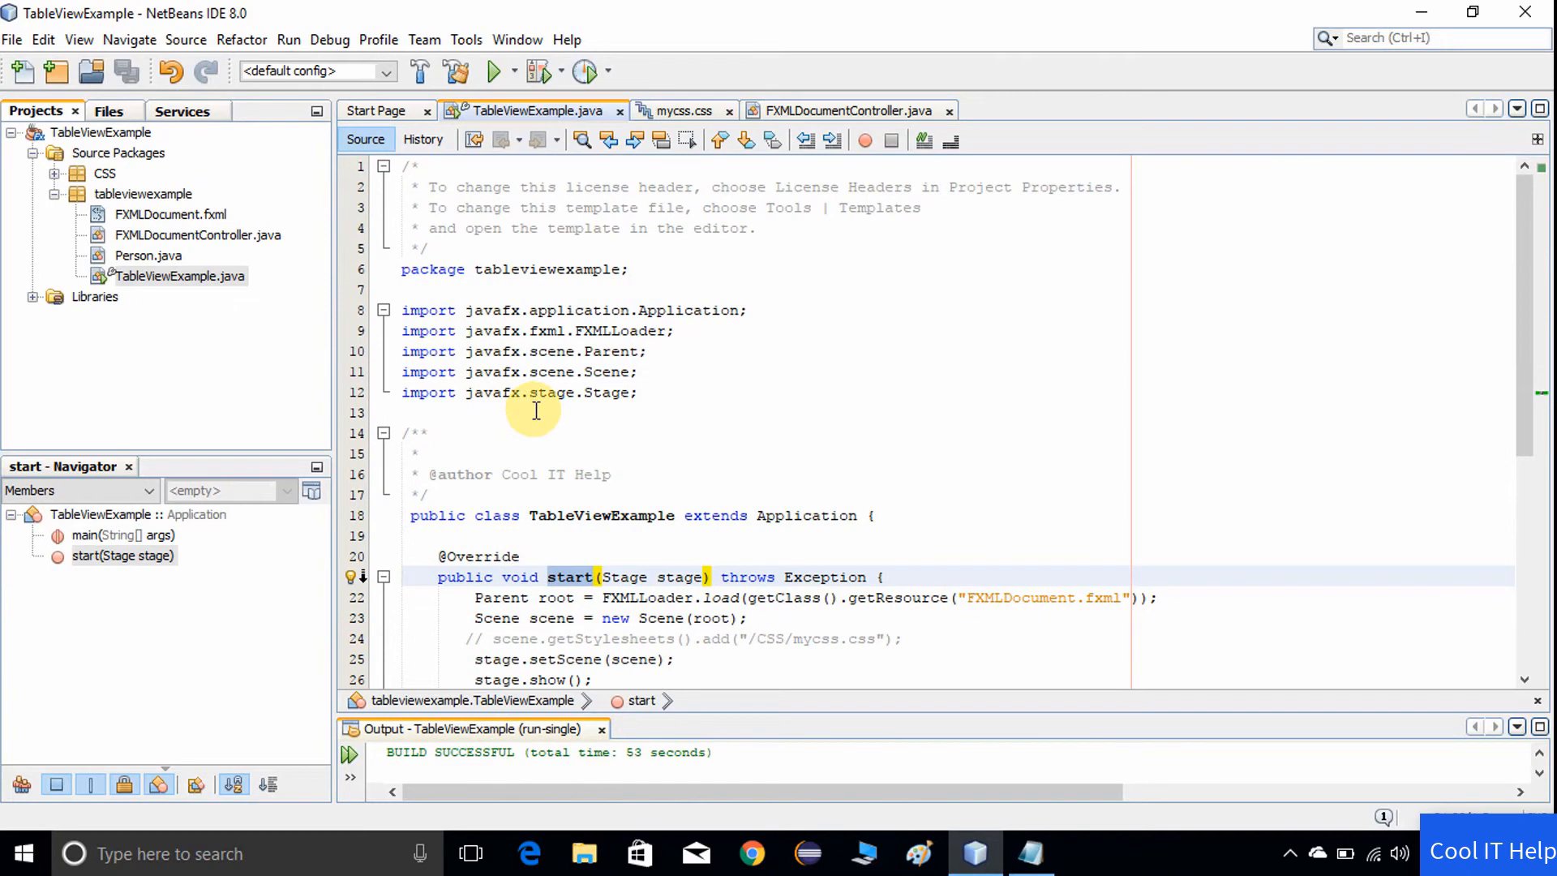
{"action": "scroll", "scroll_direction": "down", "scroll_amount": 3}
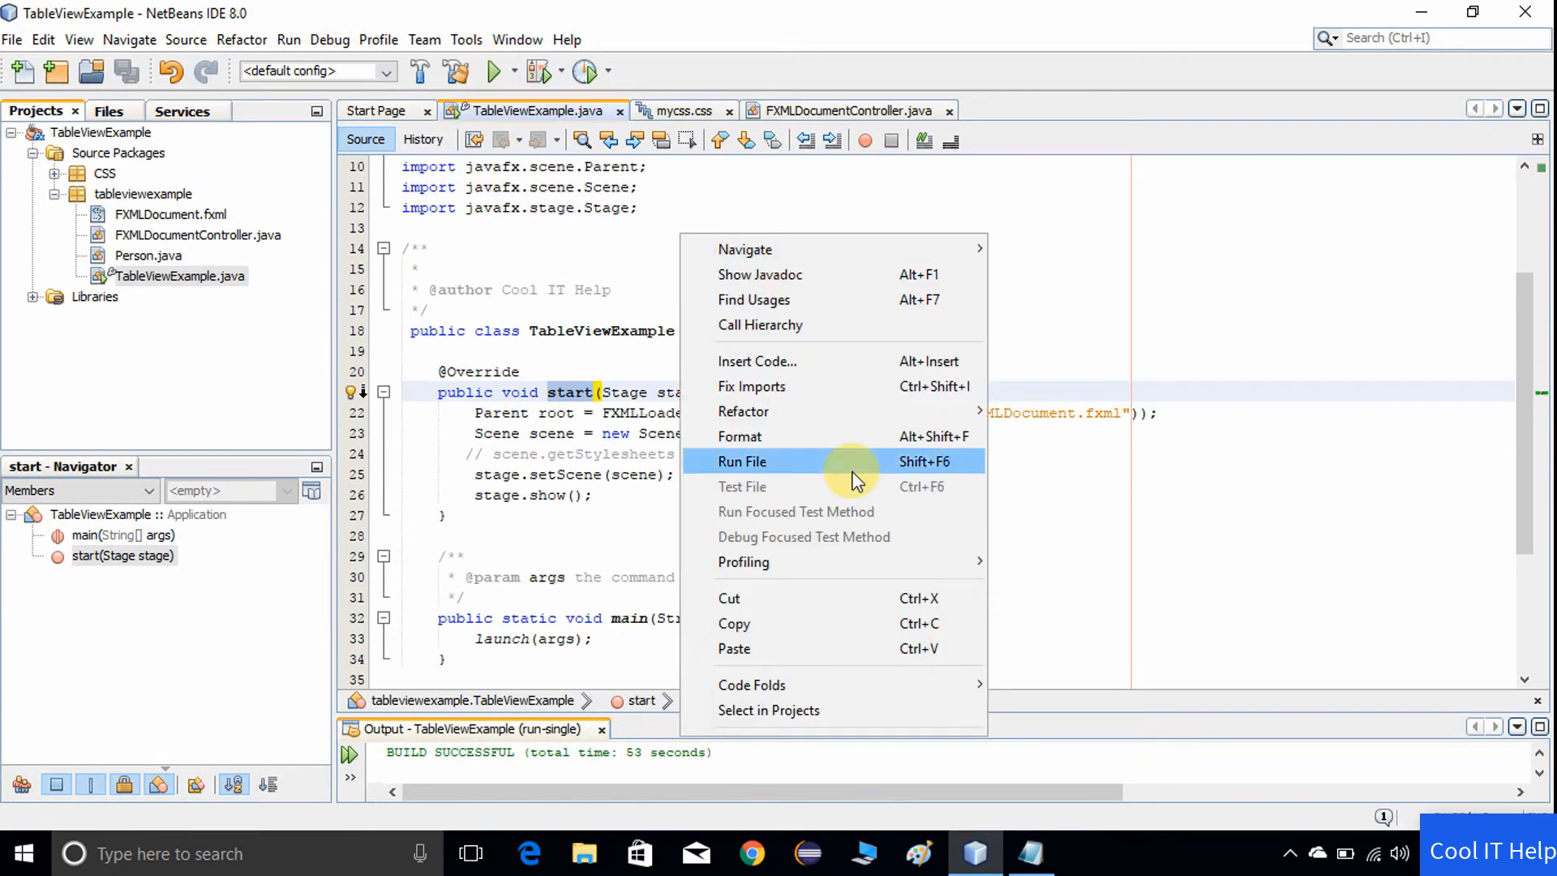
{"action": "left_click", "coordinate": [741, 462]}
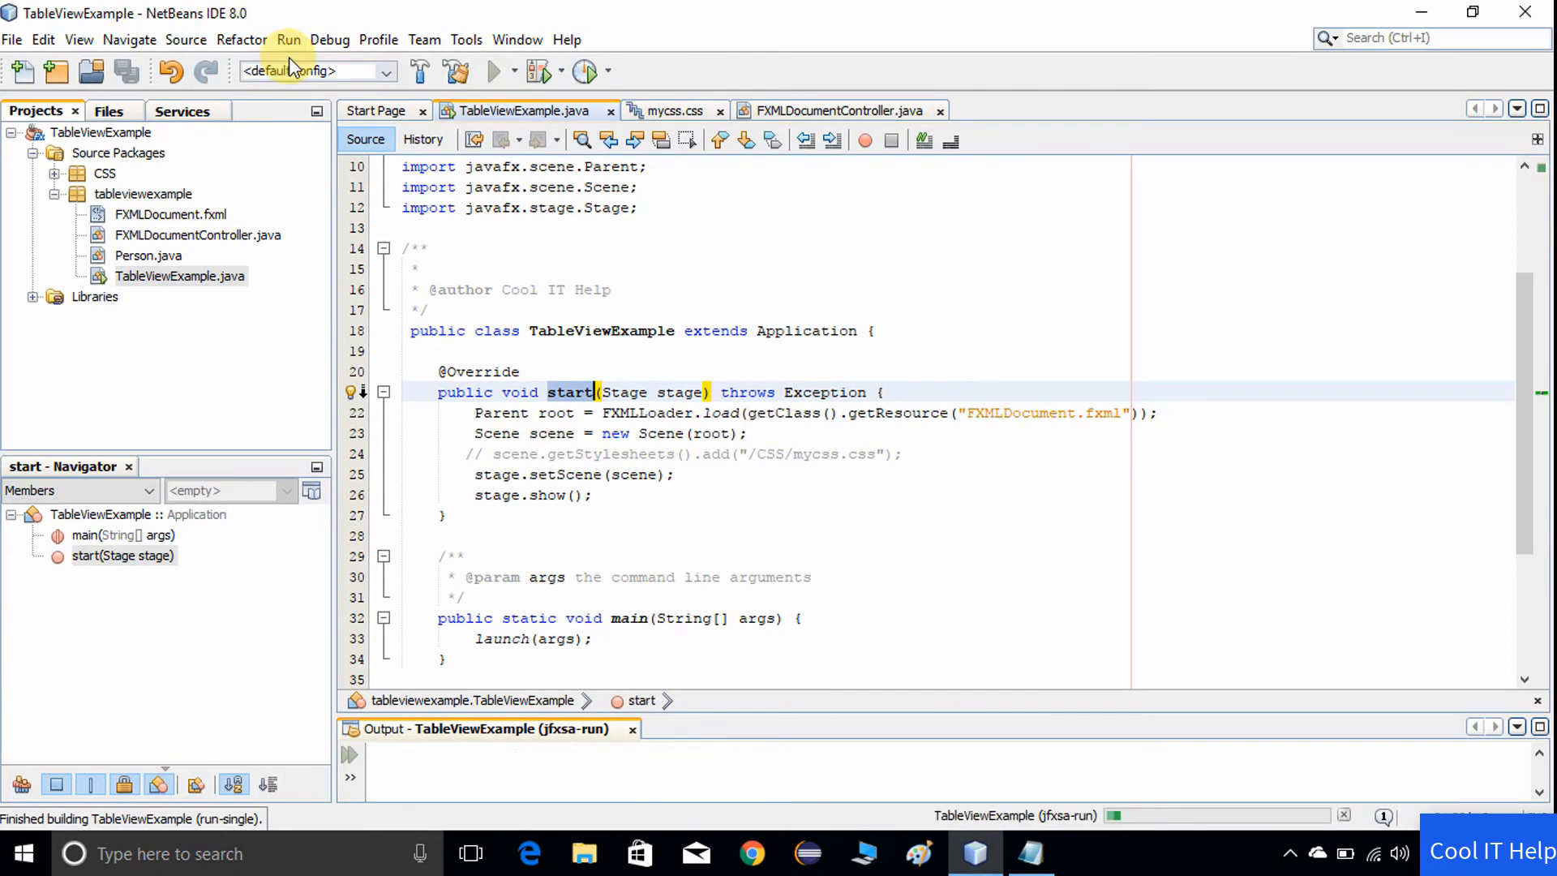
{"action": "left_click", "coordinate": [289, 39]}
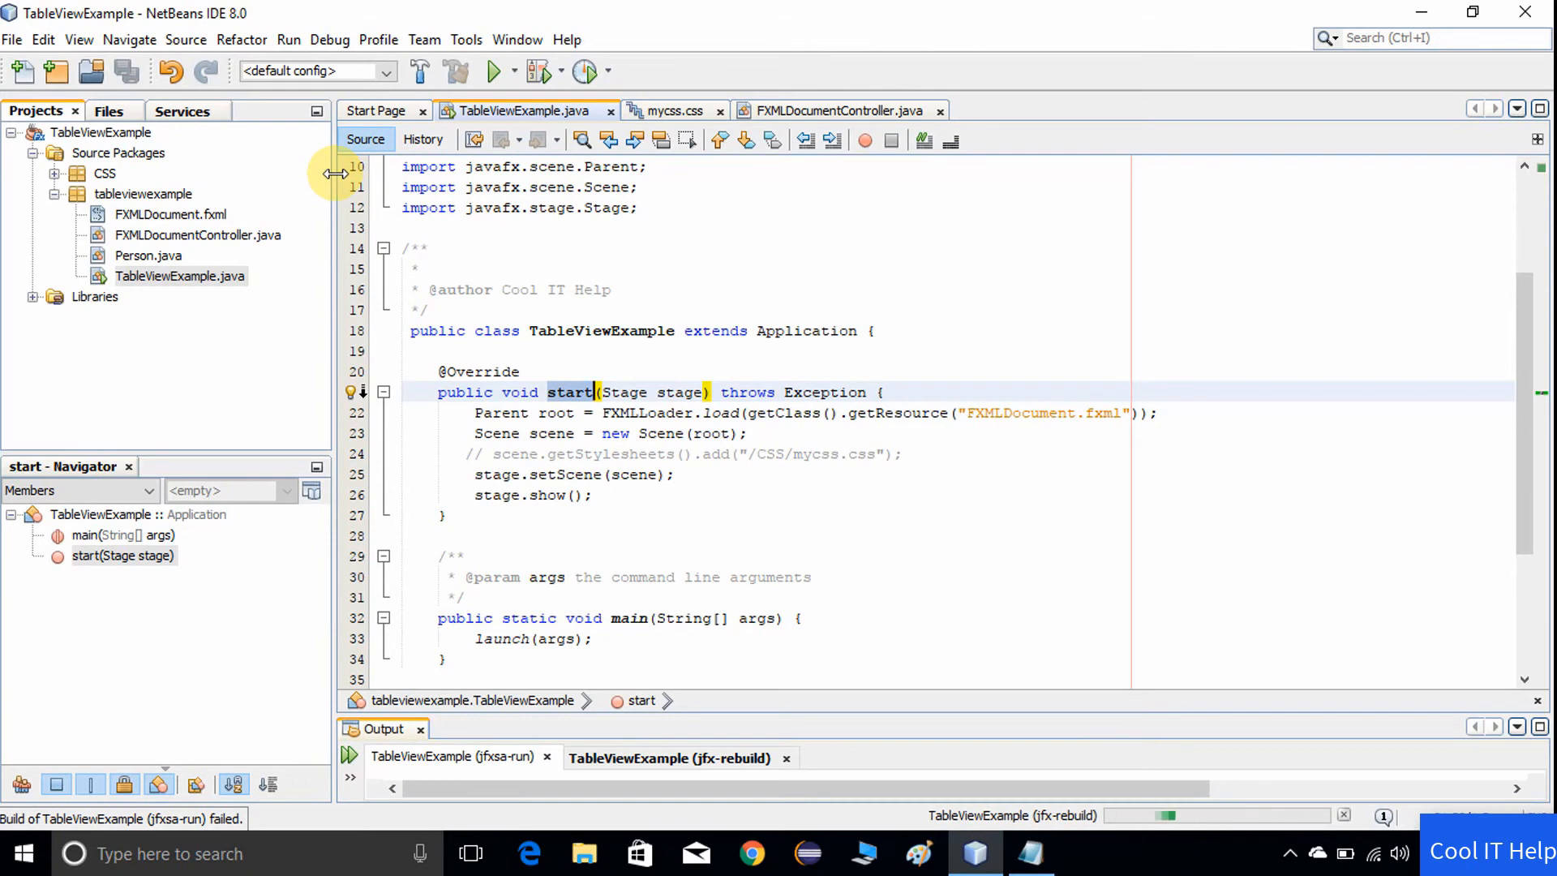
{"action": "mouse_move", "coordinate": [915, 540]}
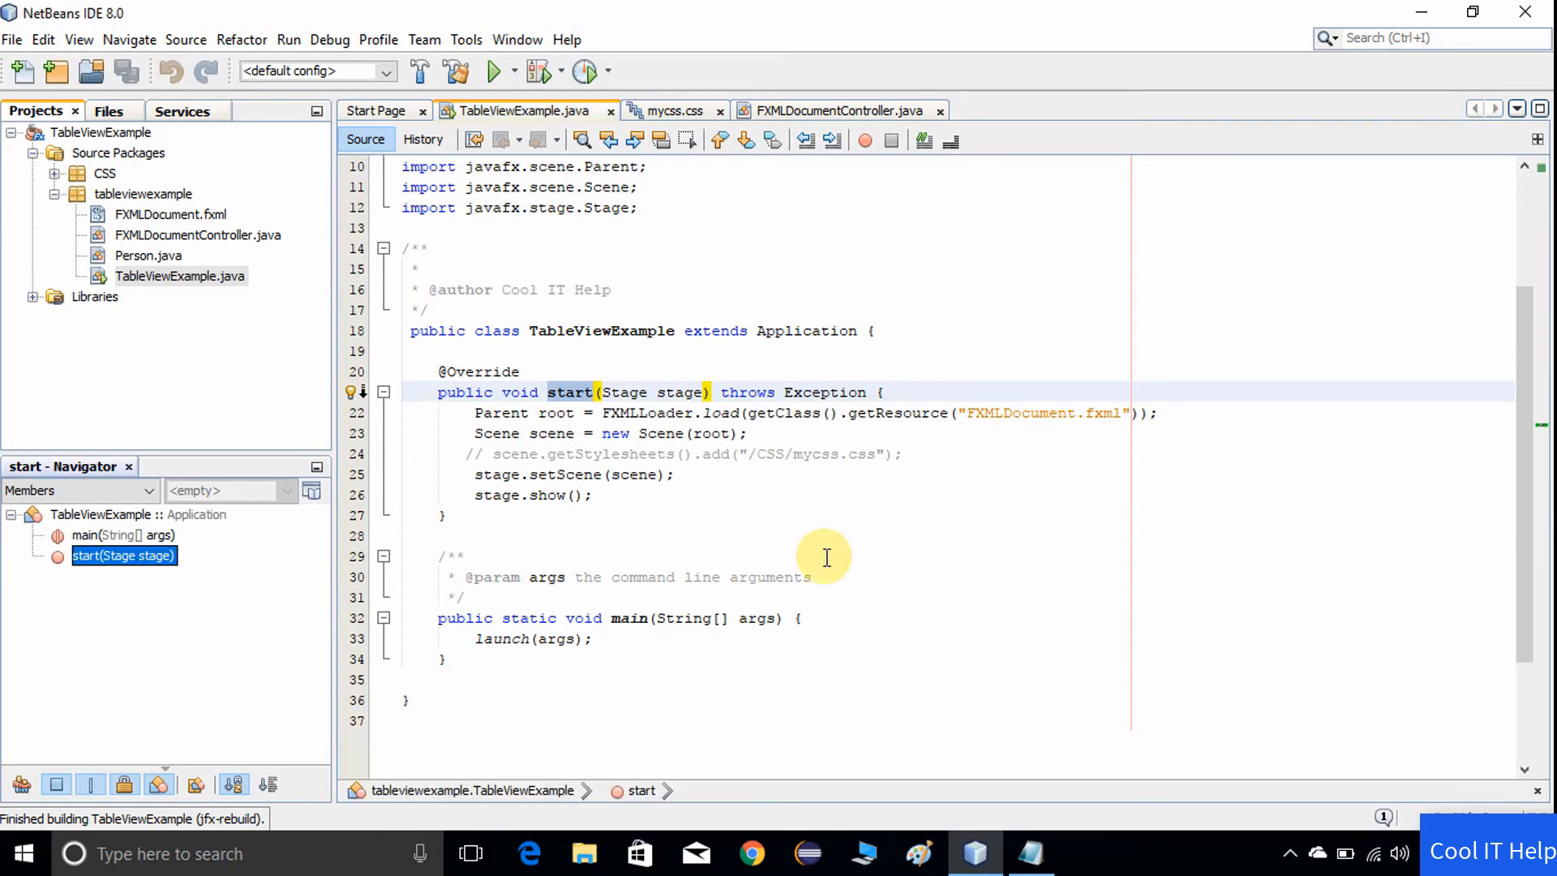
{"action": "right_click", "coordinate": [824, 556]}
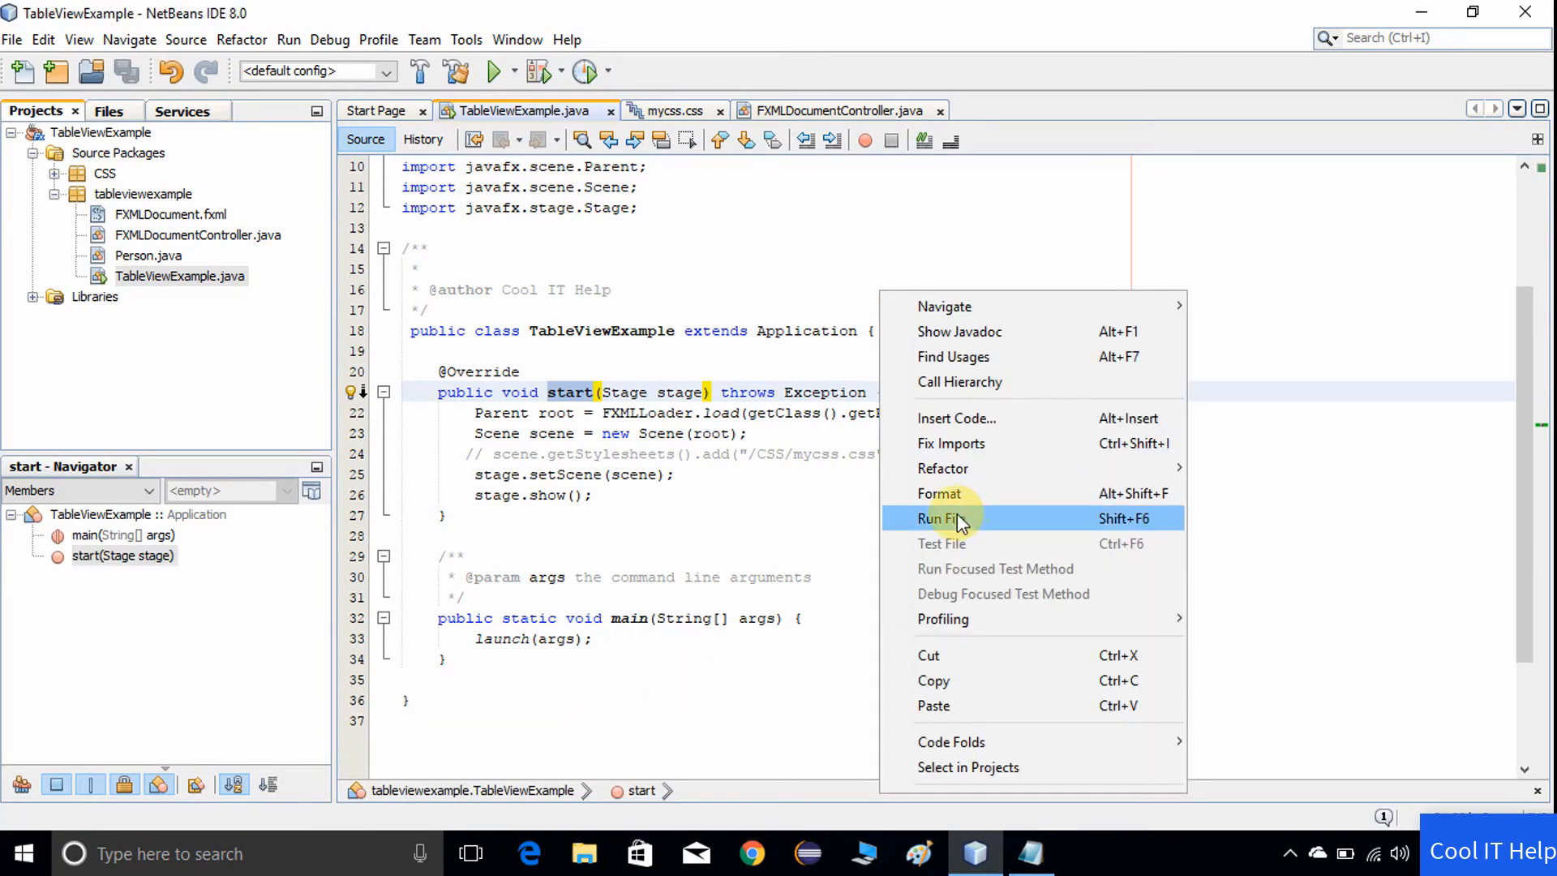
{"action": "left_click", "coordinate": [946, 518]}
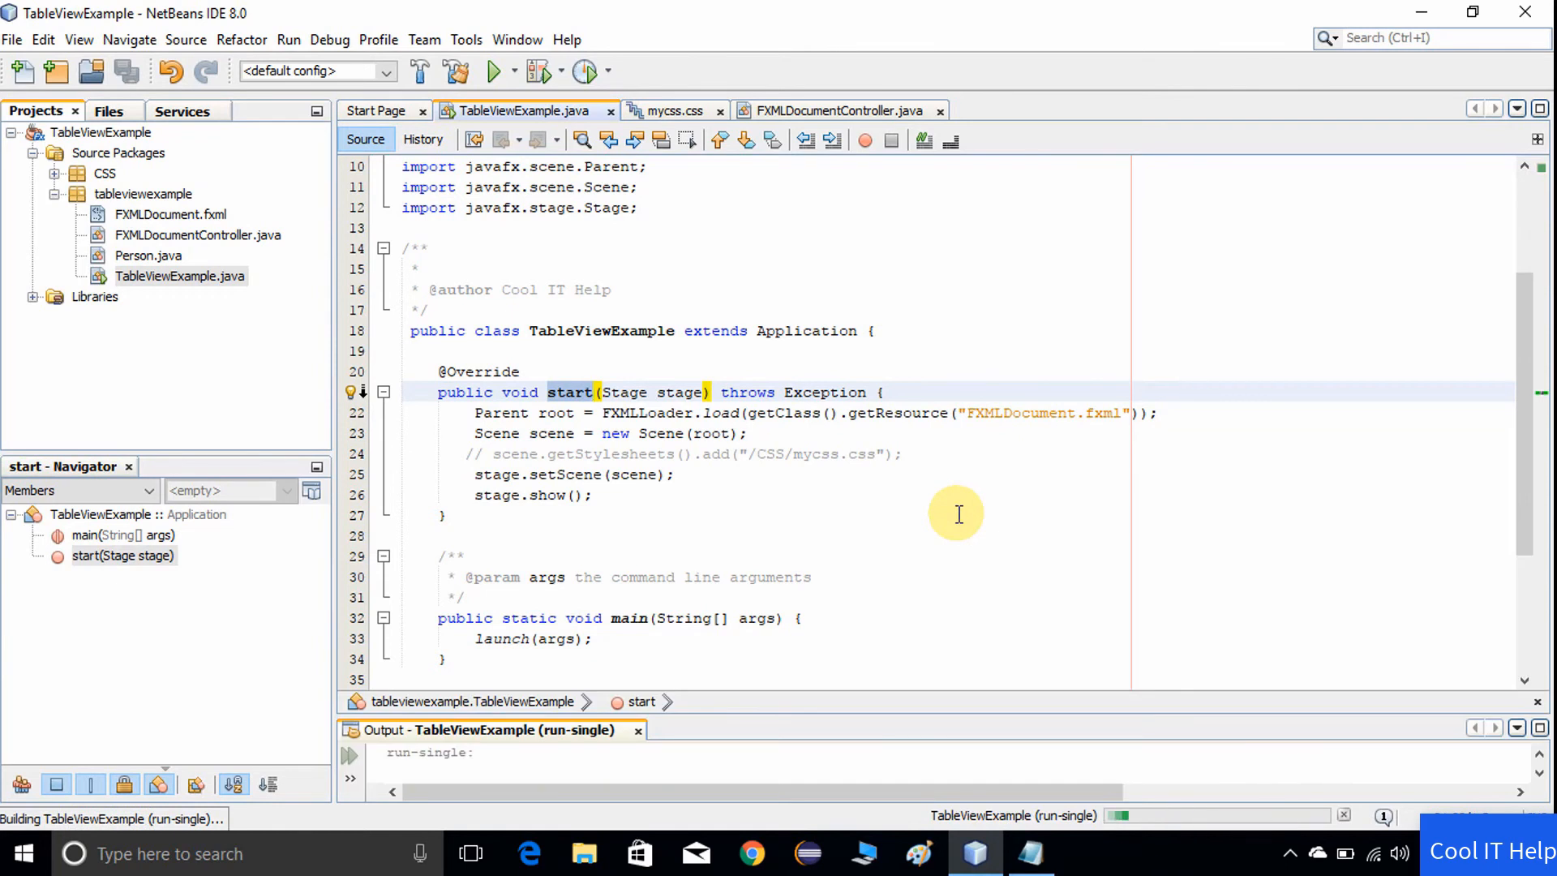
{"action": "left_click", "coordinate": [493, 70]}
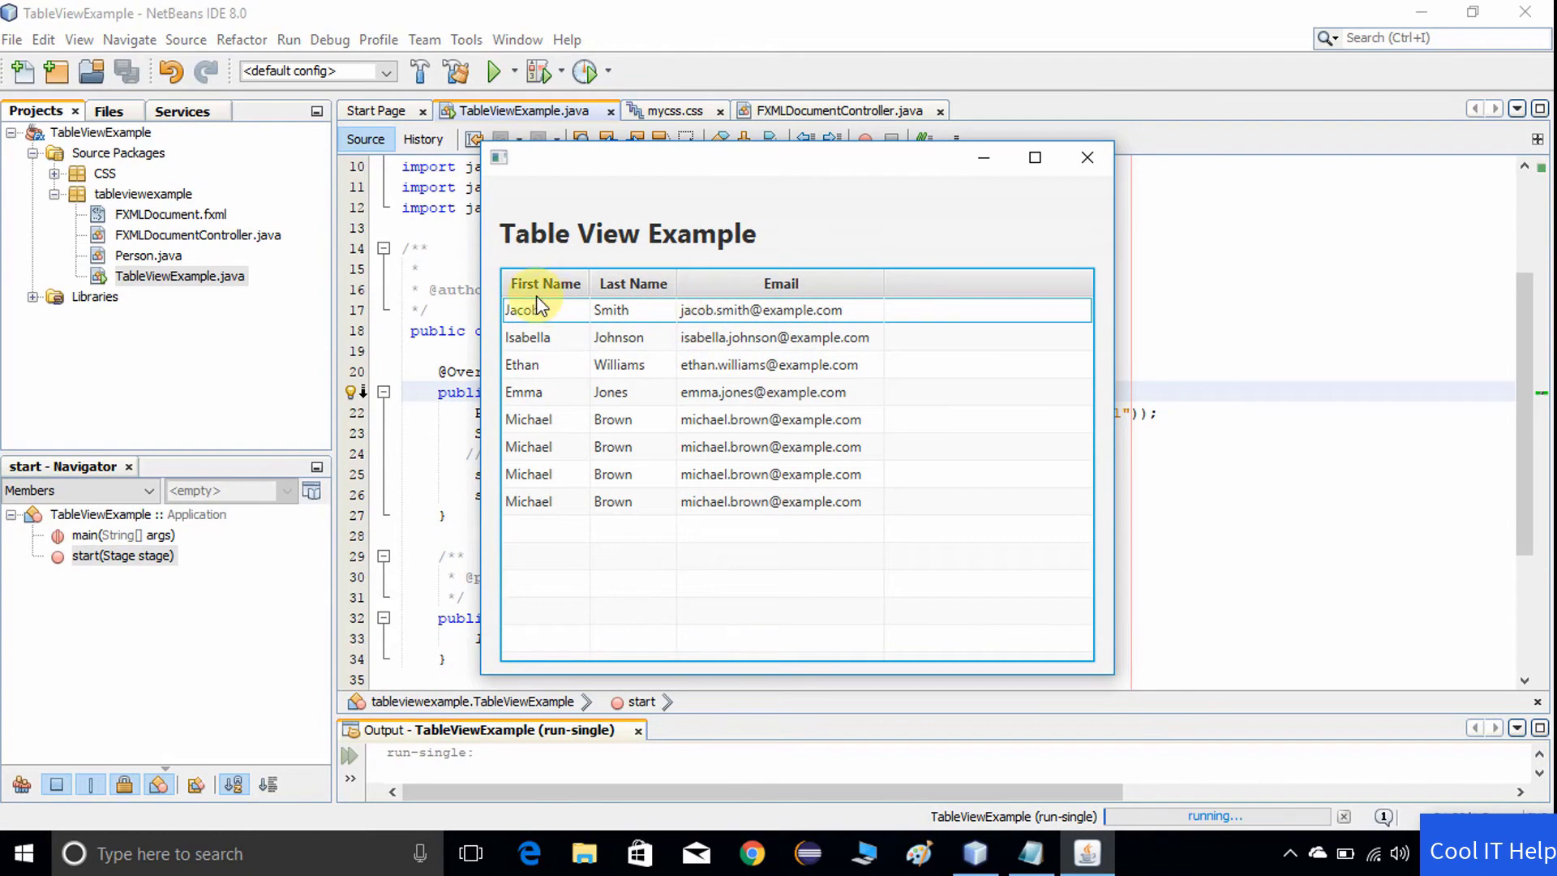
{"action": "mouse_move", "coordinate": [636, 344]}
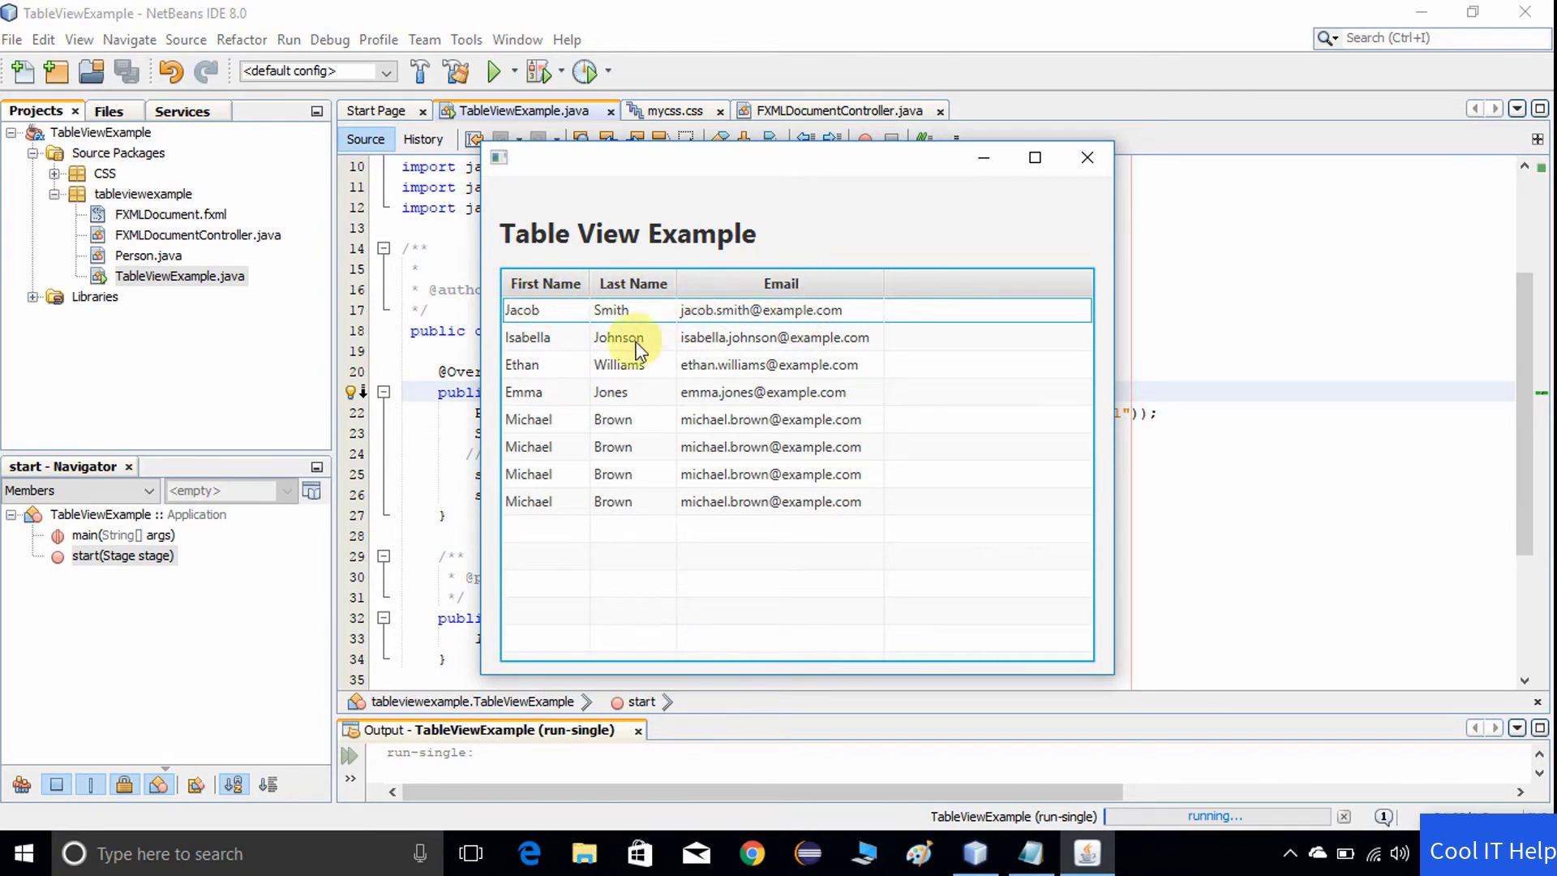
{"action": "left_click", "coordinate": [621, 365]}
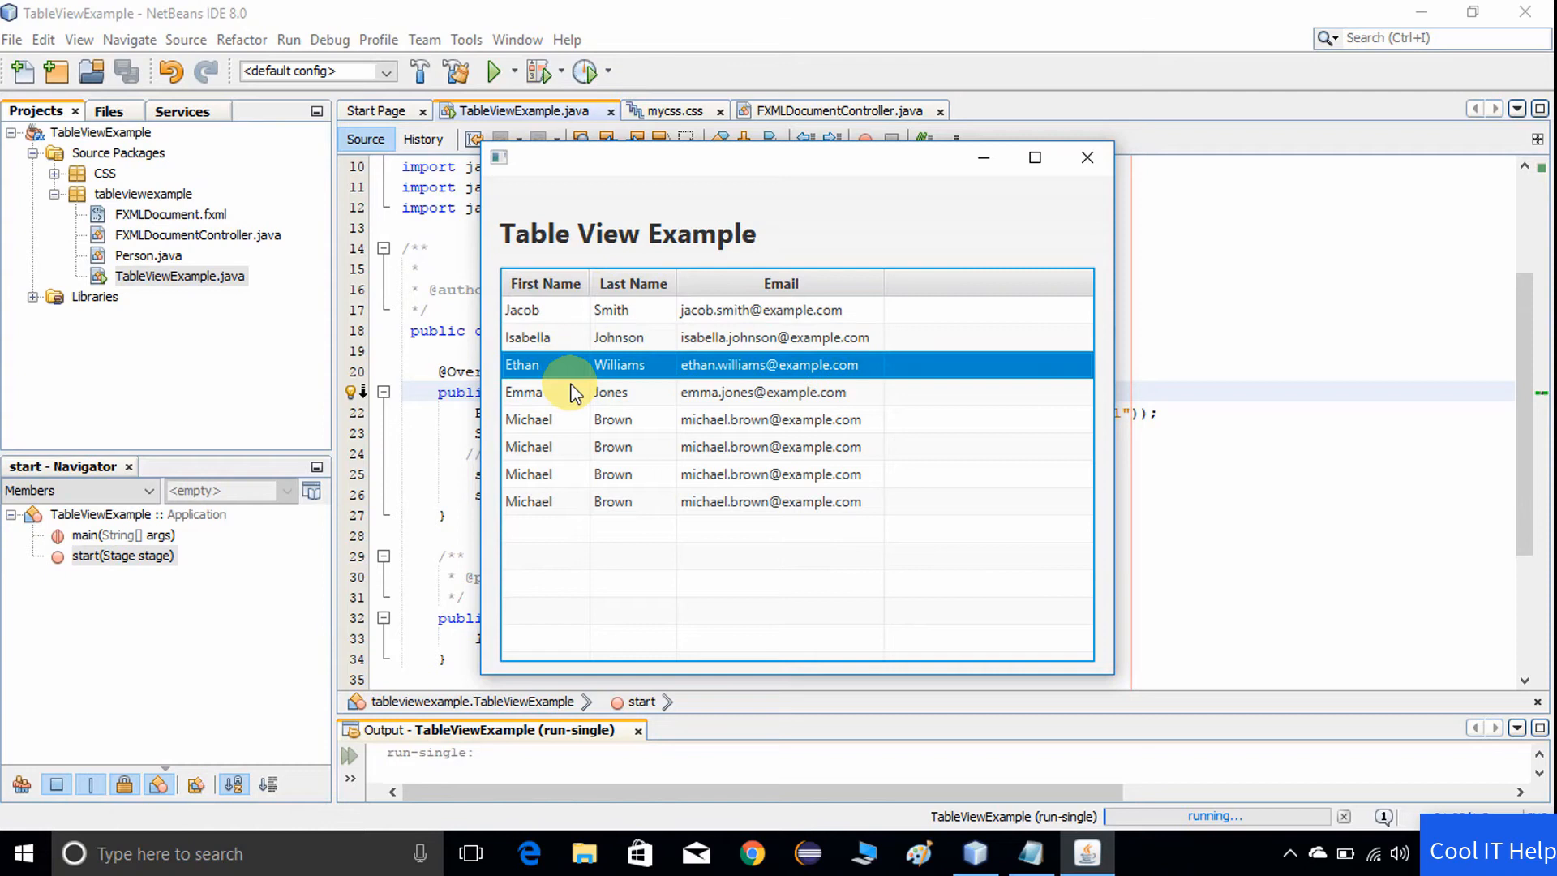
{"action": "left_click", "coordinate": [566, 501]}
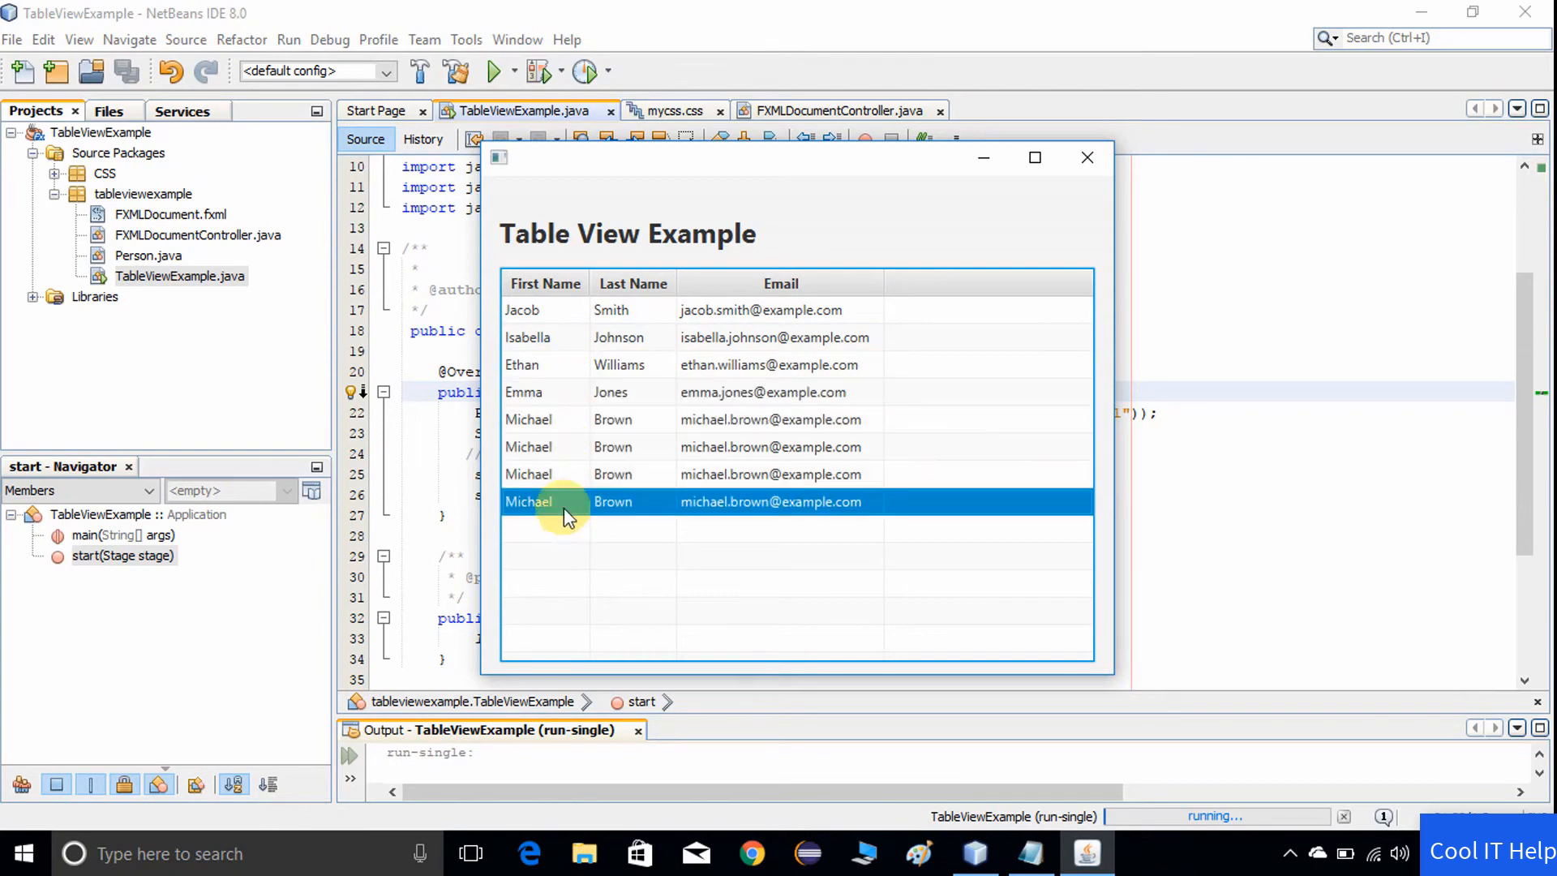
{"action": "mouse_move", "coordinate": [753, 555]}
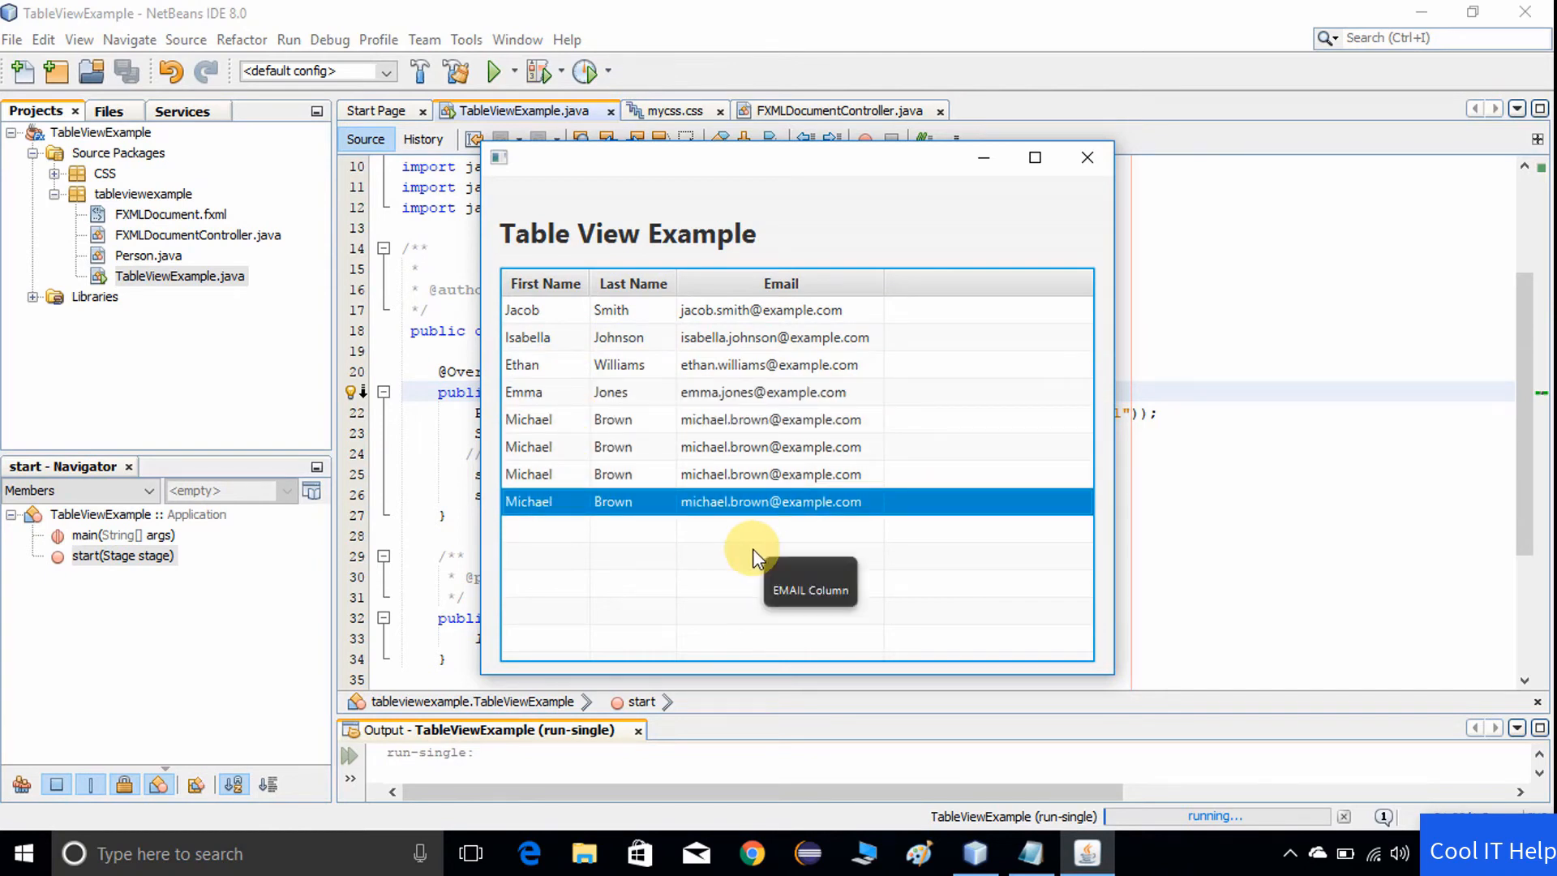
{"action": "left_click", "coordinate": [1085, 157]}
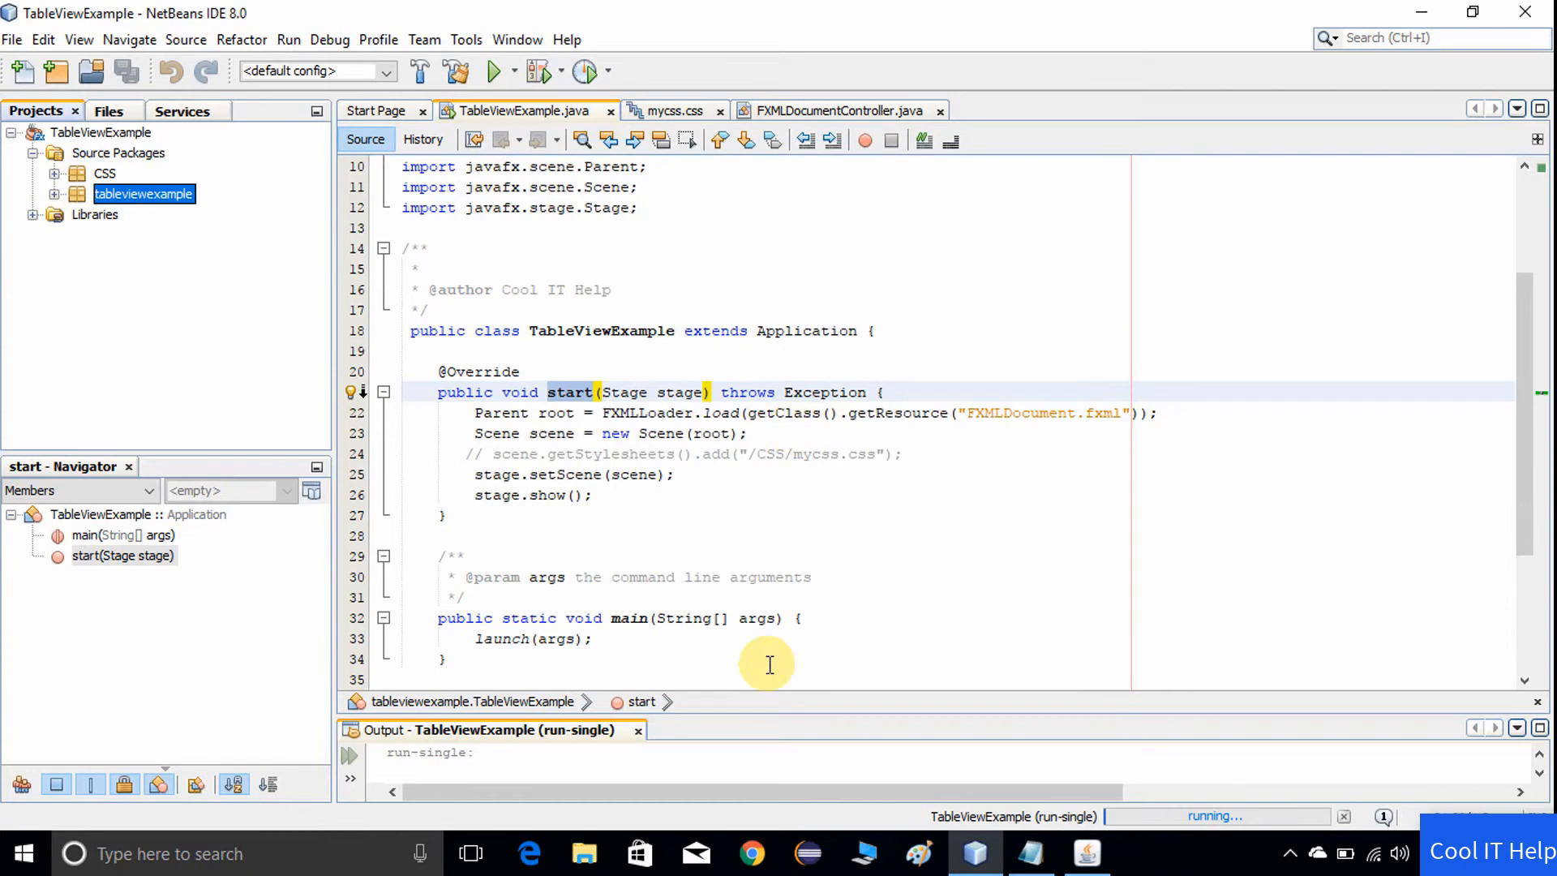
{"action": "left_click", "coordinate": [493, 69]}
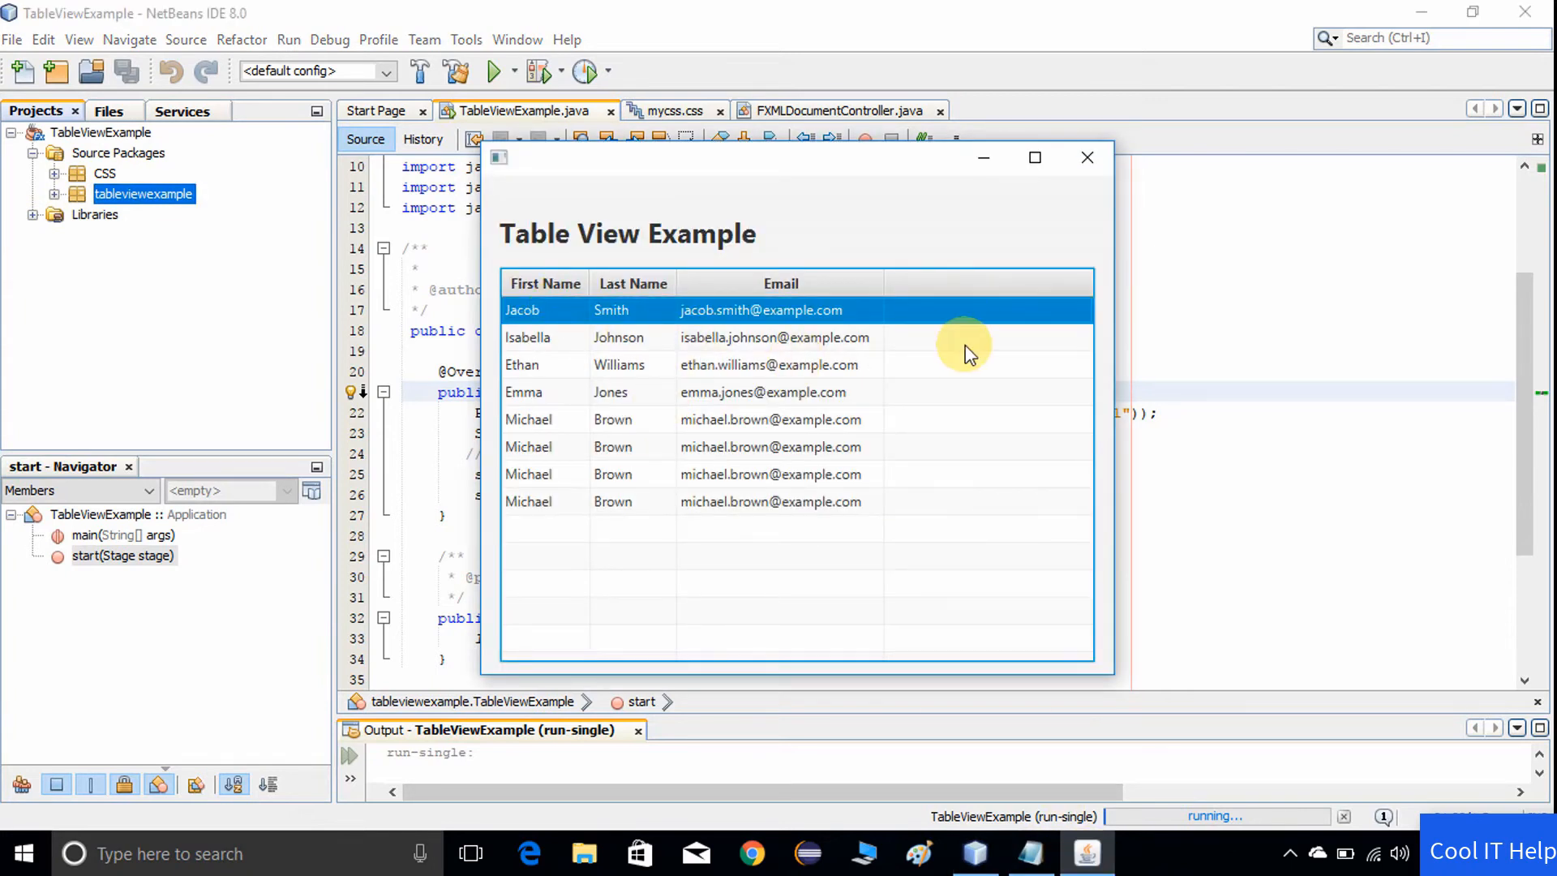
{"action": "mouse_move", "coordinate": [665, 365]}
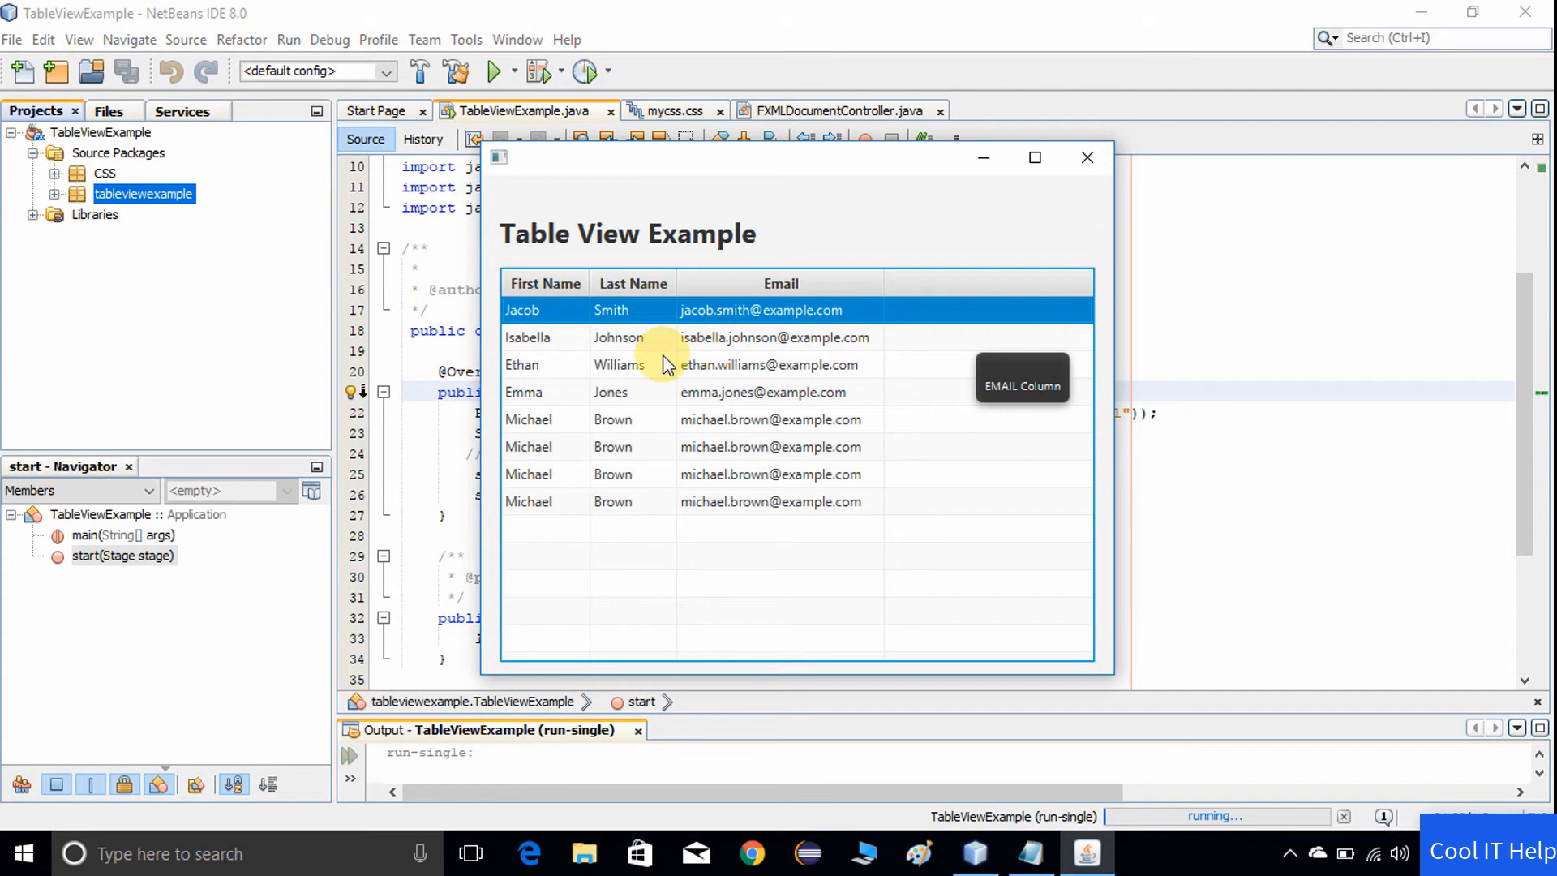
{"action": "mouse_move", "coordinate": [837, 828]}
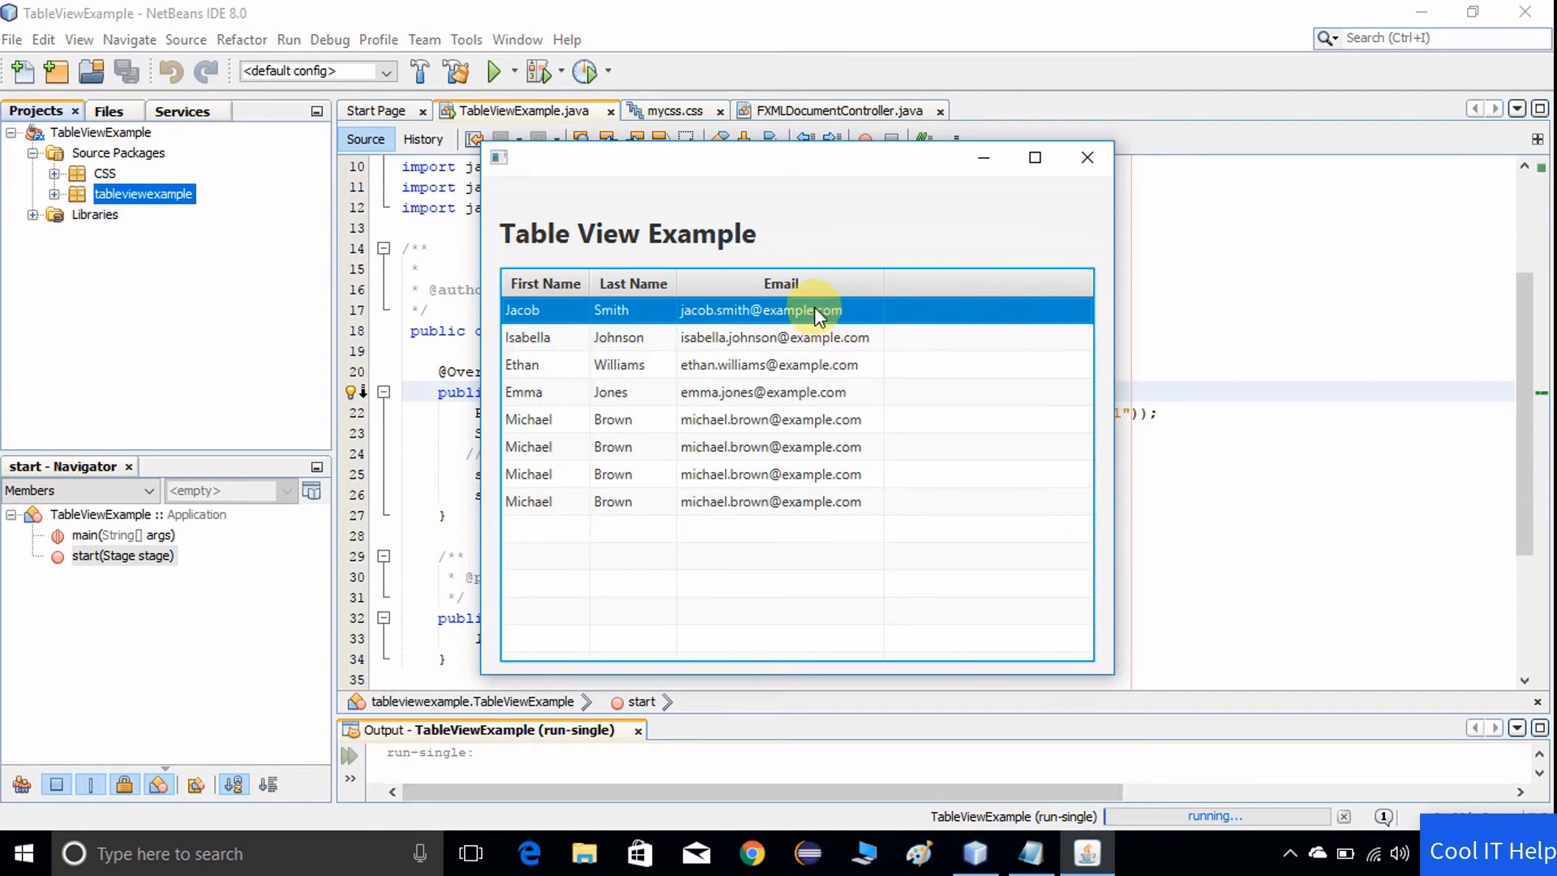
{"action": "mouse_move", "coordinate": [636, 284]}
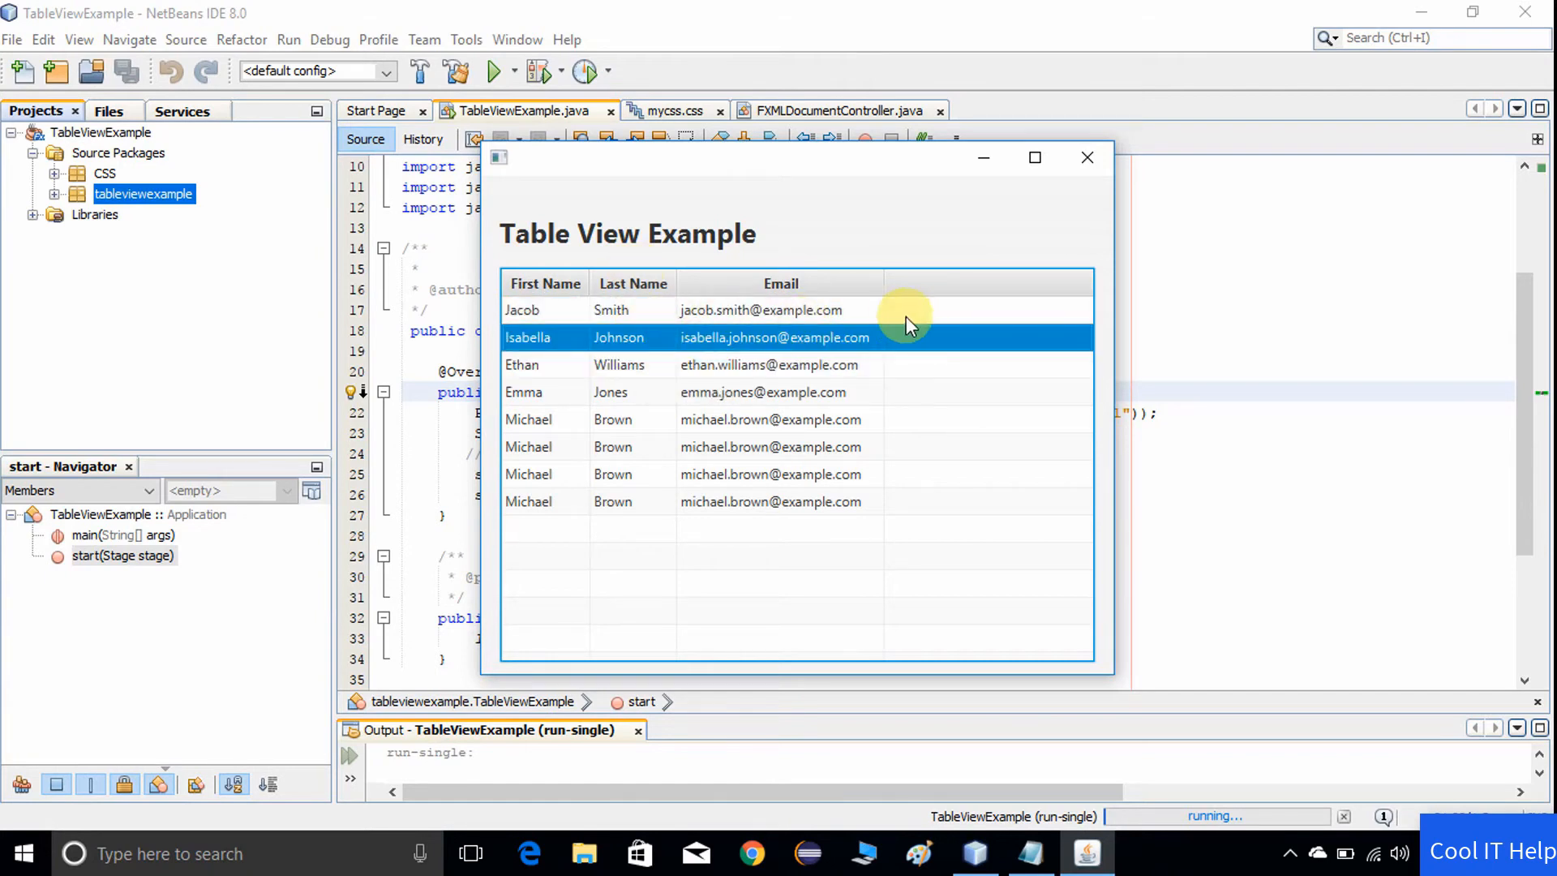
{"action": "mouse_move", "coordinate": [870, 303]}
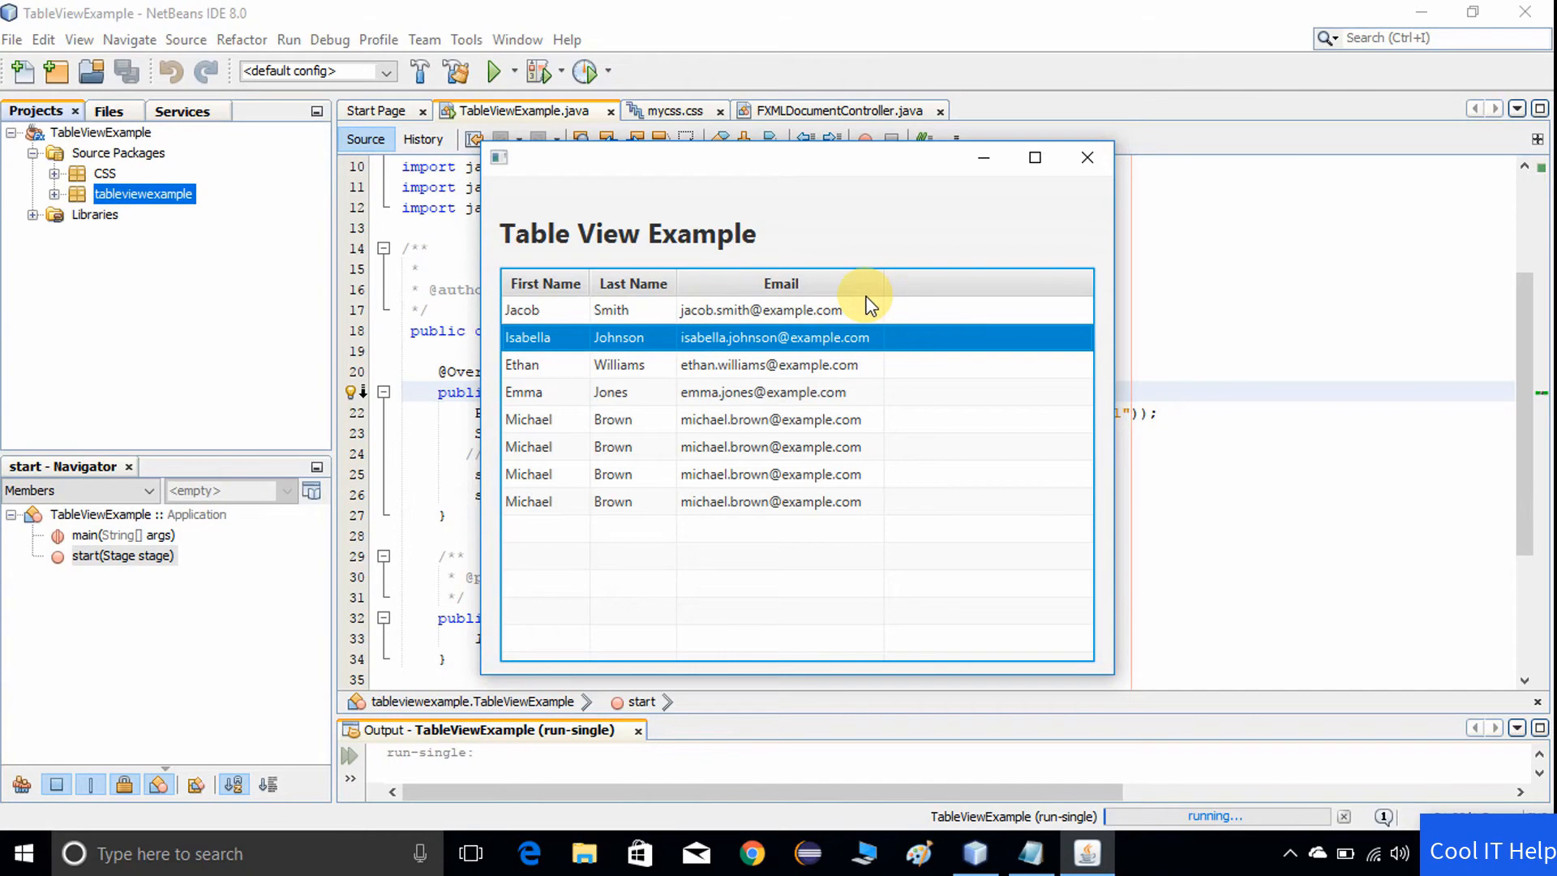
{"action": "mouse_move", "coordinate": [1072, 550]}
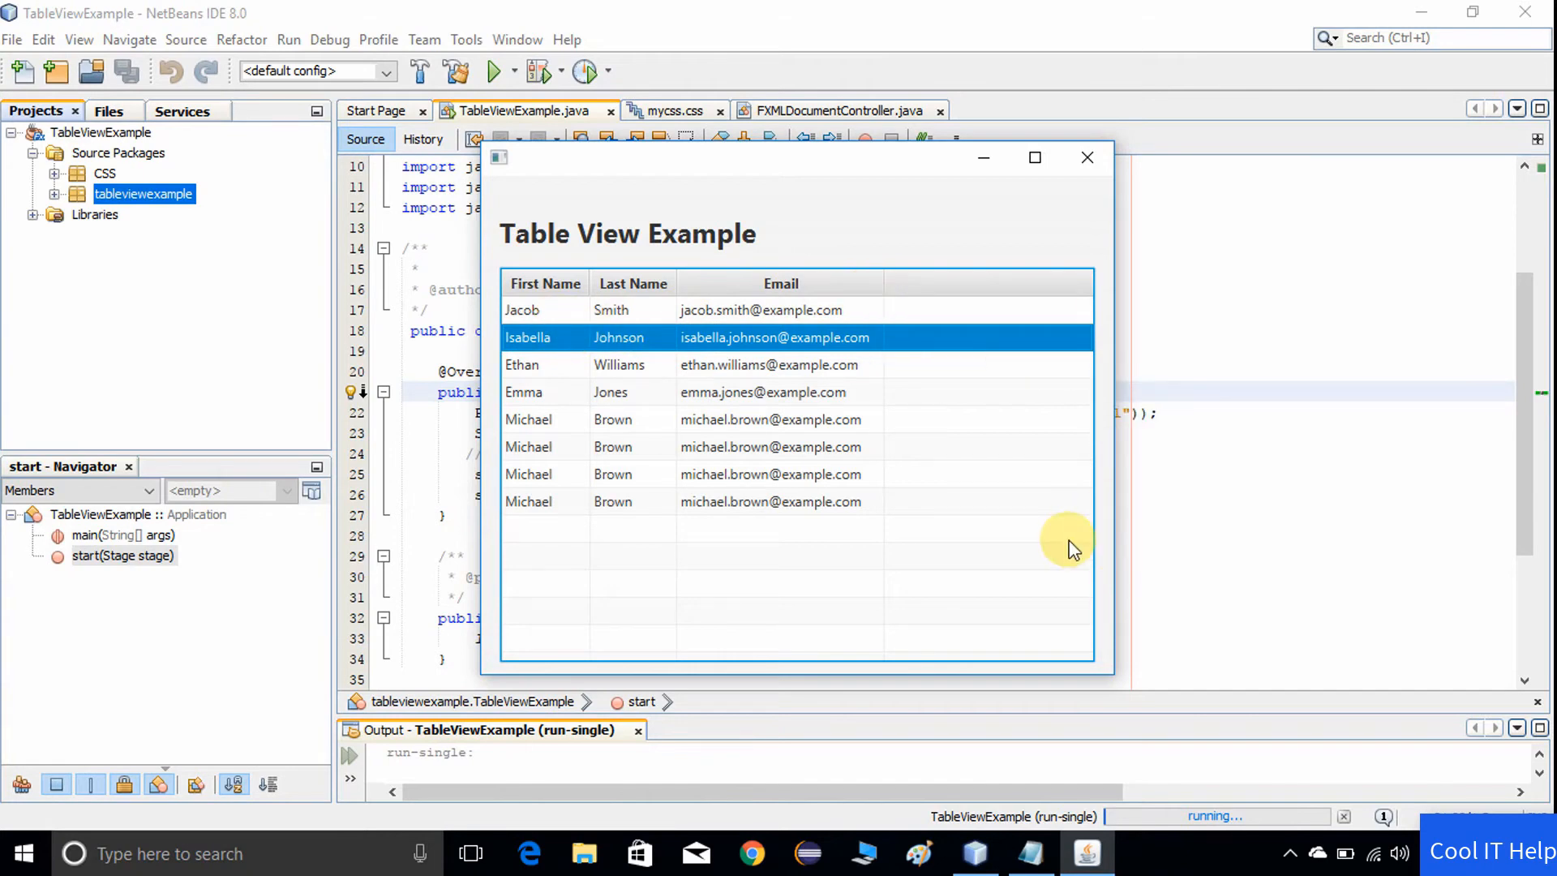
{"action": "mouse_move", "coordinate": [1065, 545]}
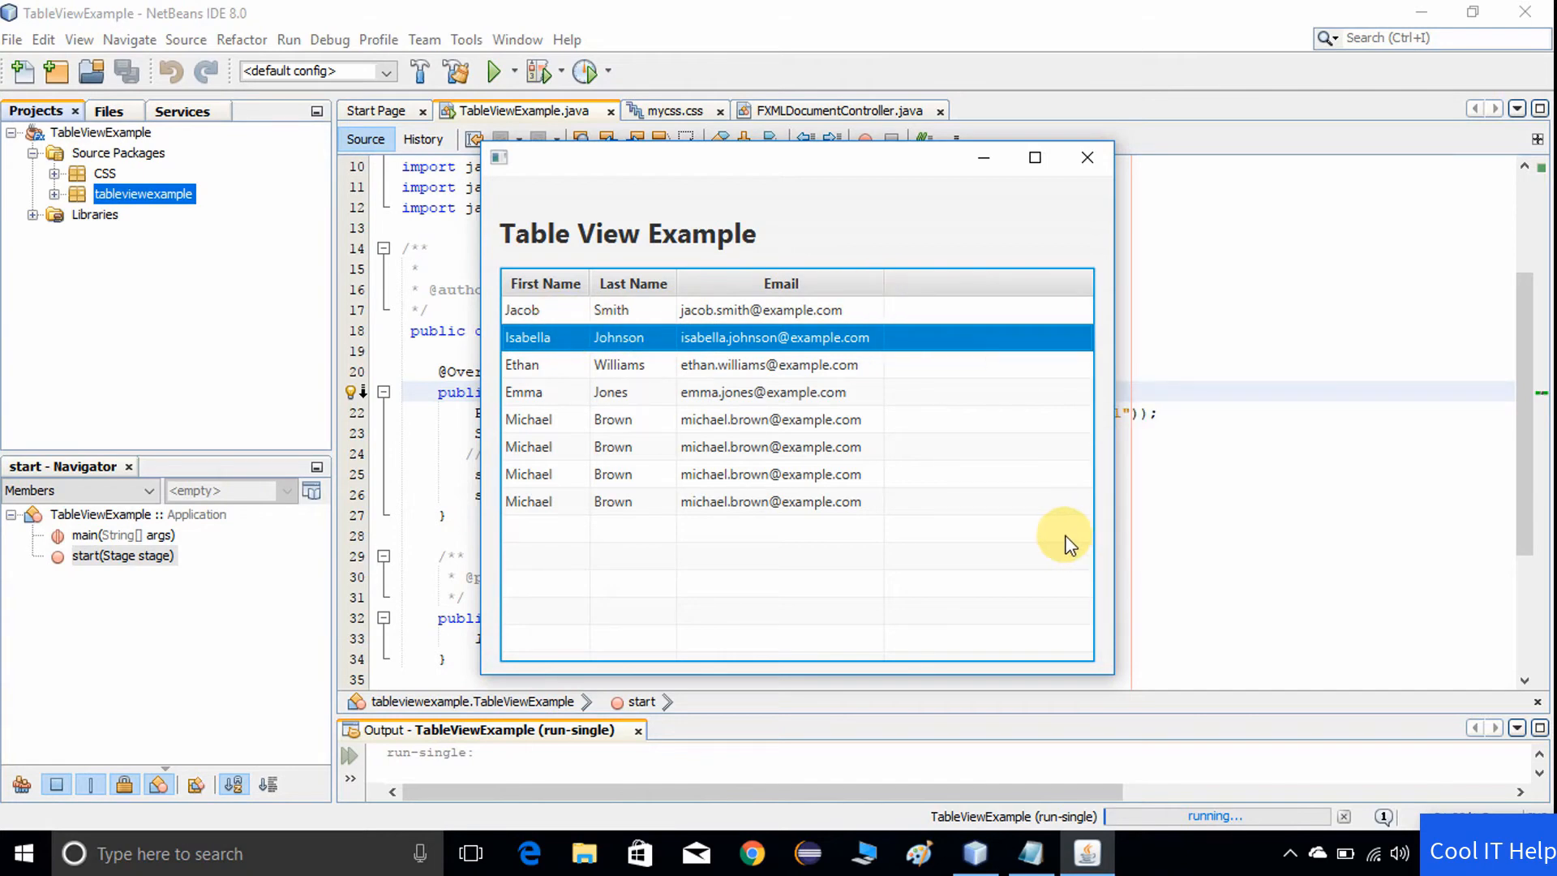
{"action": "mouse_move", "coordinate": [949, 317]}
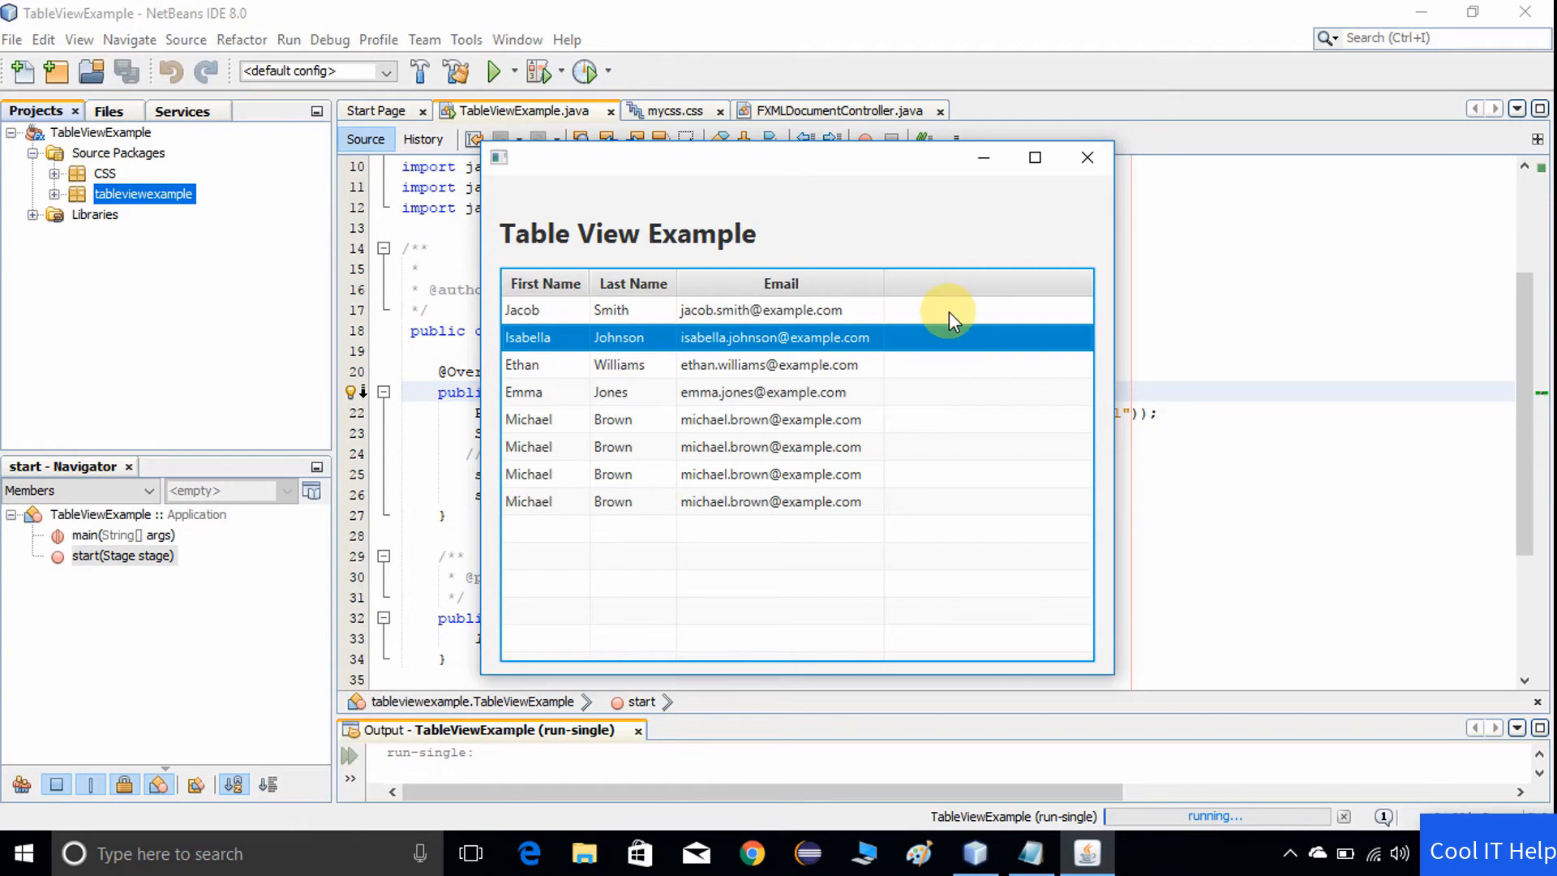
{"action": "mouse_move", "coordinate": [1040, 331]}
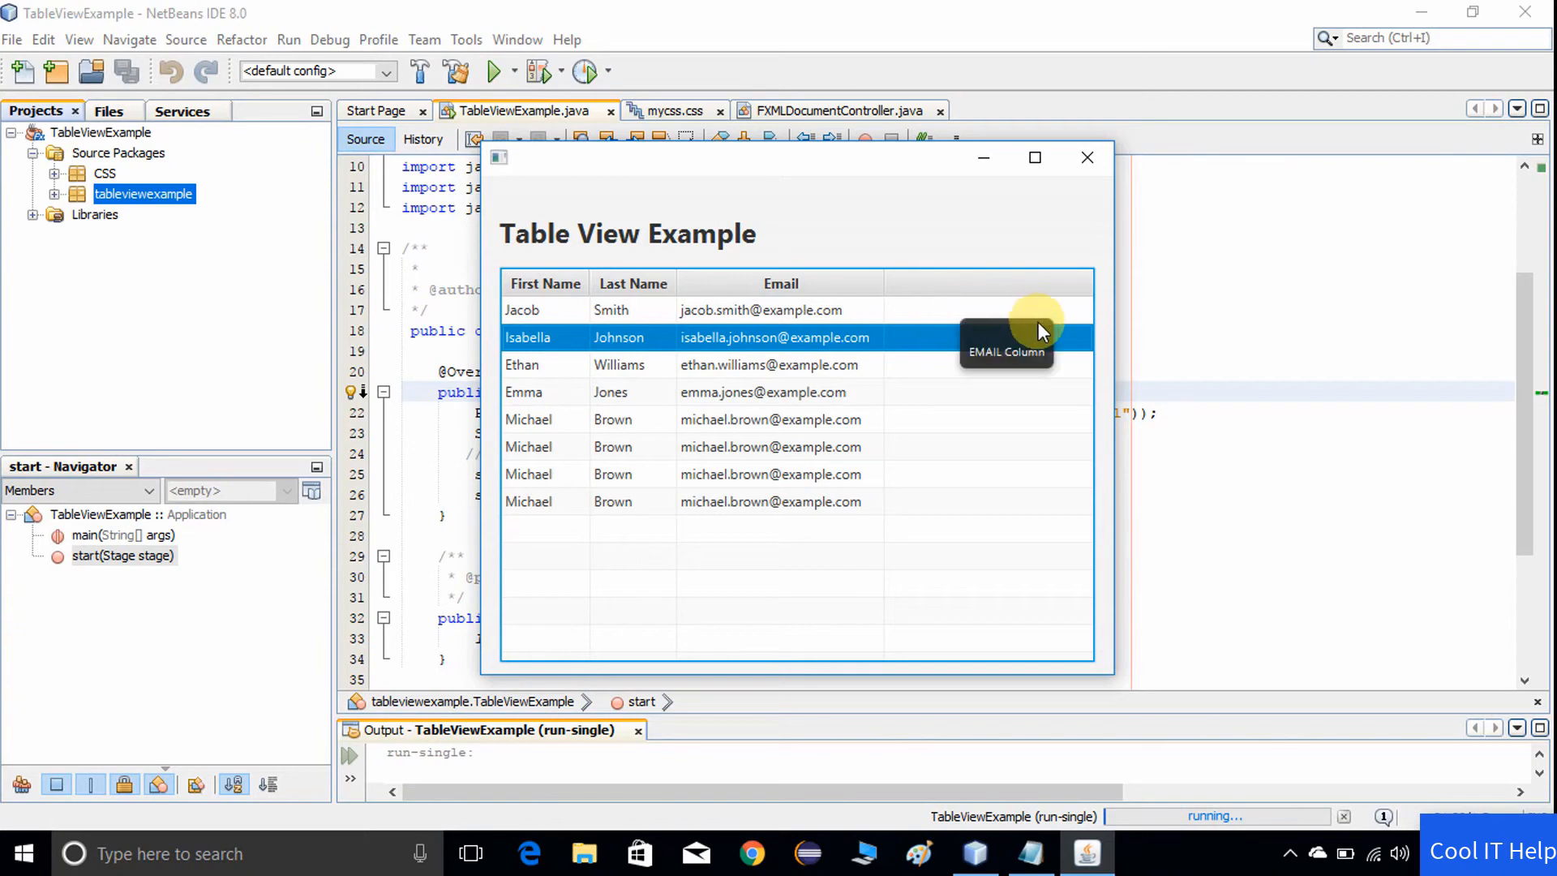
{"action": "mouse_move", "coordinate": [978, 347]}
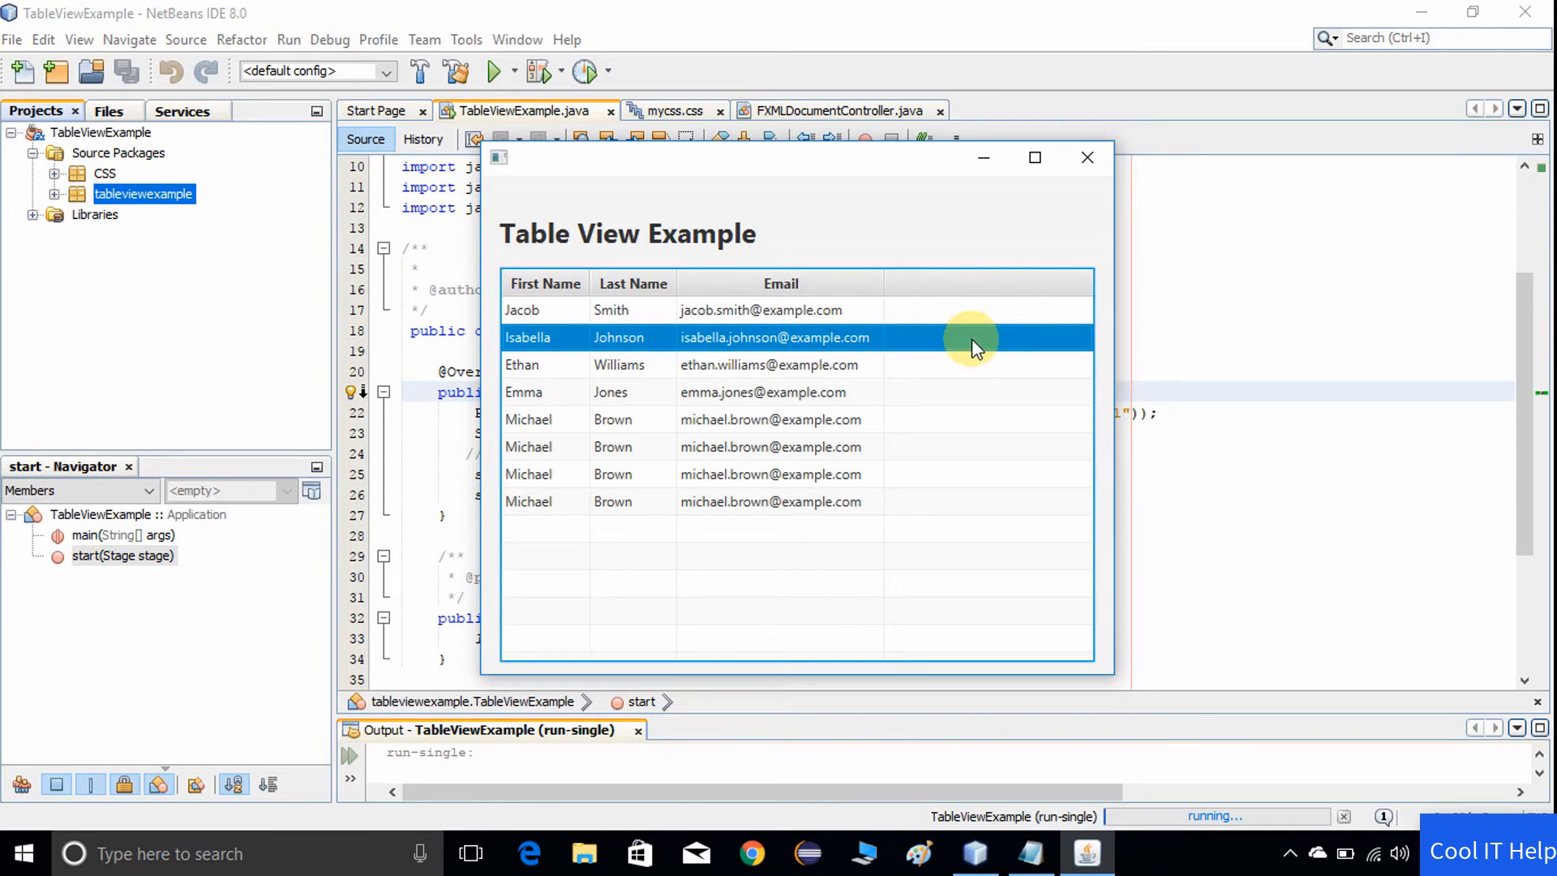
{"action": "mouse_move", "coordinate": [977, 462]}
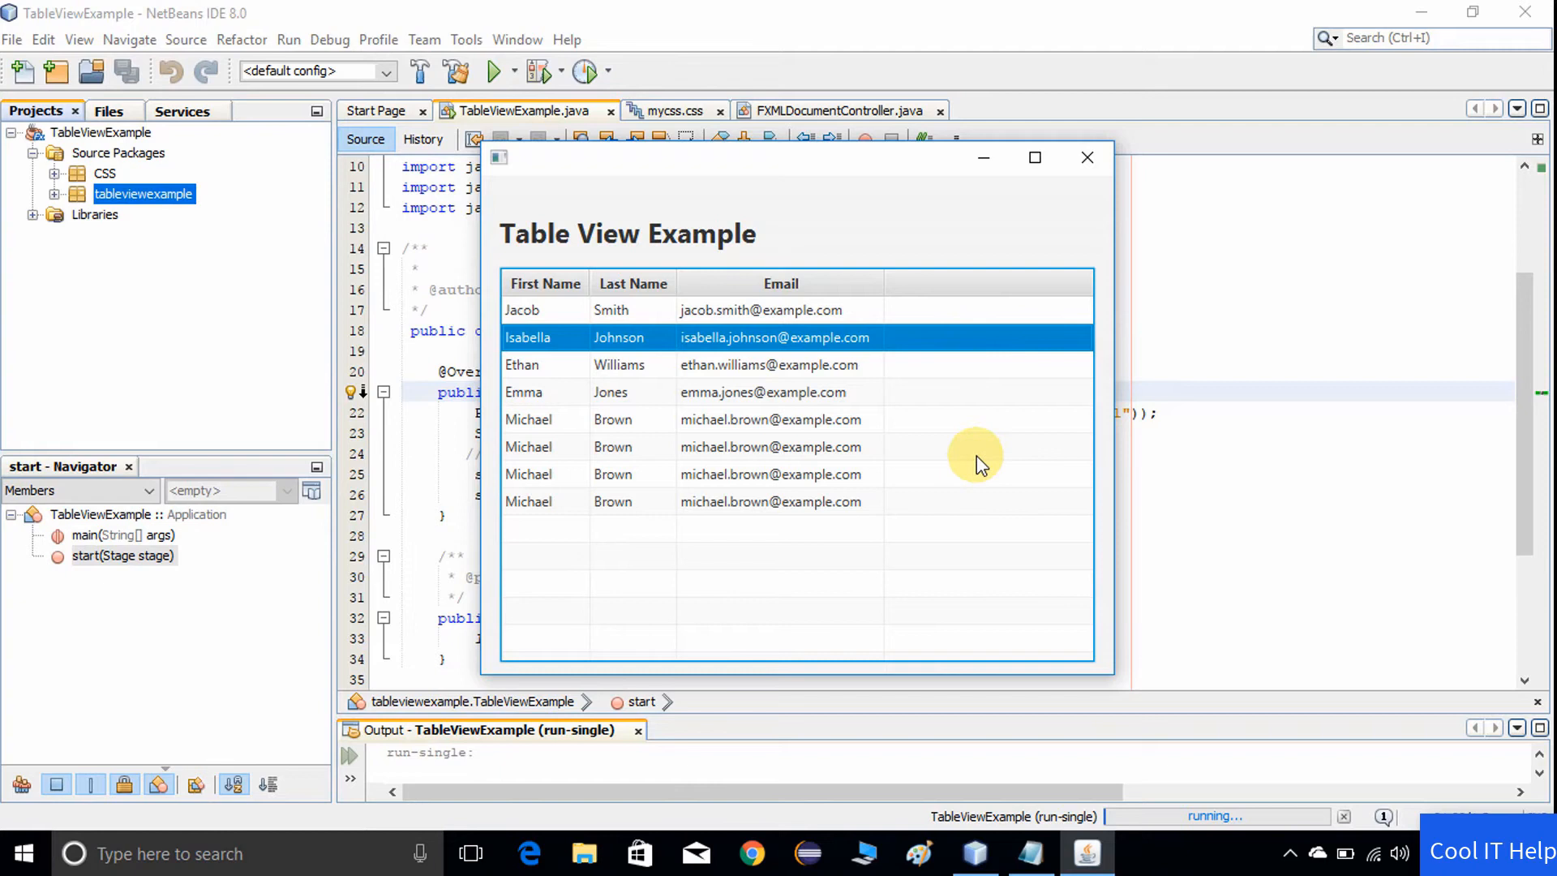
{"action": "mouse_move", "coordinate": [870, 348]}
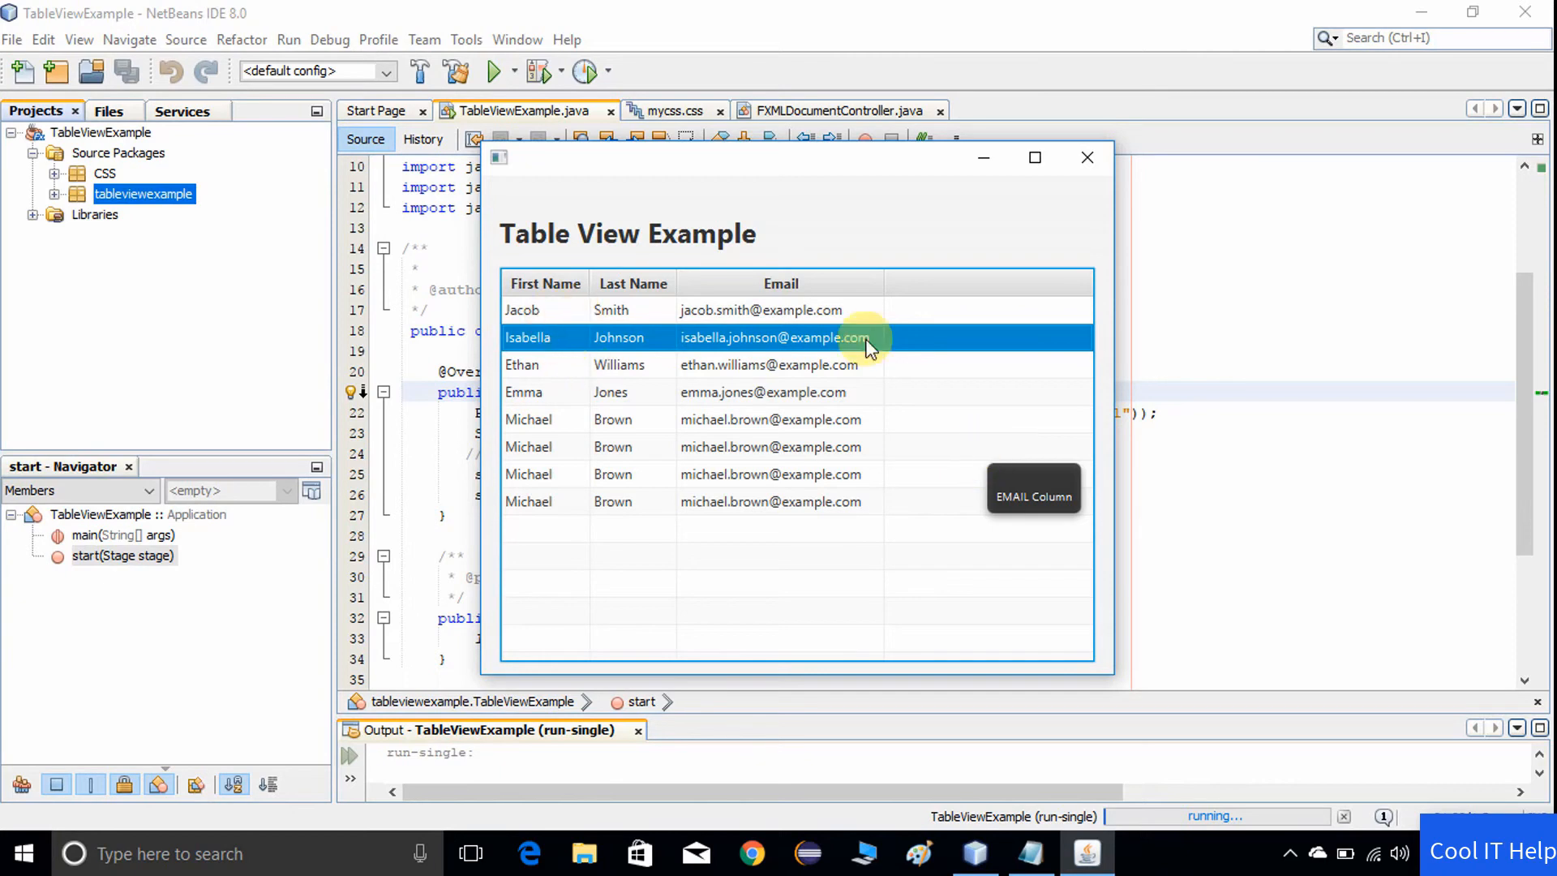
{"action": "mouse_move", "coordinate": [1012, 521]}
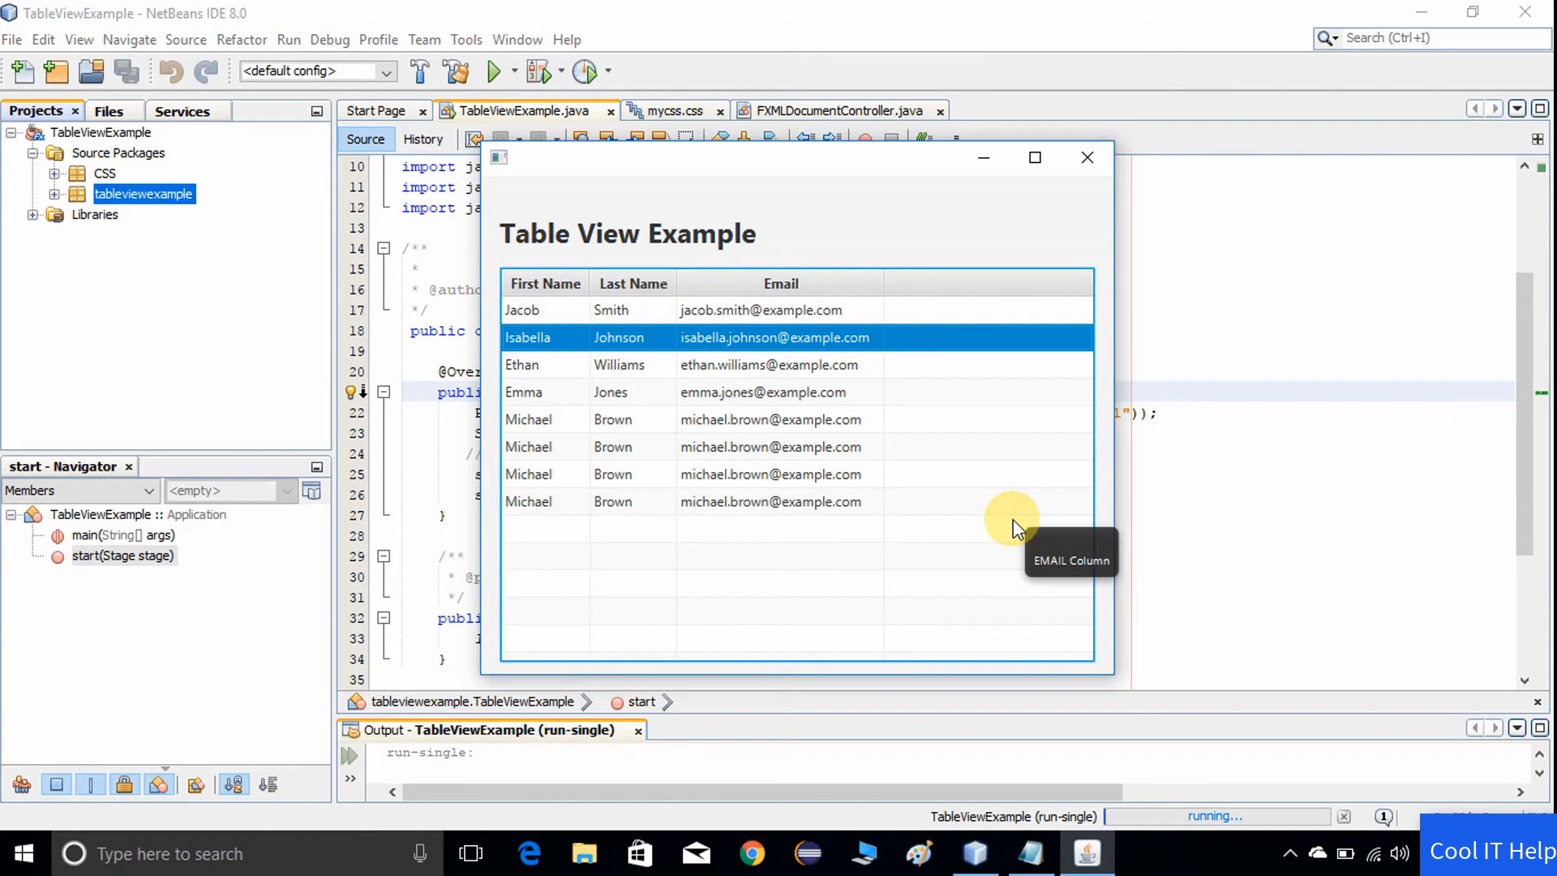
{"action": "mouse_move", "coordinate": [1095, 169]}
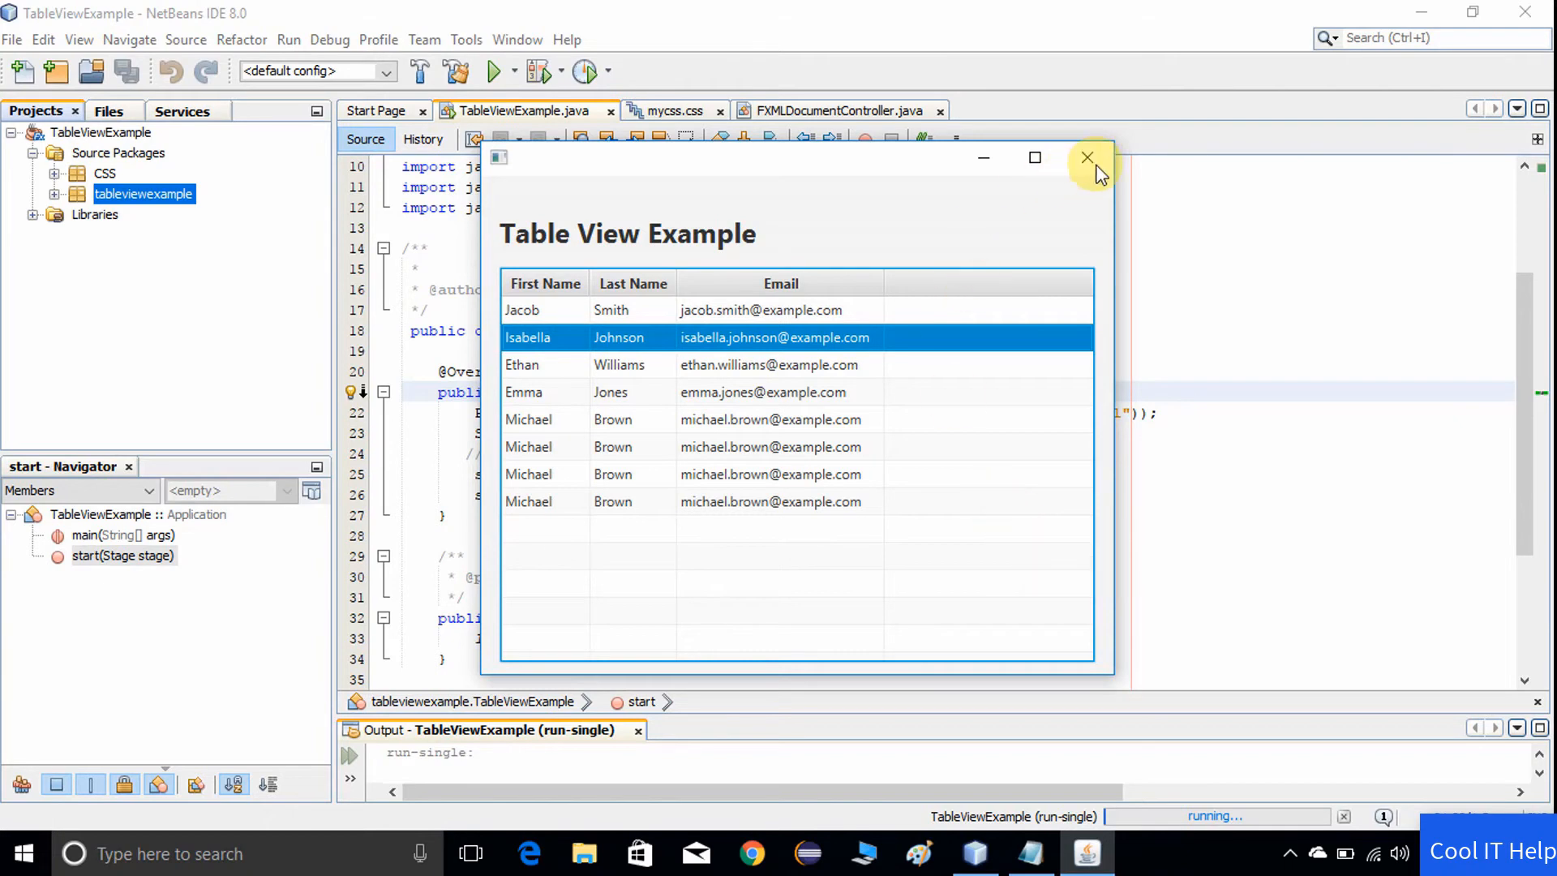
- Close the running table app and select FXMLDocument.fxml in the tableviewexample package
{"action": "left_click", "coordinate": [1087, 158]}
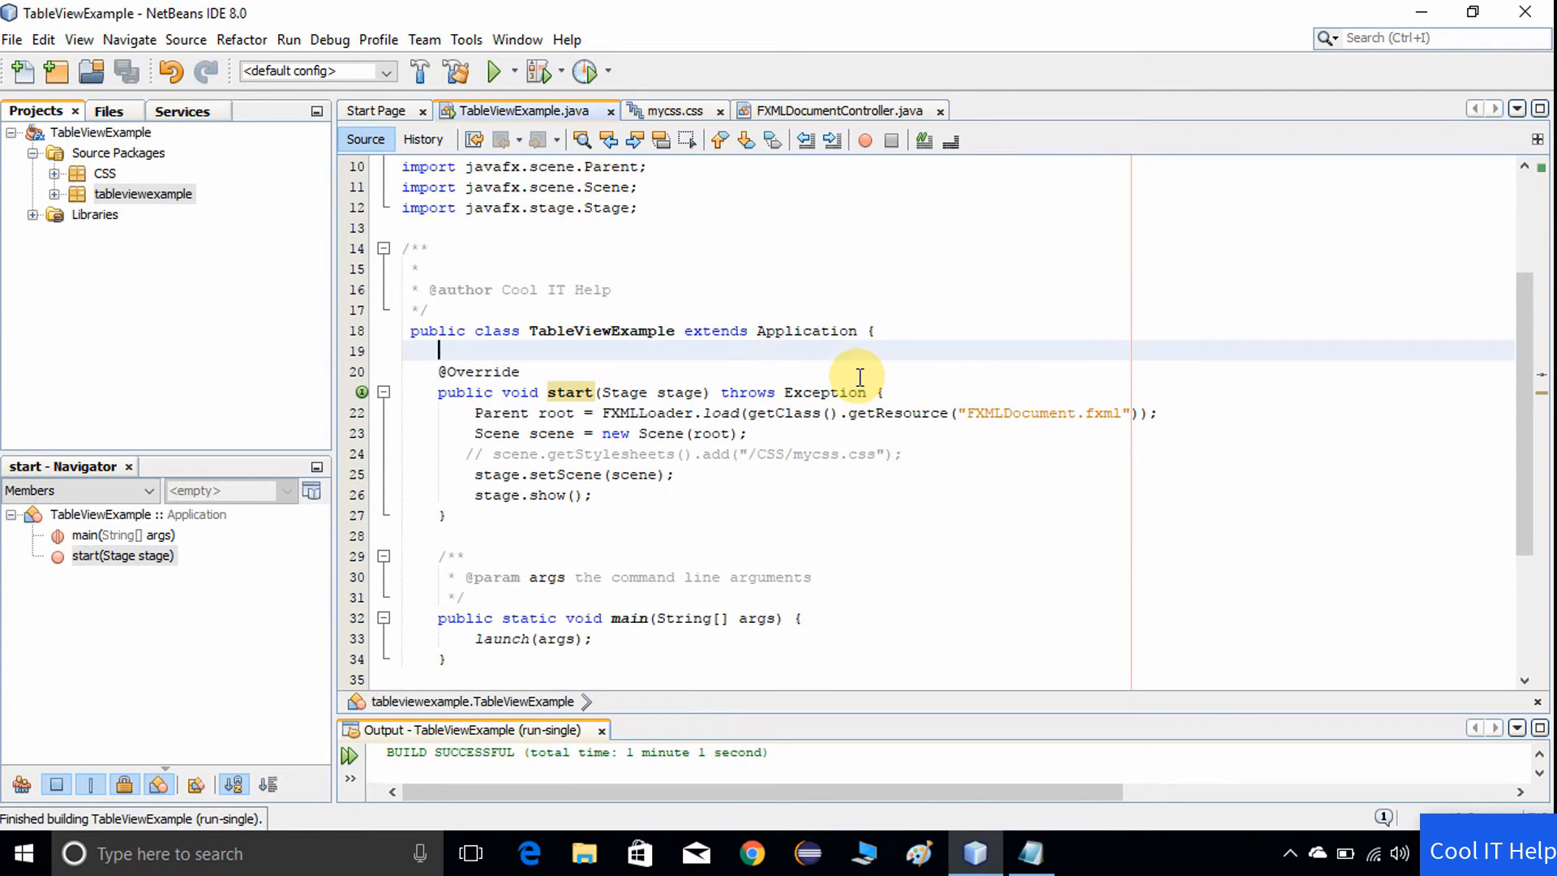
{"action": "scroll", "scroll_direction": "up", "scroll_amount": 3}
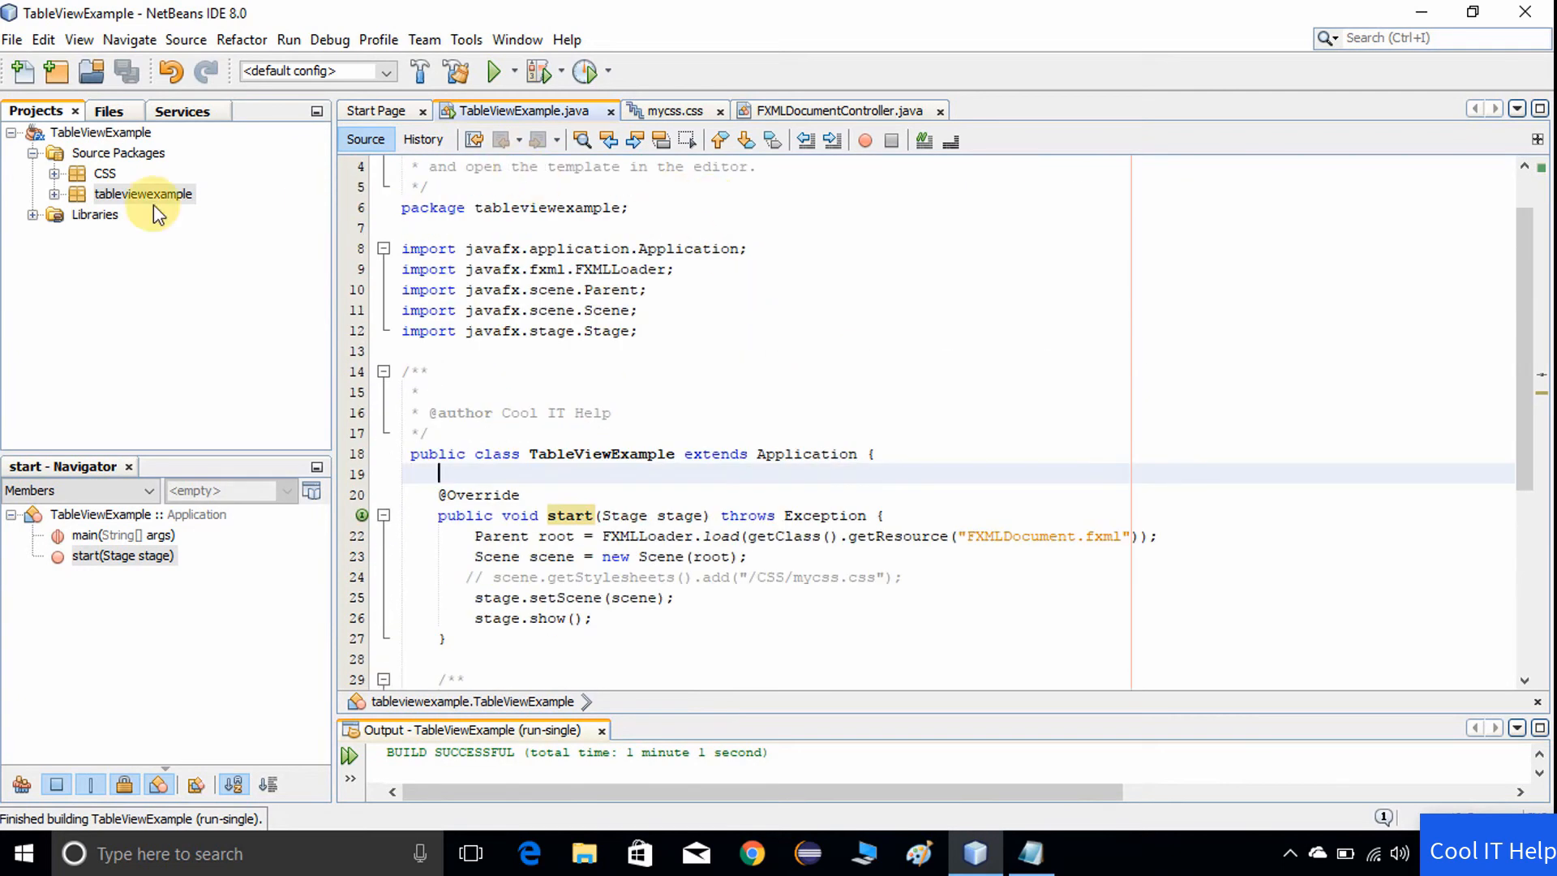
{"action": "left_click", "coordinate": [142, 193]}
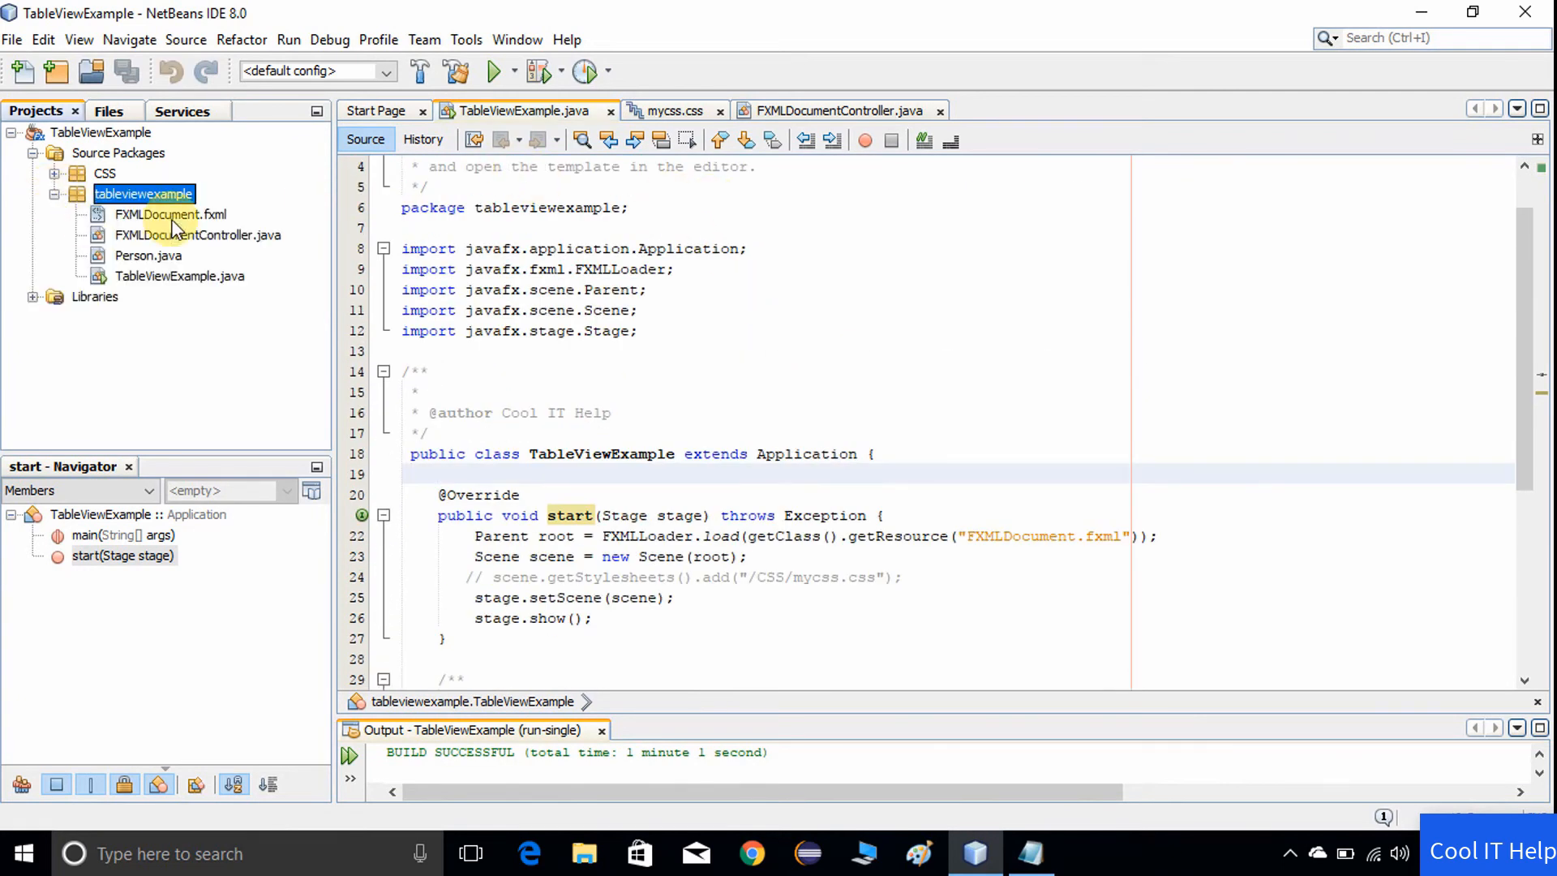
{"action": "left_click", "coordinate": [170, 214]}
{"action": "type", "text": "scene"}
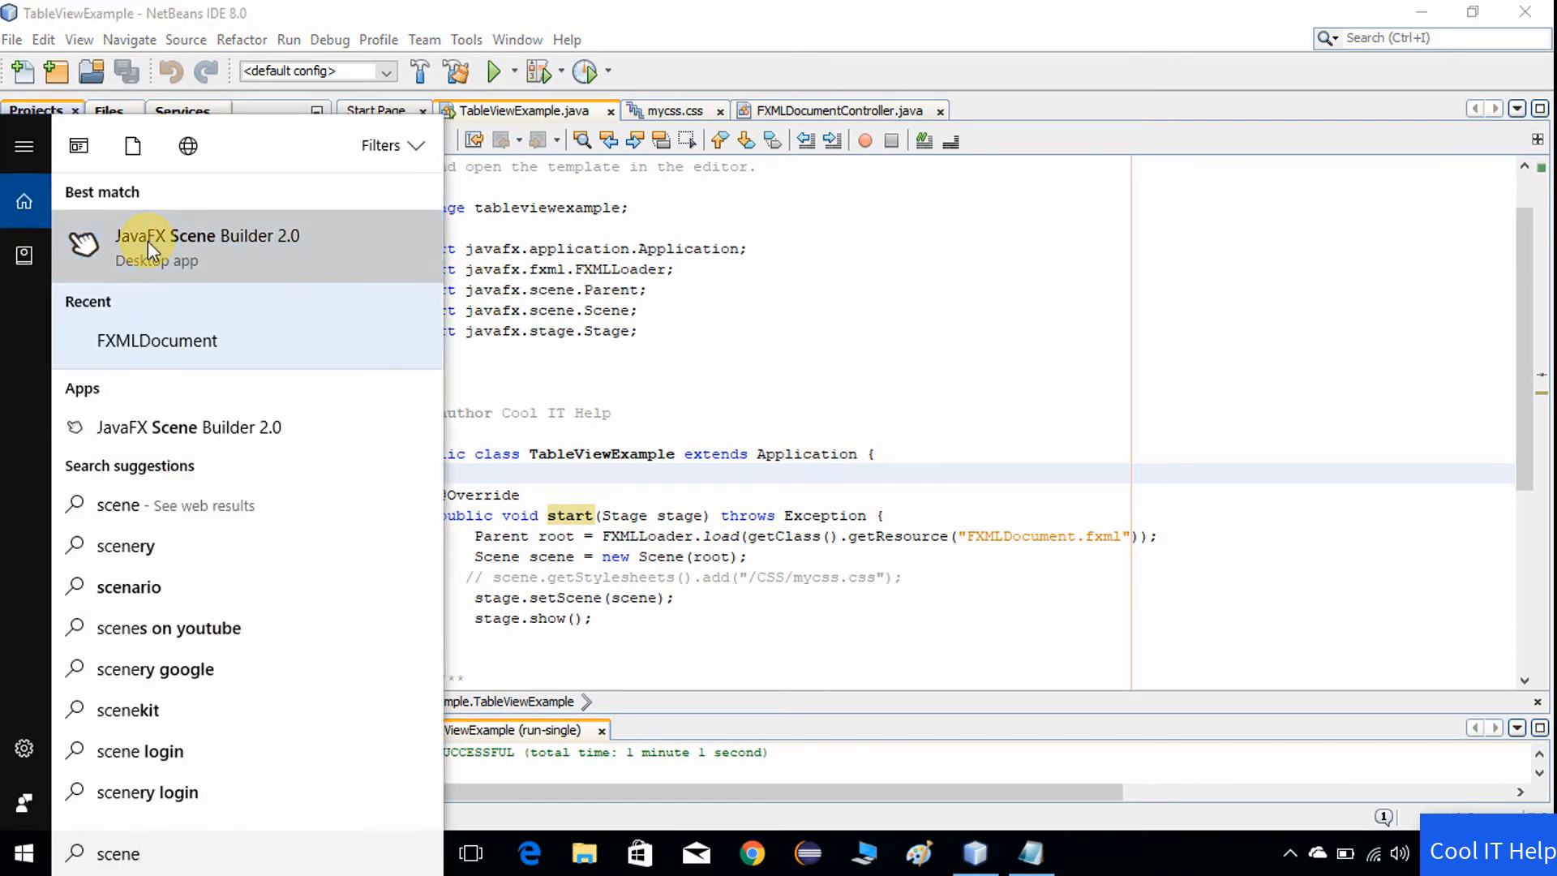
{"action": "mouse_move", "coordinate": [547, 344]}
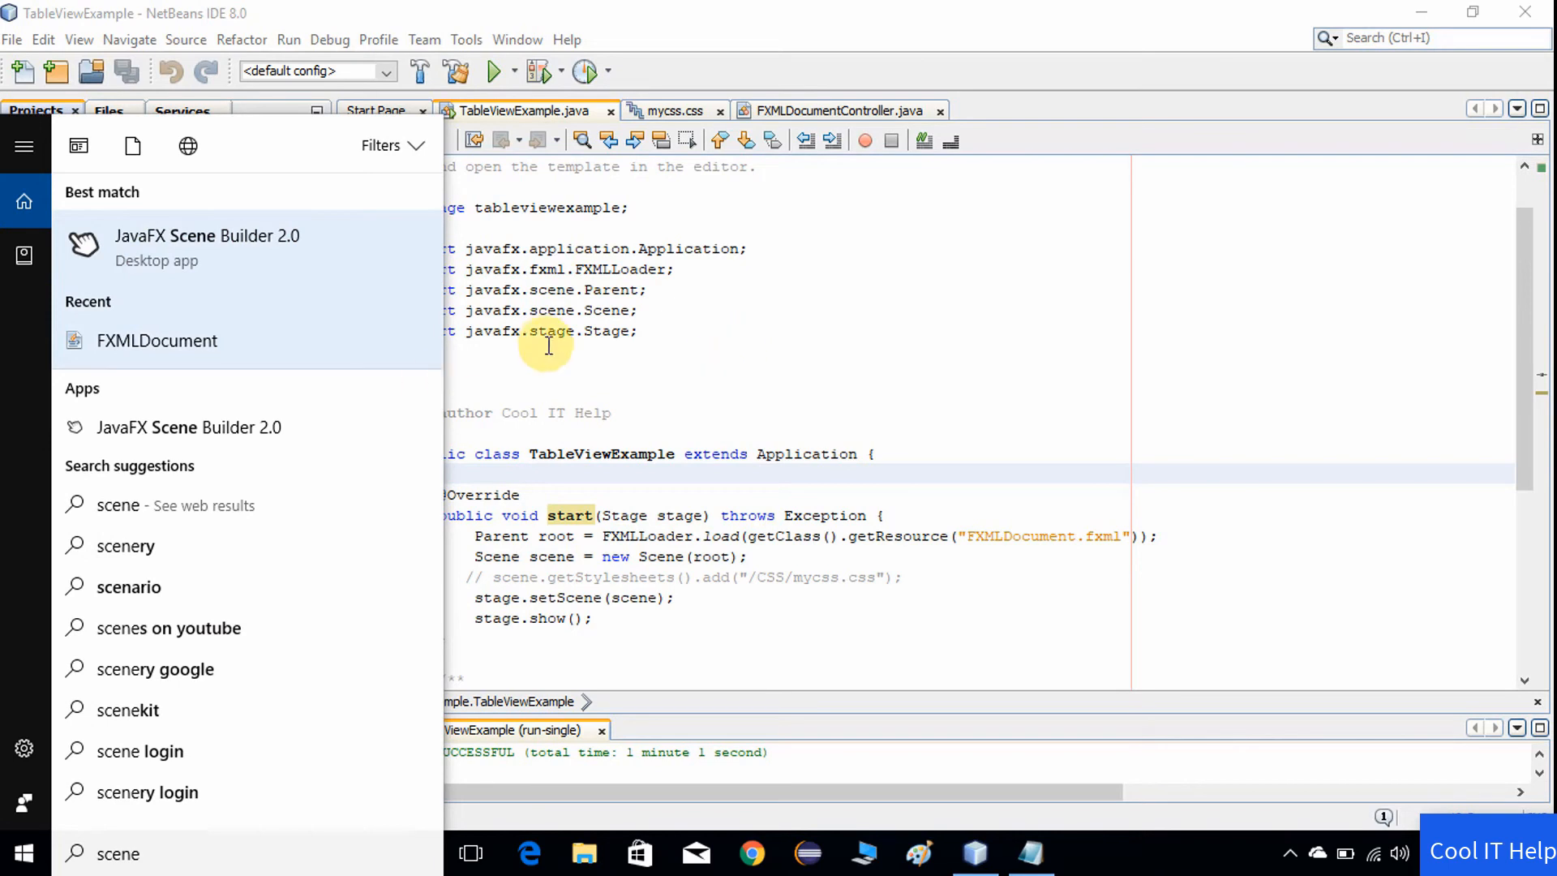
{"action": "mouse_move", "coordinate": [633, 303]}
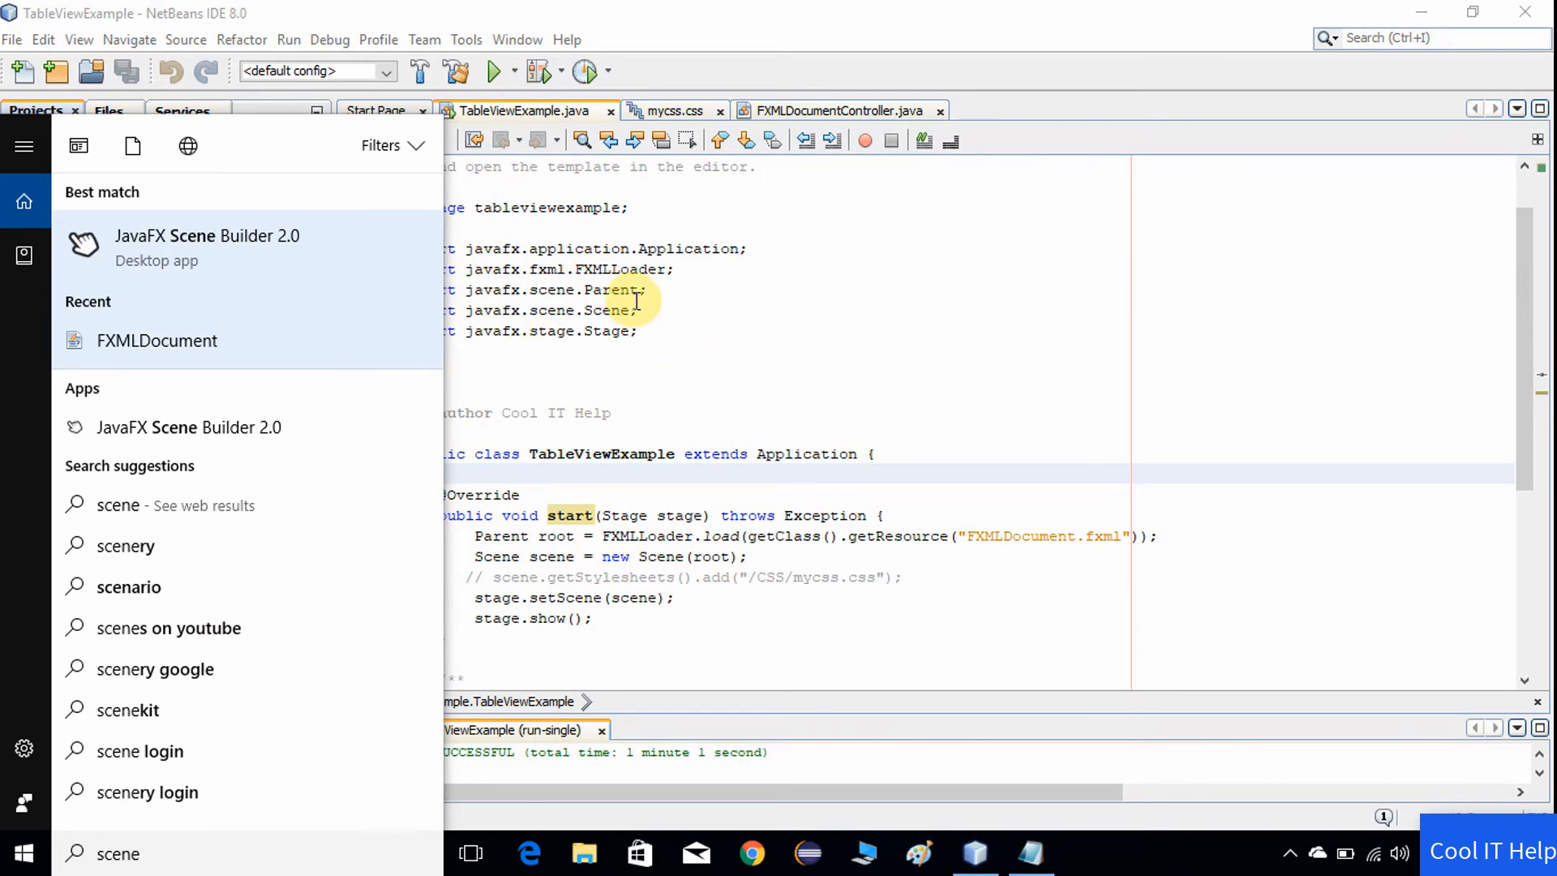
{"action": "mouse_move", "coordinate": [643, 335]}
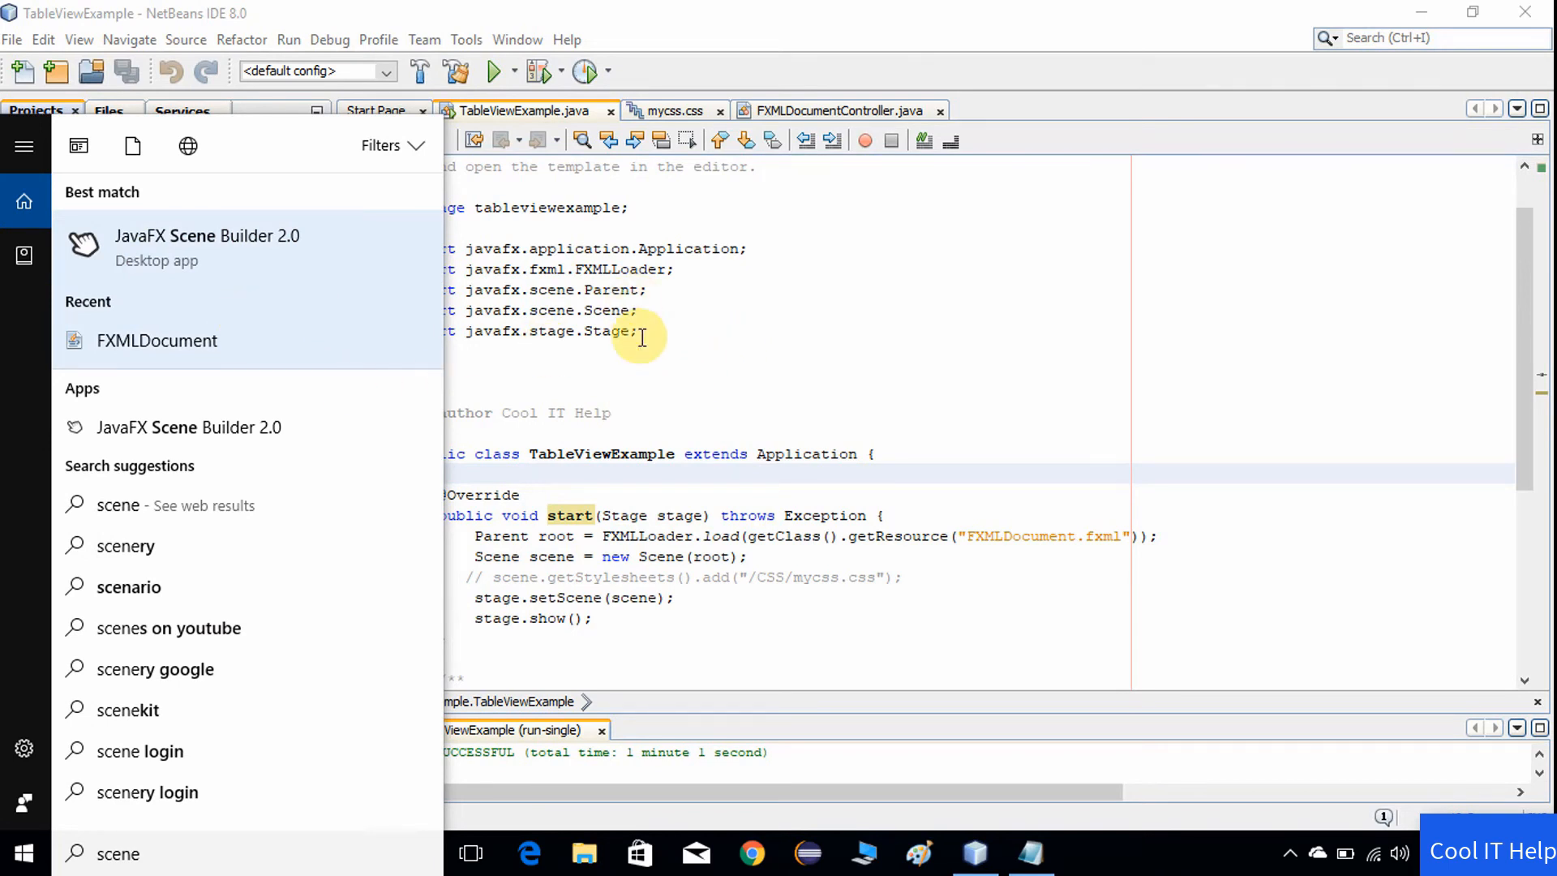
{"action": "mouse_move", "coordinate": [375, 313]}
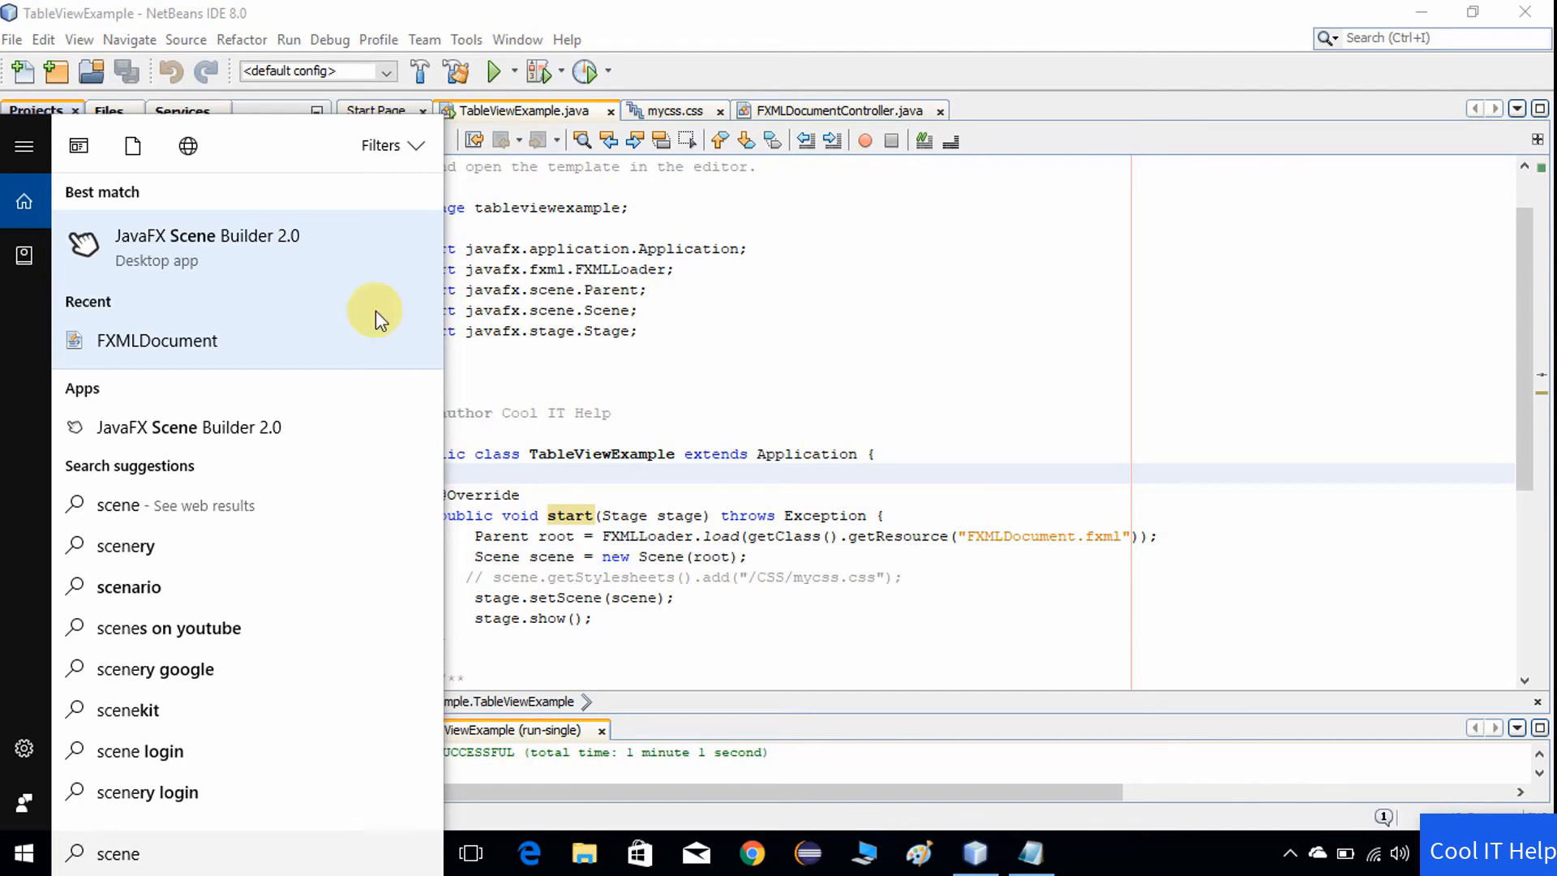
{"action": "mouse_move", "coordinate": [737, 300]}
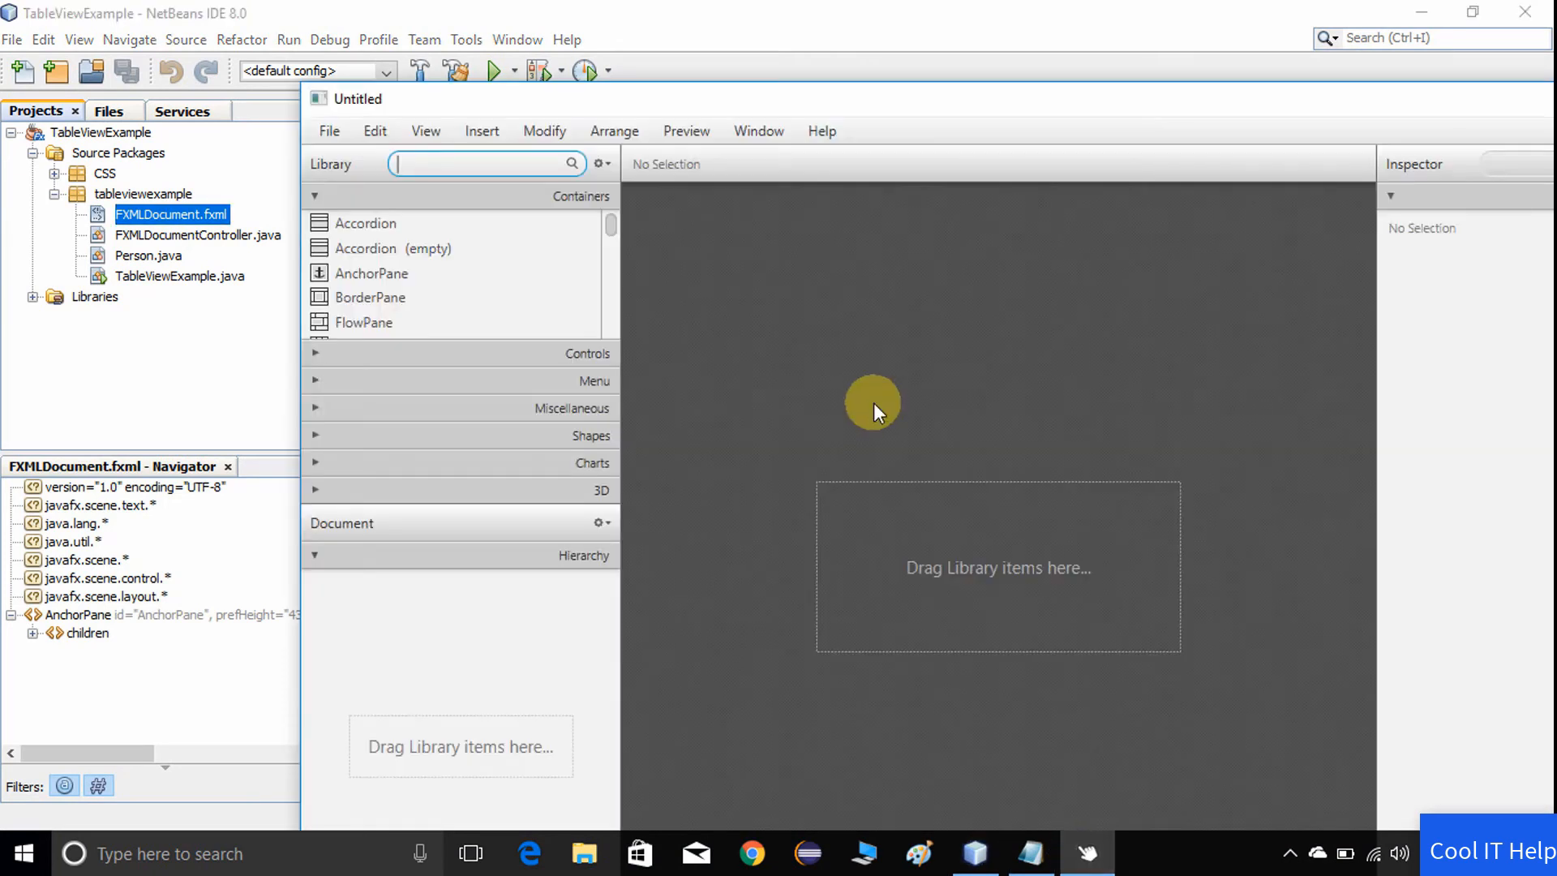
{"action": "mouse_move", "coordinate": [320, 259]}
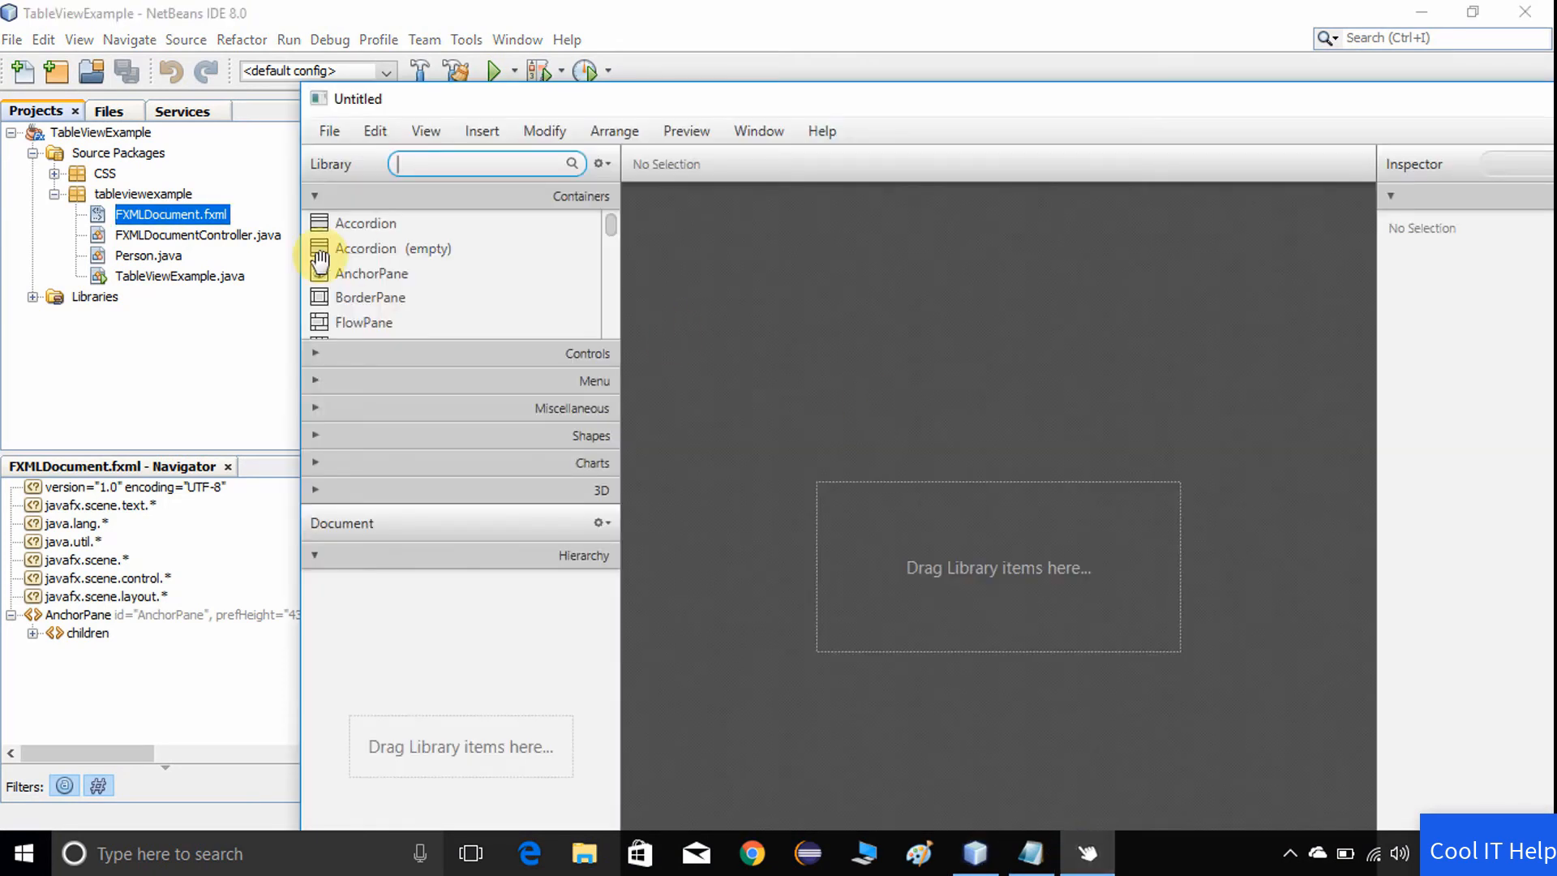
{"action": "right_click", "coordinate": [170, 214]}
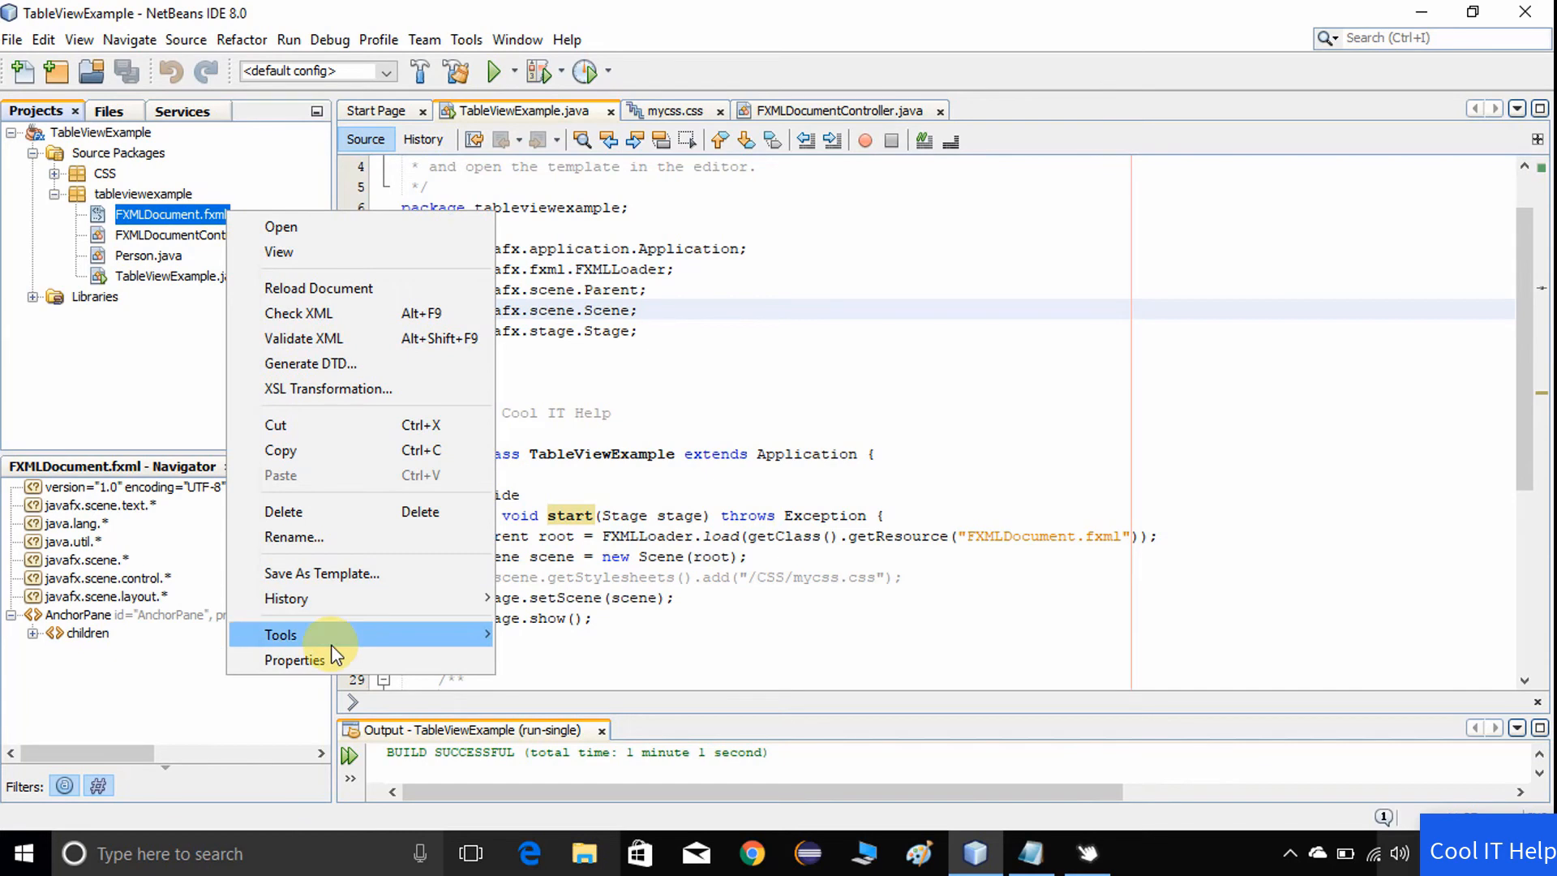
{"action": "left_click", "coordinate": [294, 660]}
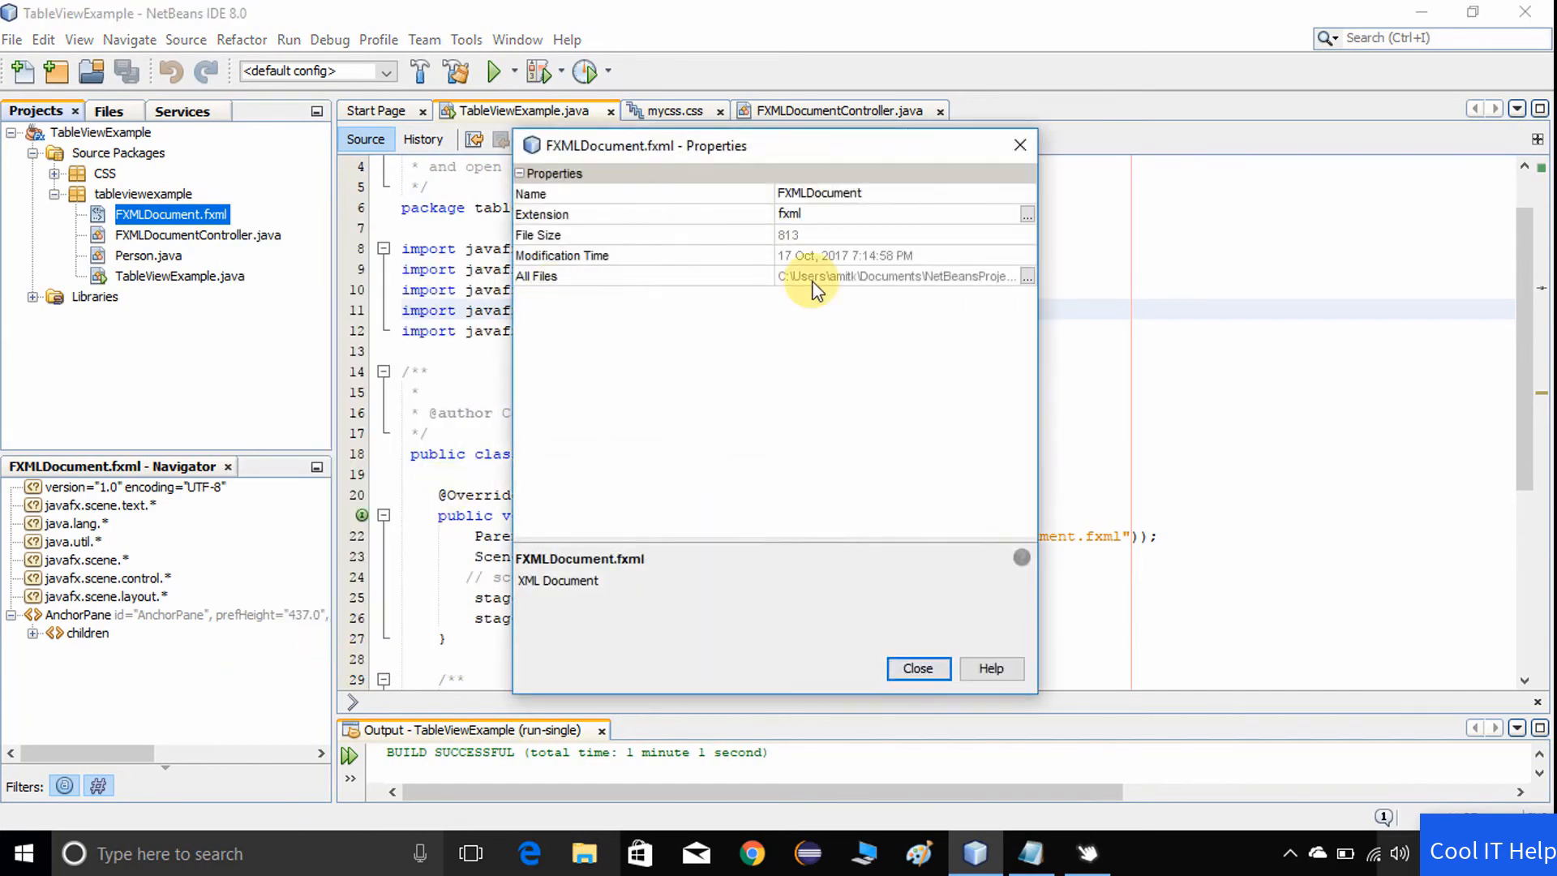
{"action": "left_click", "coordinate": [1028, 276]}
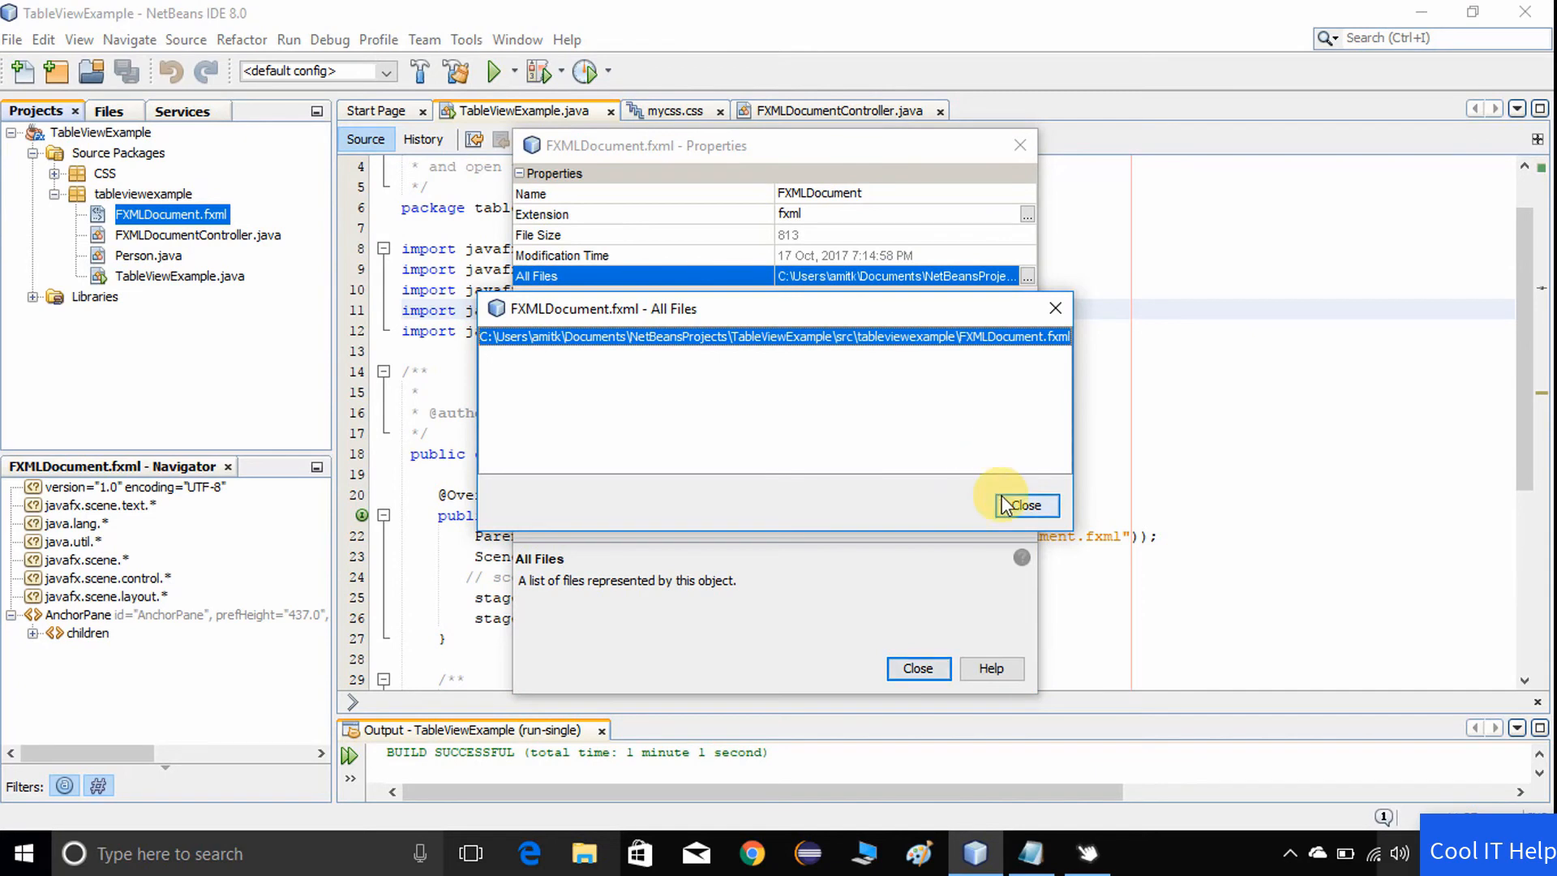
{"action": "left_click", "coordinate": [1025, 506]}
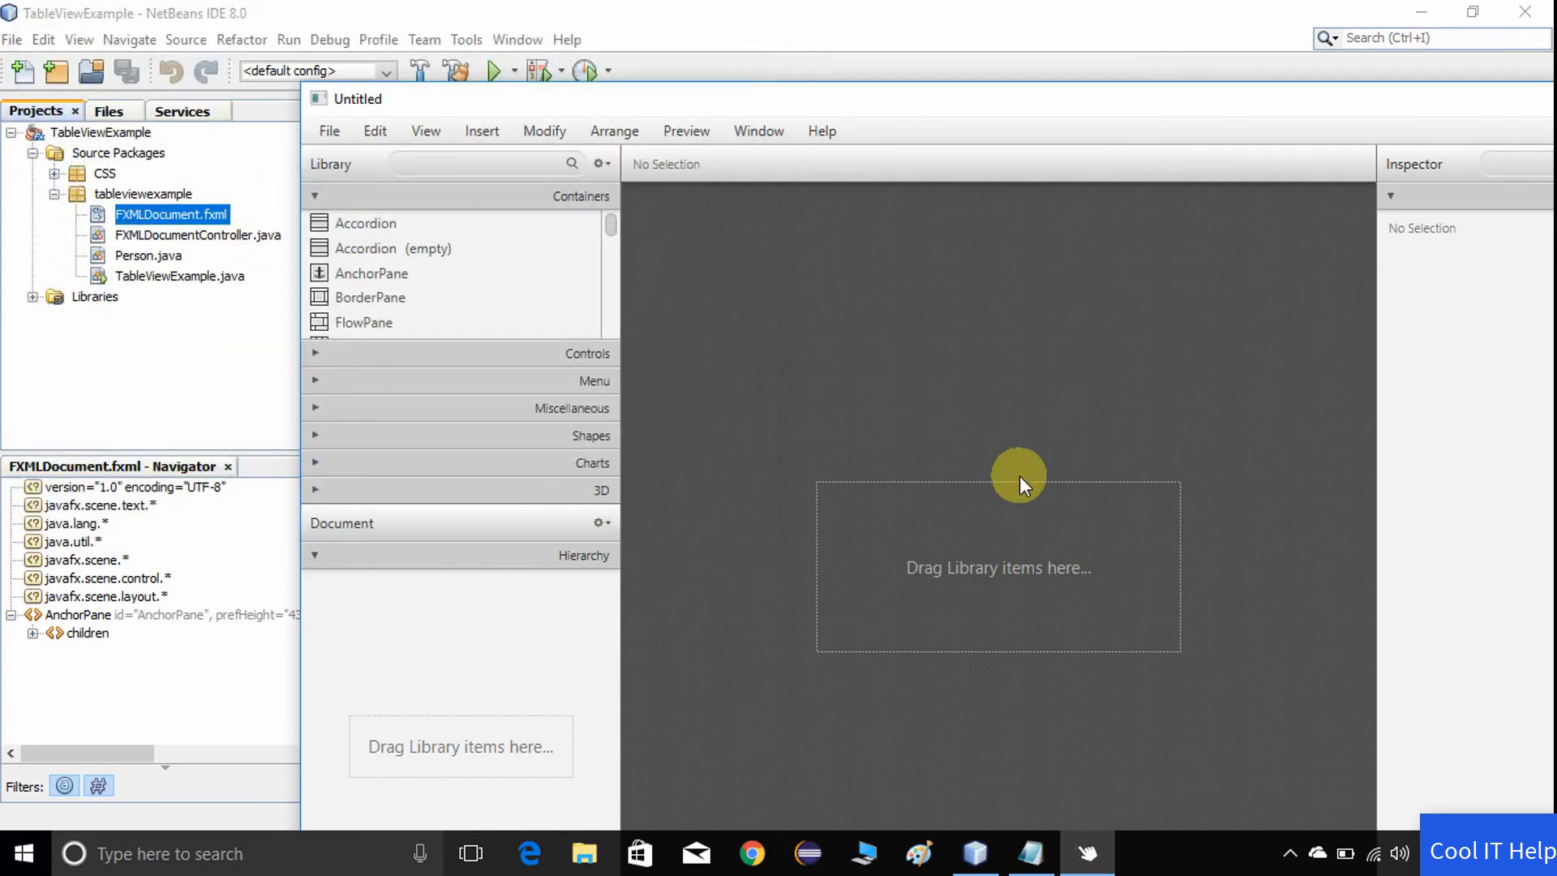
- Load FXMLDocument.fxml and select the TableView to check its fx:id is tableview
{"action": "left_click", "coordinate": [1453, 14]}
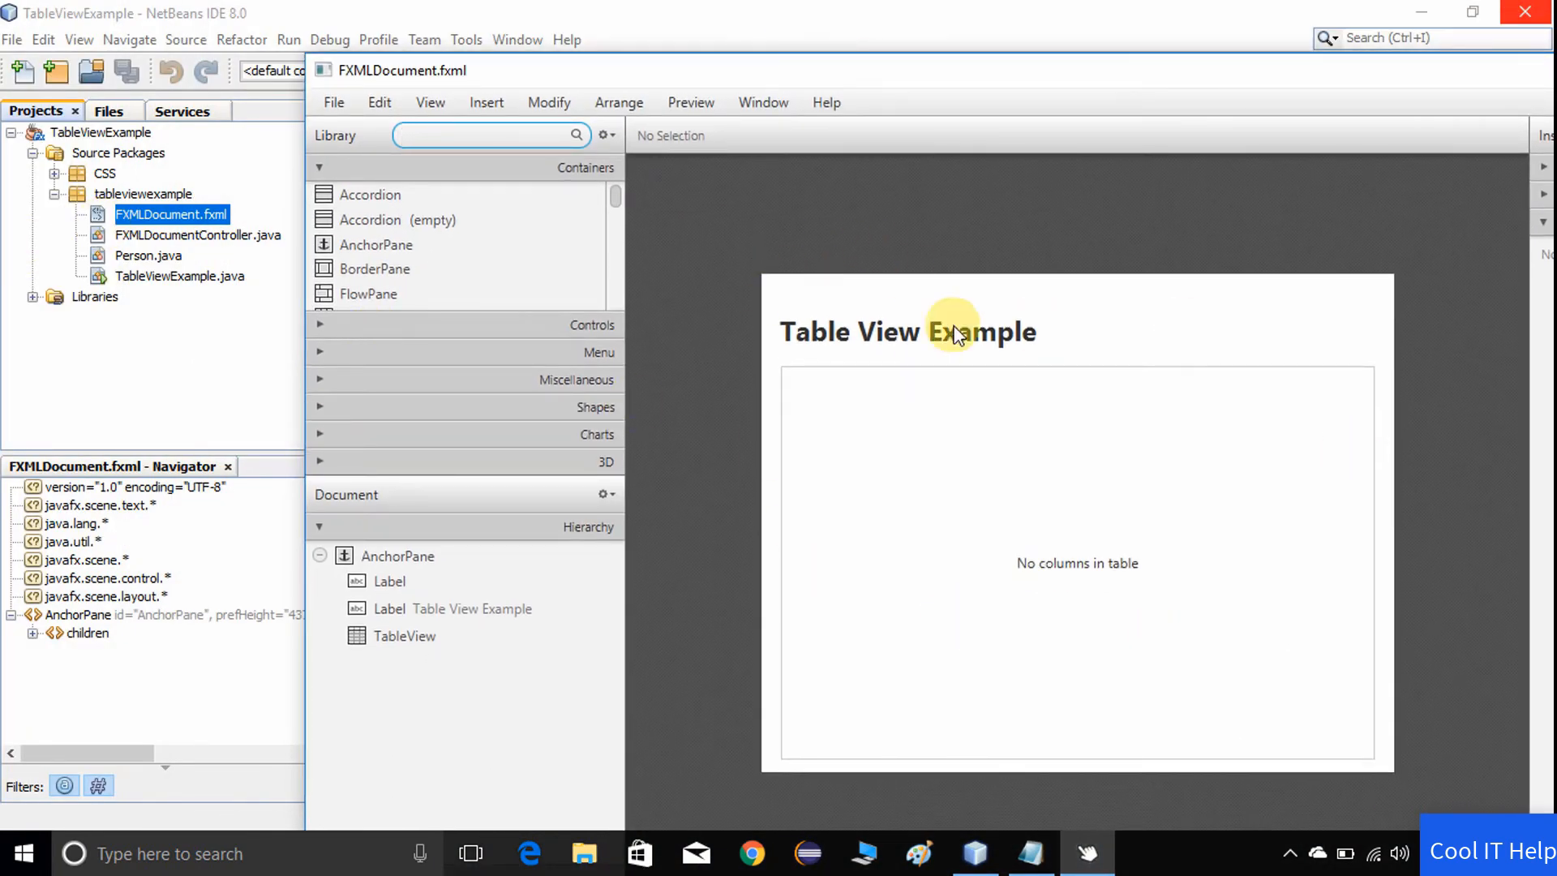
{"action": "mouse_move", "coordinate": [954, 387]}
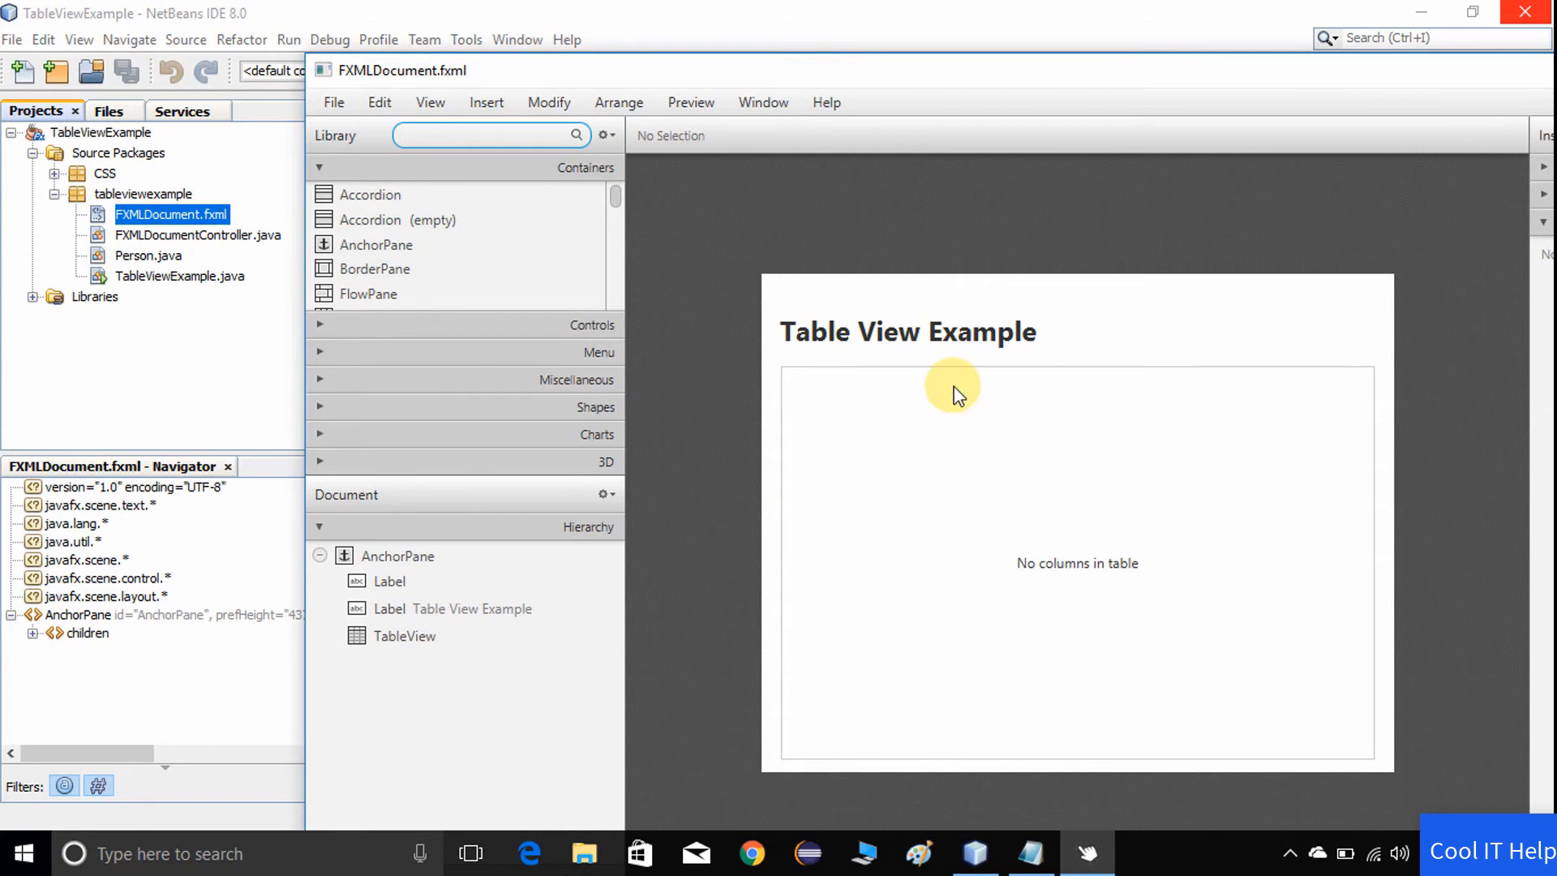
{"action": "mouse_move", "coordinate": [954, 382]}
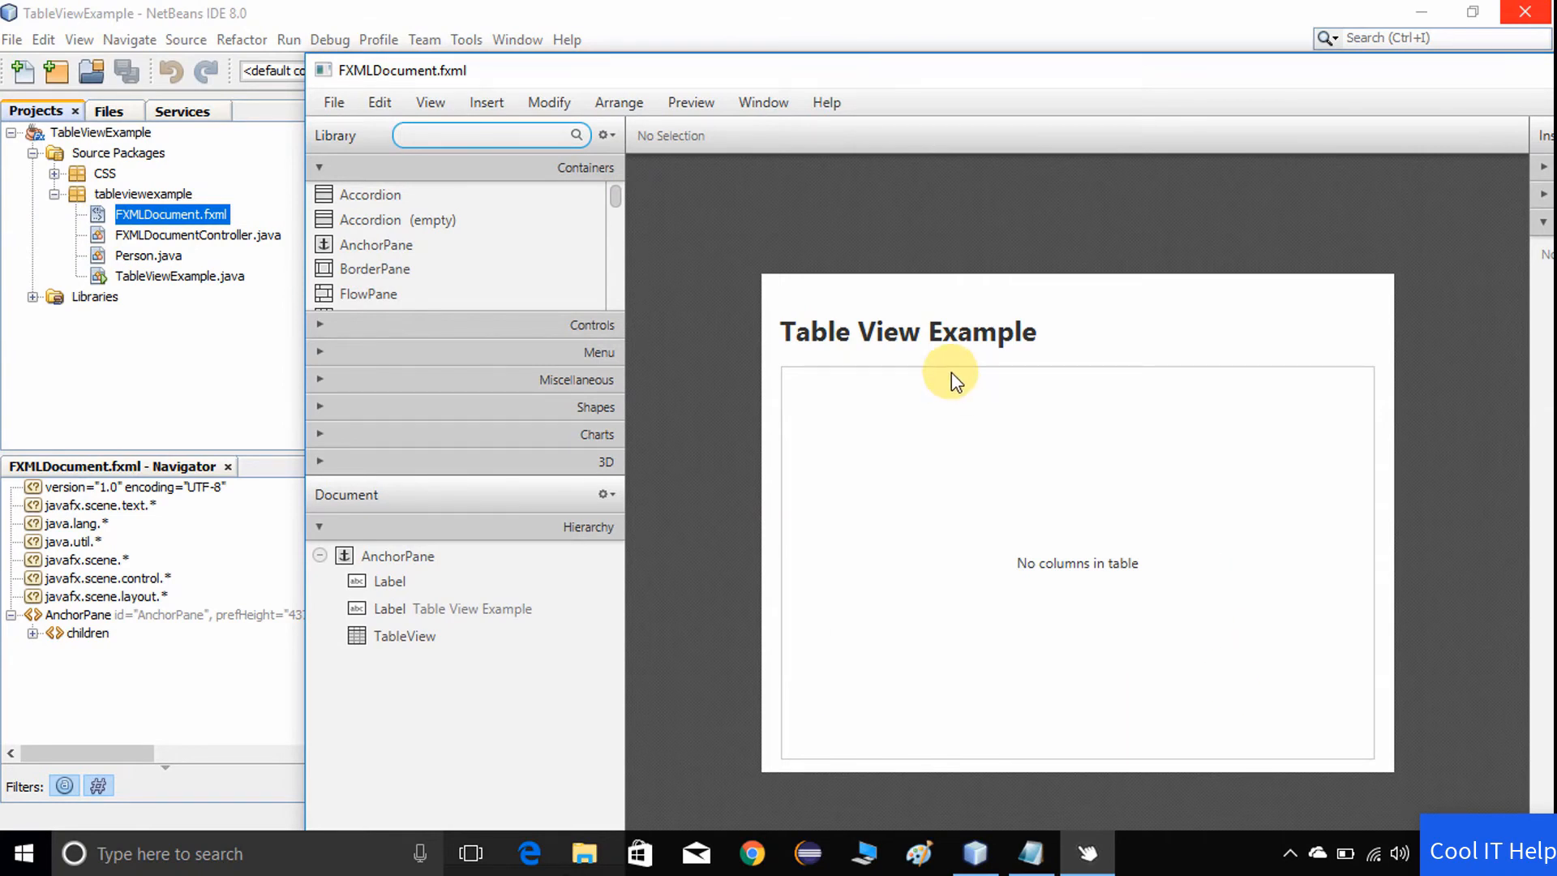
{"action": "left_click", "coordinate": [404, 636]}
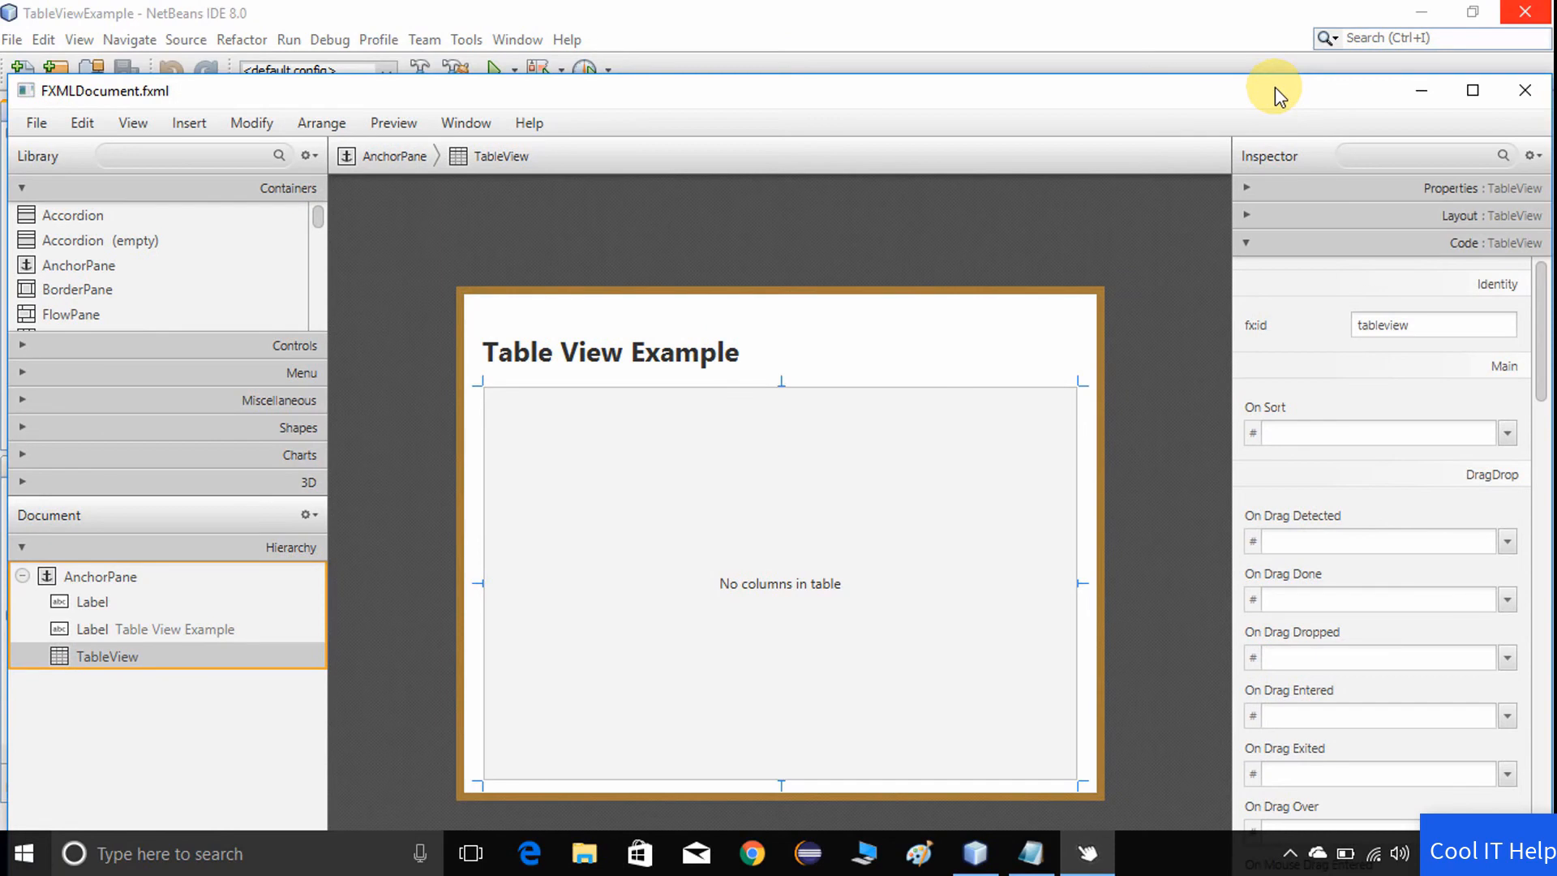
{"action": "mouse_move", "coordinate": [1524, 102]}
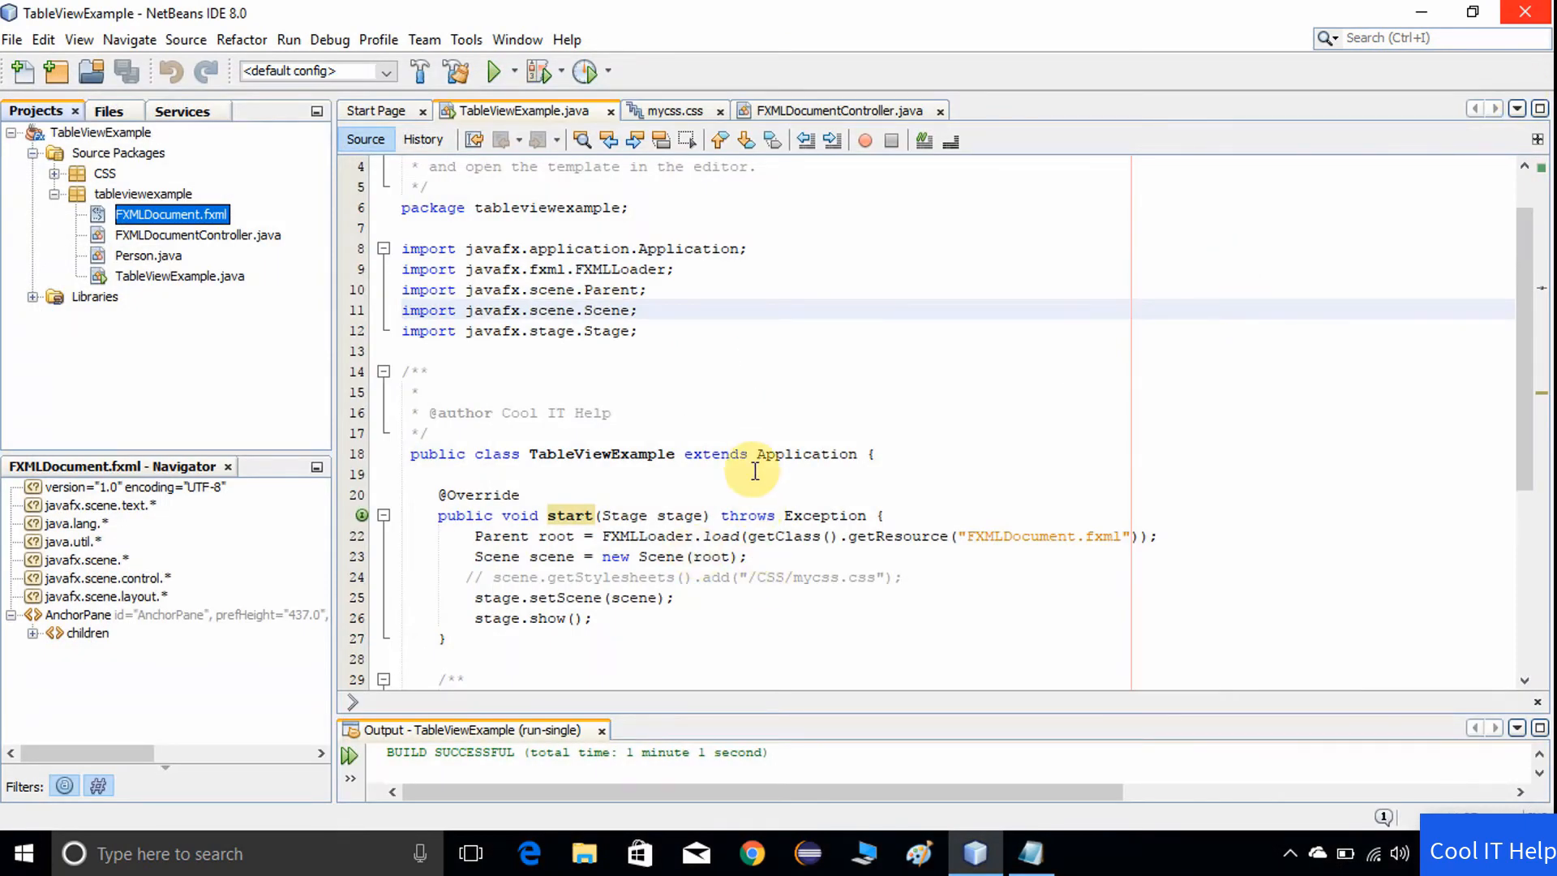
{"action": "scroll", "scroll_direction": "up", "scroll_amount": 3}
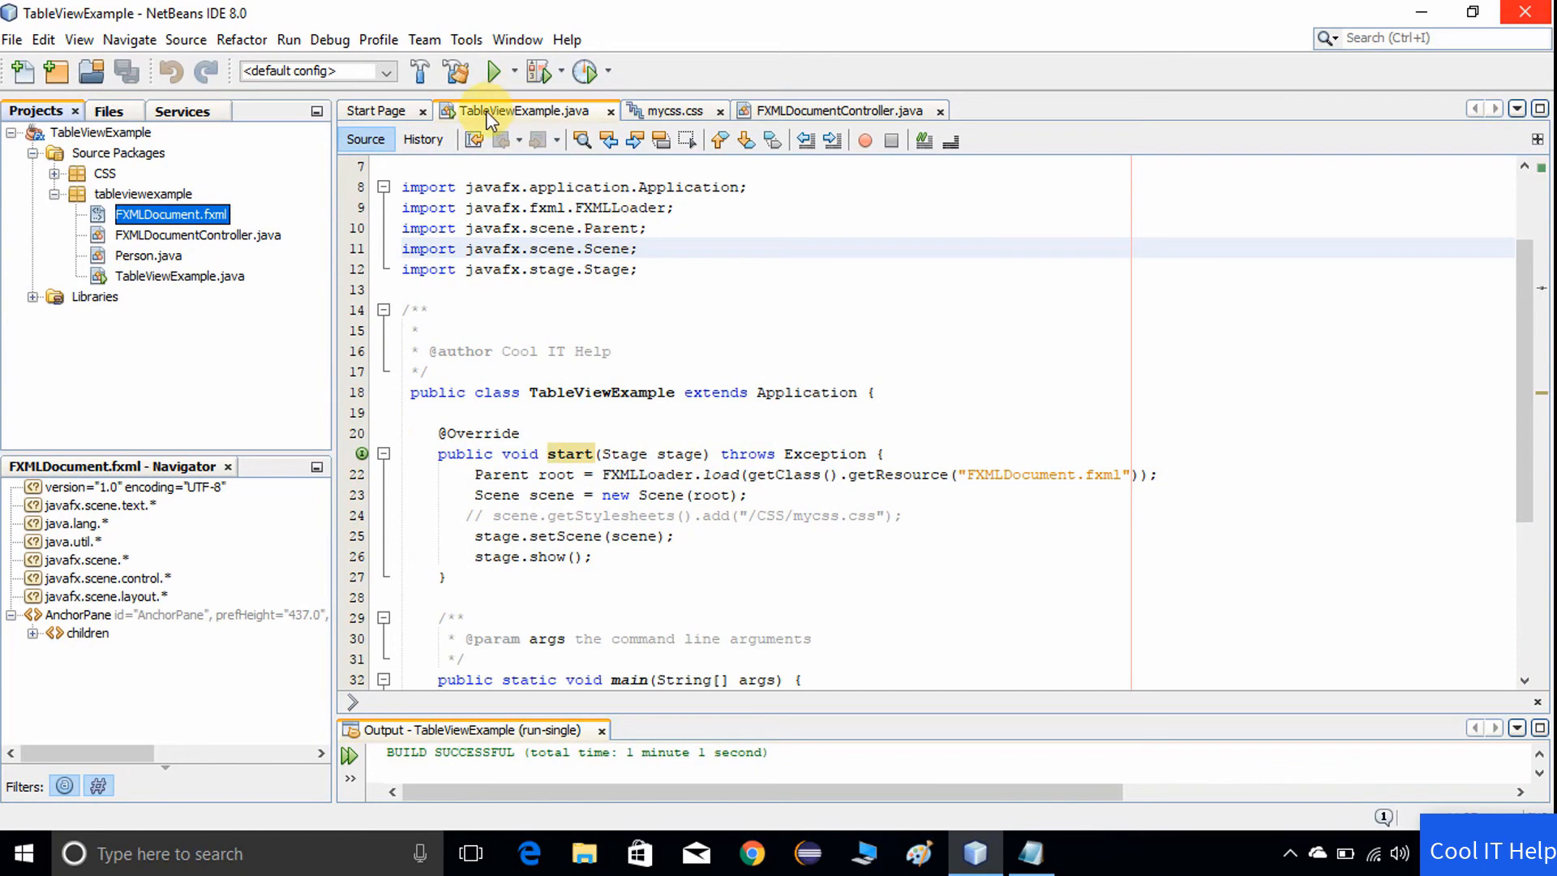
{"action": "mouse_move", "coordinate": [524, 118]}
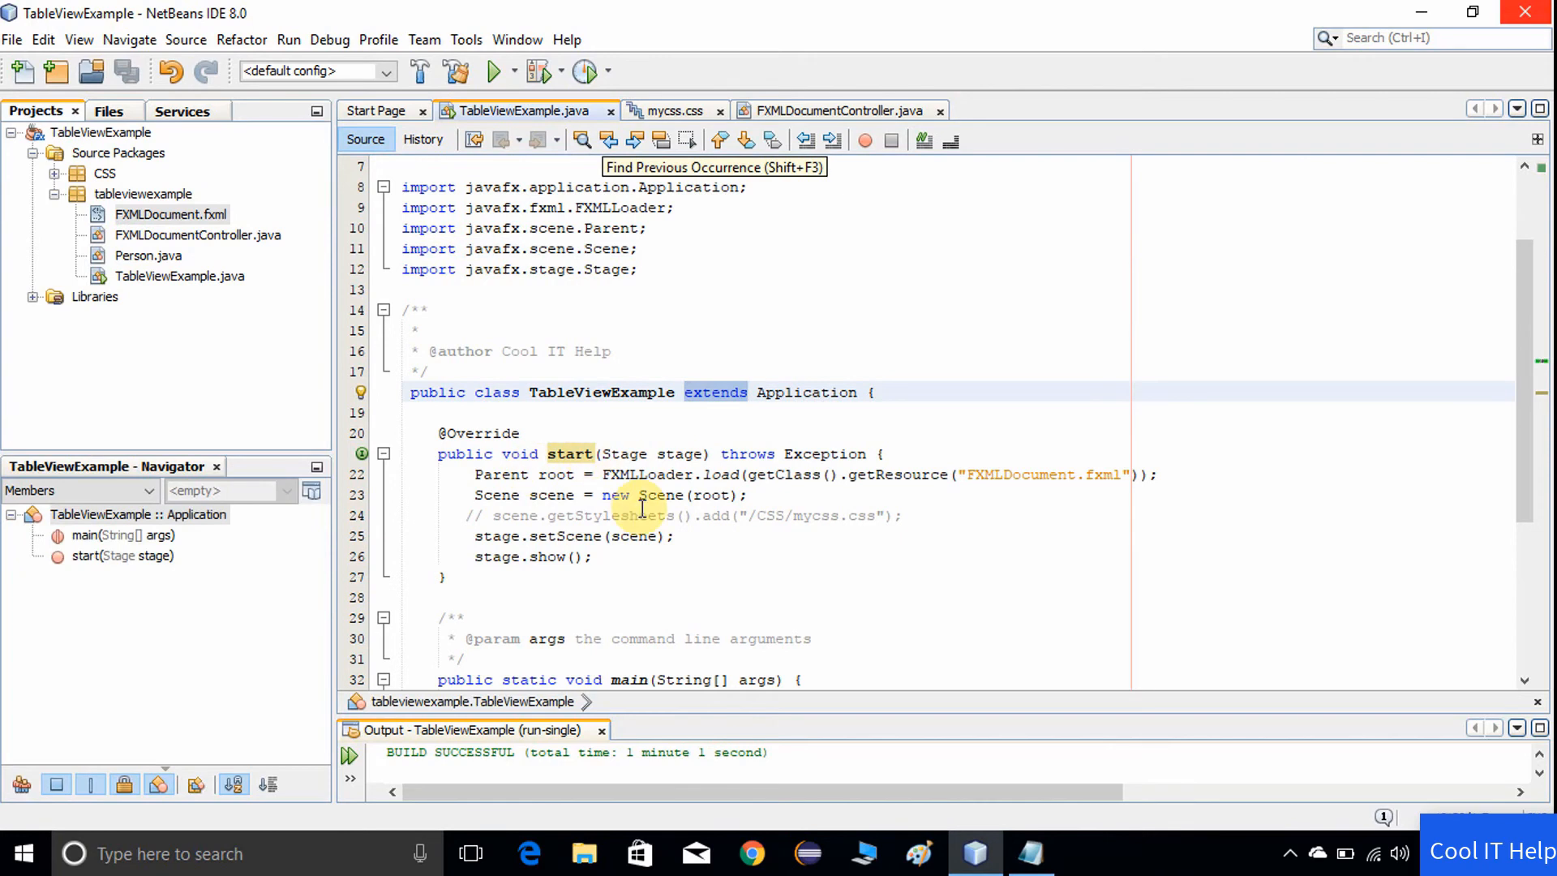
{"action": "scroll", "scroll_direction": "down", "scroll_amount": 3}
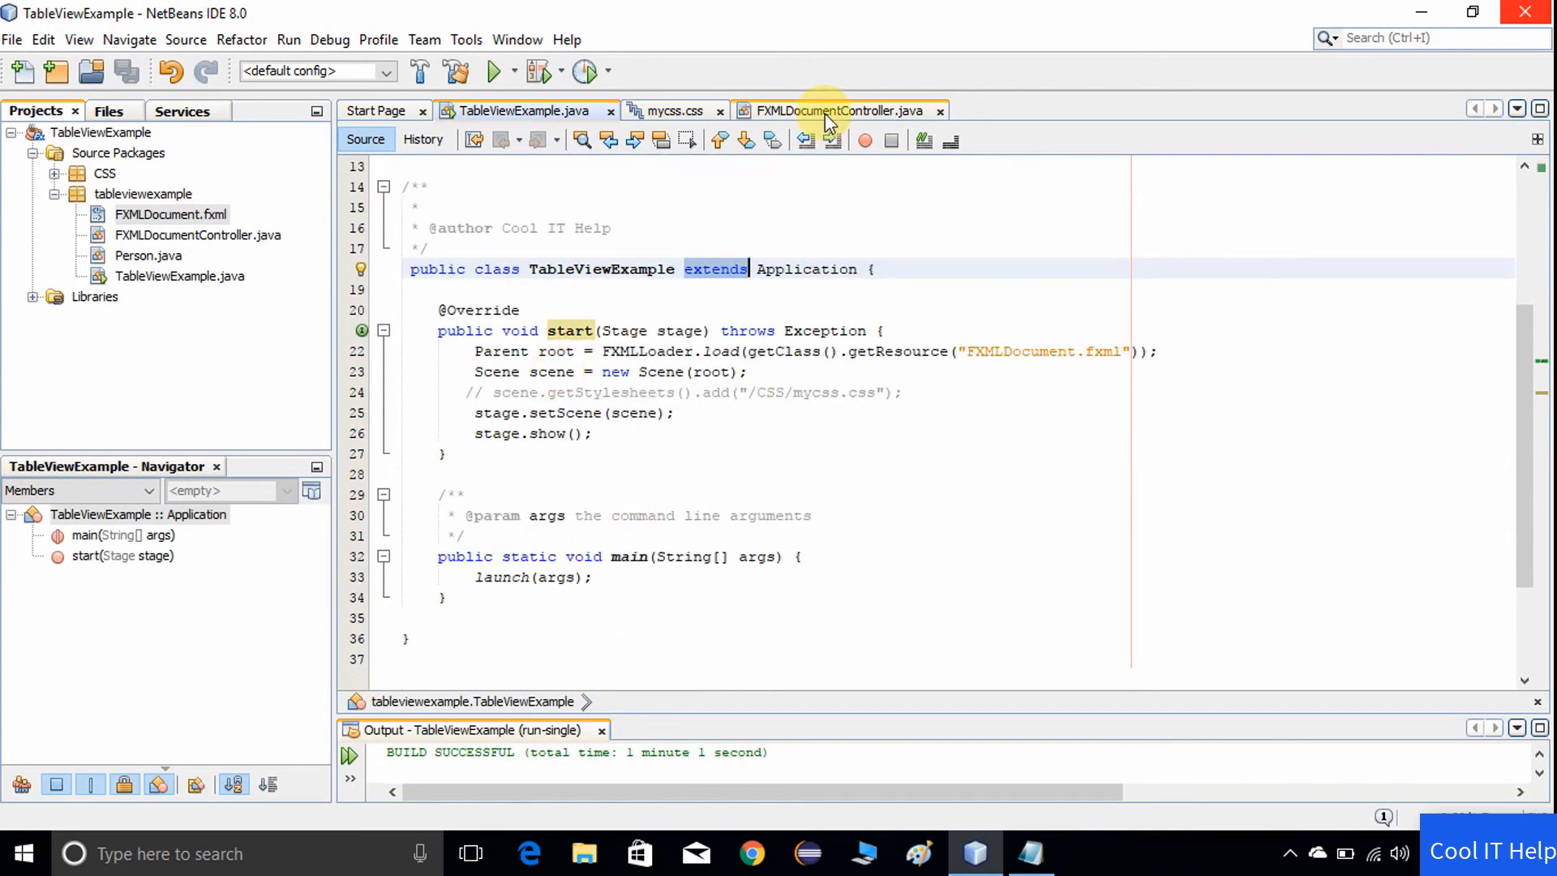
{"action": "left_click", "coordinate": [842, 110]}
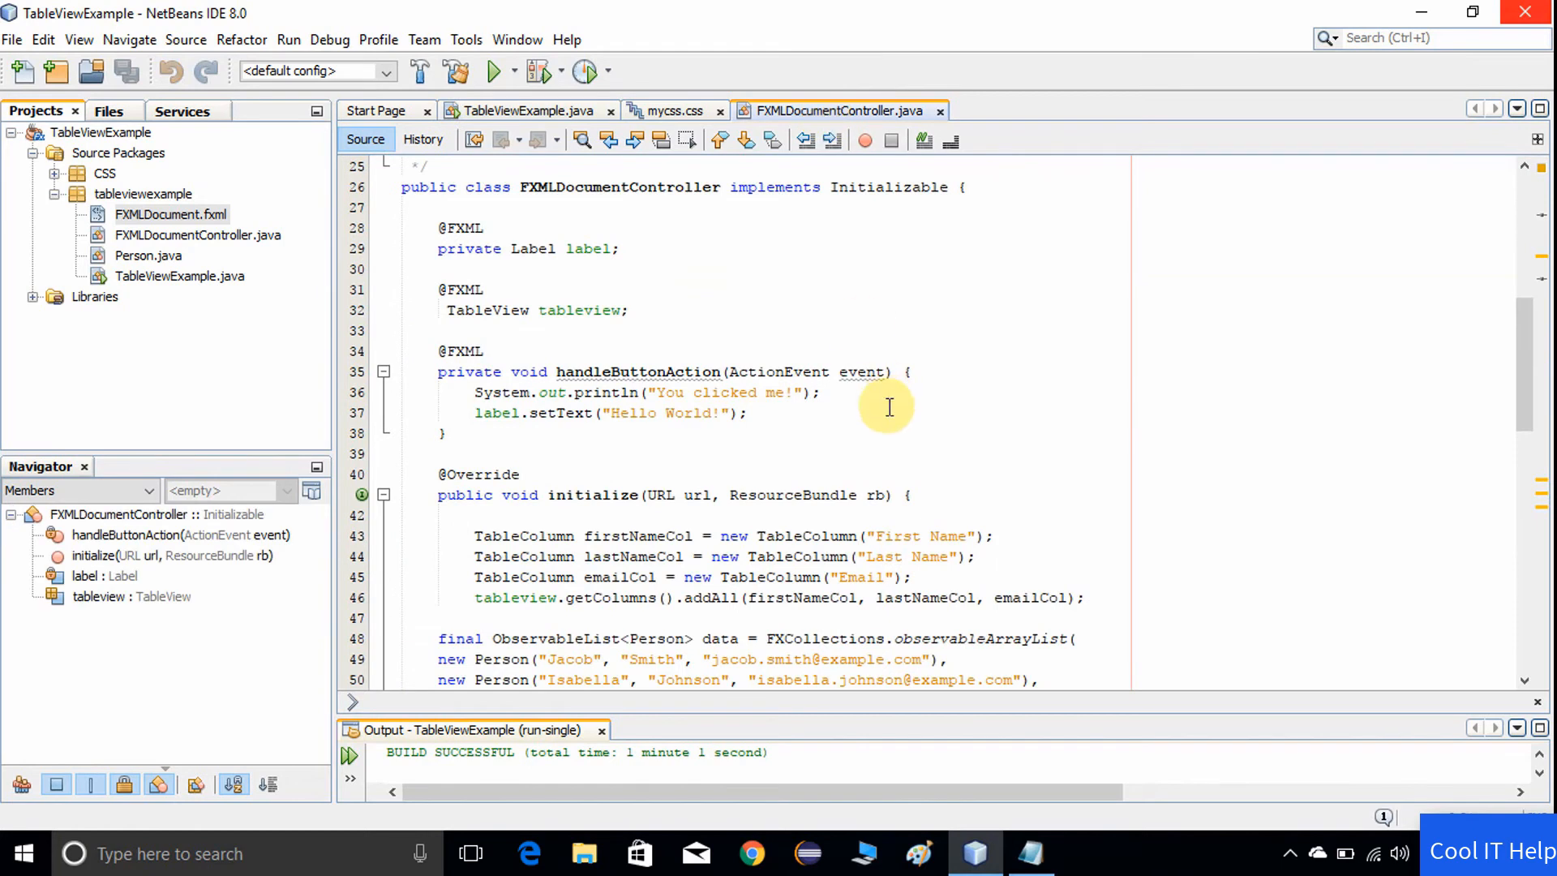
{"action": "scroll", "scroll_direction": "up", "scroll_amount": 3}
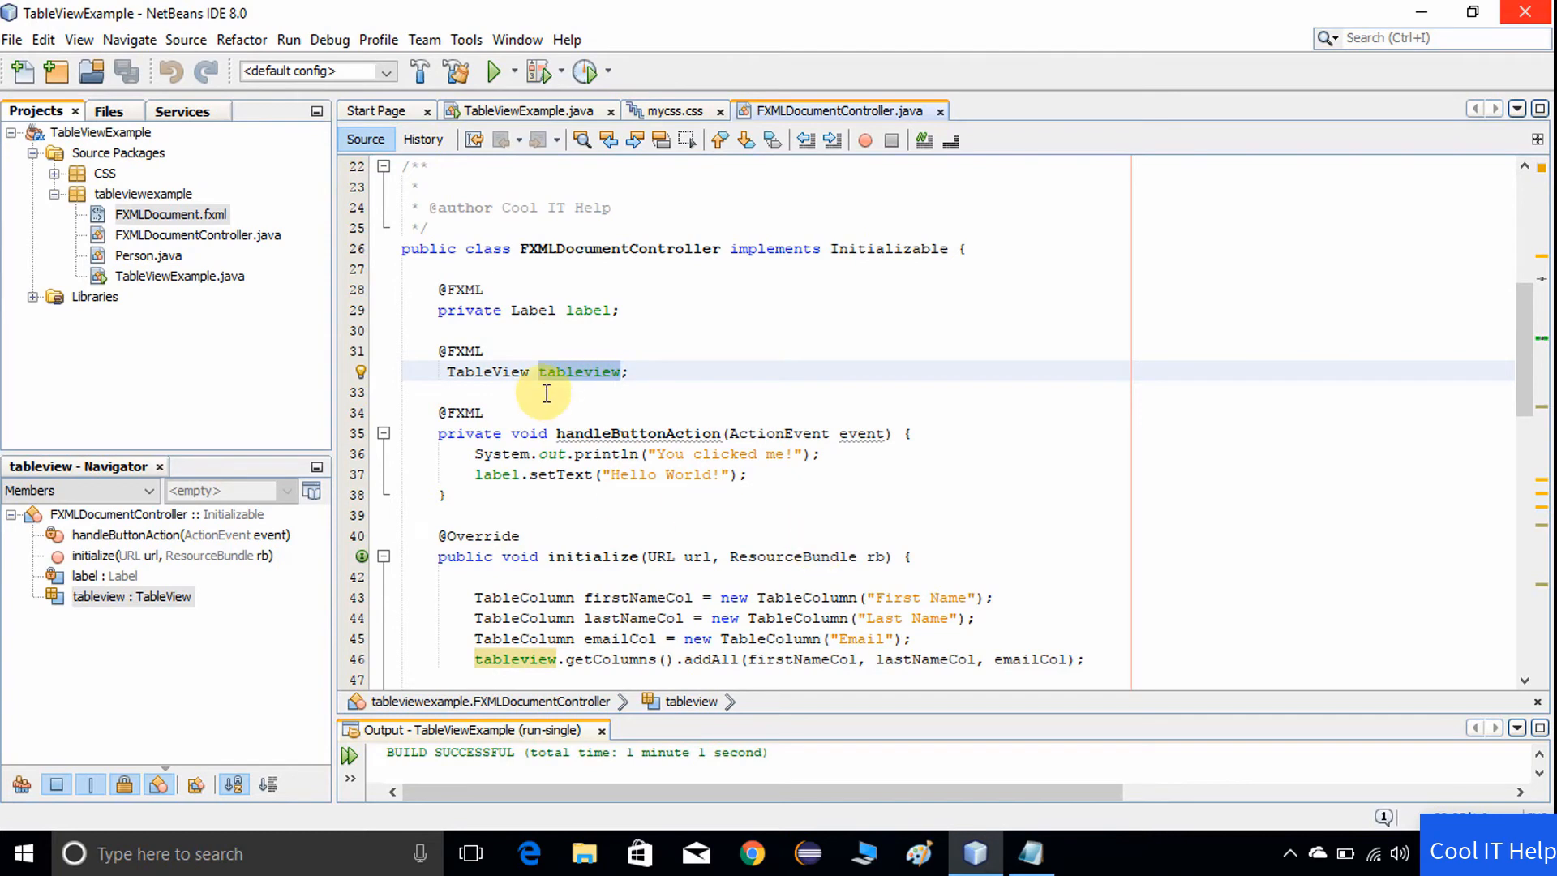
{"action": "scroll", "scroll_direction": "down", "scroll_amount": 3}
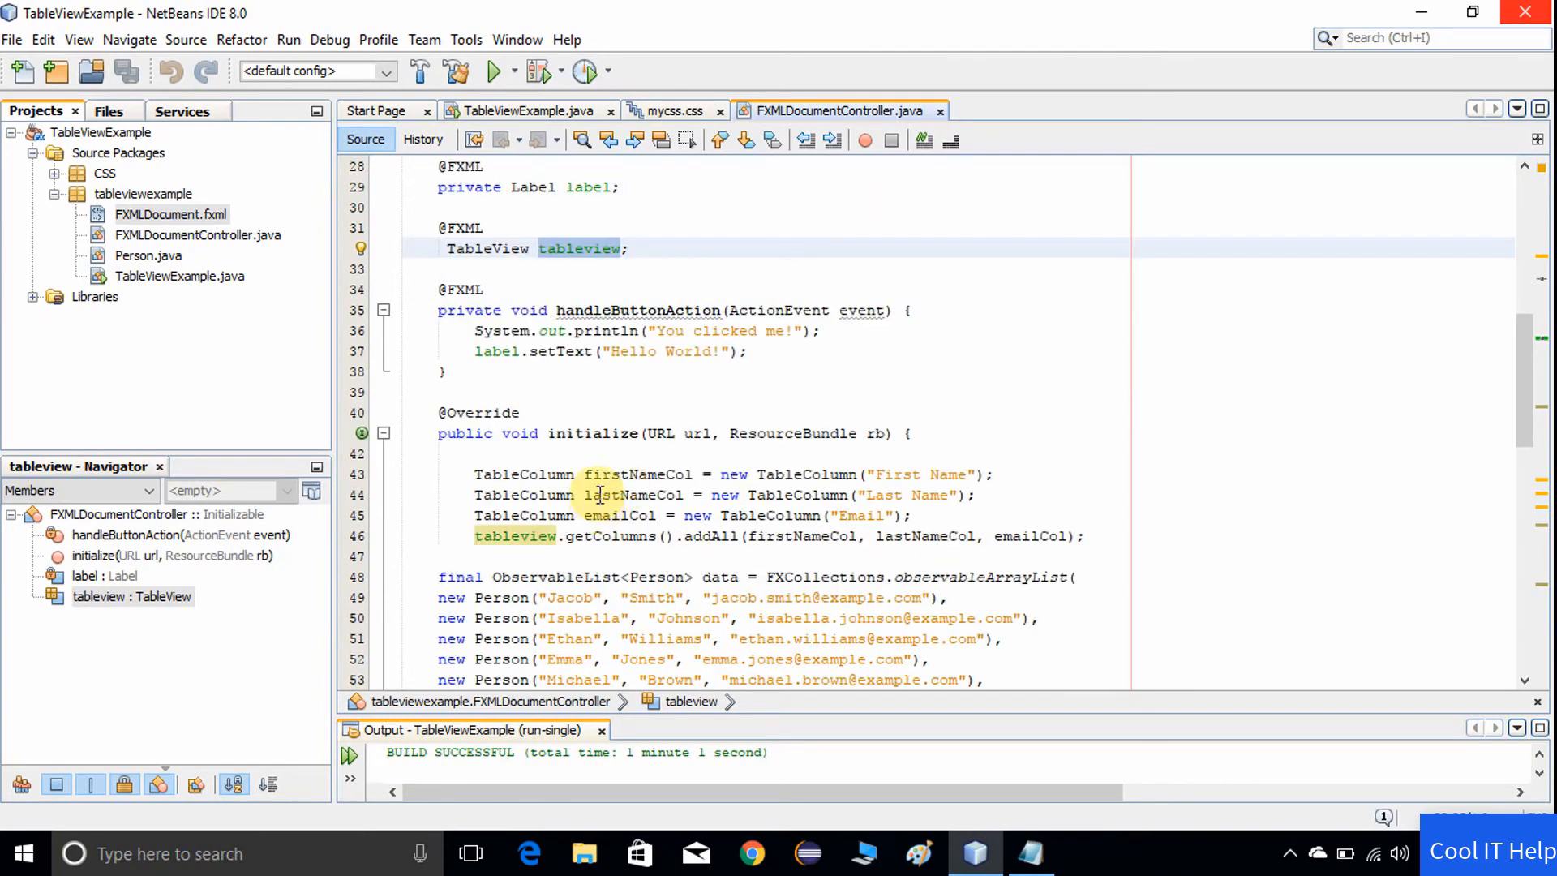
{"action": "left_click", "coordinate": [612, 435]}
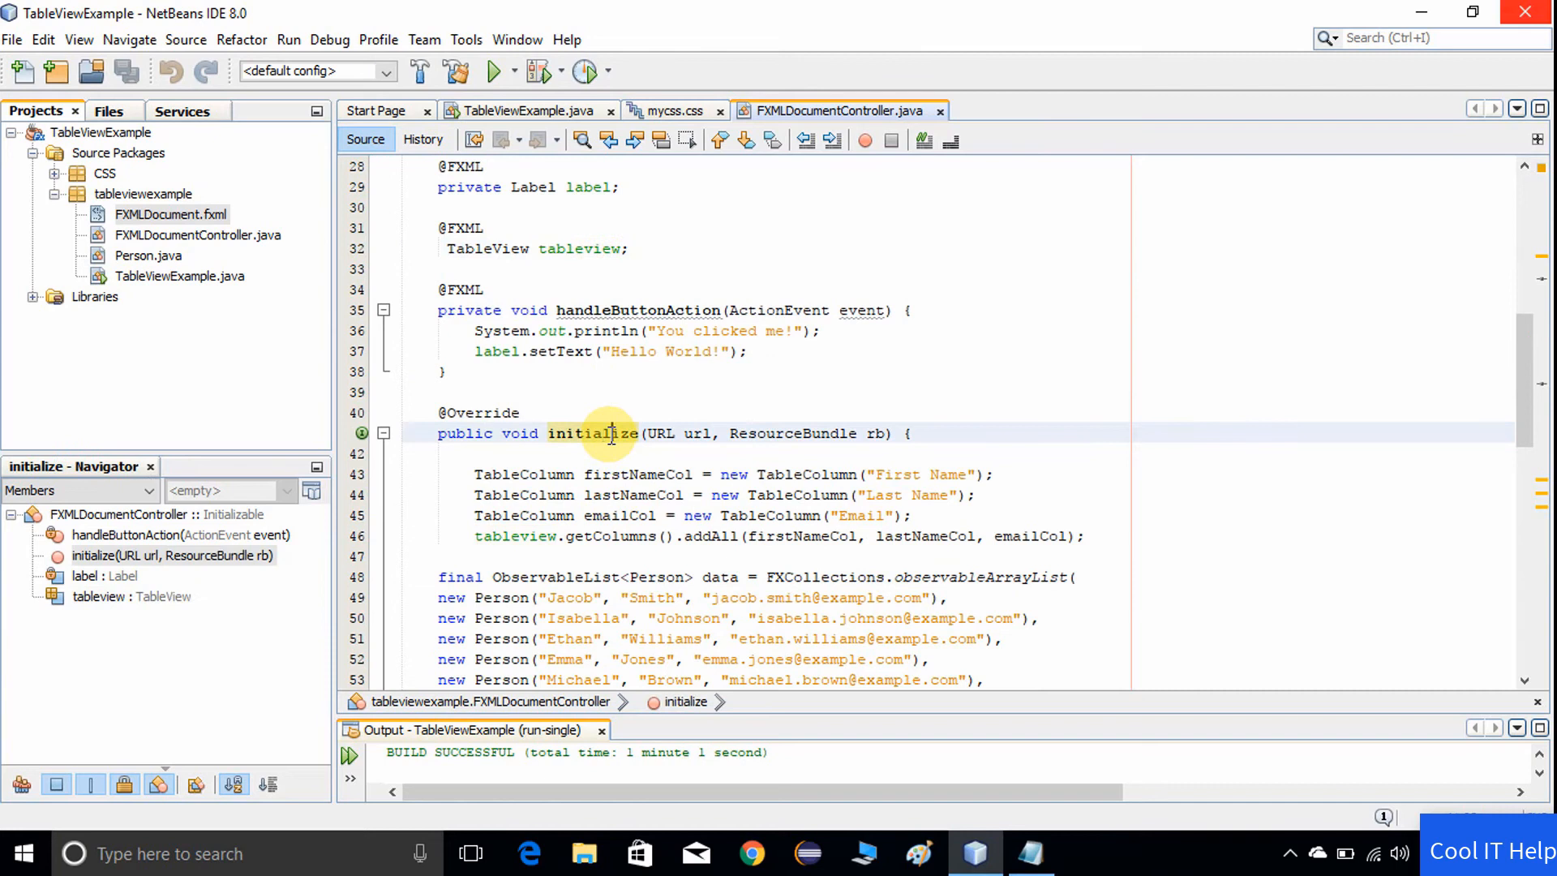
{"action": "scroll", "scroll_direction": "down", "scroll_amount": 3}
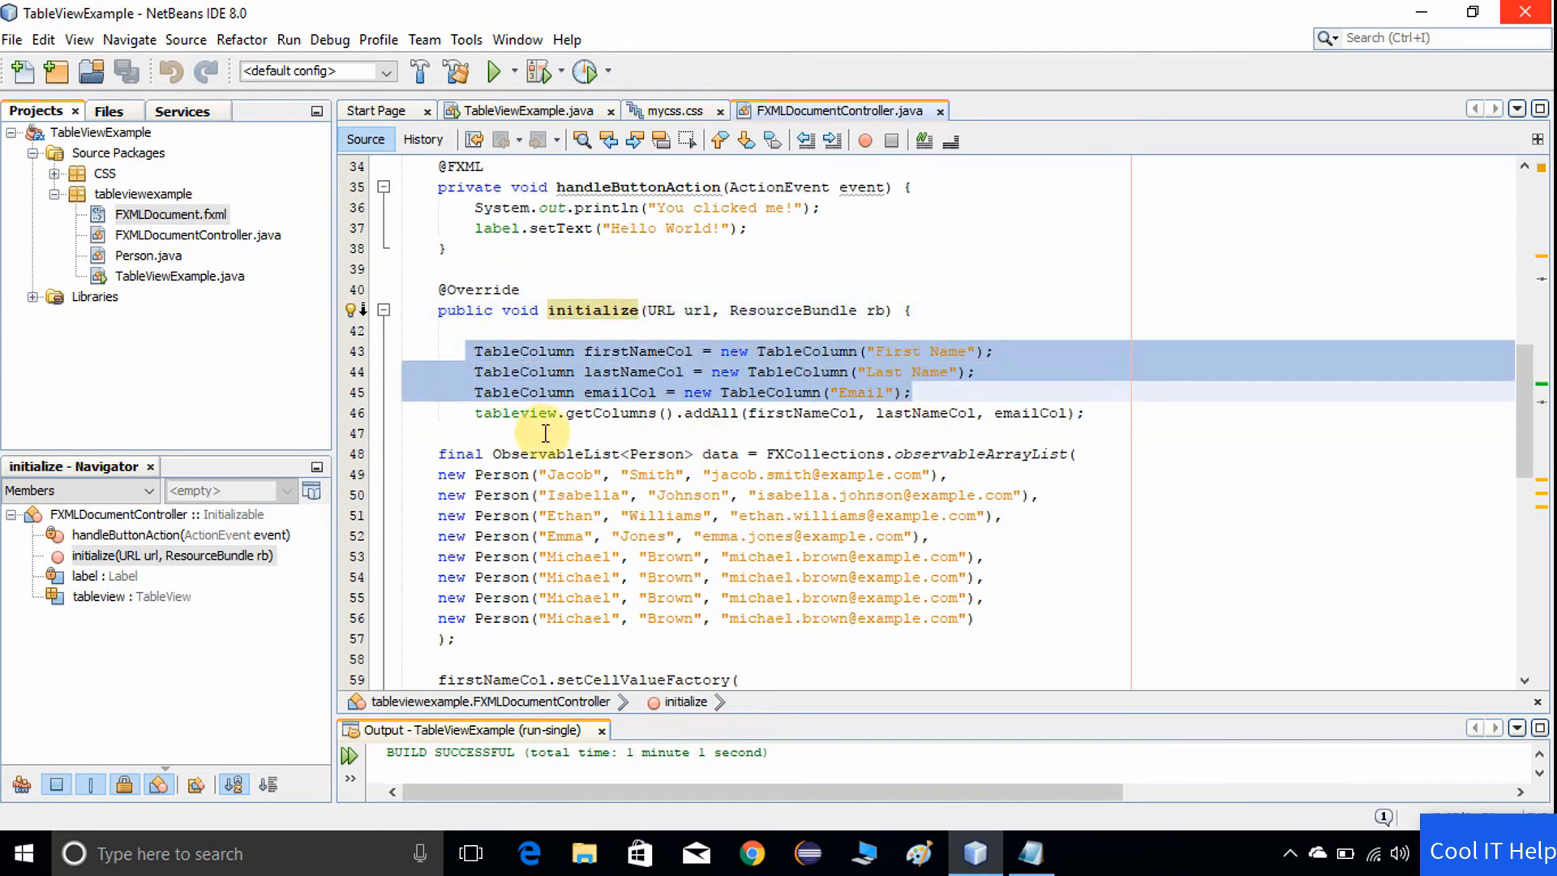
{"action": "left_click", "coordinate": [560, 414]}
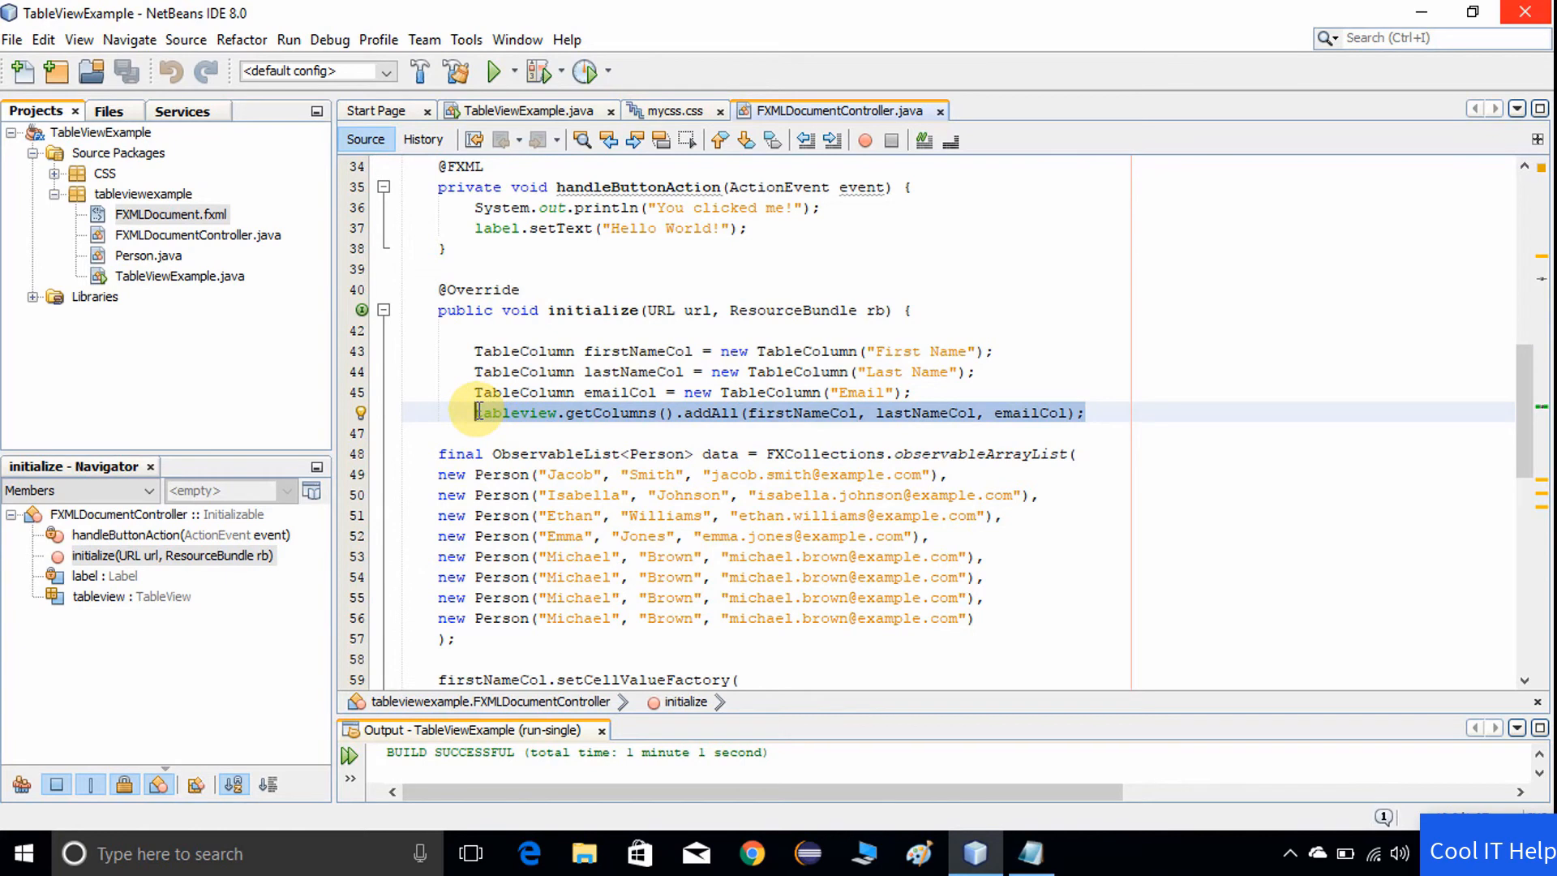
{"action": "scroll", "scroll_direction": "down", "scroll_amount": 3}
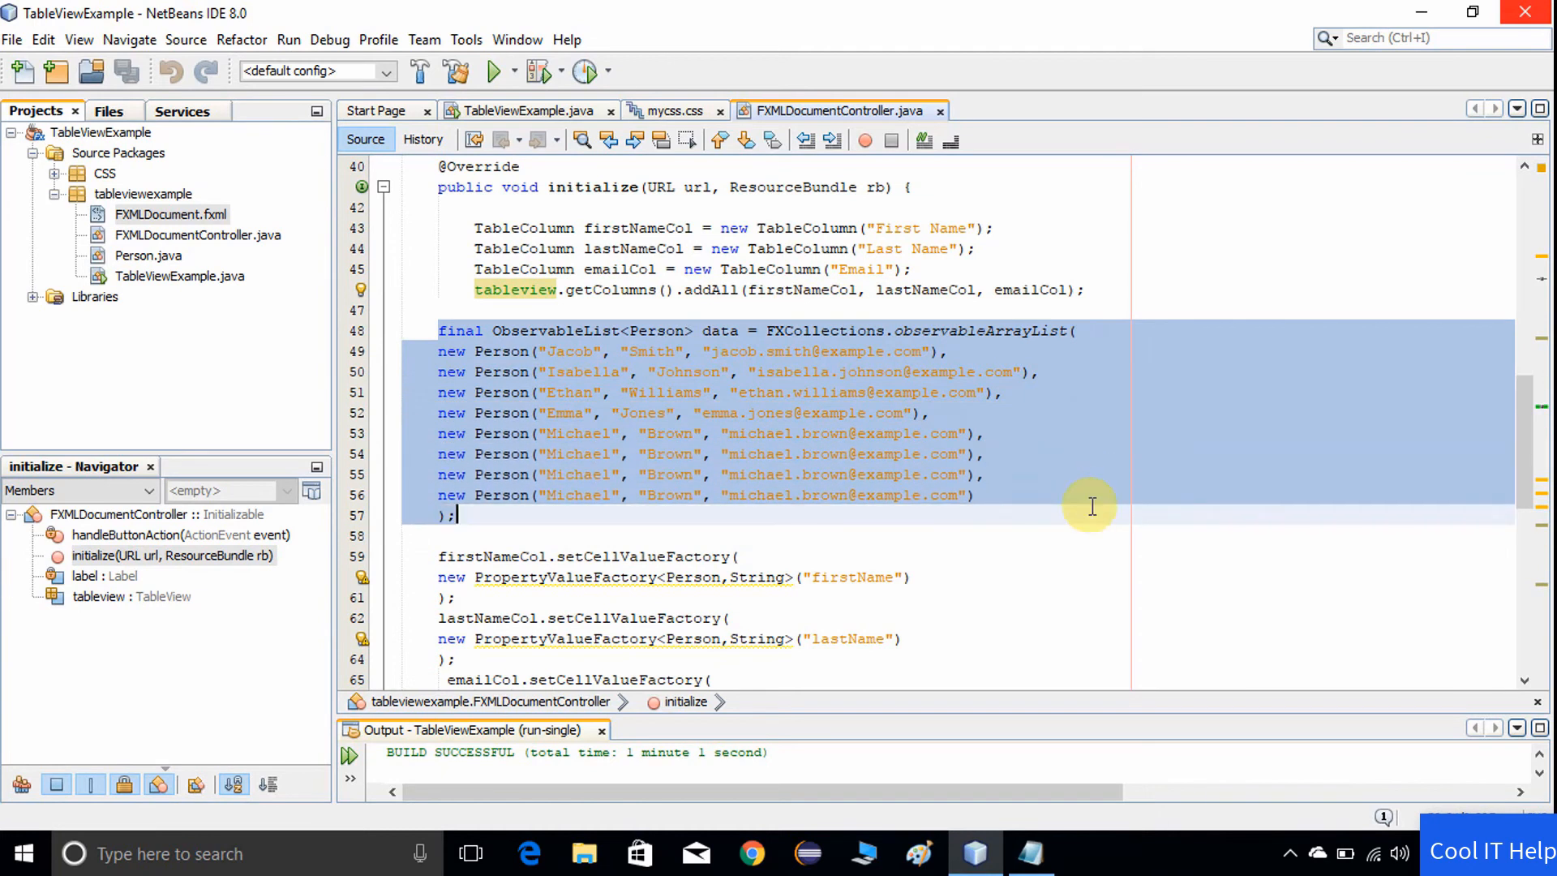
{"action": "left_click", "coordinate": [549, 414]}
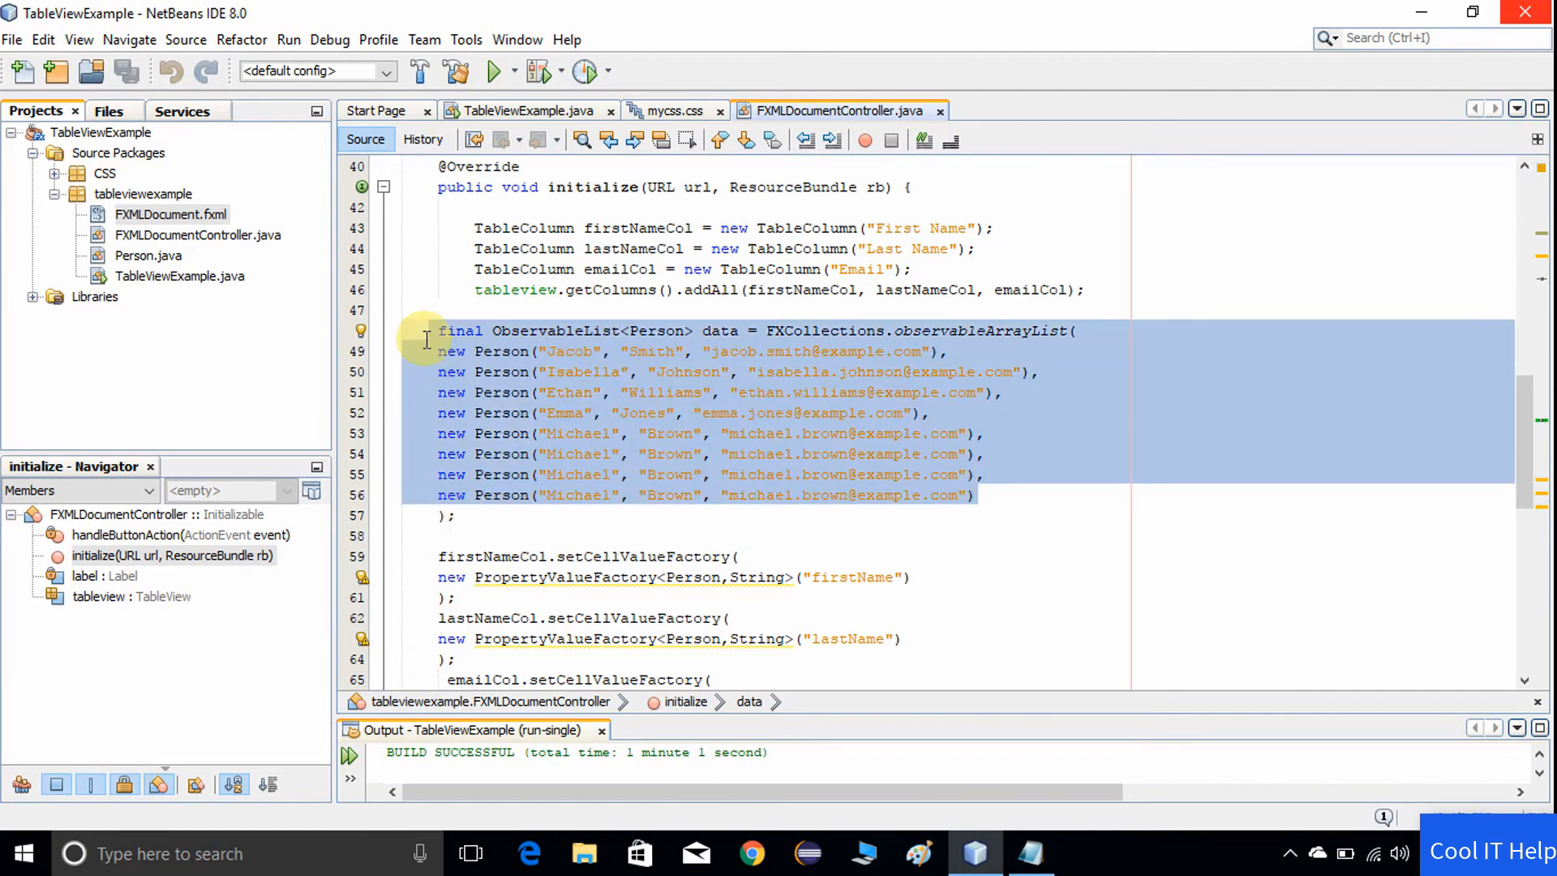
{"action": "scroll", "scroll_direction": "down", "scroll_amount": 3}
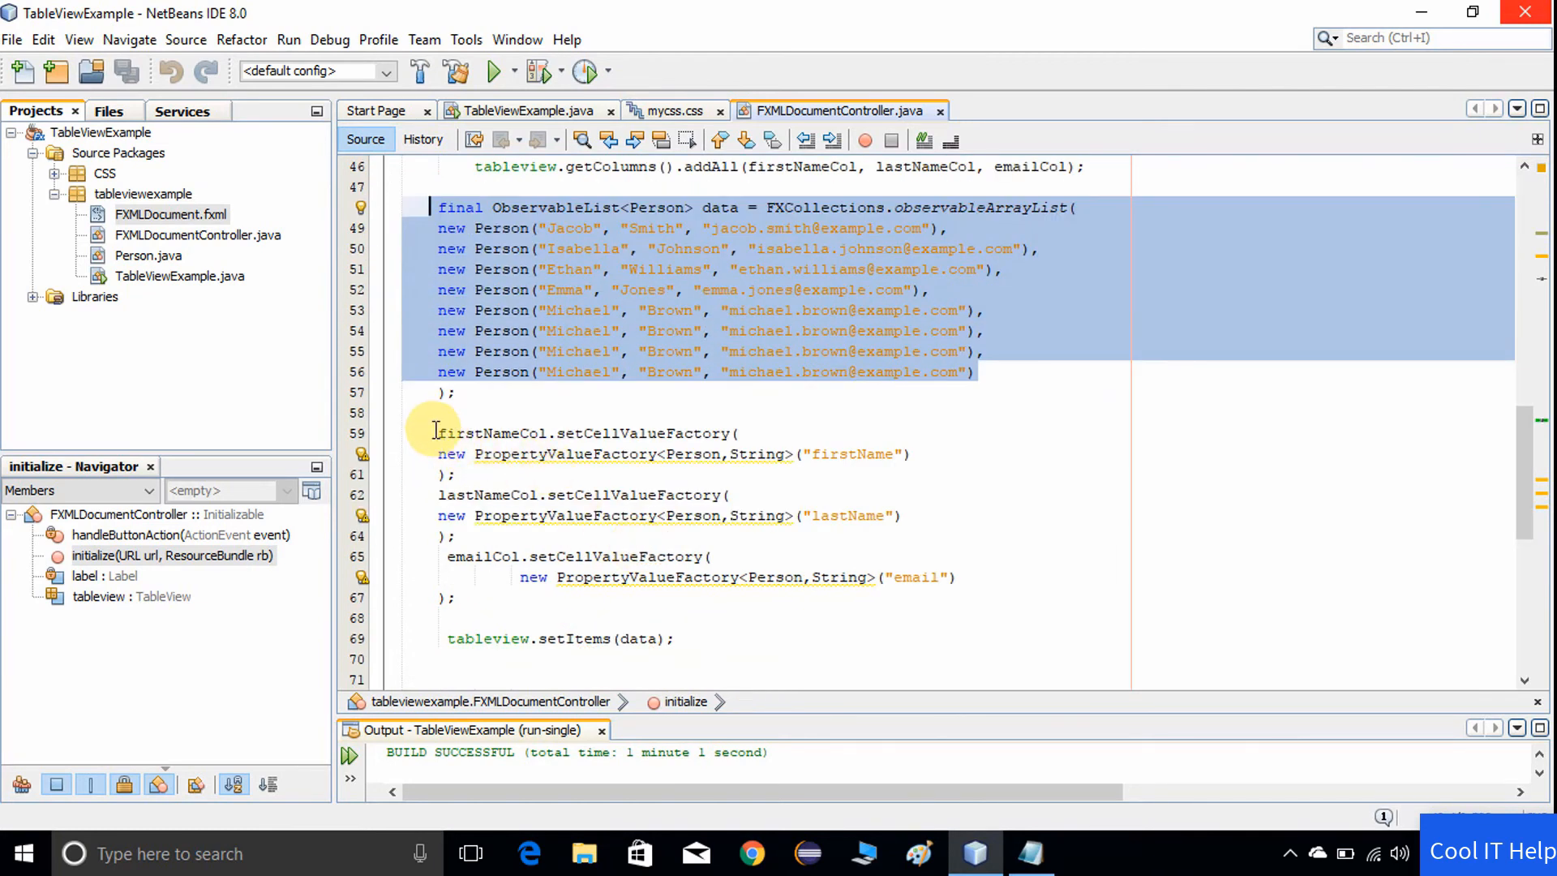
{"action": "left_click", "coordinate": [452, 454]}
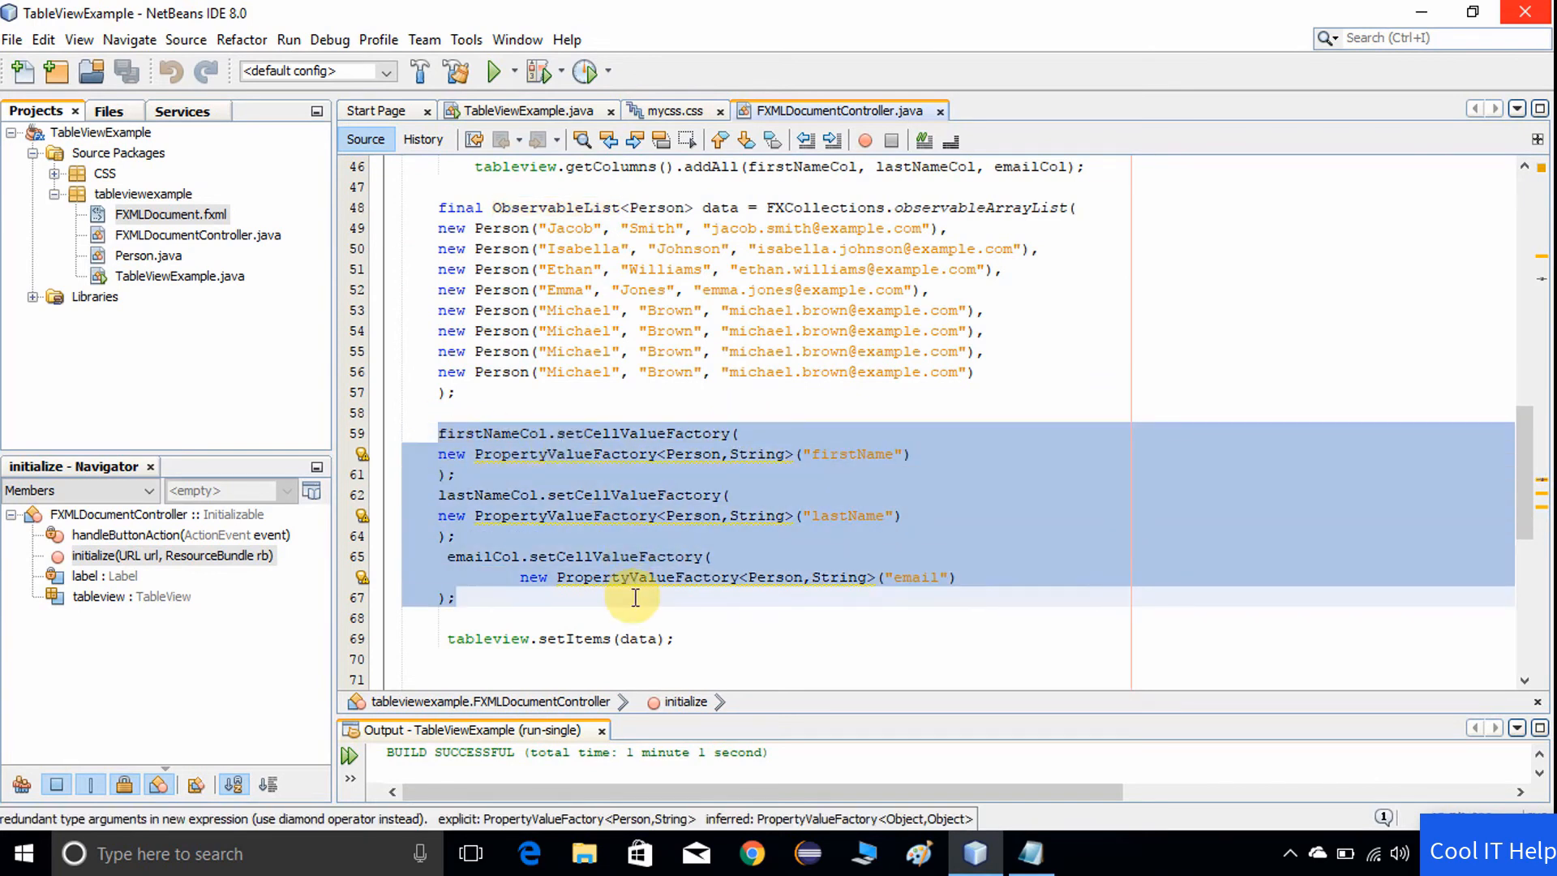
{"action": "scroll", "scroll_direction": "down", "scroll_amount": 3}
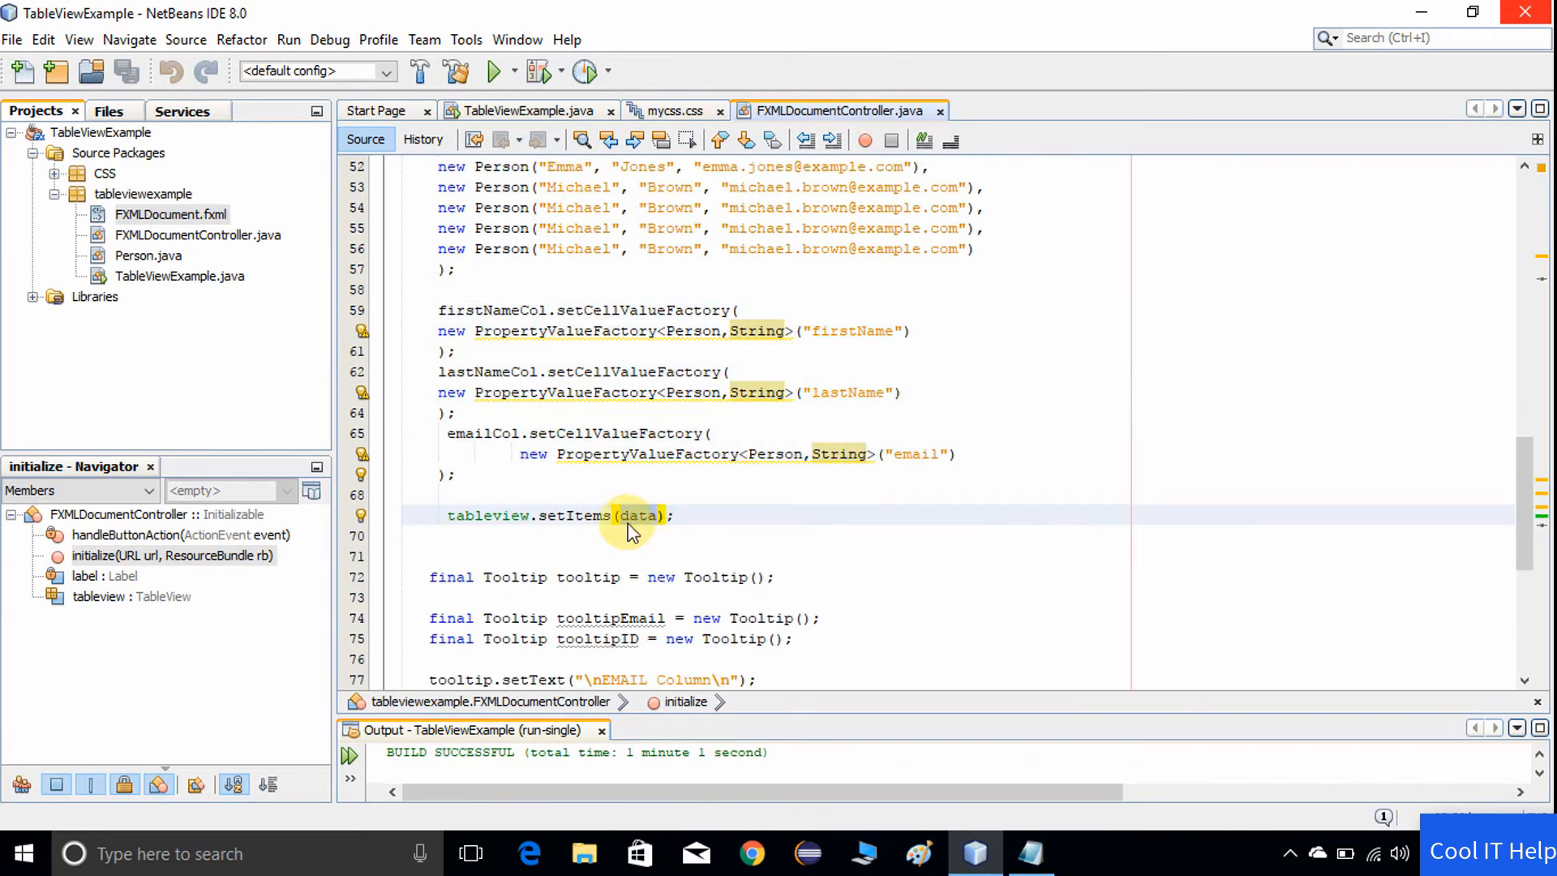
{"action": "double_click", "coordinate": [487, 516]}
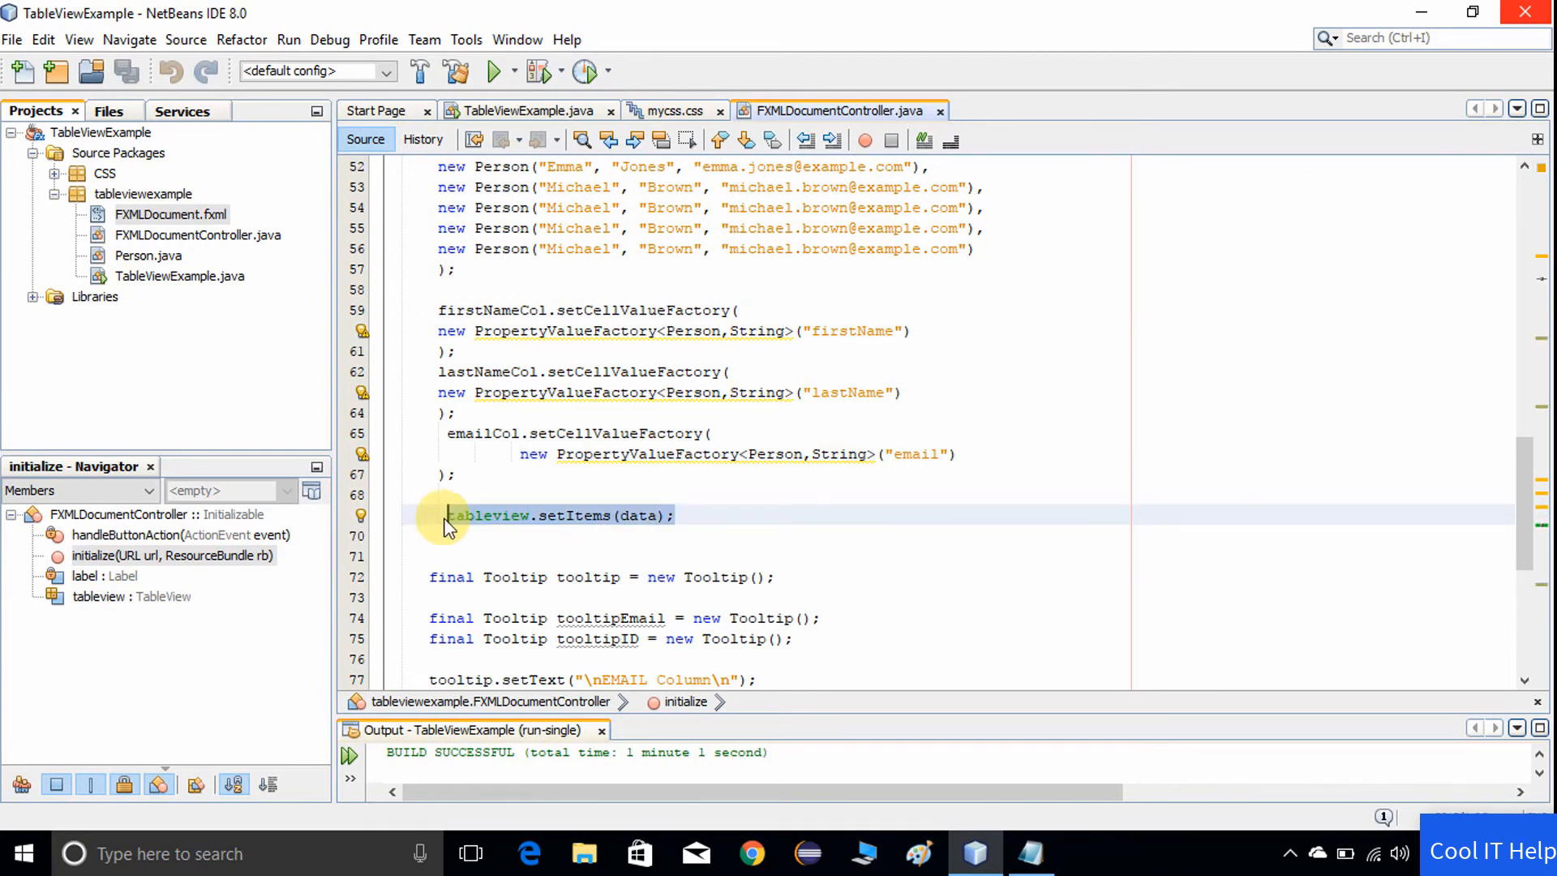
{"action": "scroll", "scroll_direction": "up", "scroll_amount": 3}
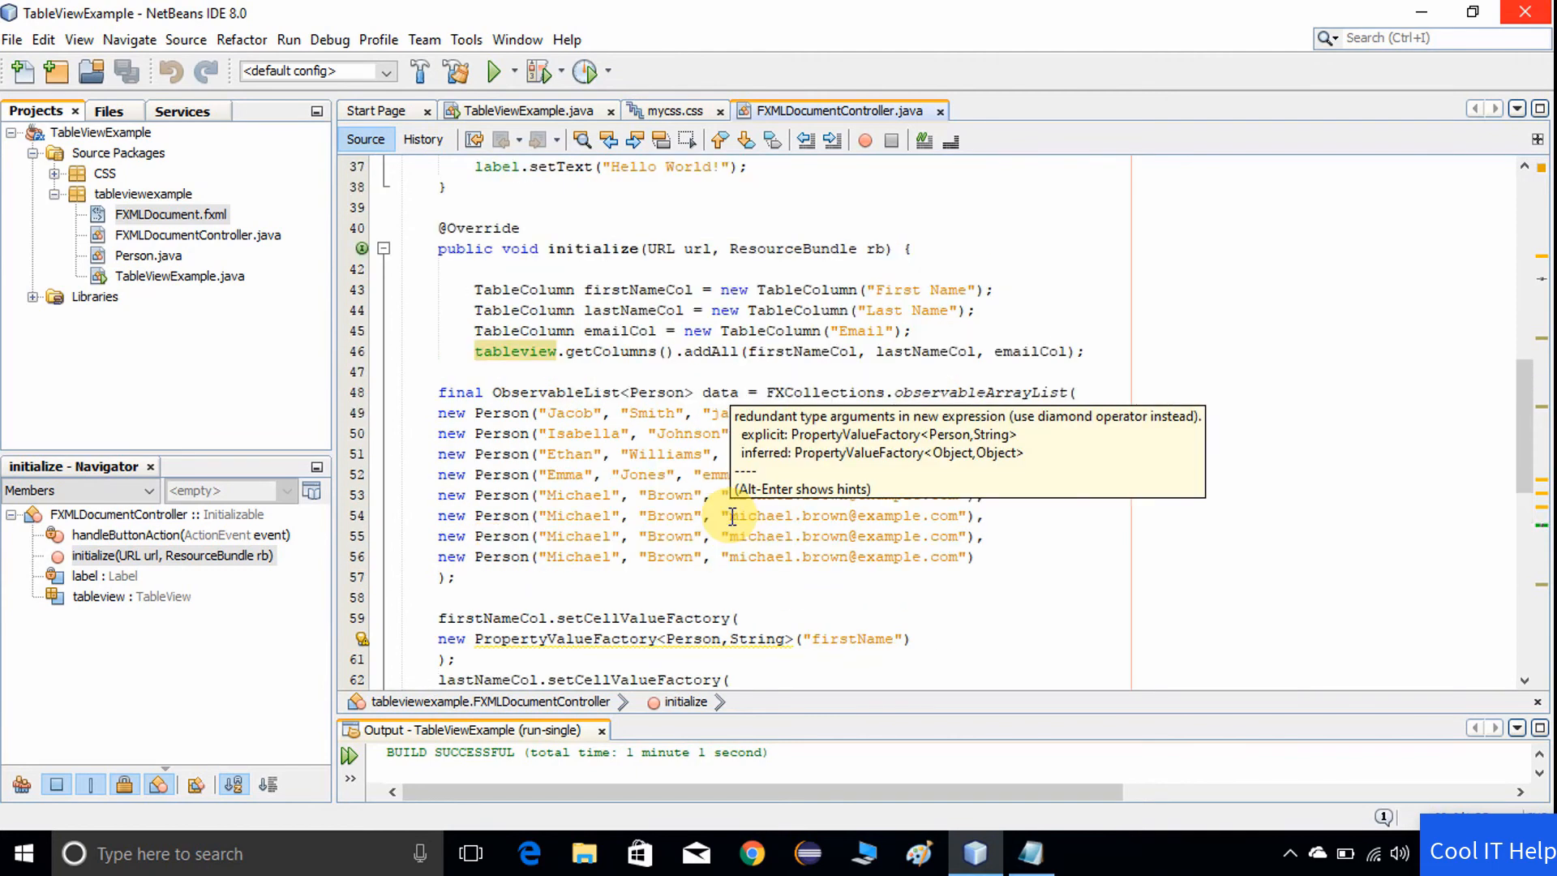
{"action": "scroll", "scroll_direction": "up", "scroll_amount": 3}
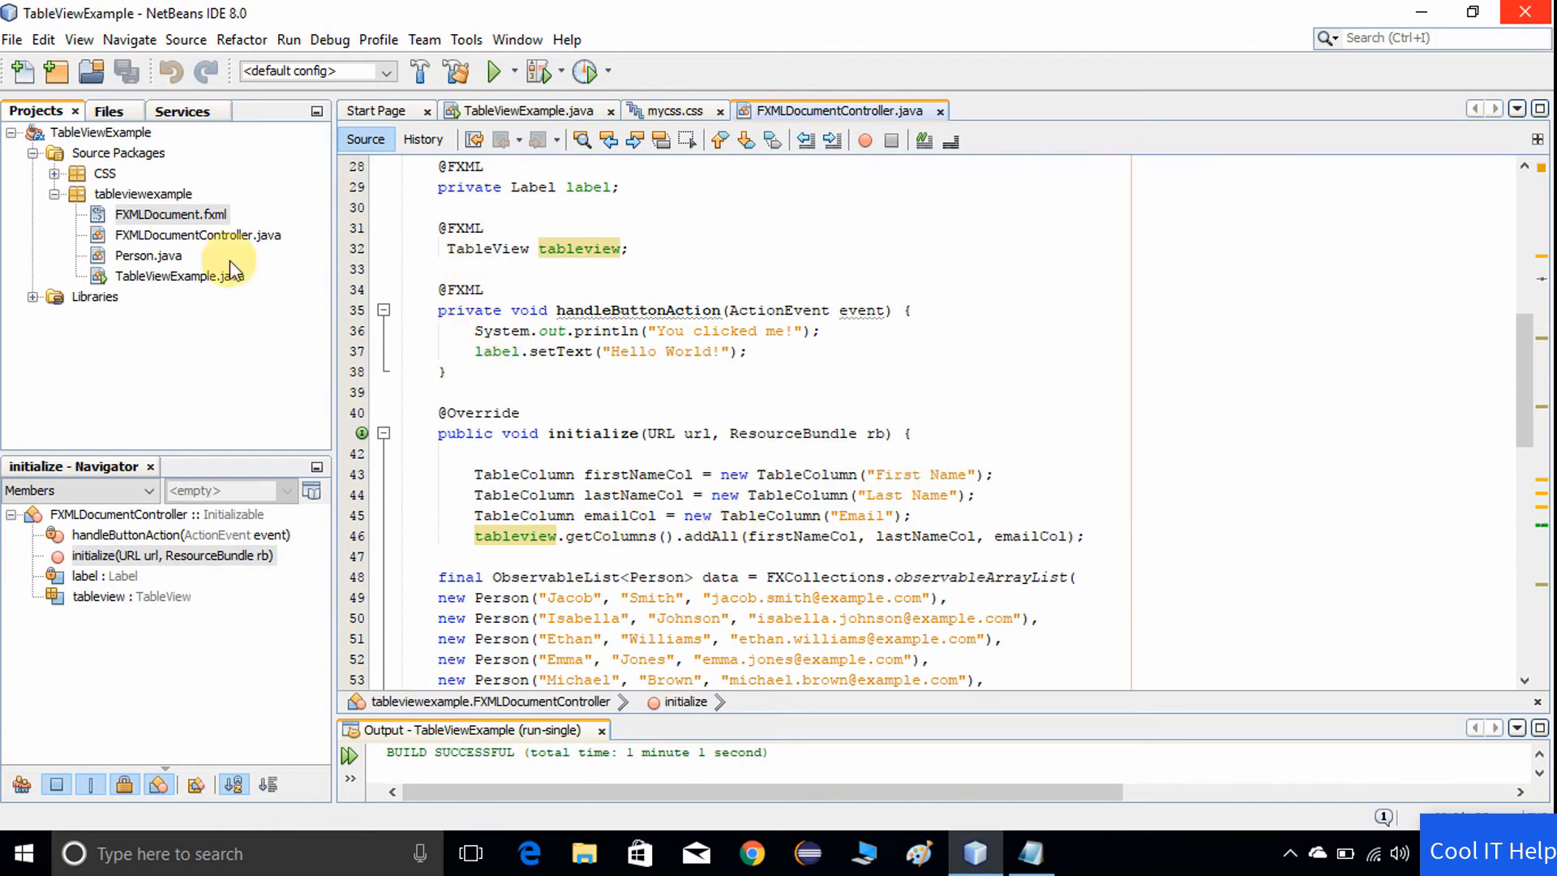
- Expand the CSS package to reveal mycss.css and bring up its actions
{"action": "left_click", "coordinate": [143, 193]}
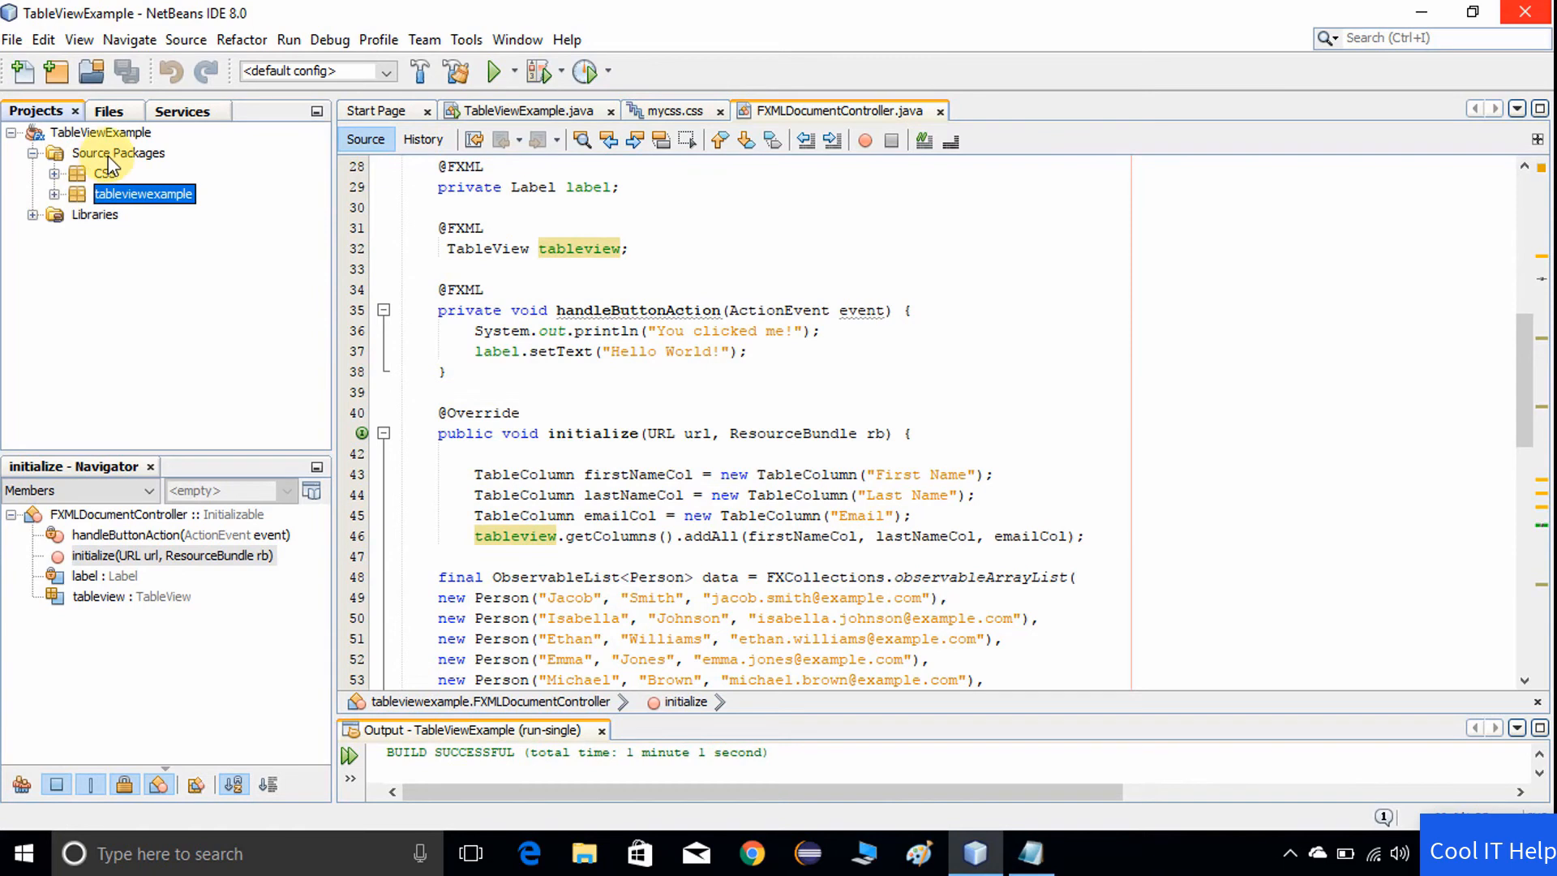
{"action": "left_click", "coordinate": [118, 153]}
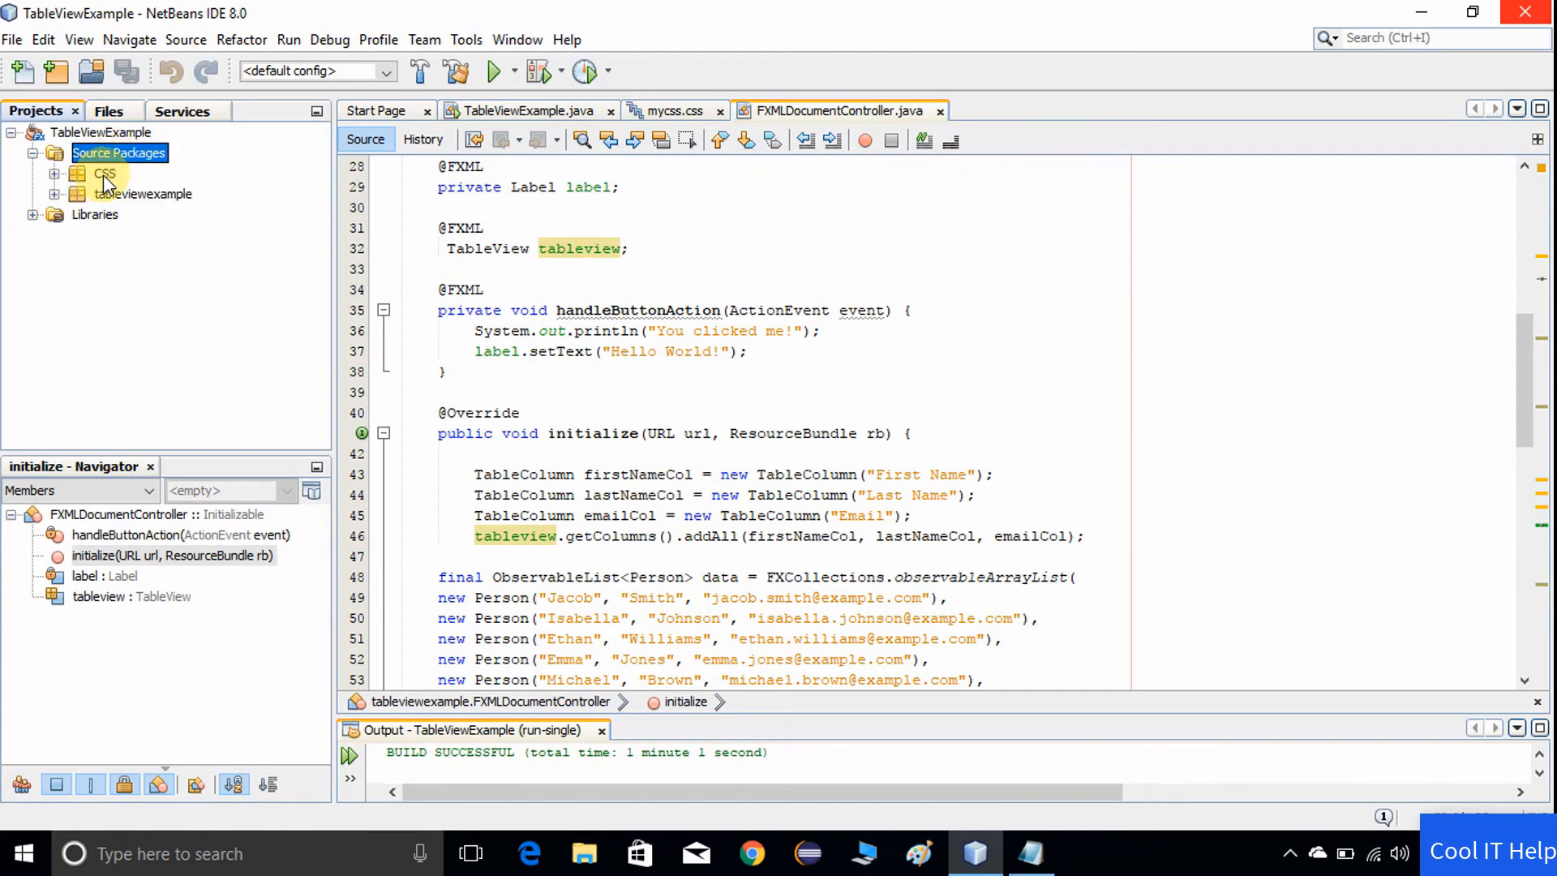
{"action": "left_click", "coordinate": [104, 174]}
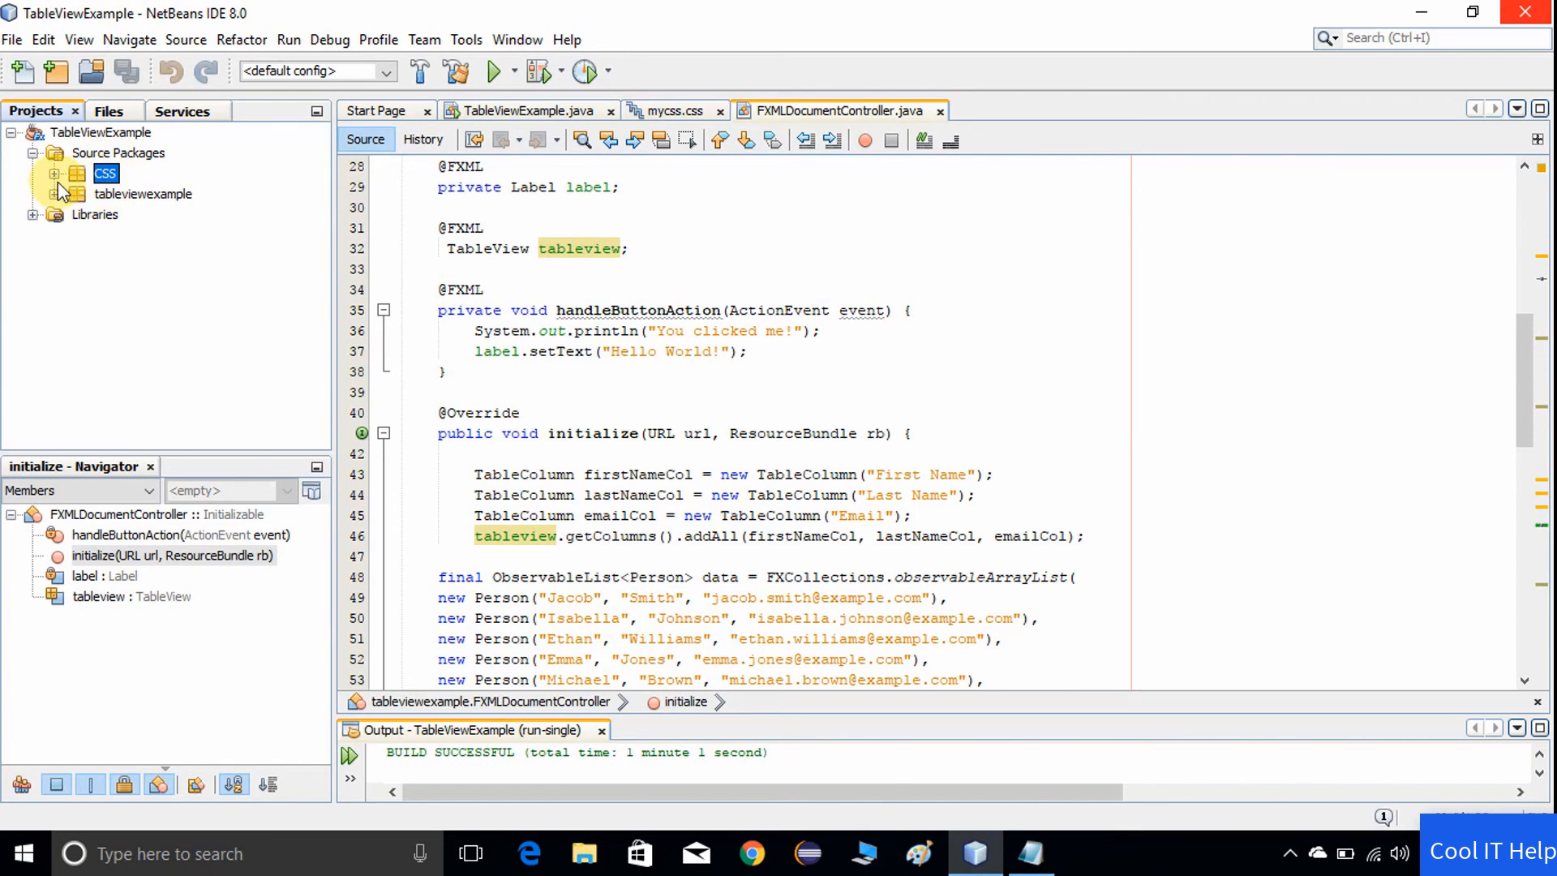
{"action": "left_click", "coordinate": [66, 174]}
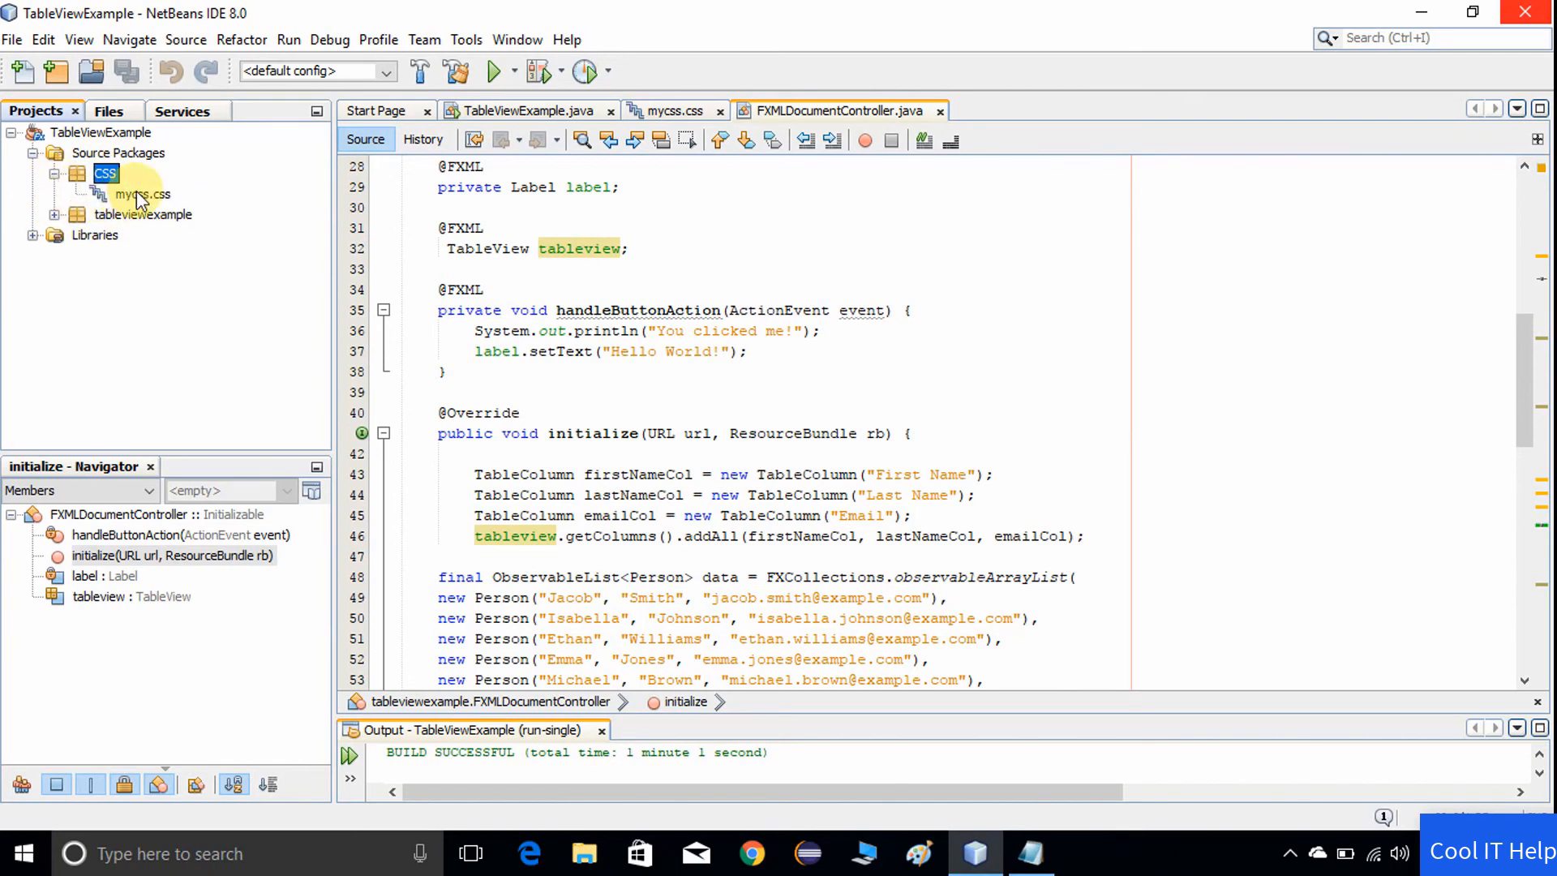
{"action": "left_click", "coordinate": [105, 173]}
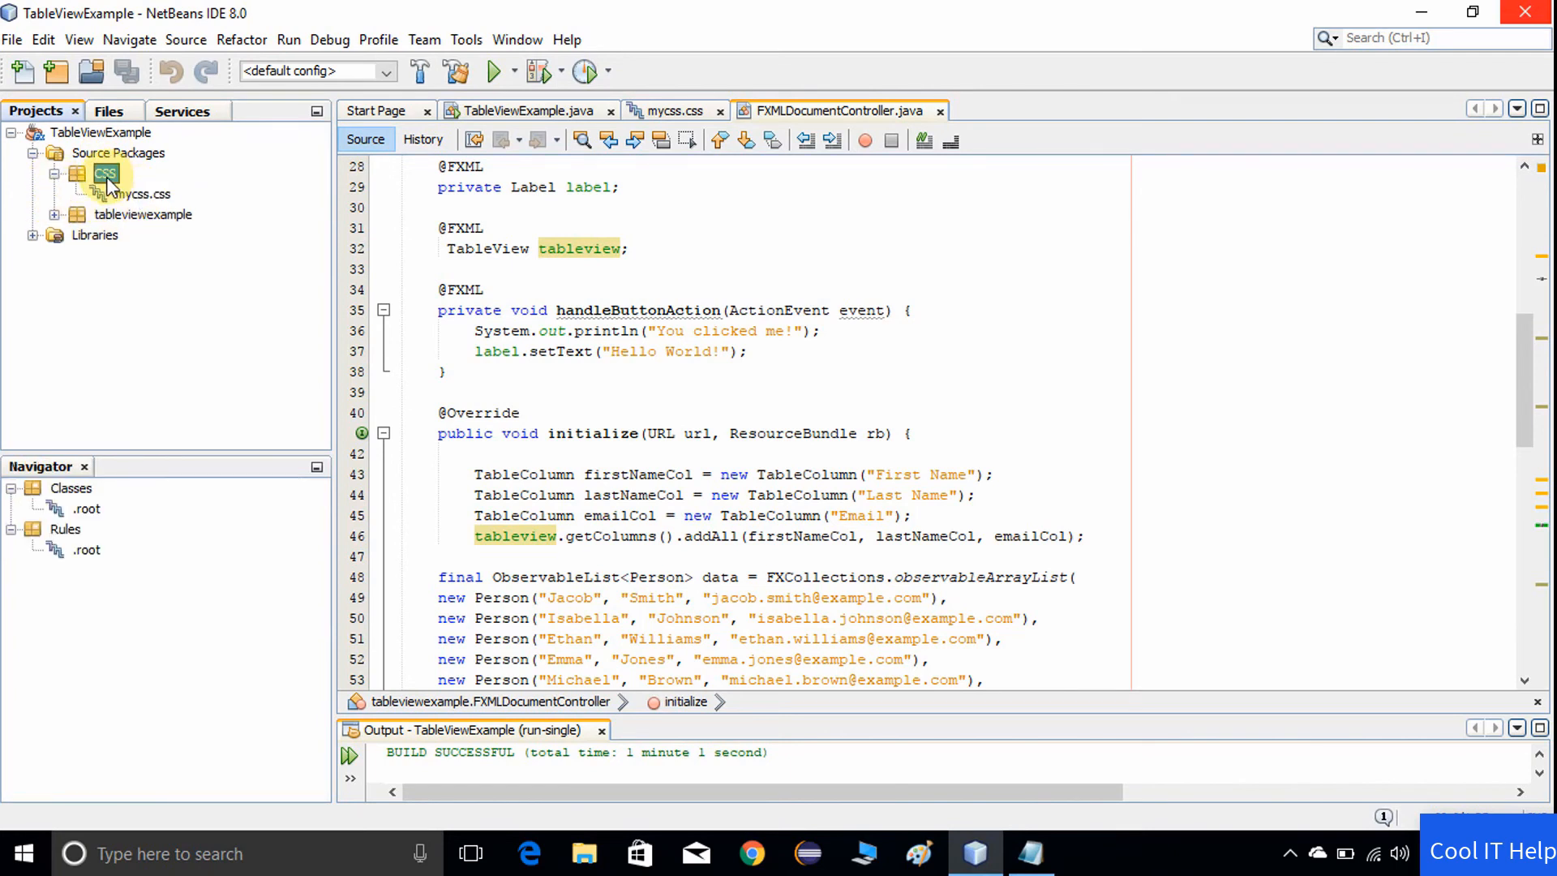
{"action": "right_click", "coordinate": [106, 173]}
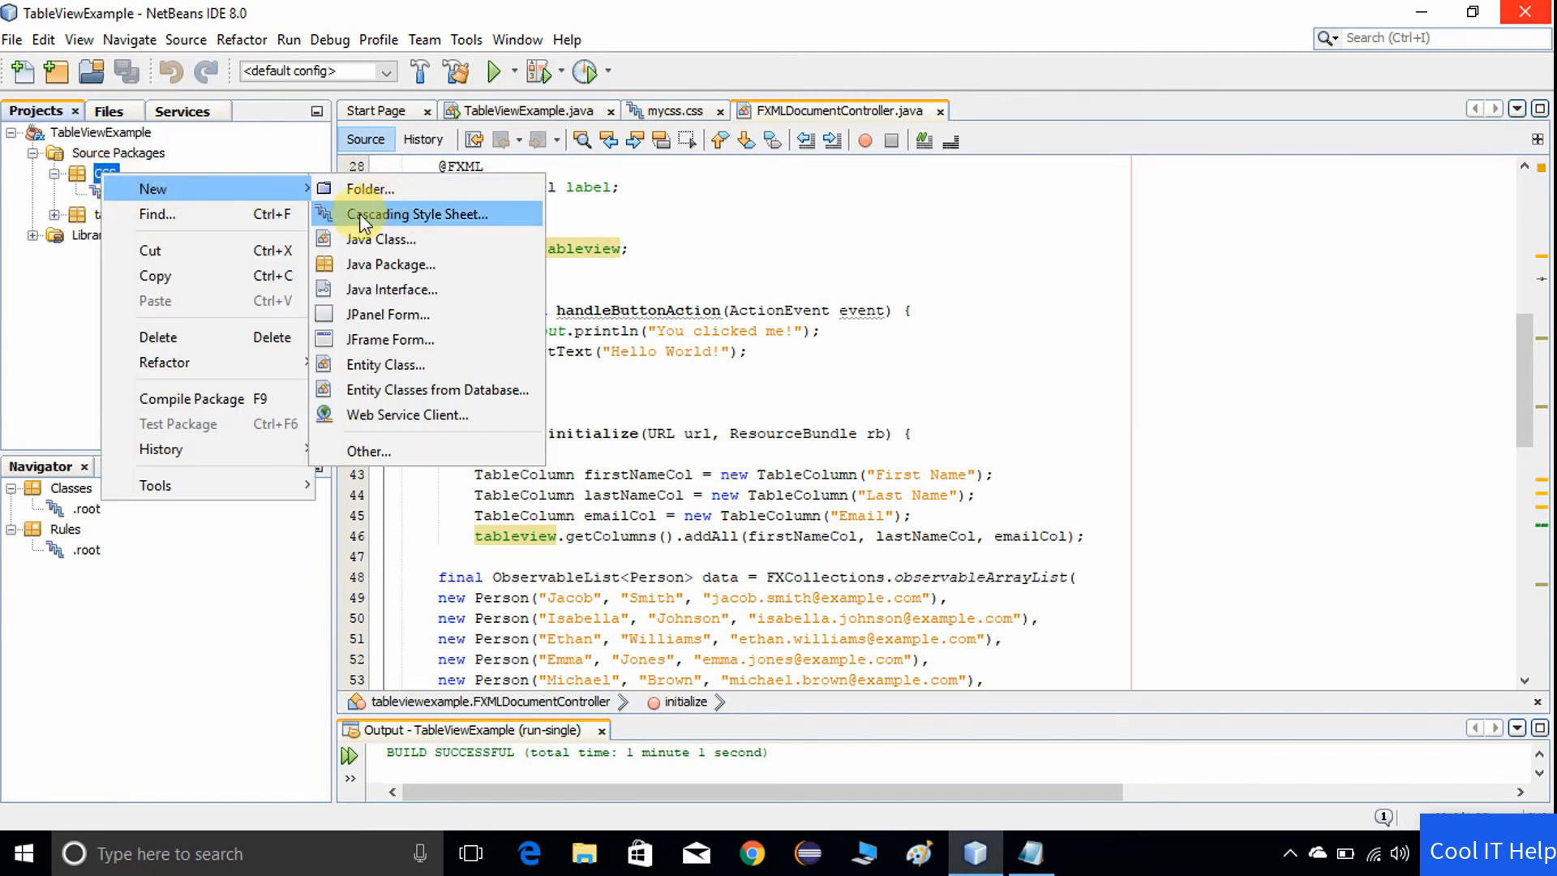
{"action": "mouse_move", "coordinate": [375, 230]}
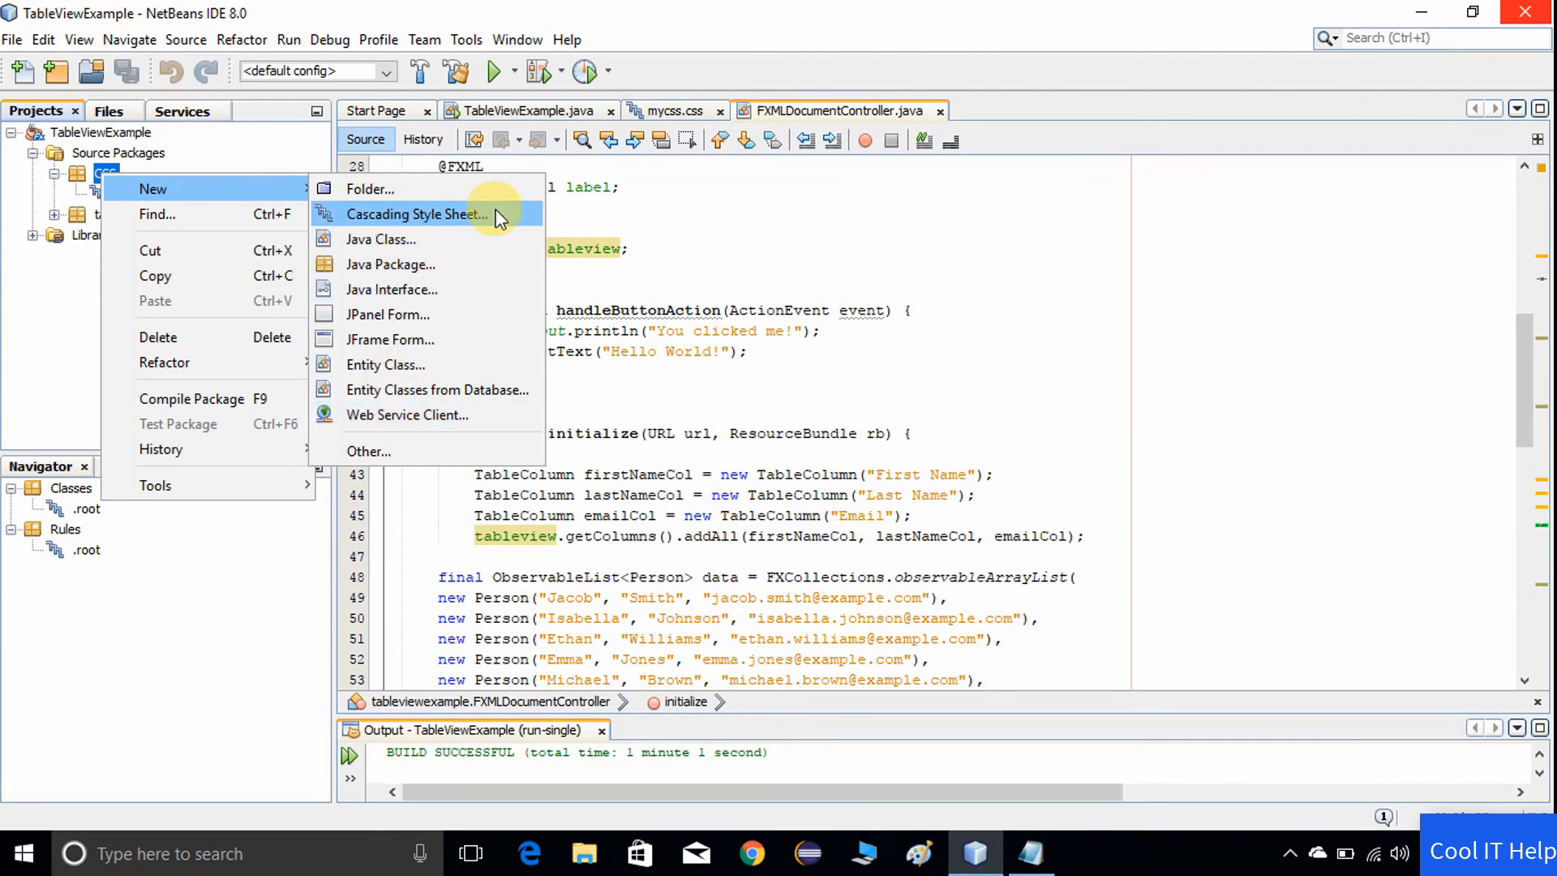
{"action": "mouse_move", "coordinate": [397, 451]}
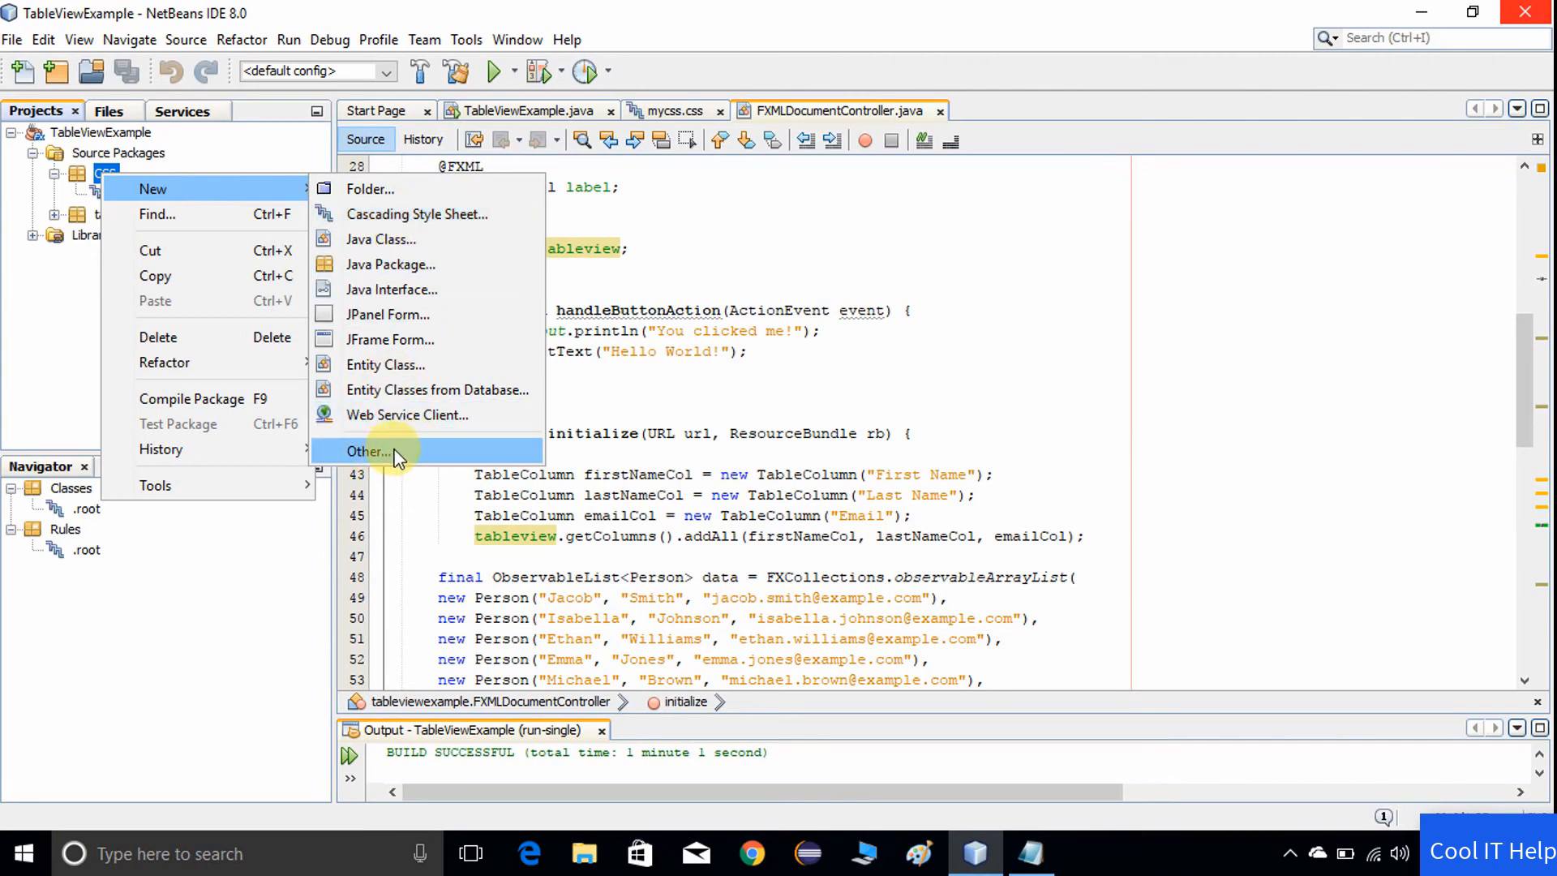
- Start a New > Other wizard filtered to Cascading Style Sheet in the src\CSS folder
{"action": "left_click", "coordinate": [368, 451]}
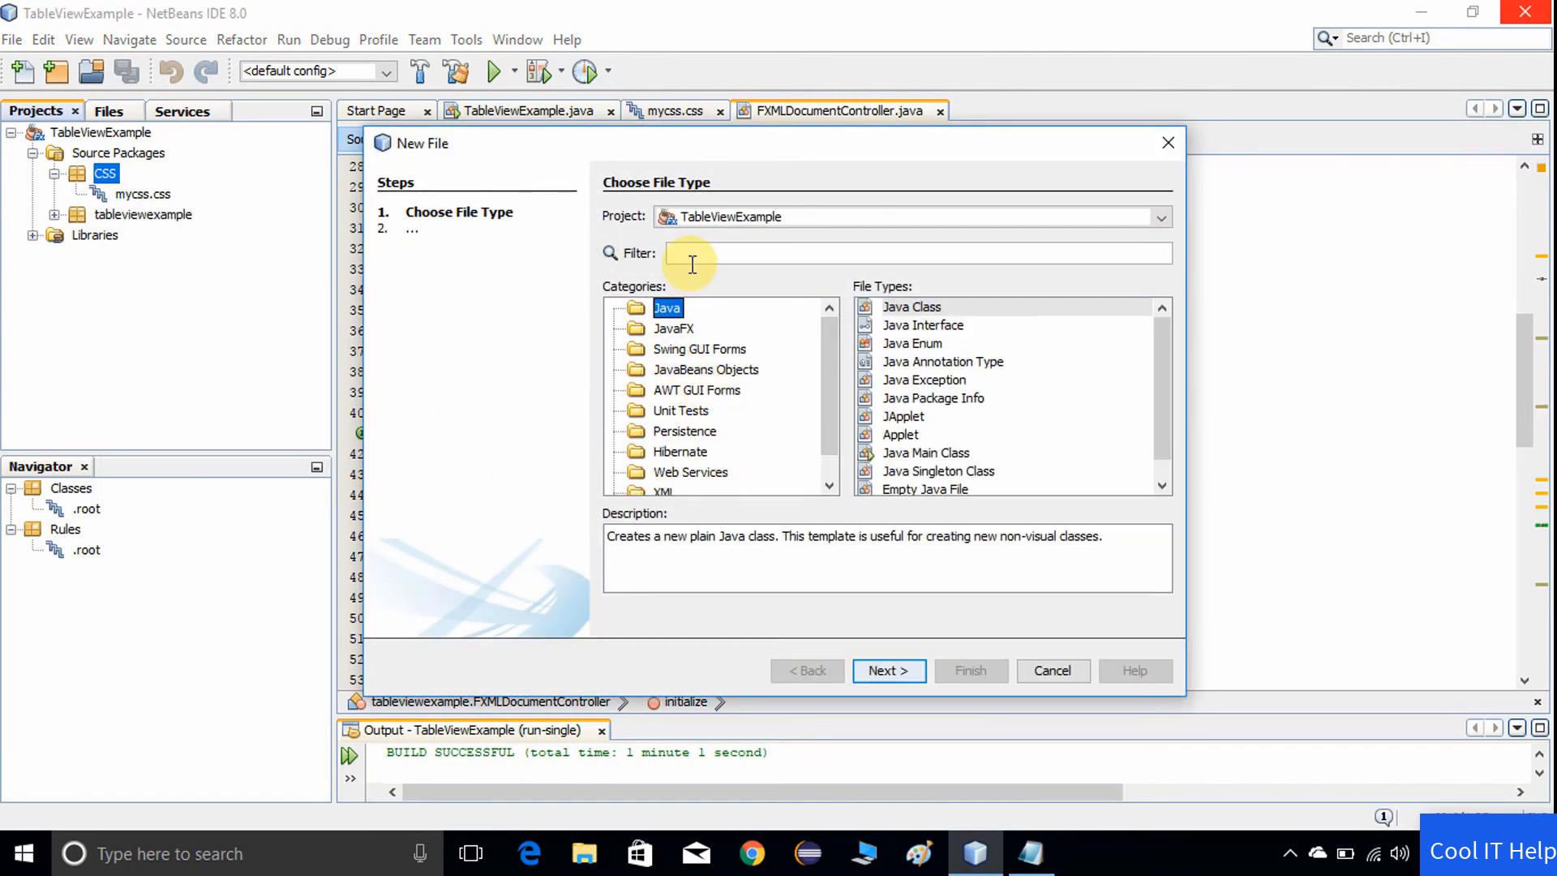
{"action": "left_click", "coordinate": [903, 253]}
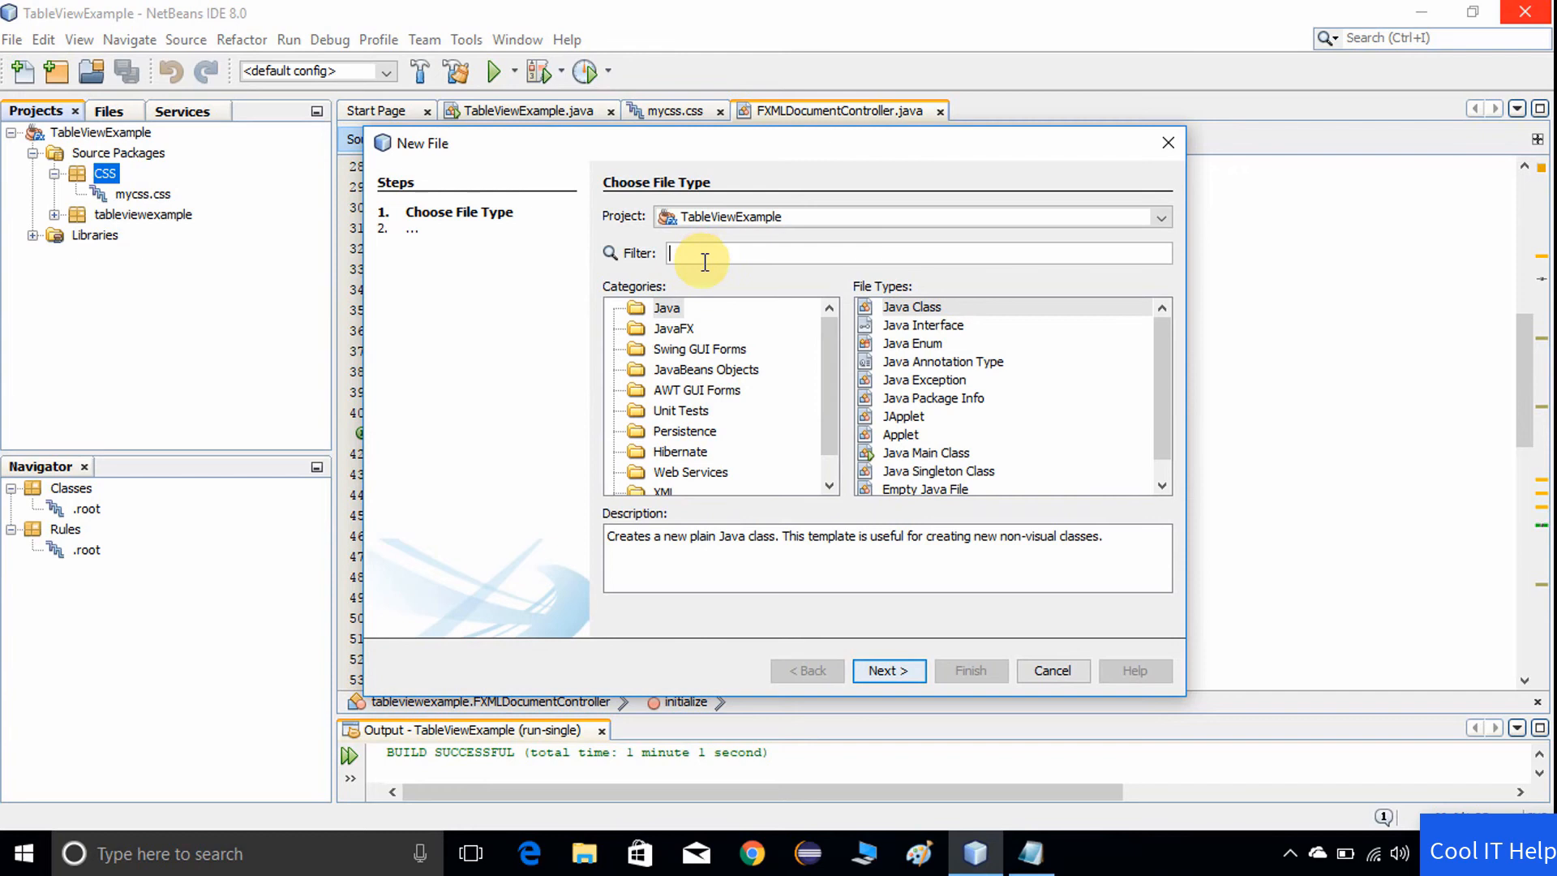
{"action": "type", "text": "casc"}
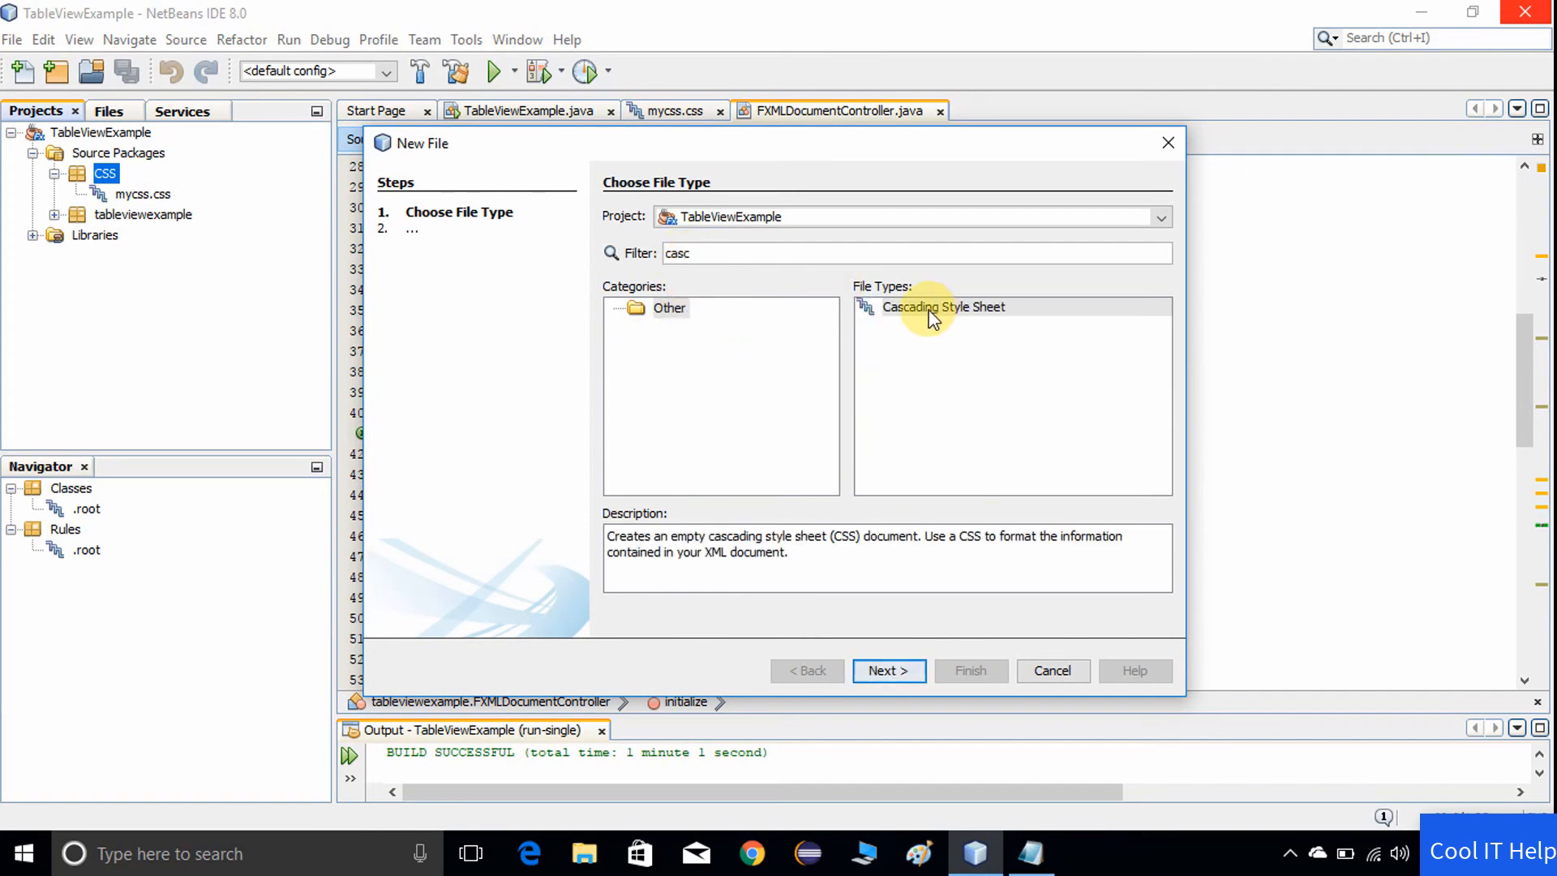
{"action": "left_click", "coordinate": [941, 306]}
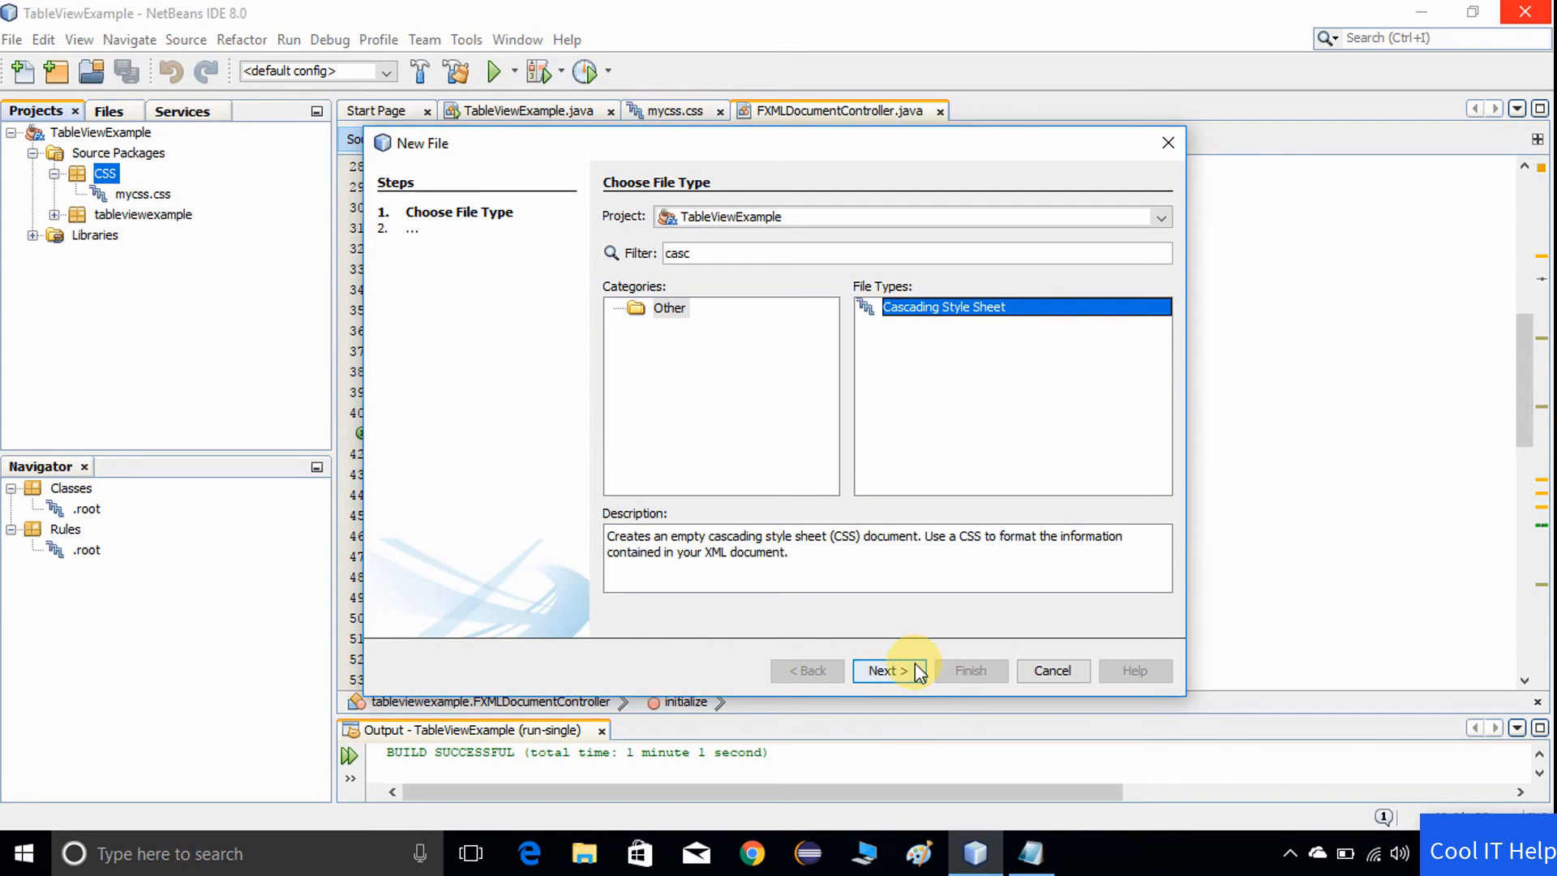
{"action": "left_click", "coordinate": [886, 670]}
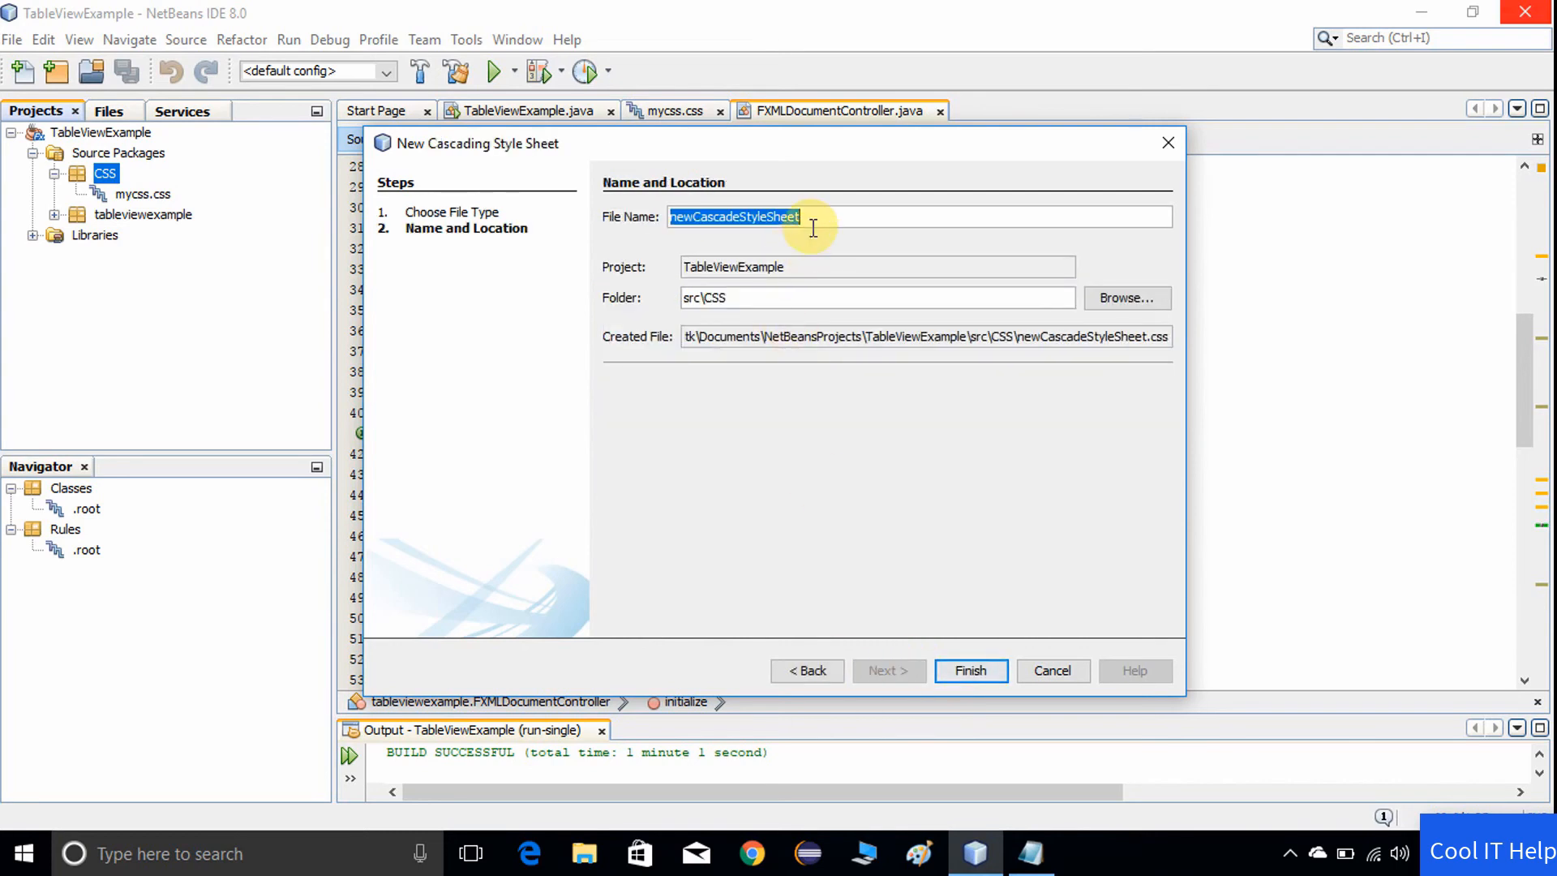
{"action": "mouse_move", "coordinate": [754, 343]}
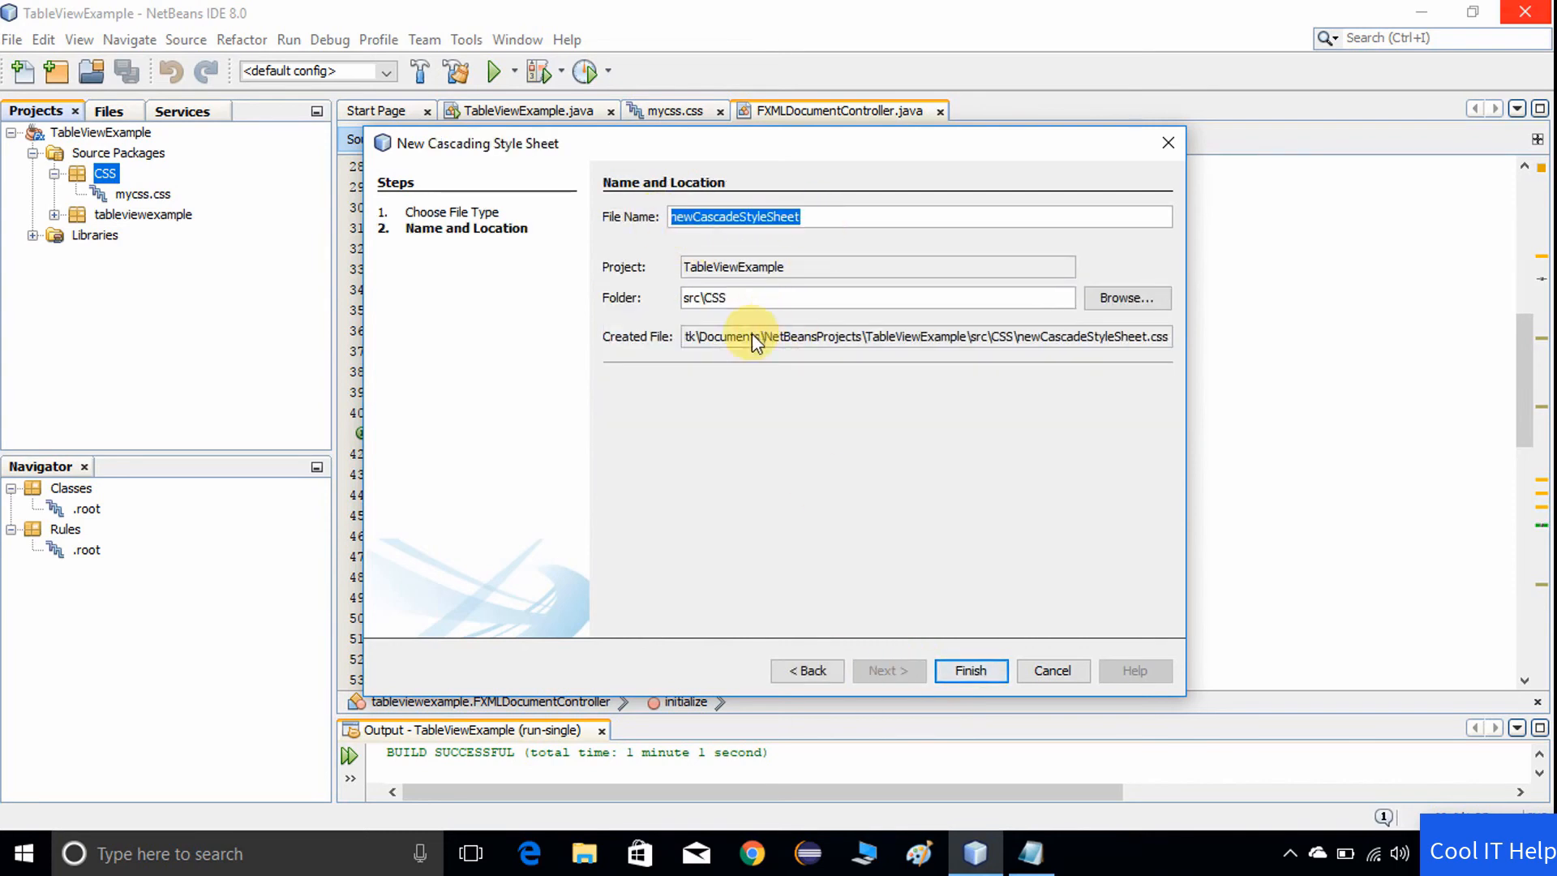
{"action": "double_click", "coordinate": [715, 296]}
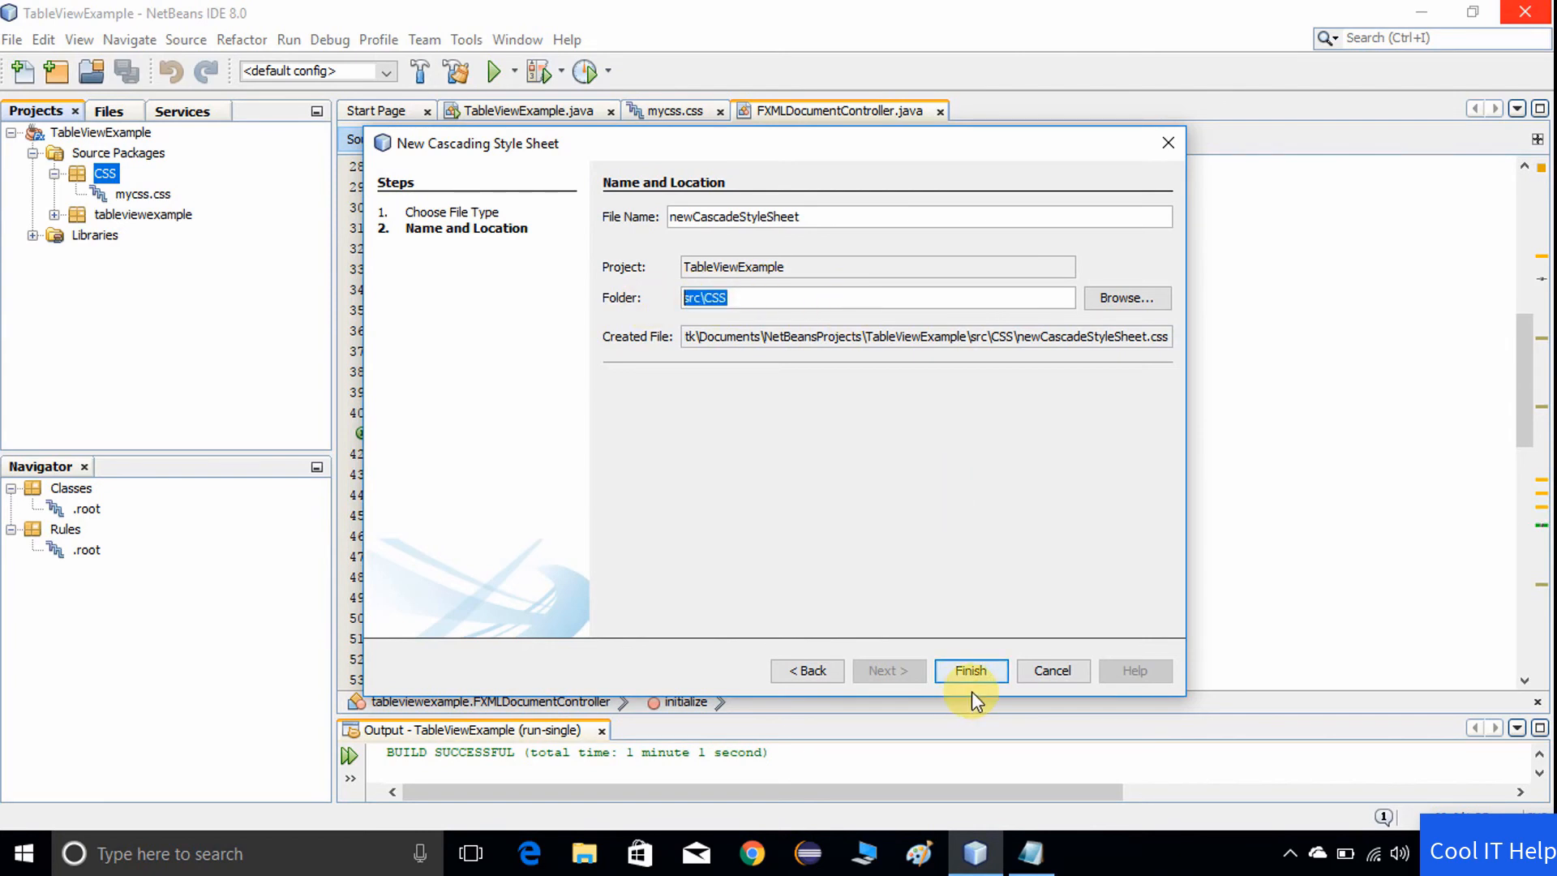
{"action": "mouse_move", "coordinate": [125, 204]}
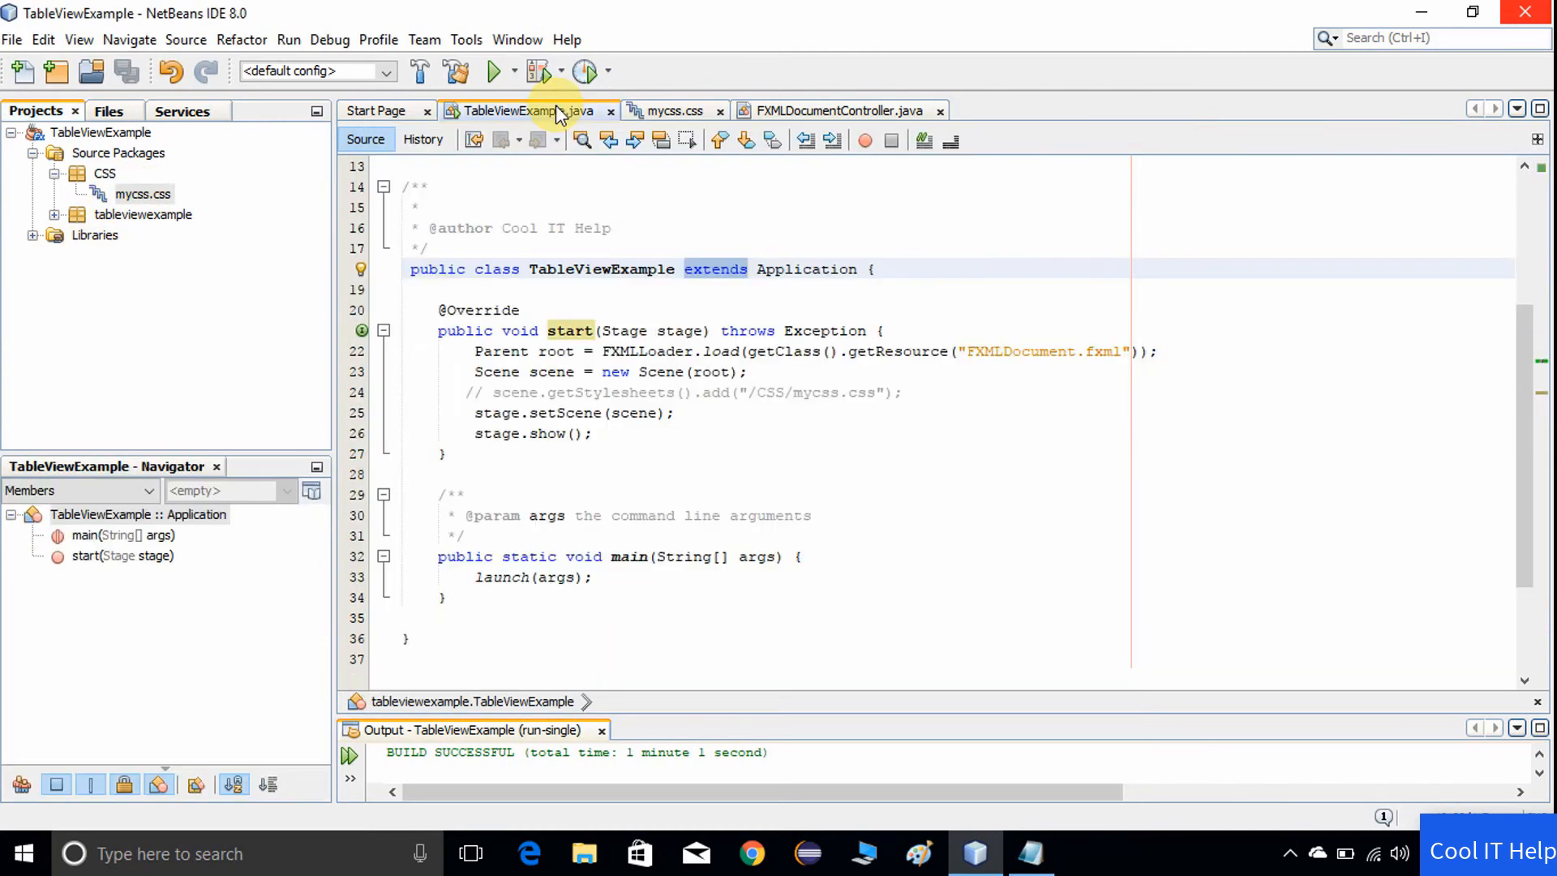
{"action": "mouse_move", "coordinate": [65, 188]}
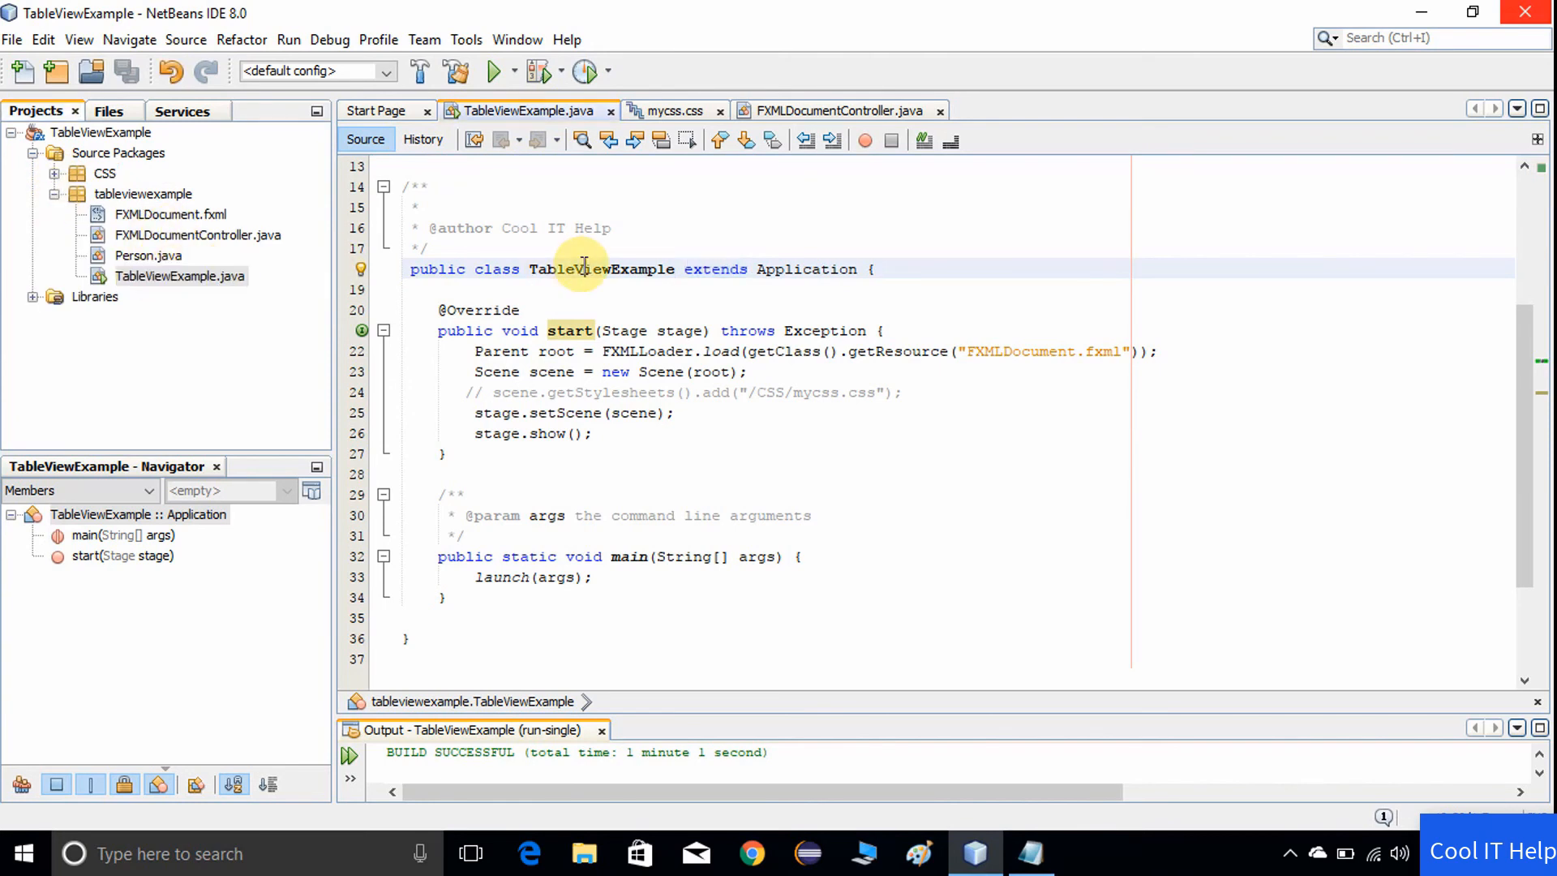
- Space out the scene.getStylesheets().add("/CSS/mycss.css") line and bring up mycss.css with its .root rule
{"action": "left_click", "coordinate": [983, 356]}
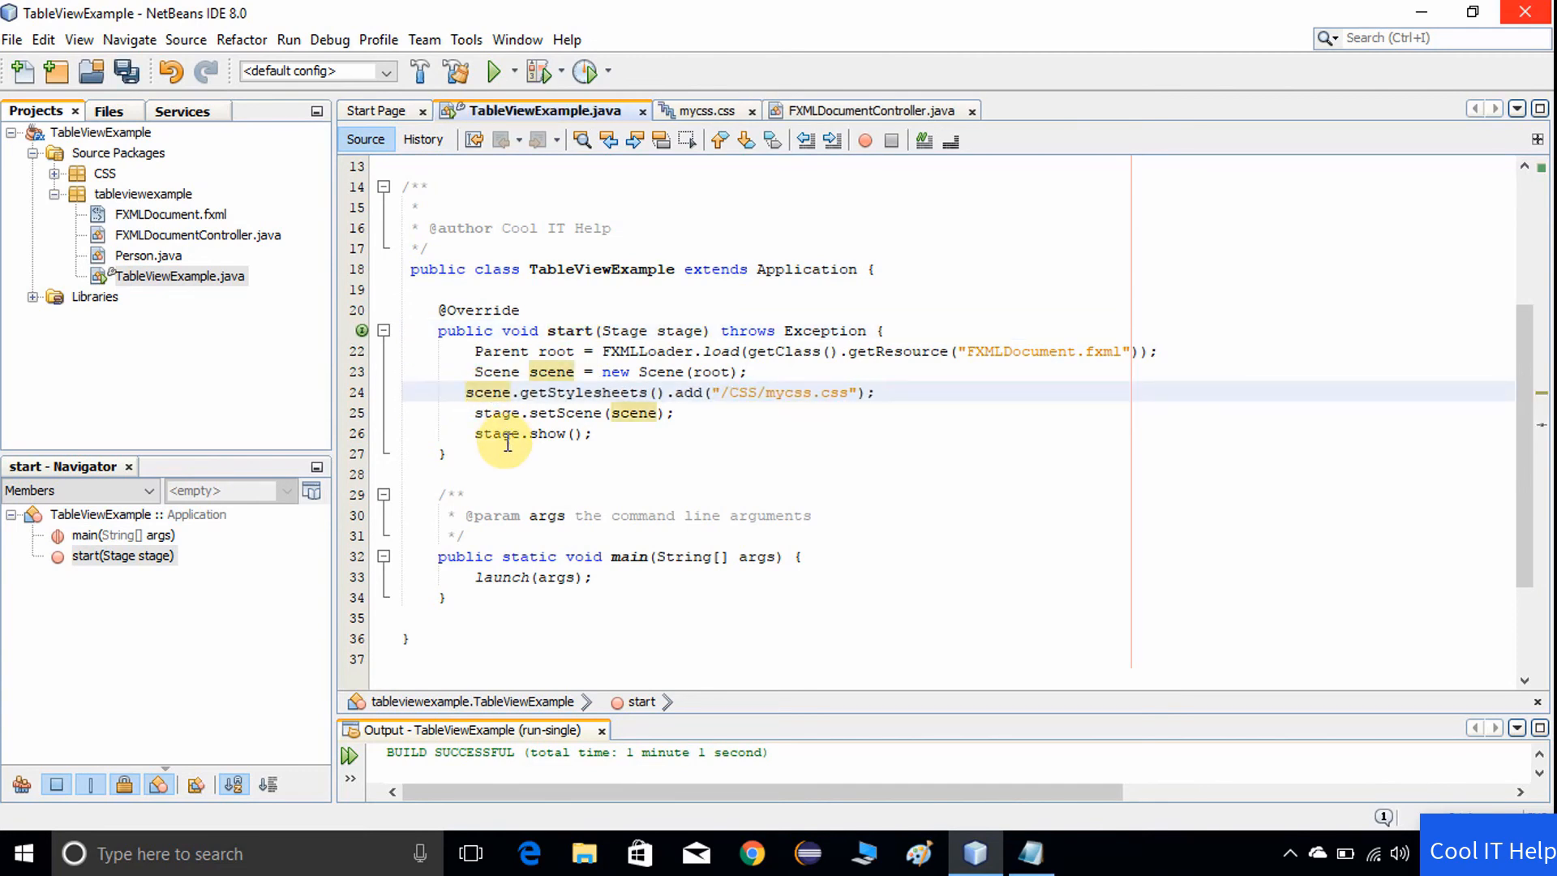
{"action": "left_click", "coordinate": [532, 391]}
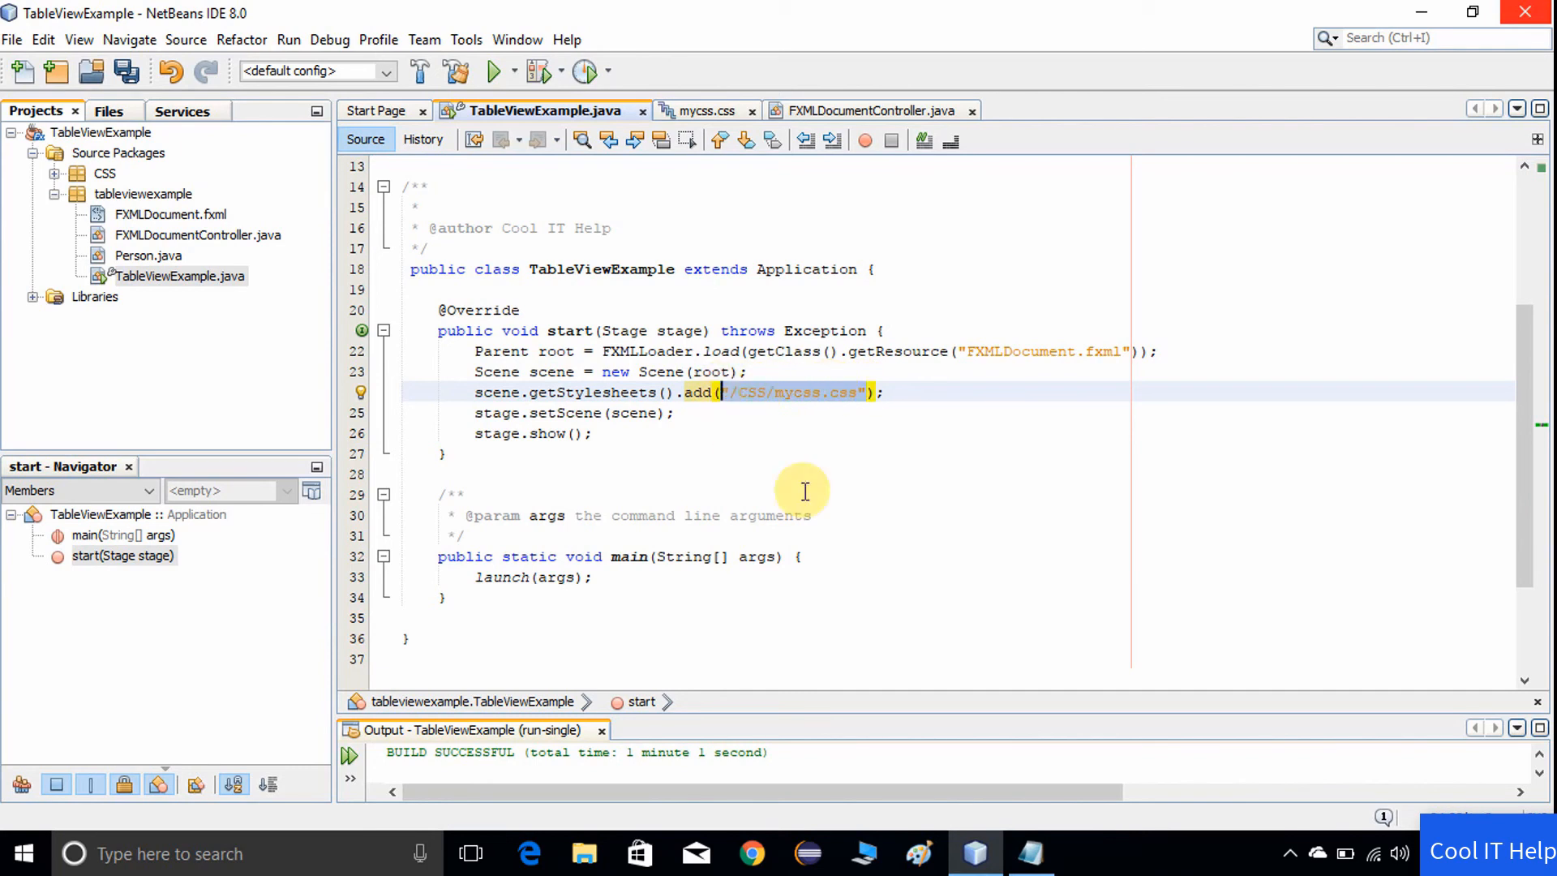
{"action": "mouse_move", "coordinate": [752, 425]}
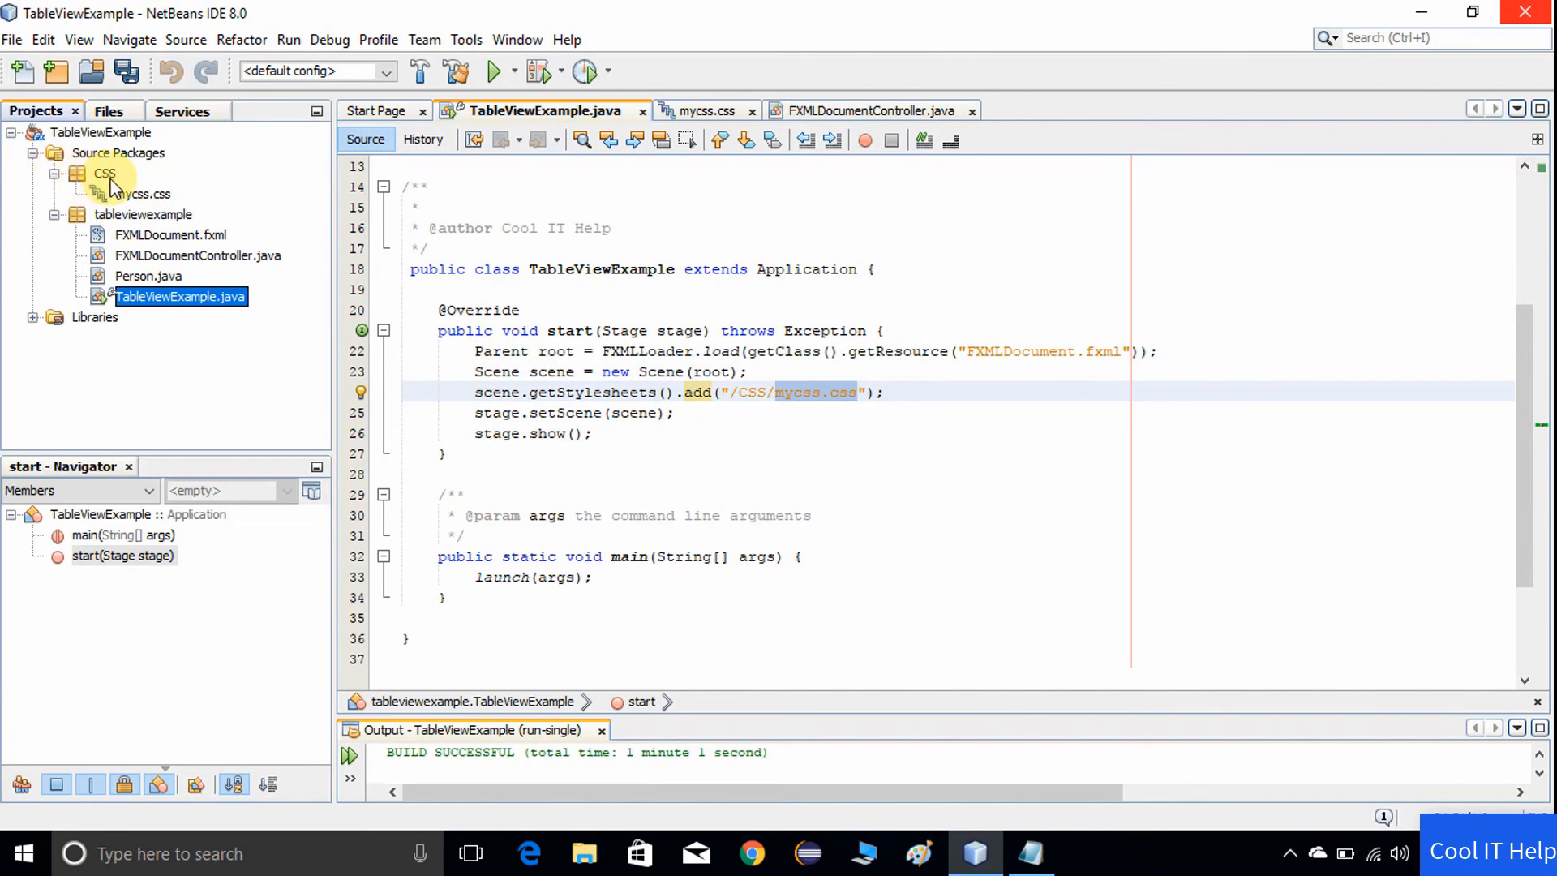
{"action": "left_click", "coordinate": [143, 193]}
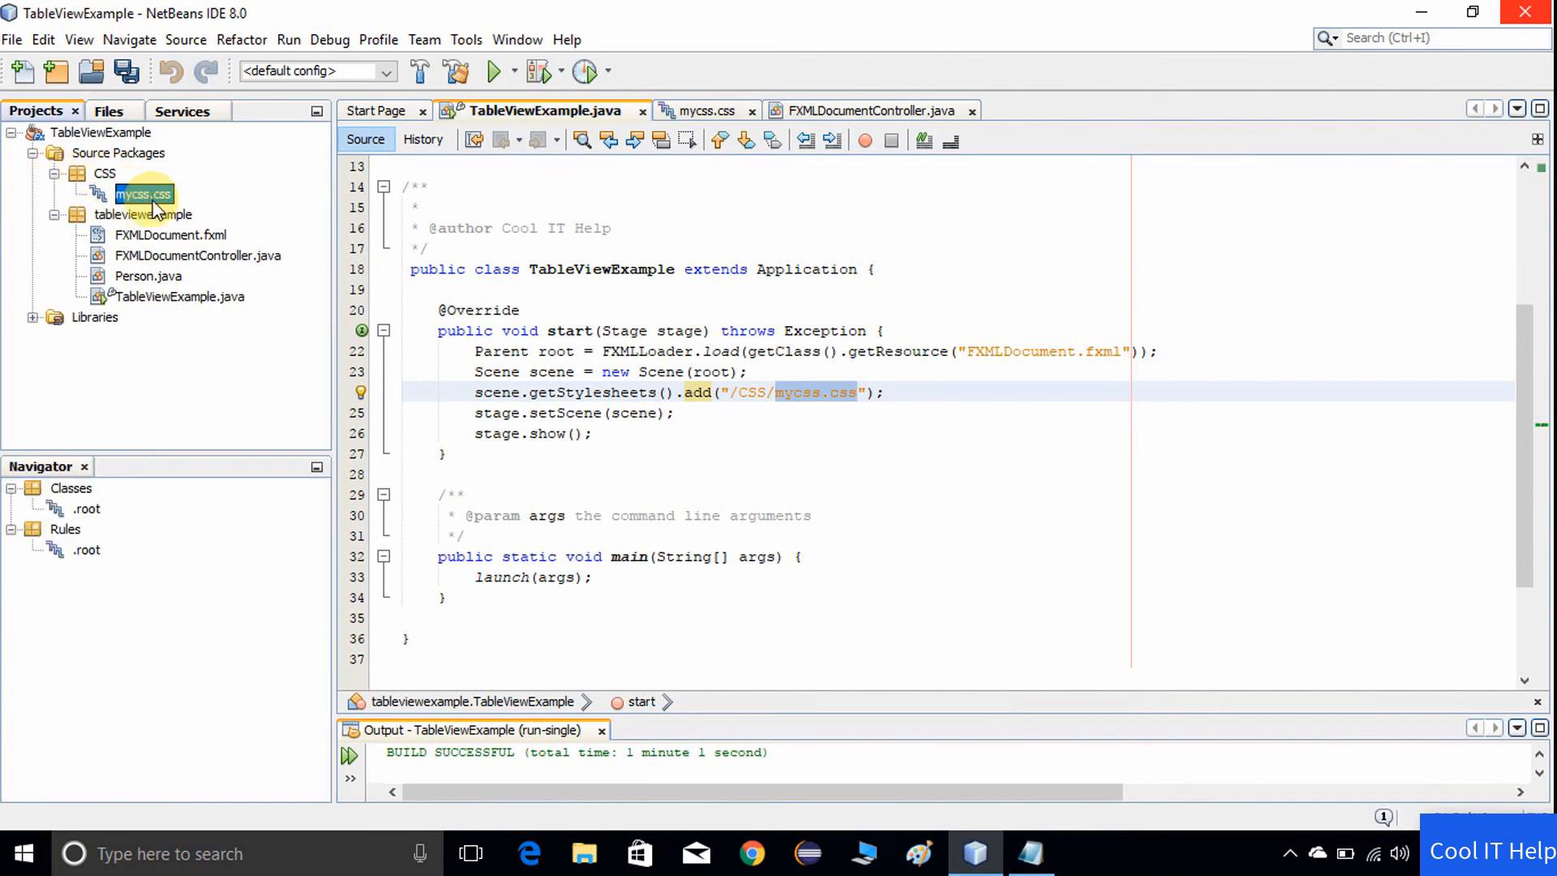
{"action": "left_click", "coordinate": [717, 393]}
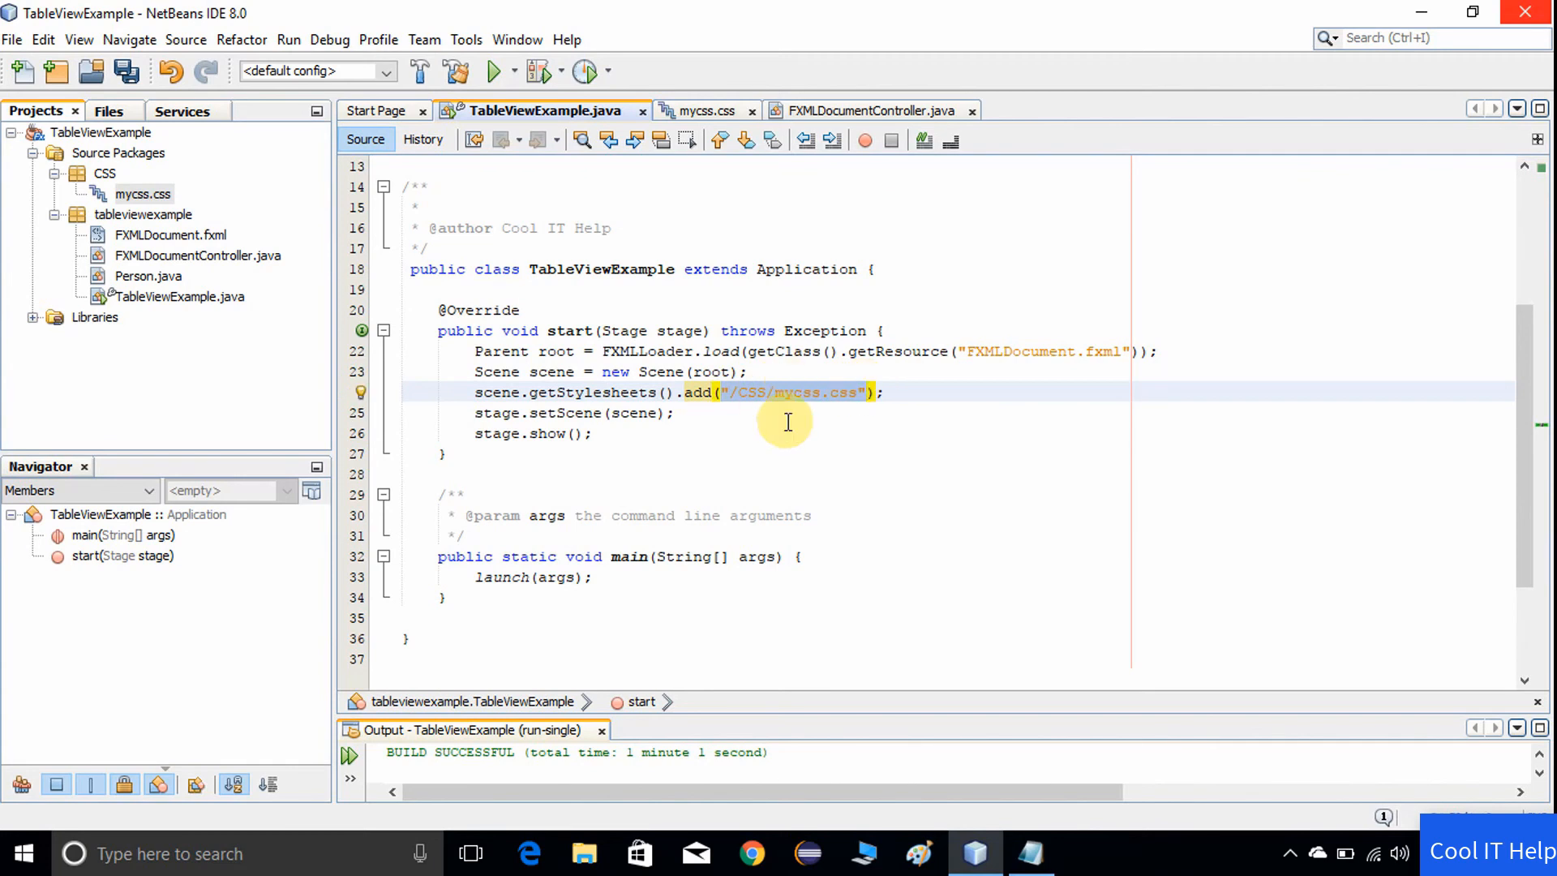
{"action": "left_click", "coordinate": [746, 370]}
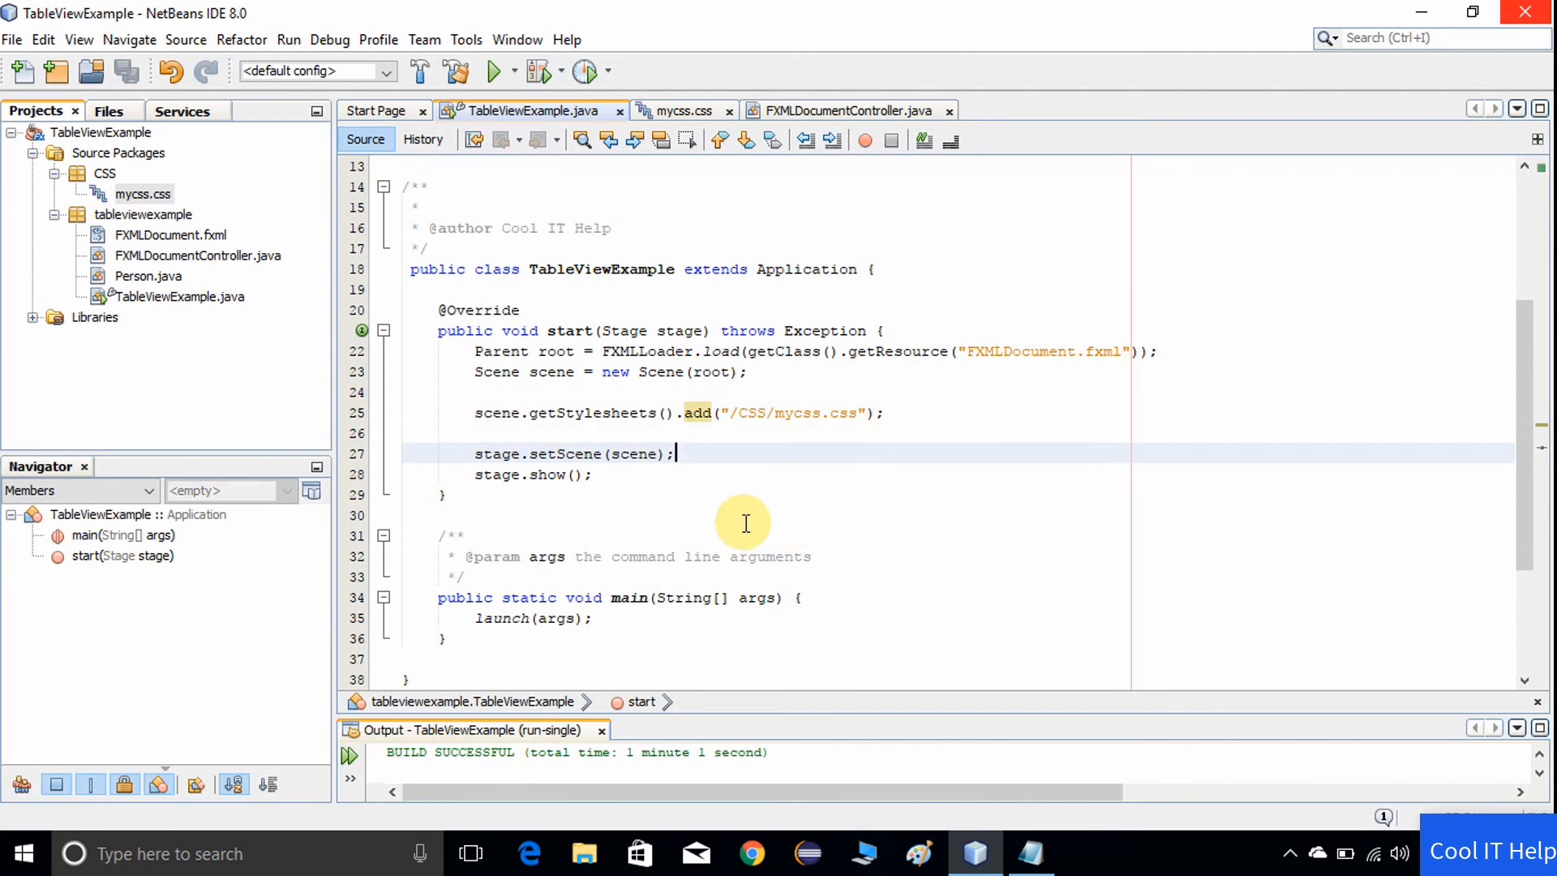
{"action": "left_click", "coordinate": [143, 193]}
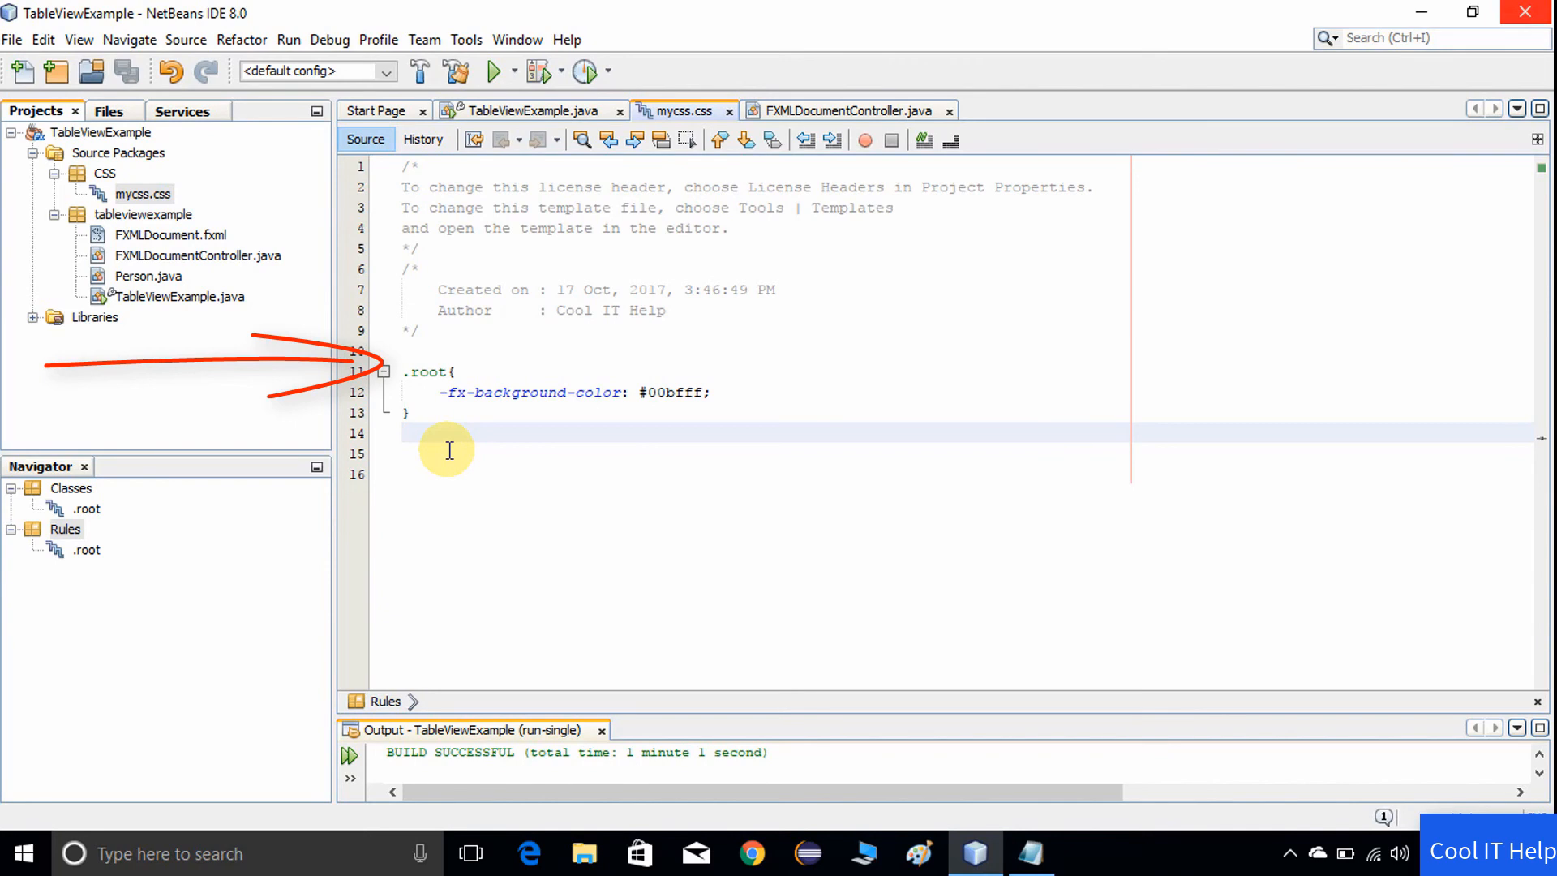
{"action": "left_click", "coordinate": [402, 432]}
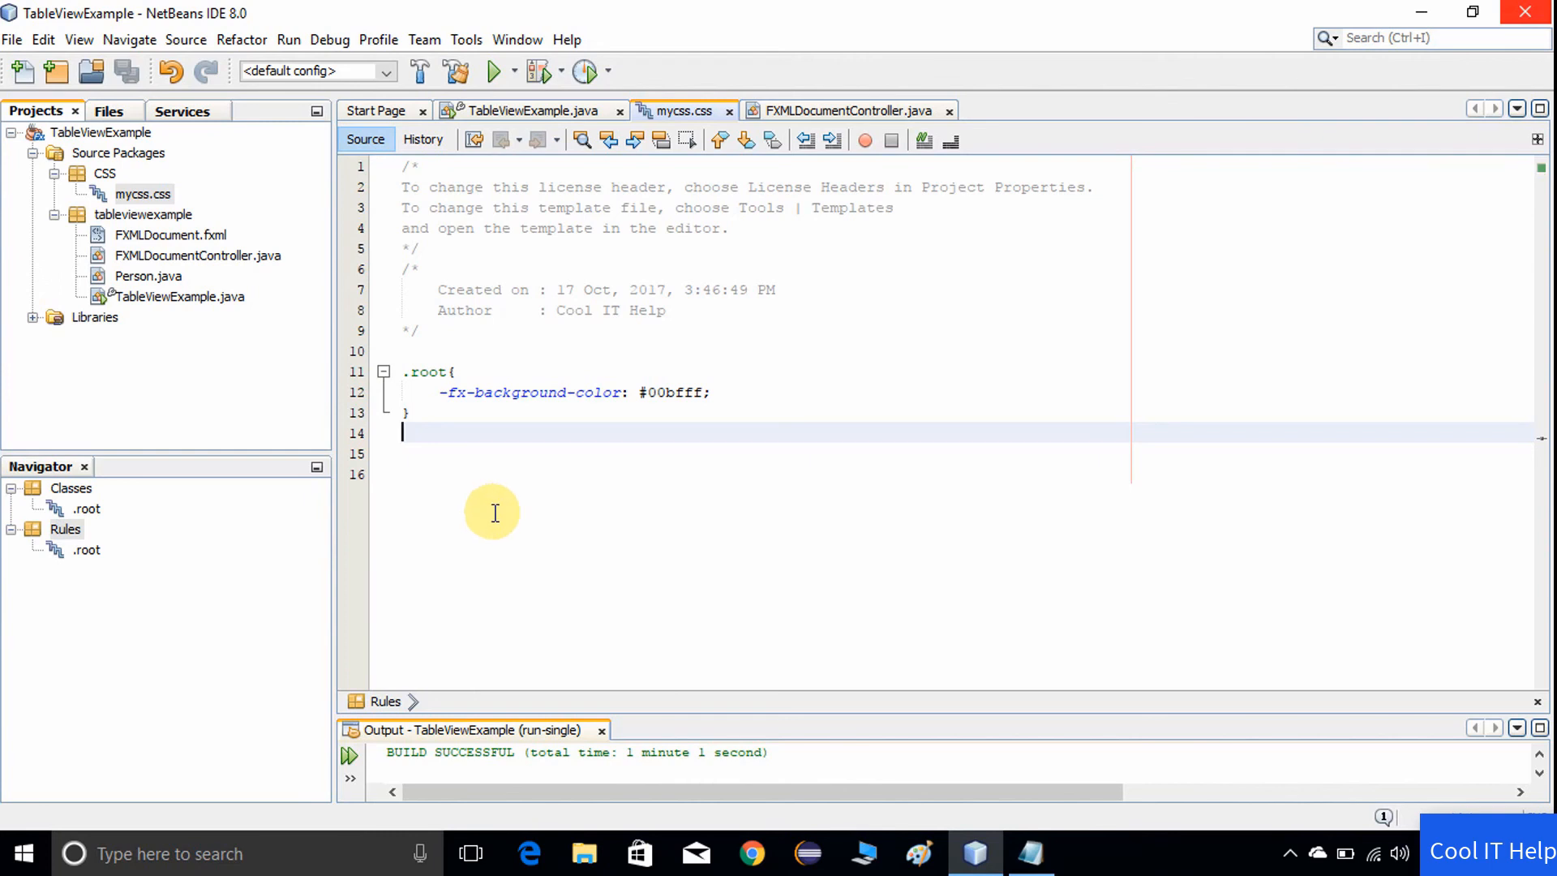
{"action": "mouse_move", "coordinate": [435, 402]}
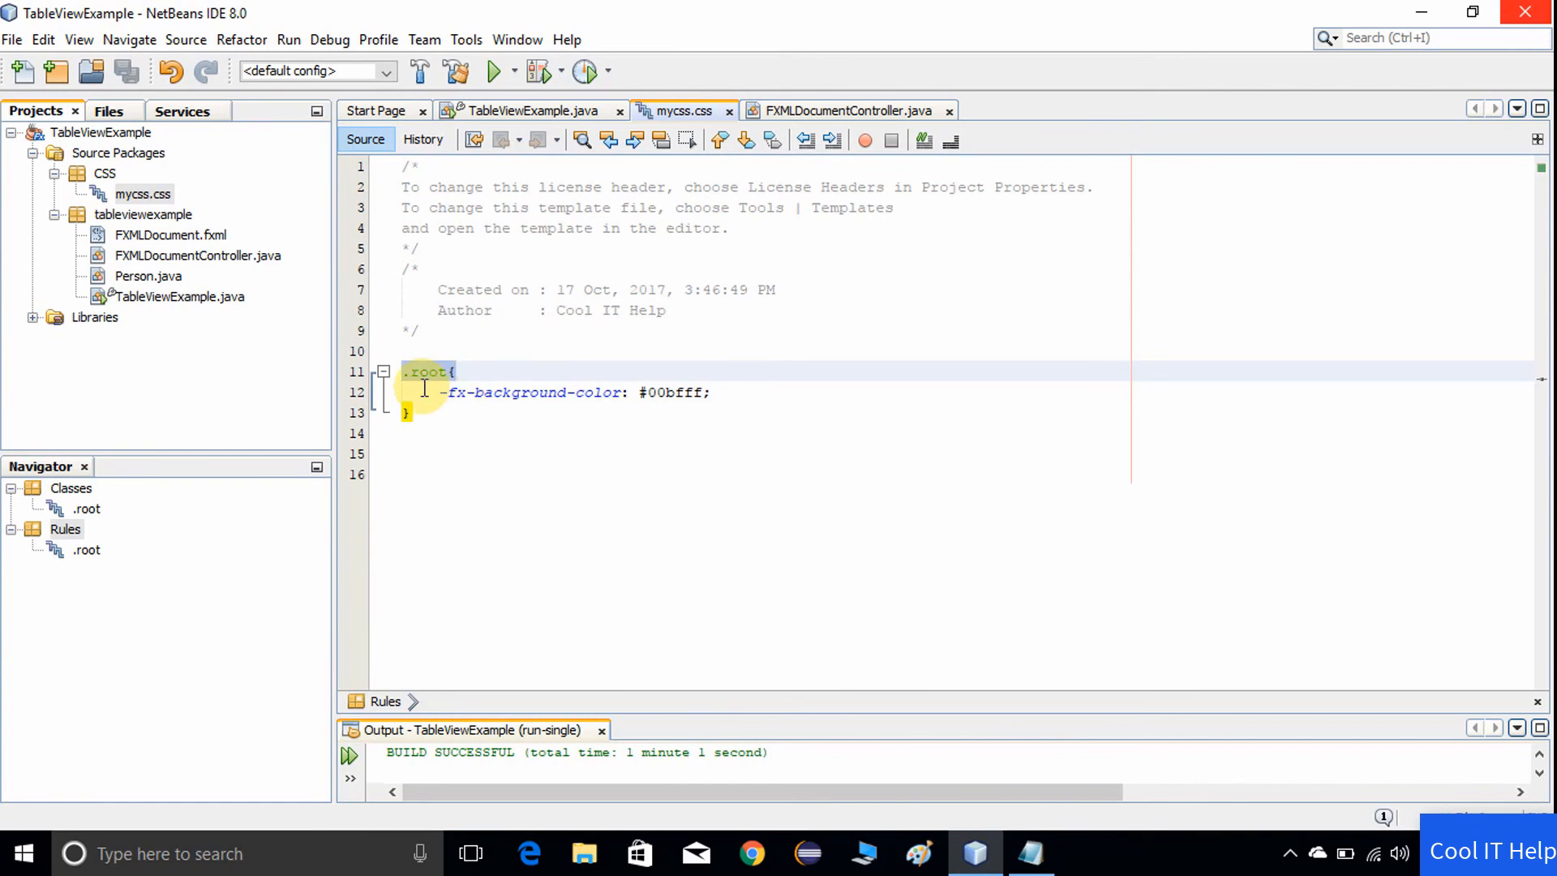
{"action": "left_click", "coordinate": [462, 375]}
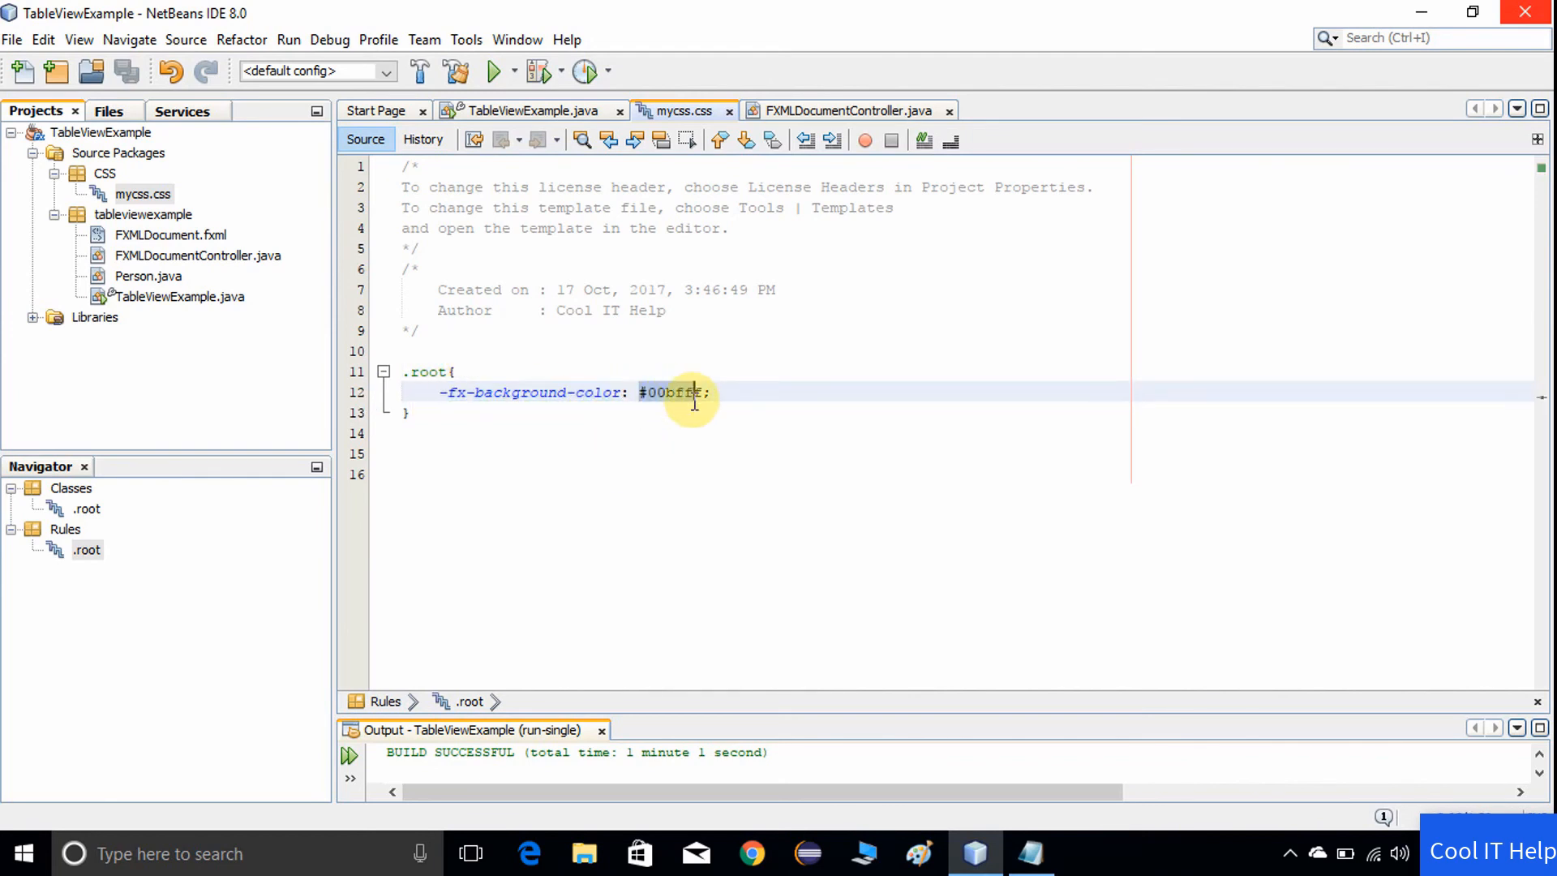
{"action": "mouse_move", "coordinate": [824, 596]}
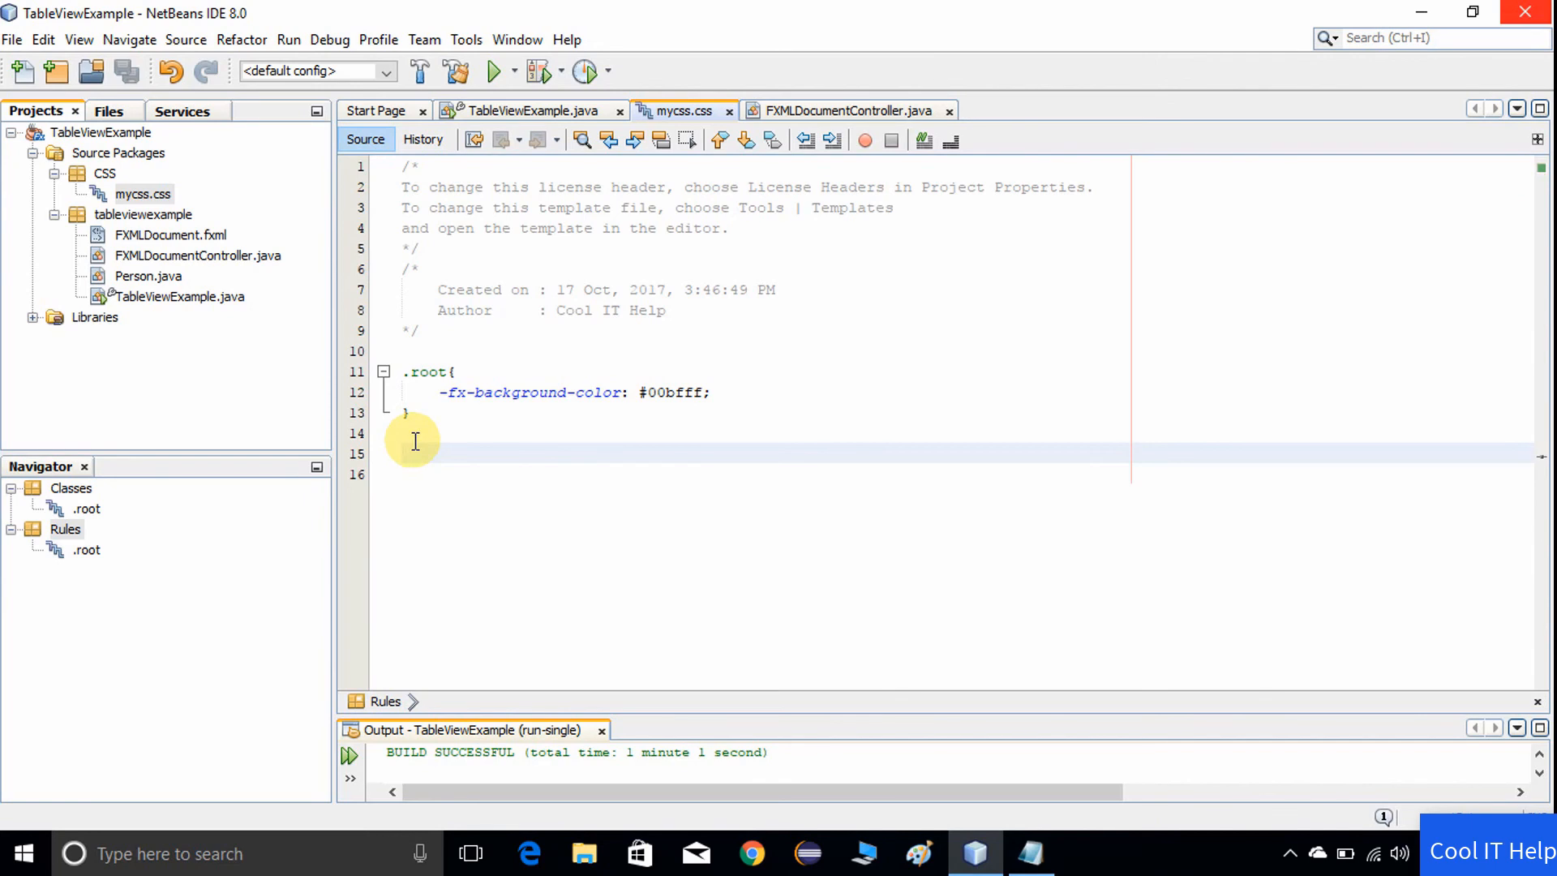
{"action": "mouse_move", "coordinate": [944, 844]}
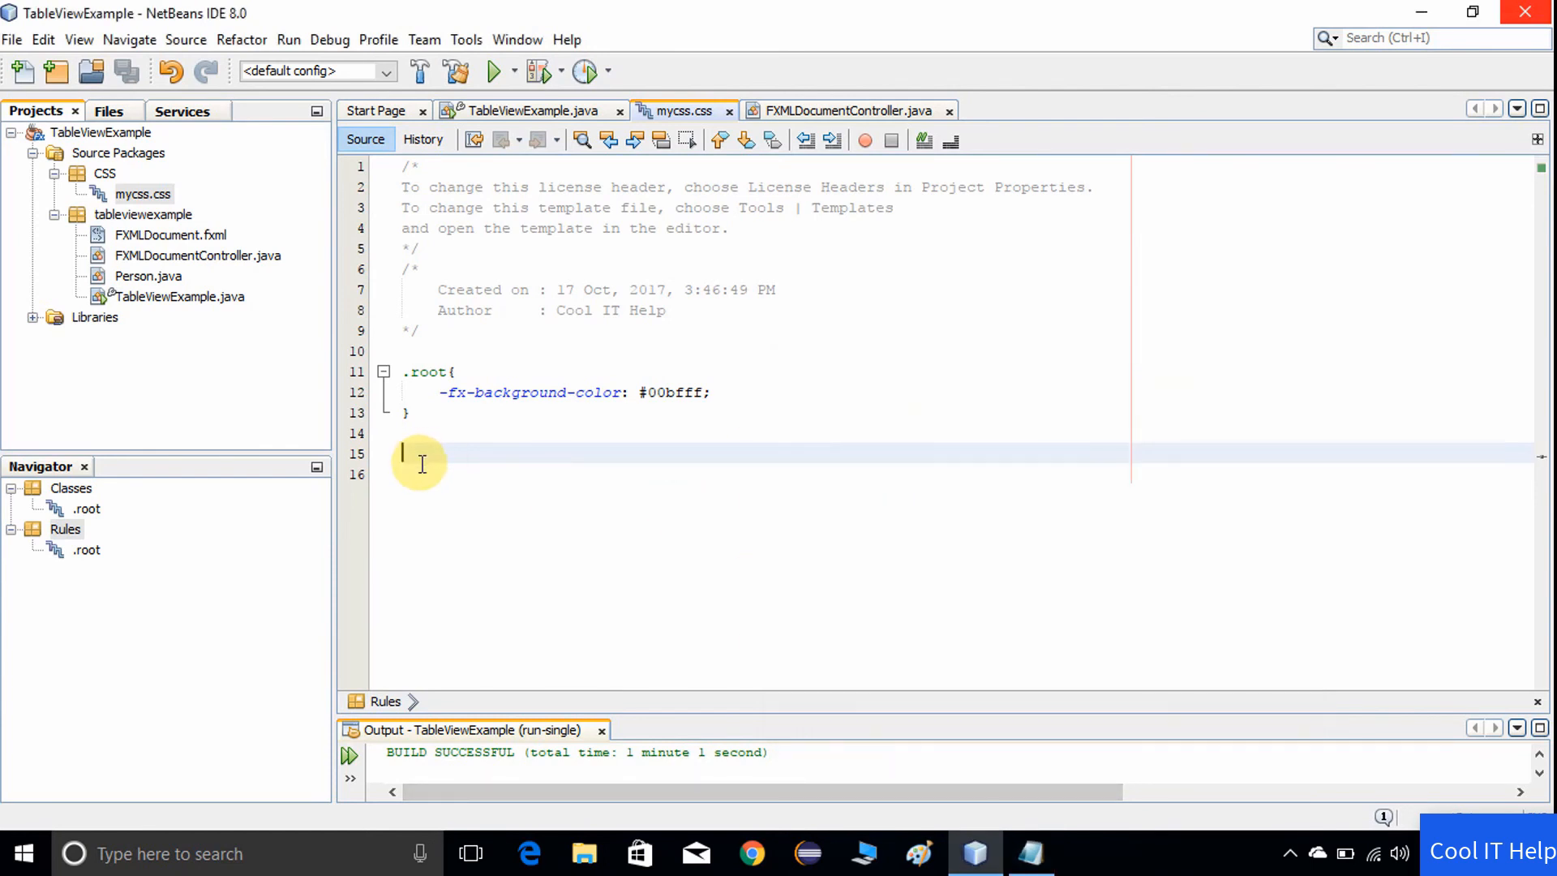
- Add the .table-view rule and remove the padding from the .table-row-cell:odd rule
{"action": "type", "text": ".table-view{"}
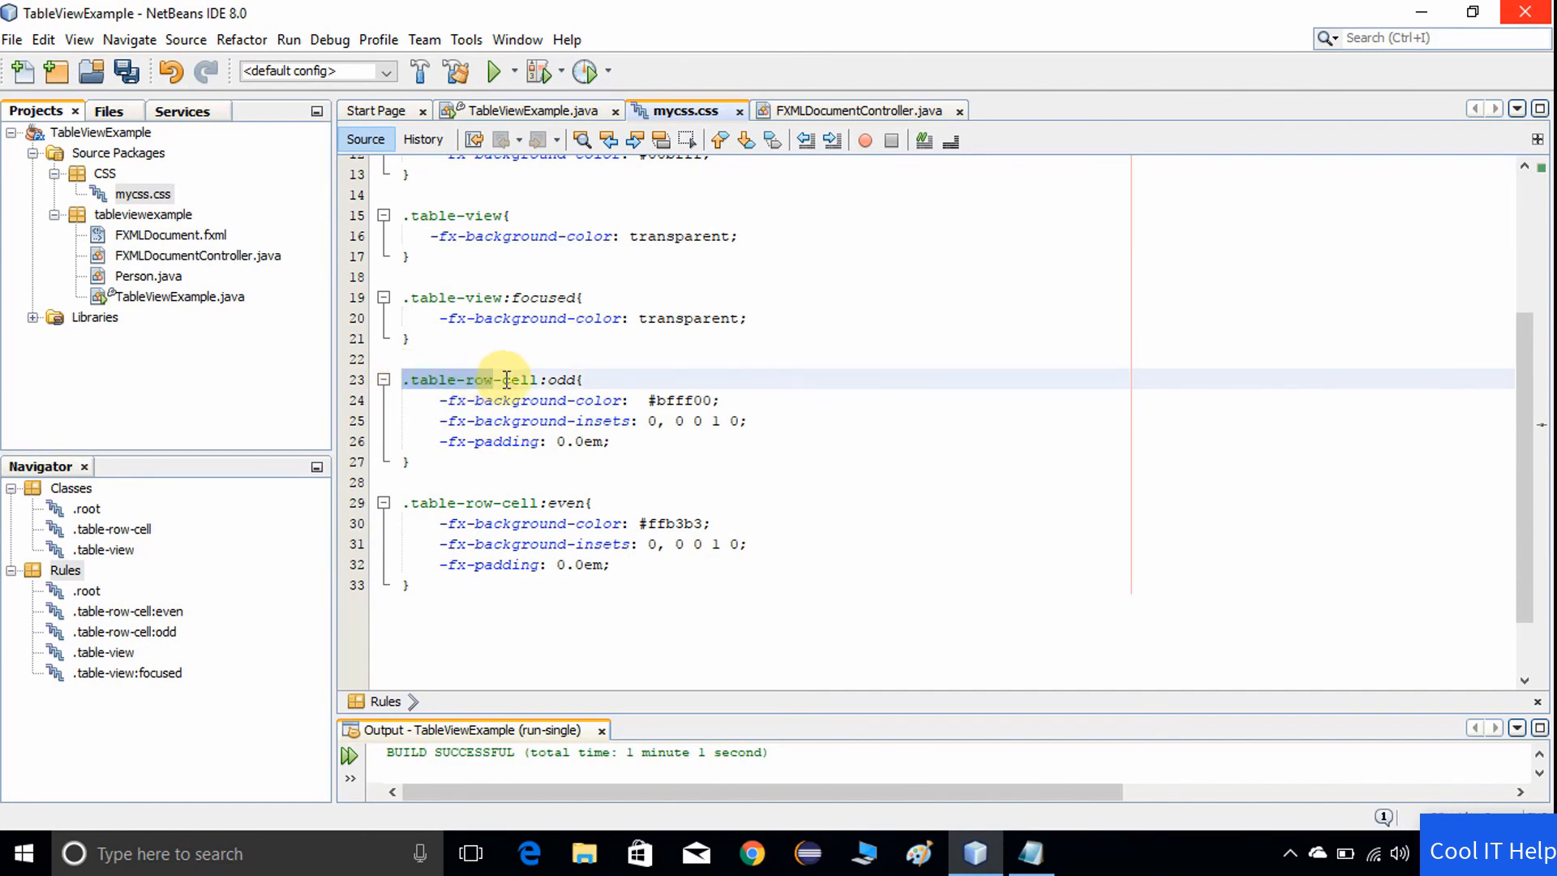
{"action": "left_click", "coordinate": [575, 380]}
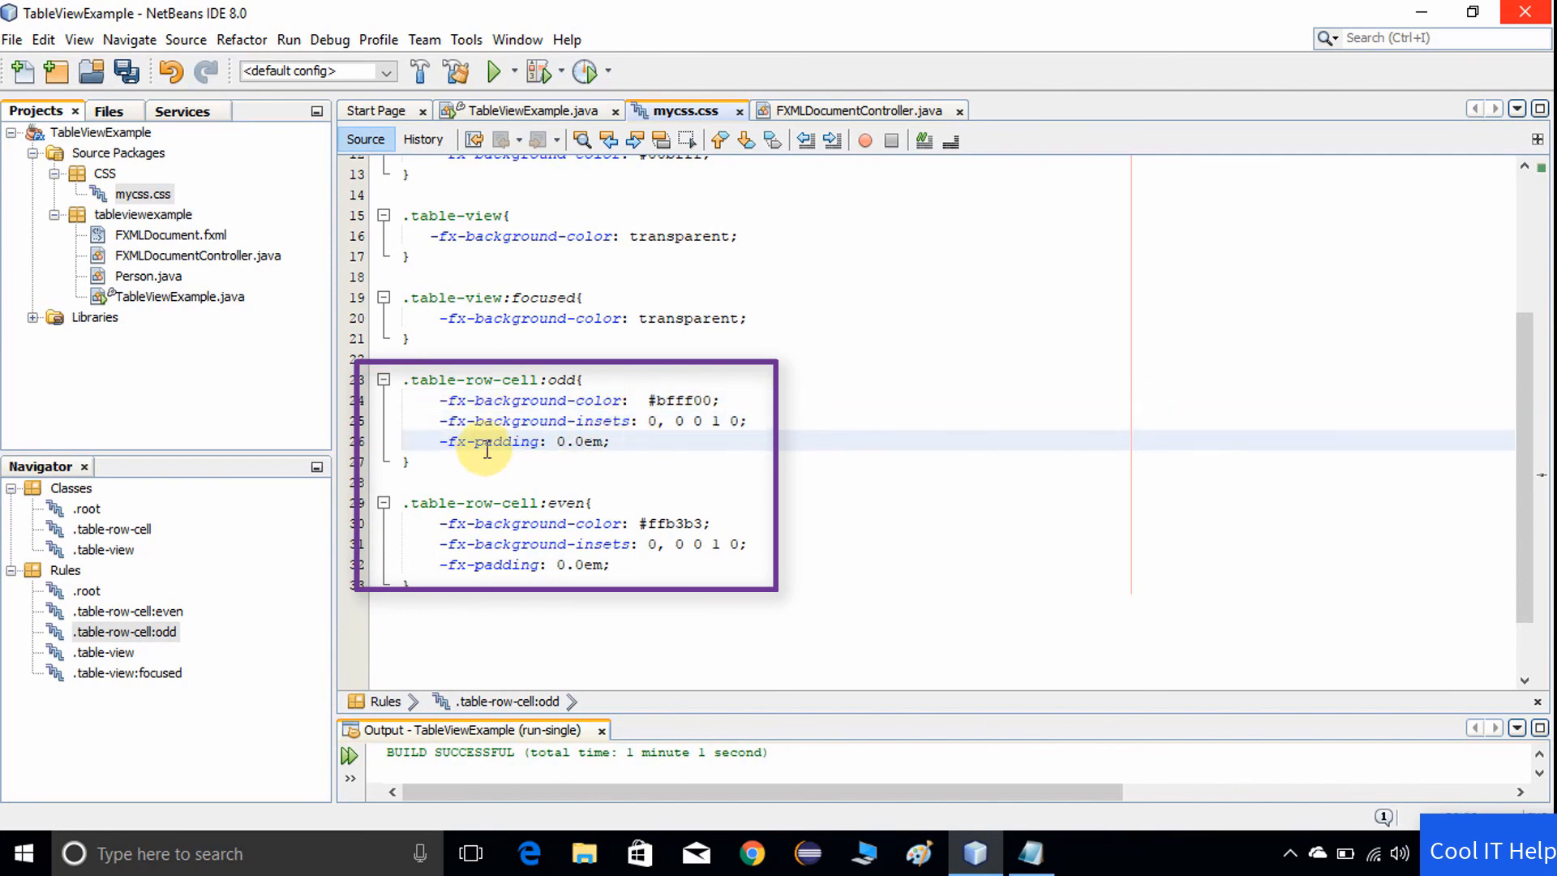
{"action": "key", "text": "Delete"}
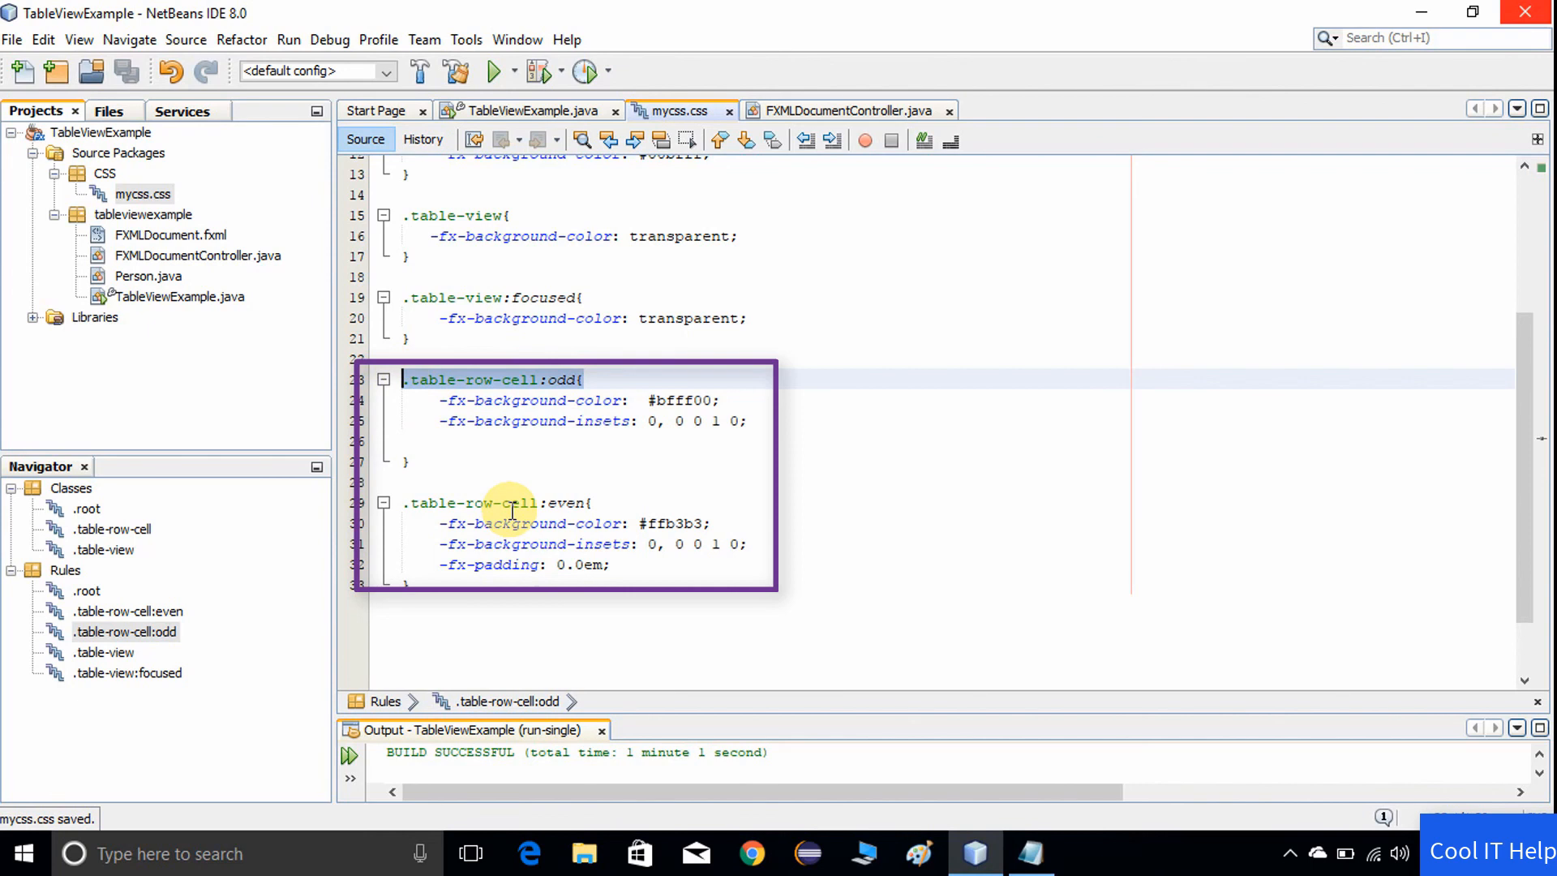
{"action": "mouse_move", "coordinate": [614, 486]}
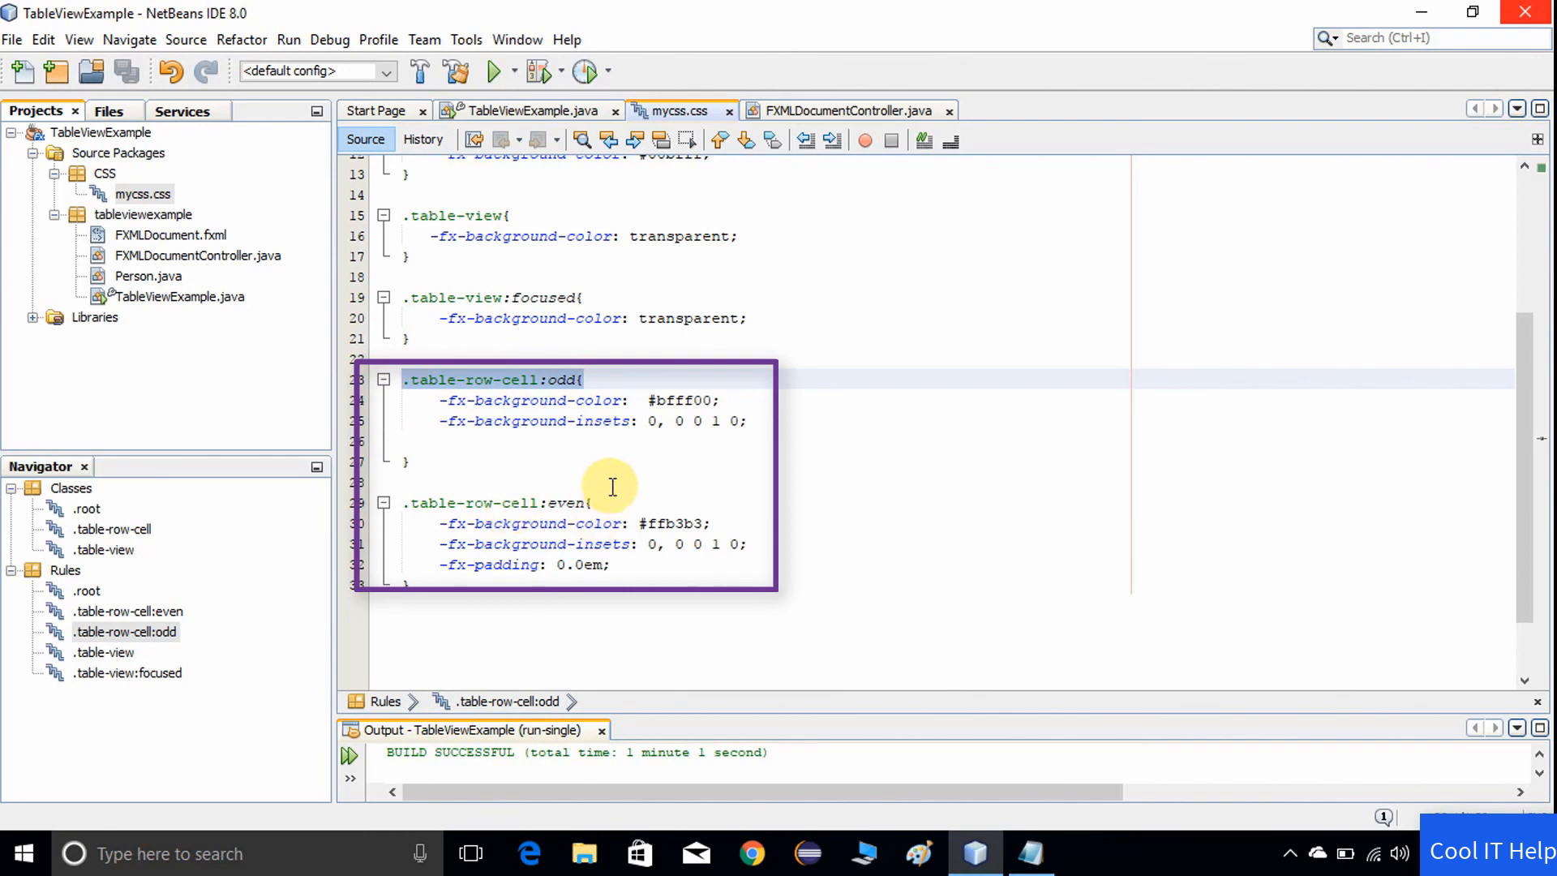
- Remove the -fx-padding line from the .table-row-cell:even rule and save mycss.css
{"action": "left_click", "coordinate": [407, 480]}
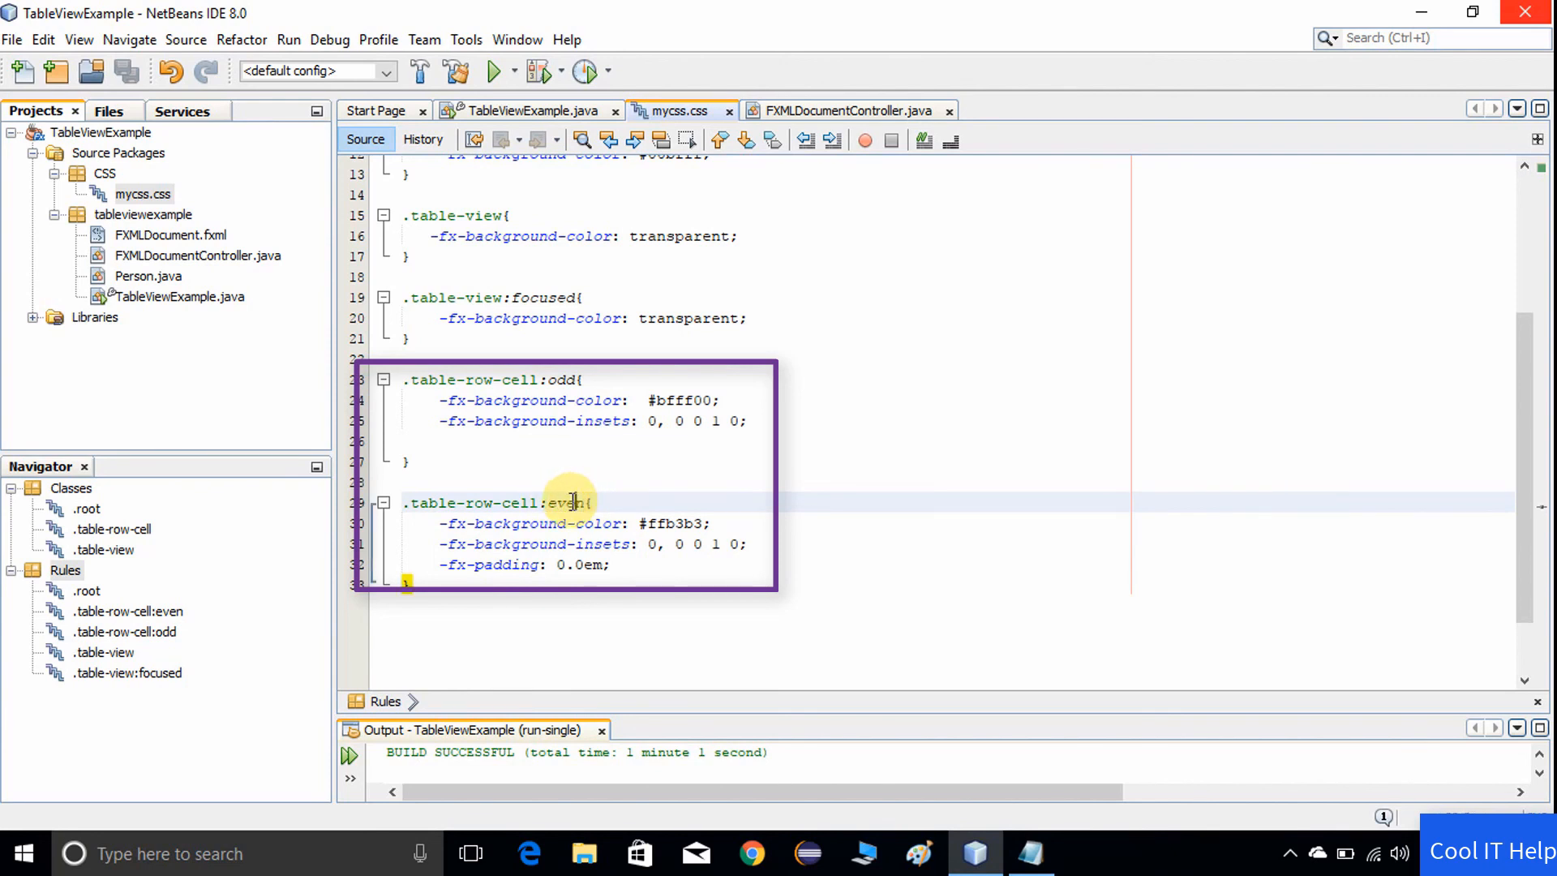
{"action": "left_click", "coordinate": [588, 502]}
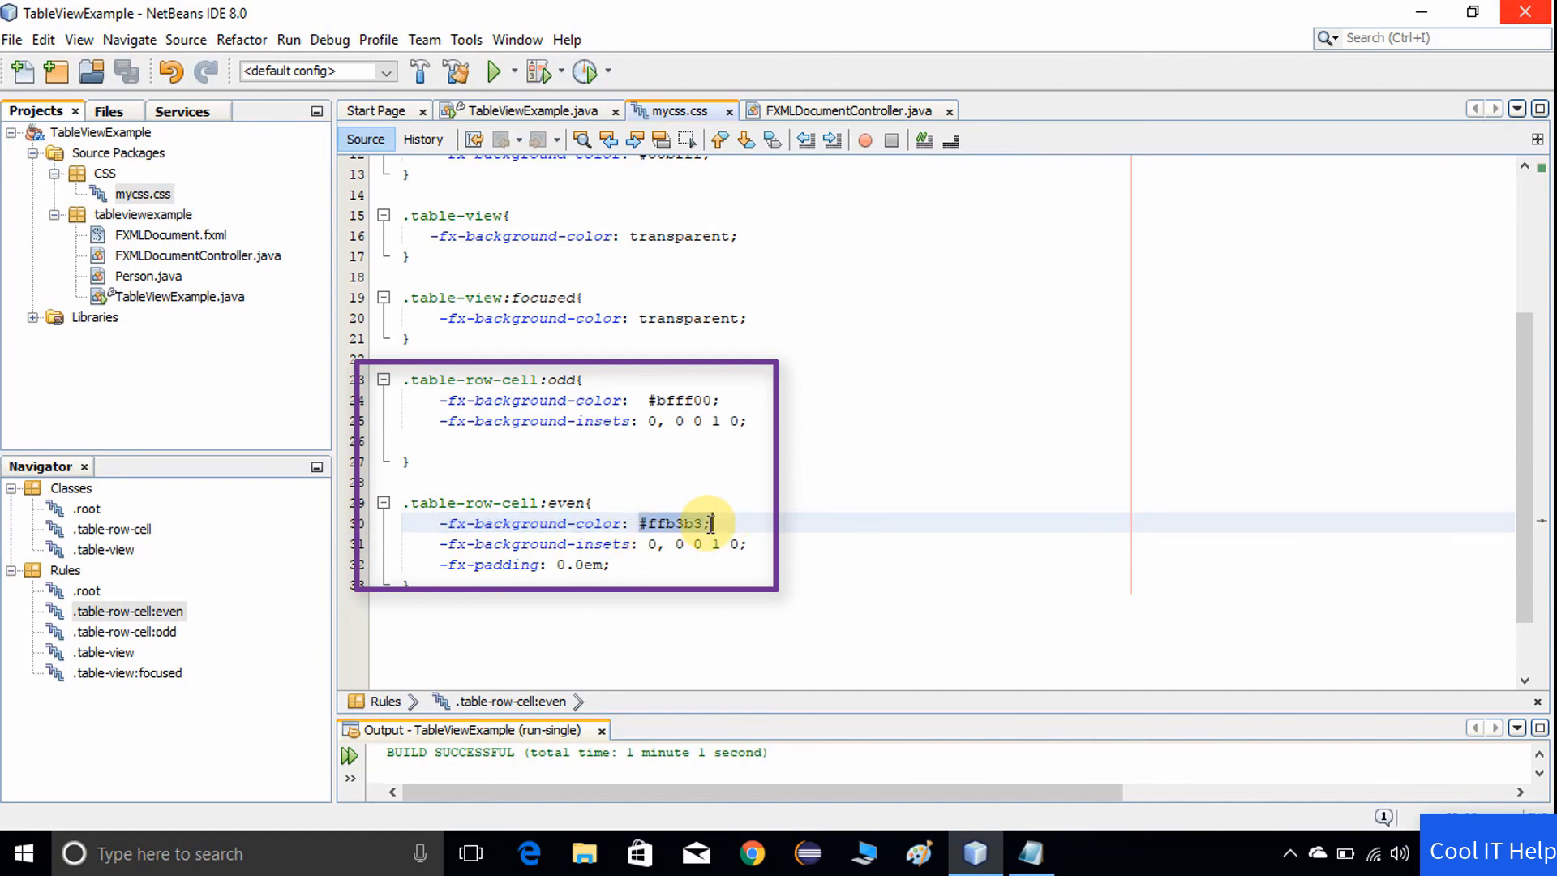
{"action": "mouse_move", "coordinate": [752, 598]}
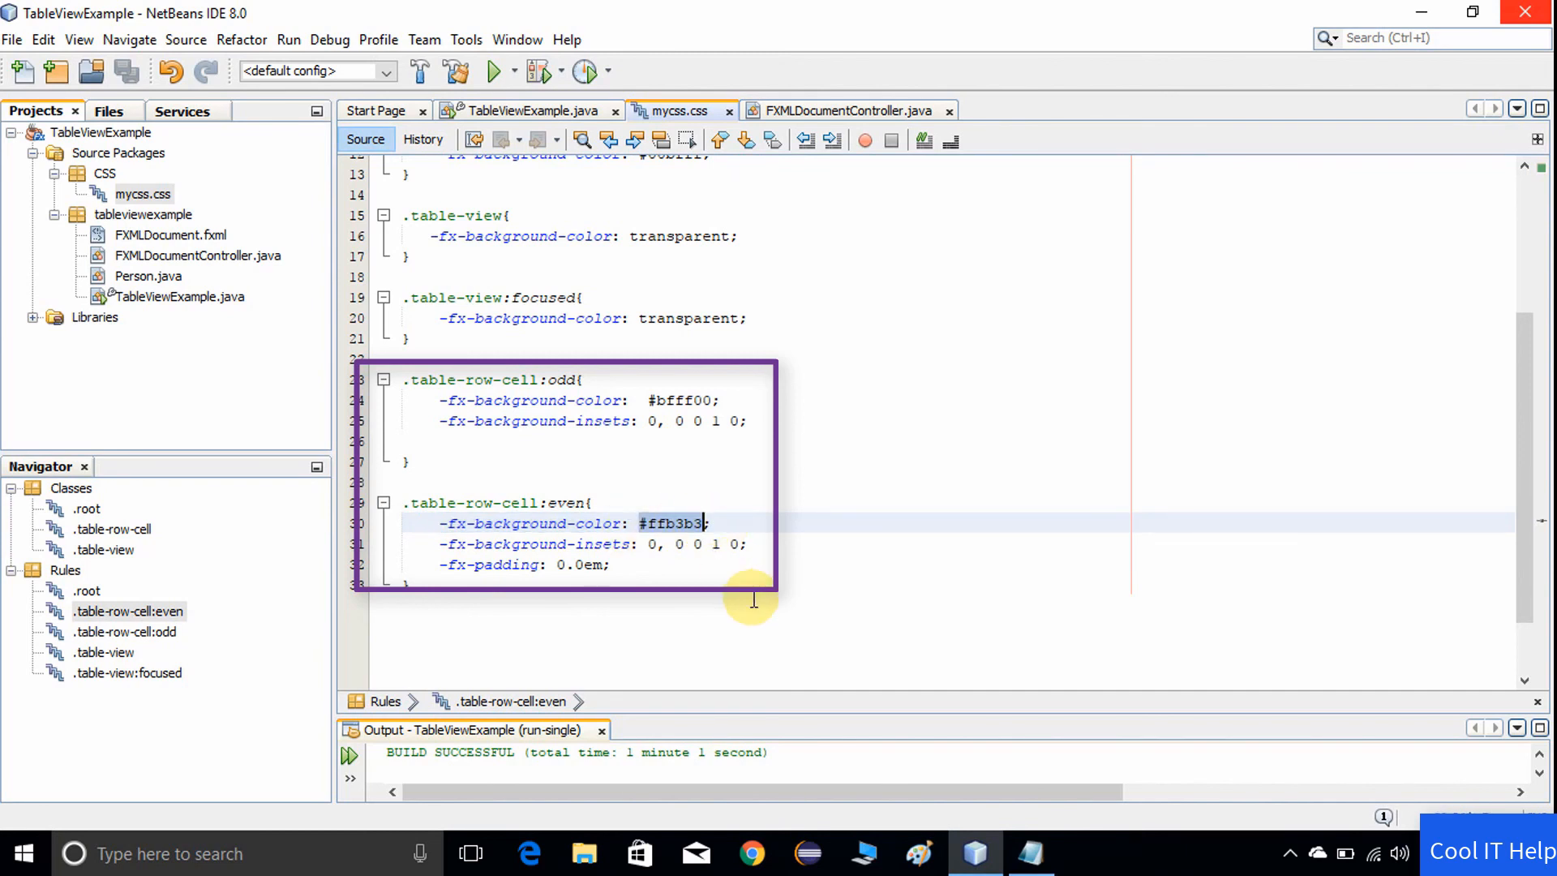
{"action": "mouse_move", "coordinate": [743, 608]}
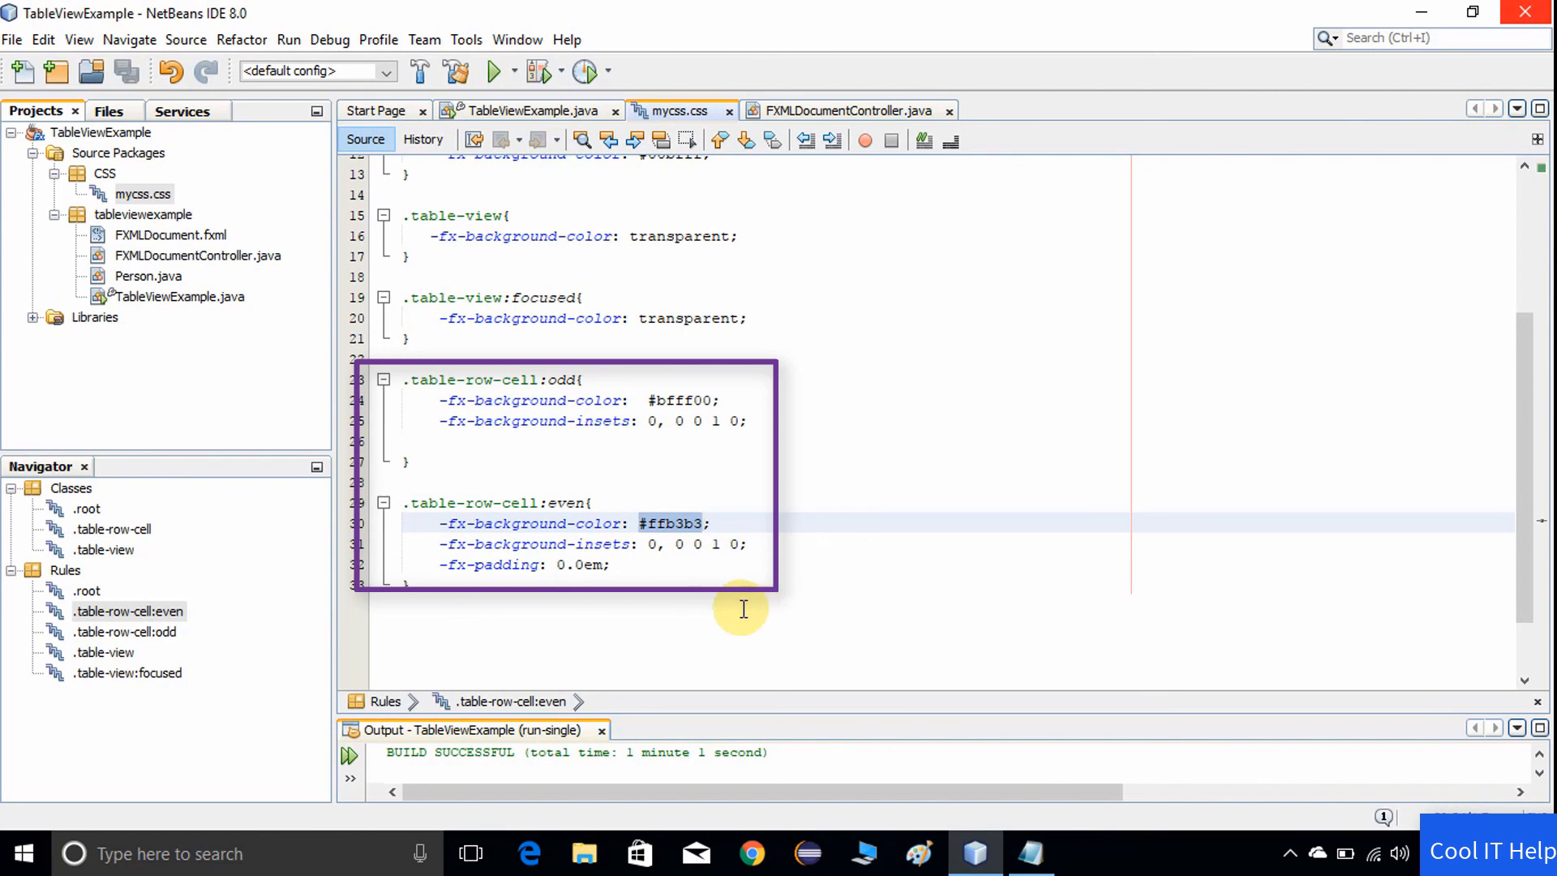
{"action": "mouse_move", "coordinate": [728, 591]}
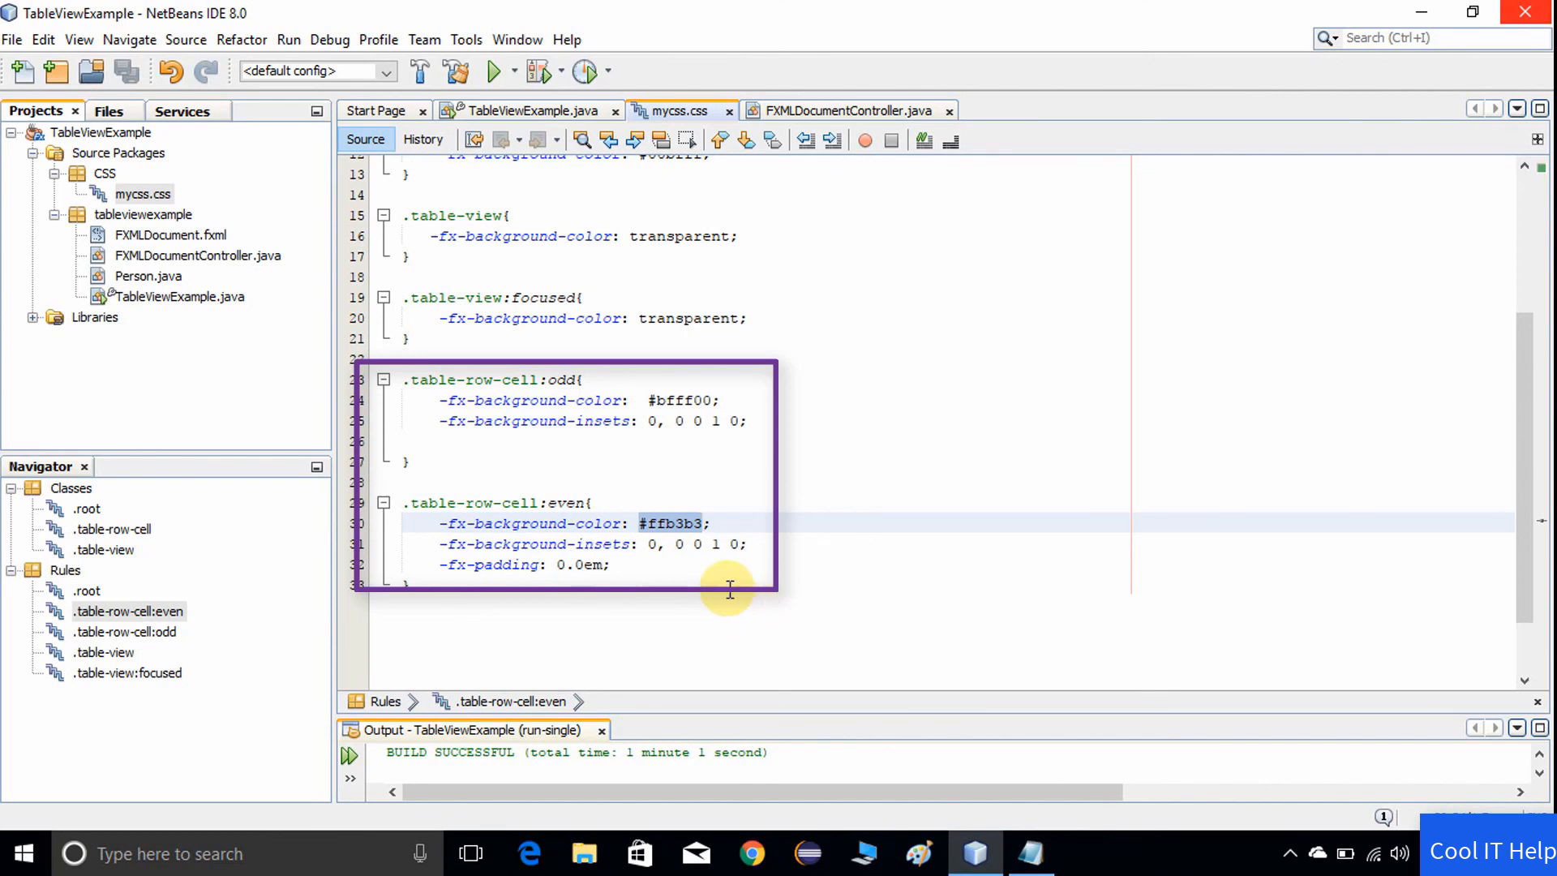
{"action": "left_click", "coordinate": [511, 571]}
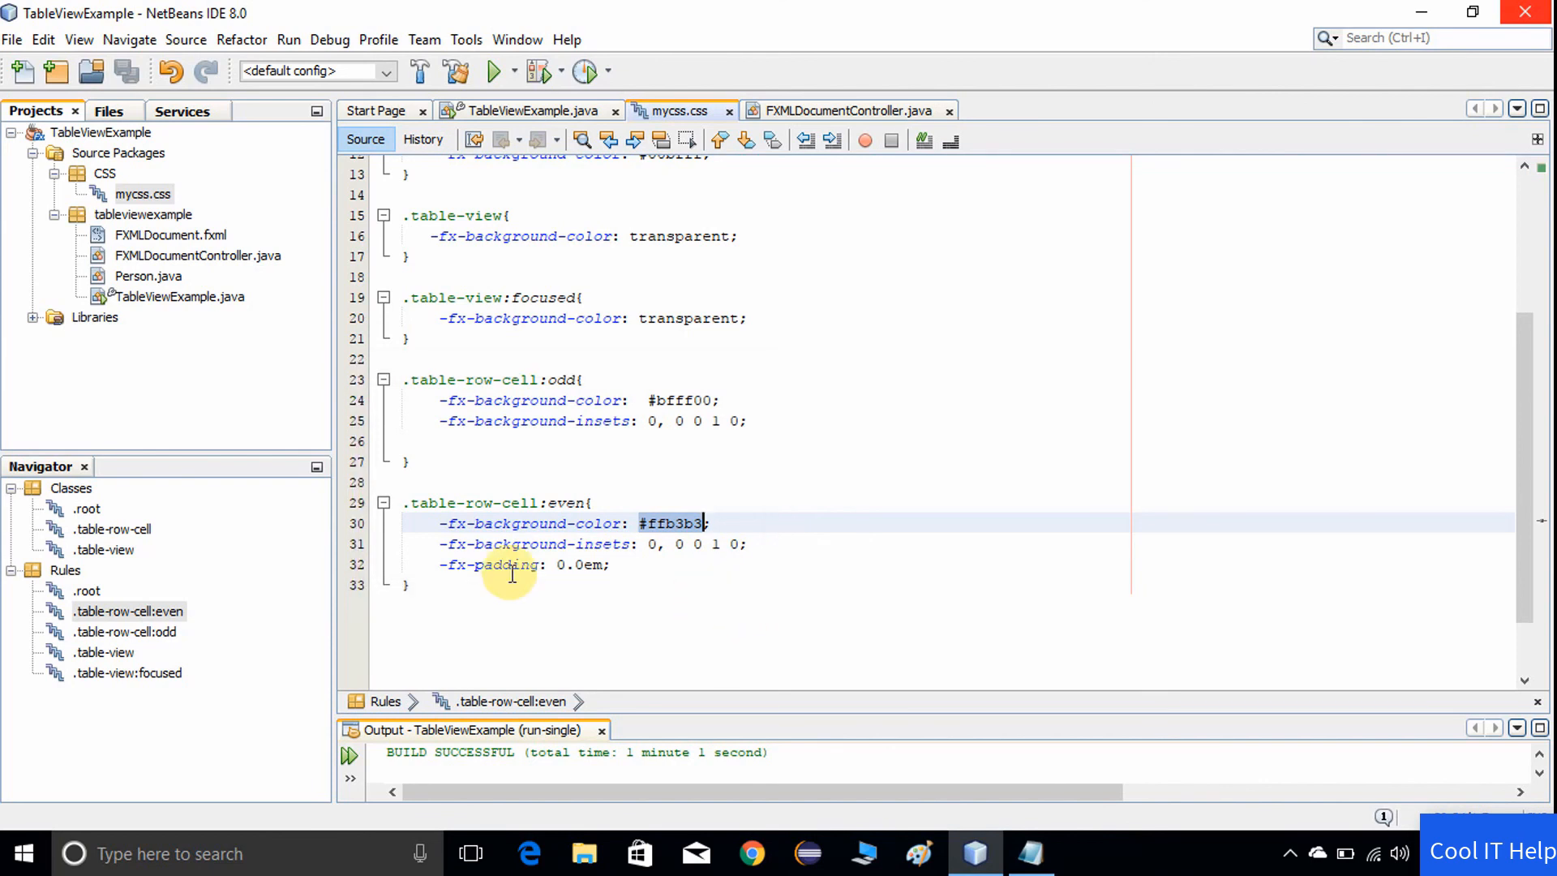
{"action": "left_click", "coordinate": [436, 564]}
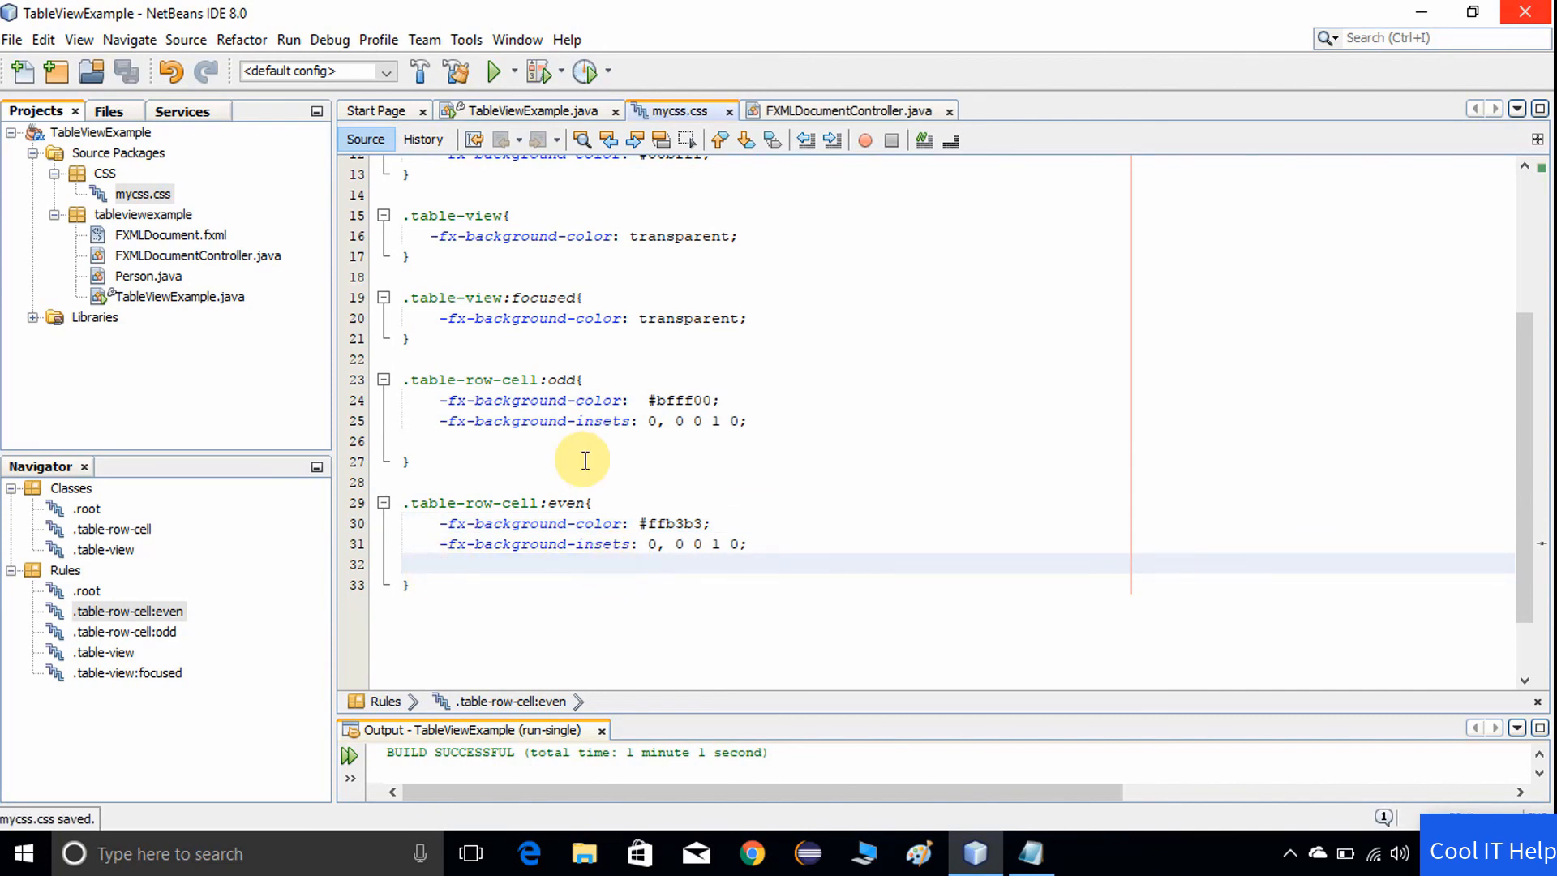
- Review the .root rule and the odd #bfff00 and even #ffb3b3 table-row-cell rules
{"action": "scroll", "scroll_direction": "up", "scroll_amount": 3}
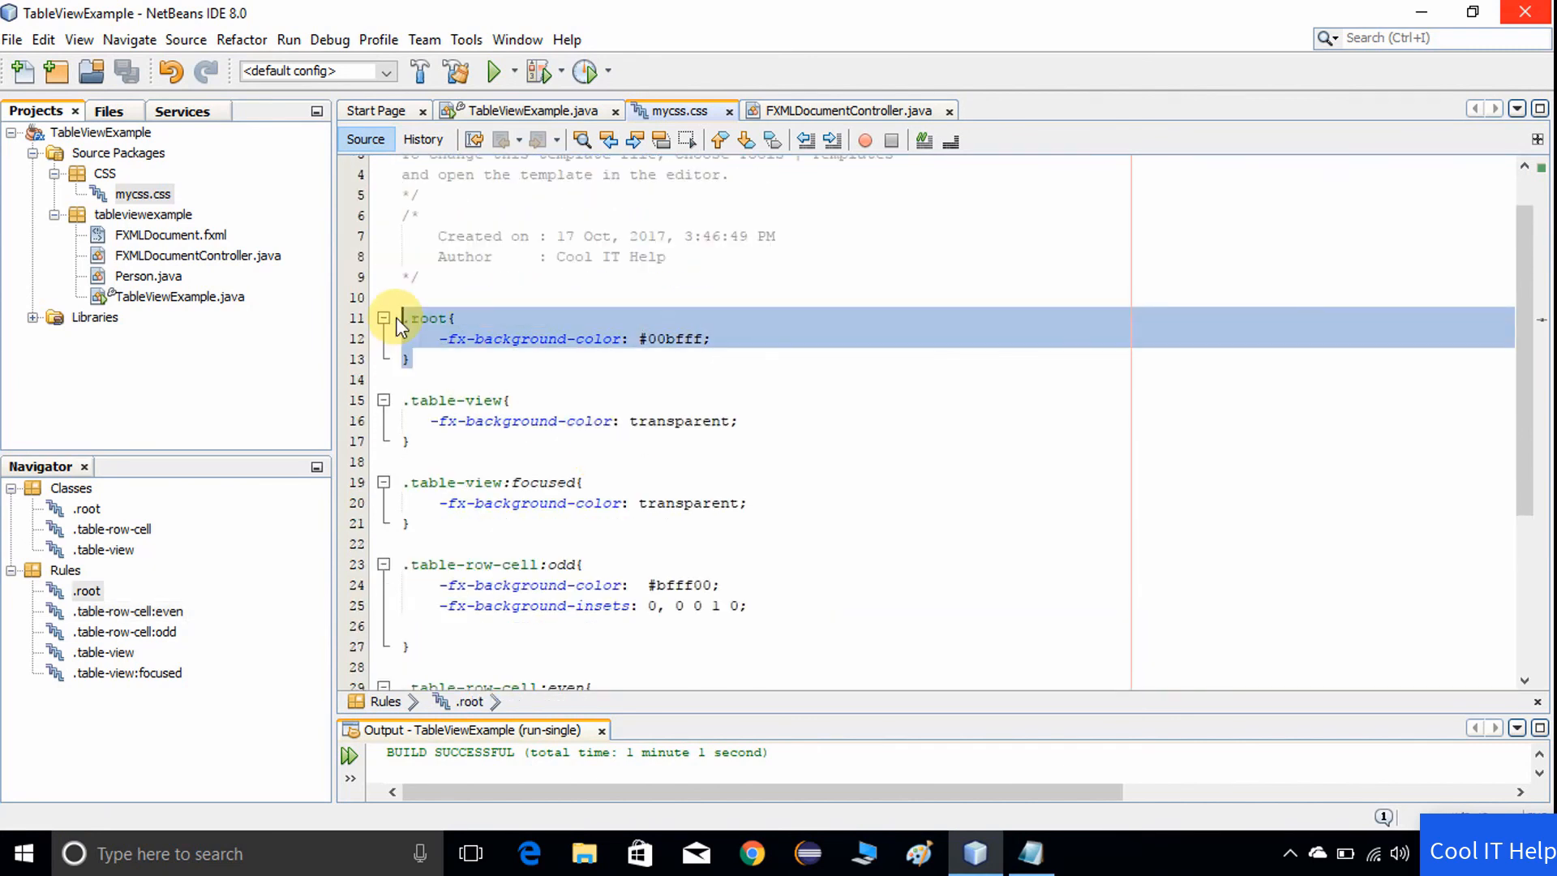
{"action": "mouse_move", "coordinate": [744, 374]}
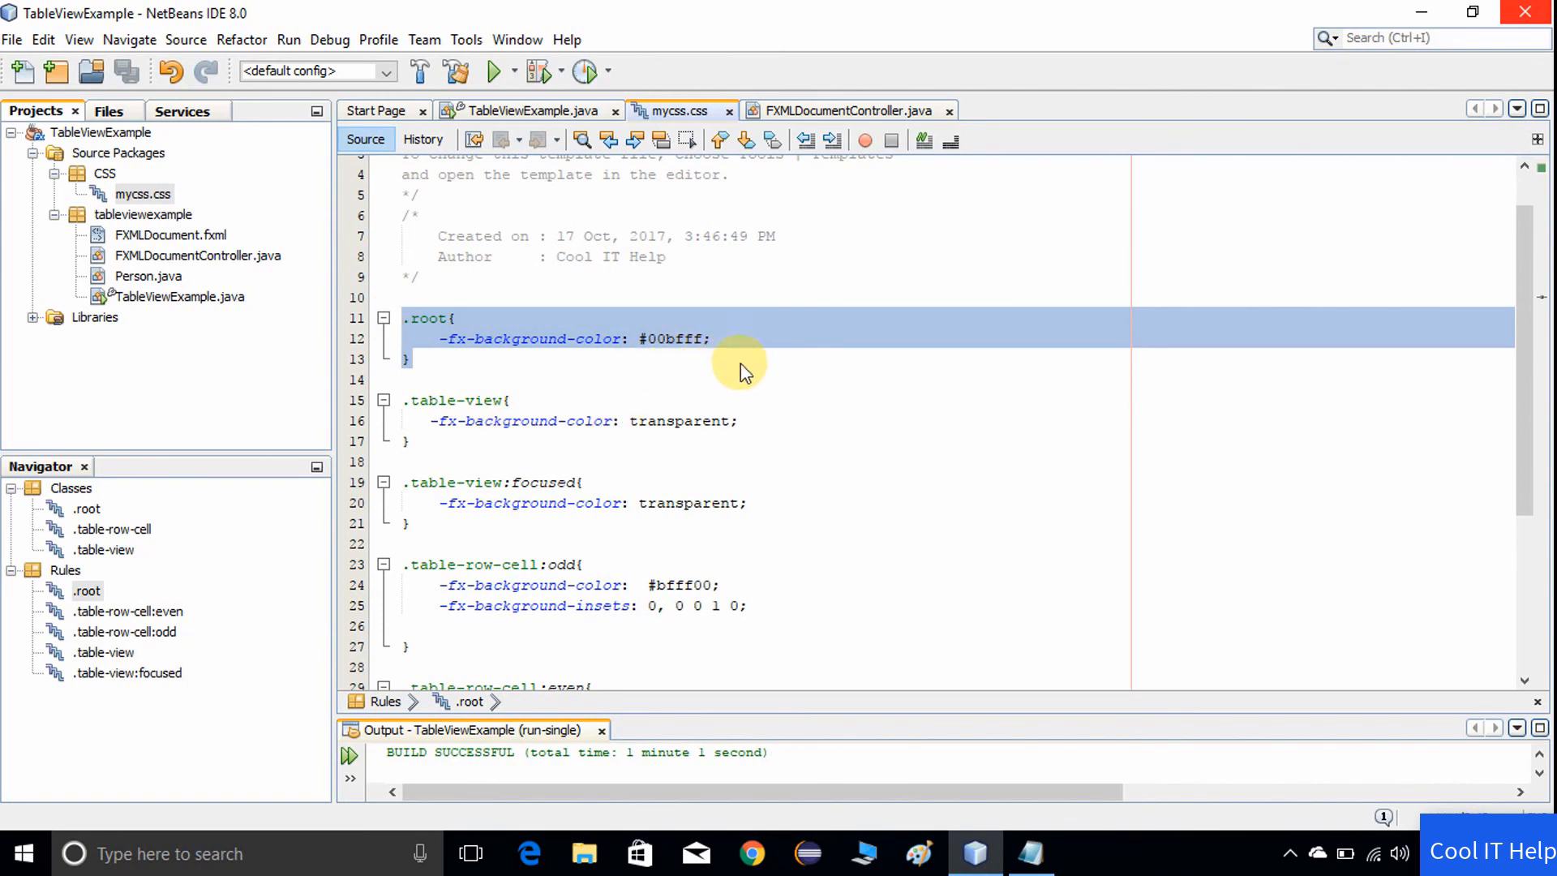
{"action": "left_click", "coordinate": [422, 441]}
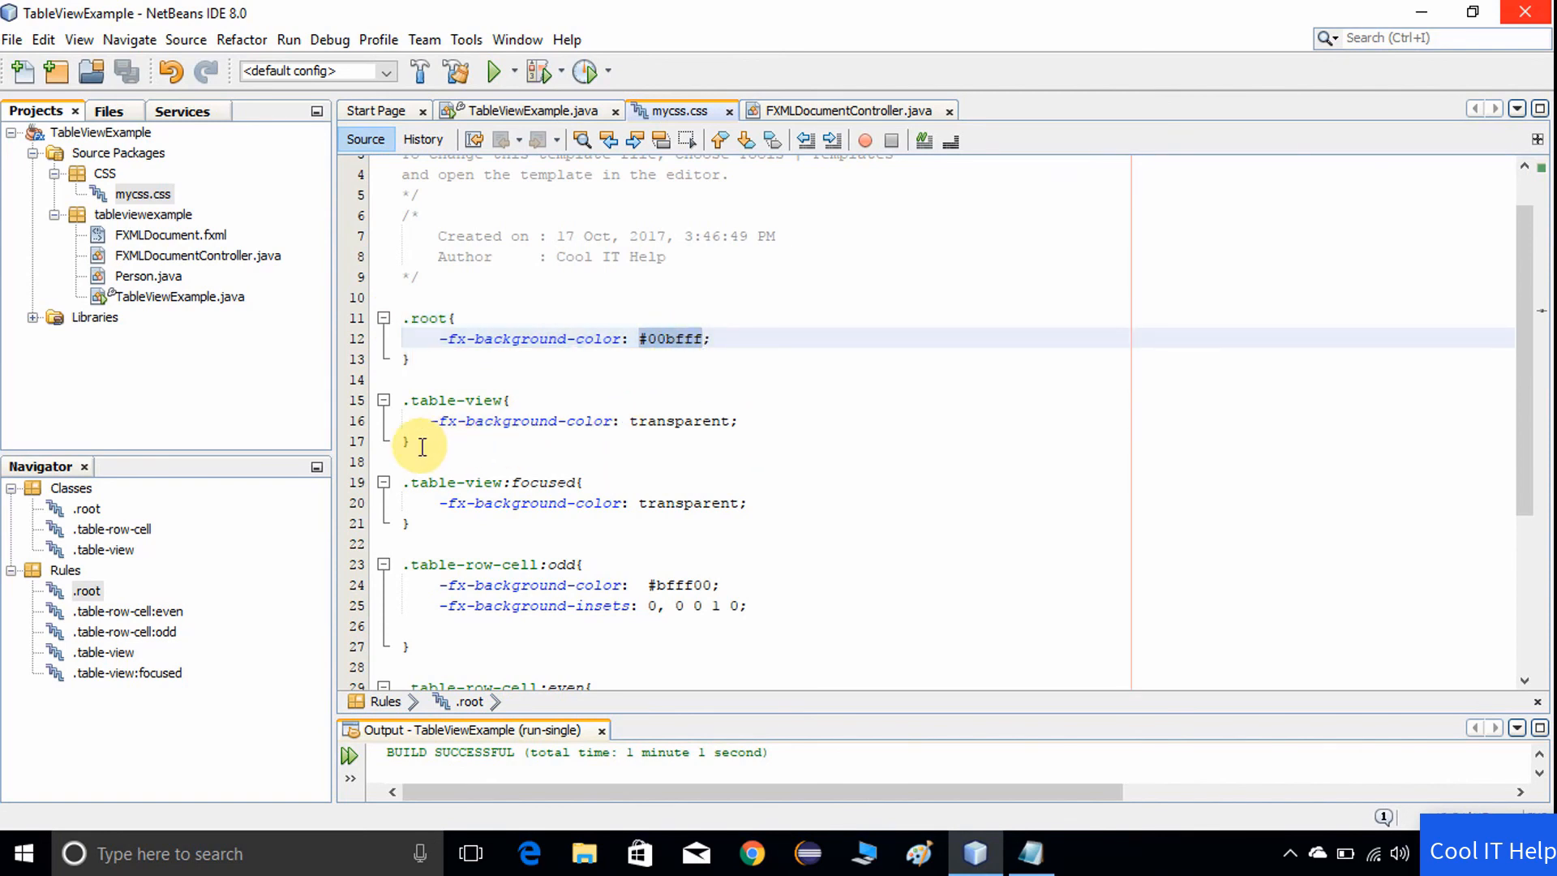
{"action": "left_click", "coordinate": [453, 401]}
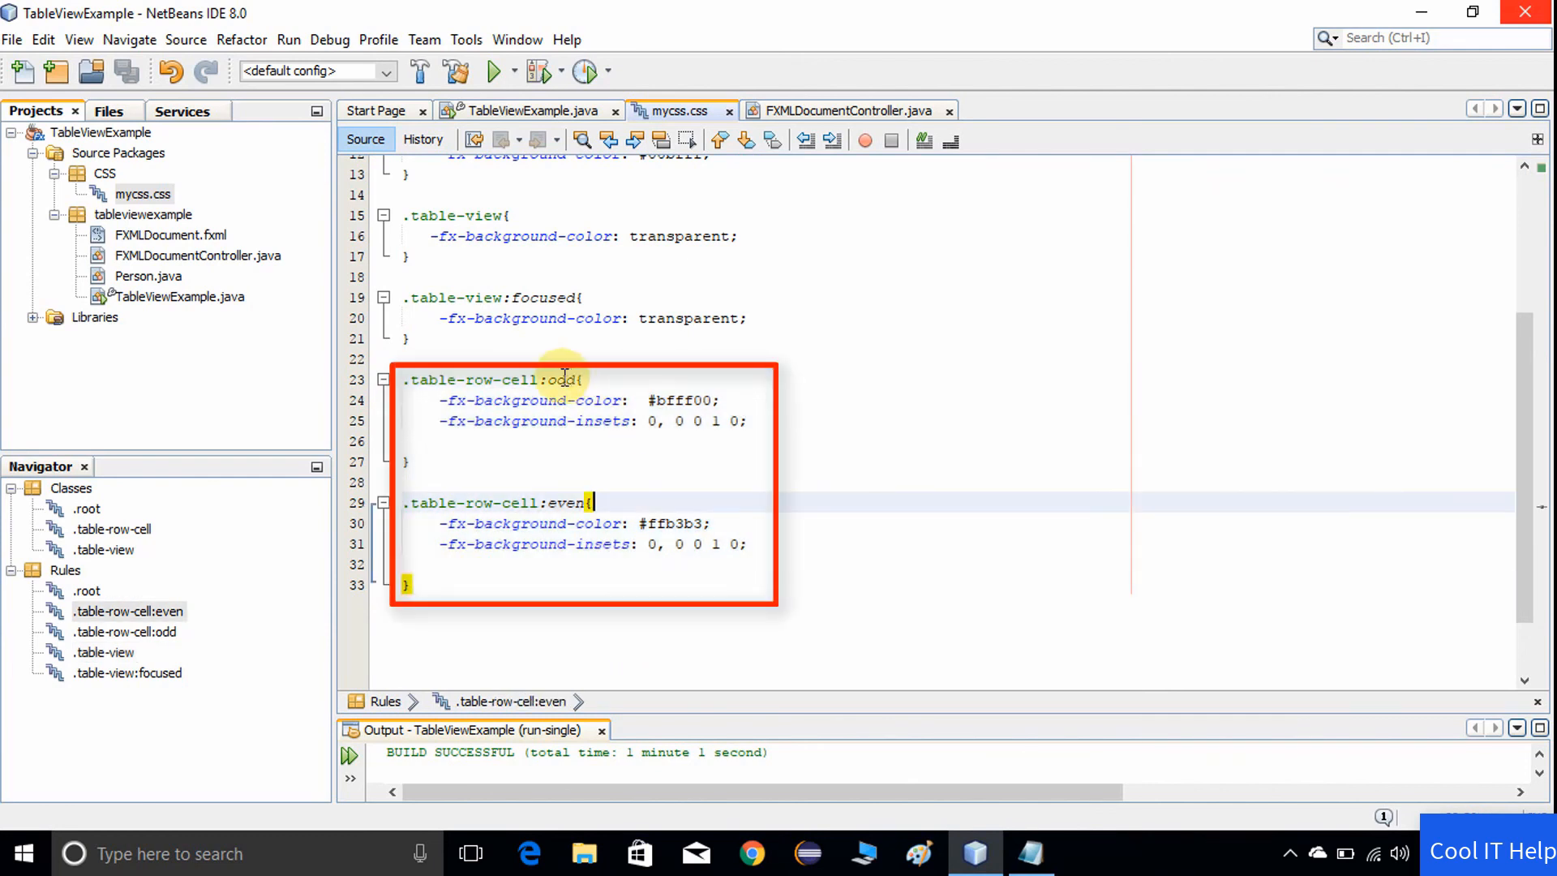
{"action": "left_click", "coordinate": [647, 399]}
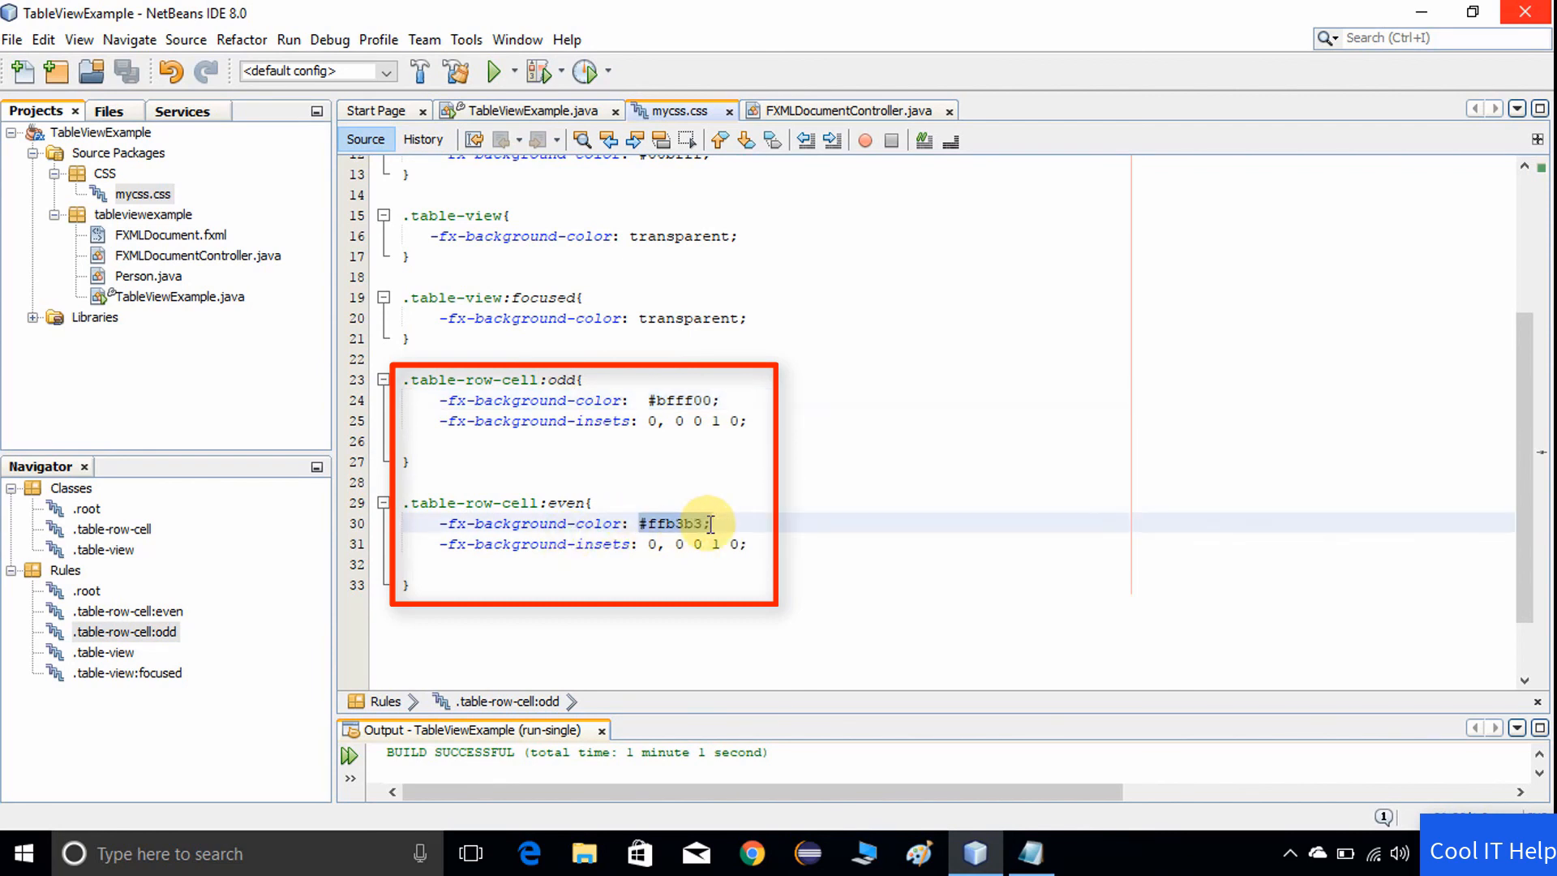
{"action": "left_click", "coordinate": [734, 586]}
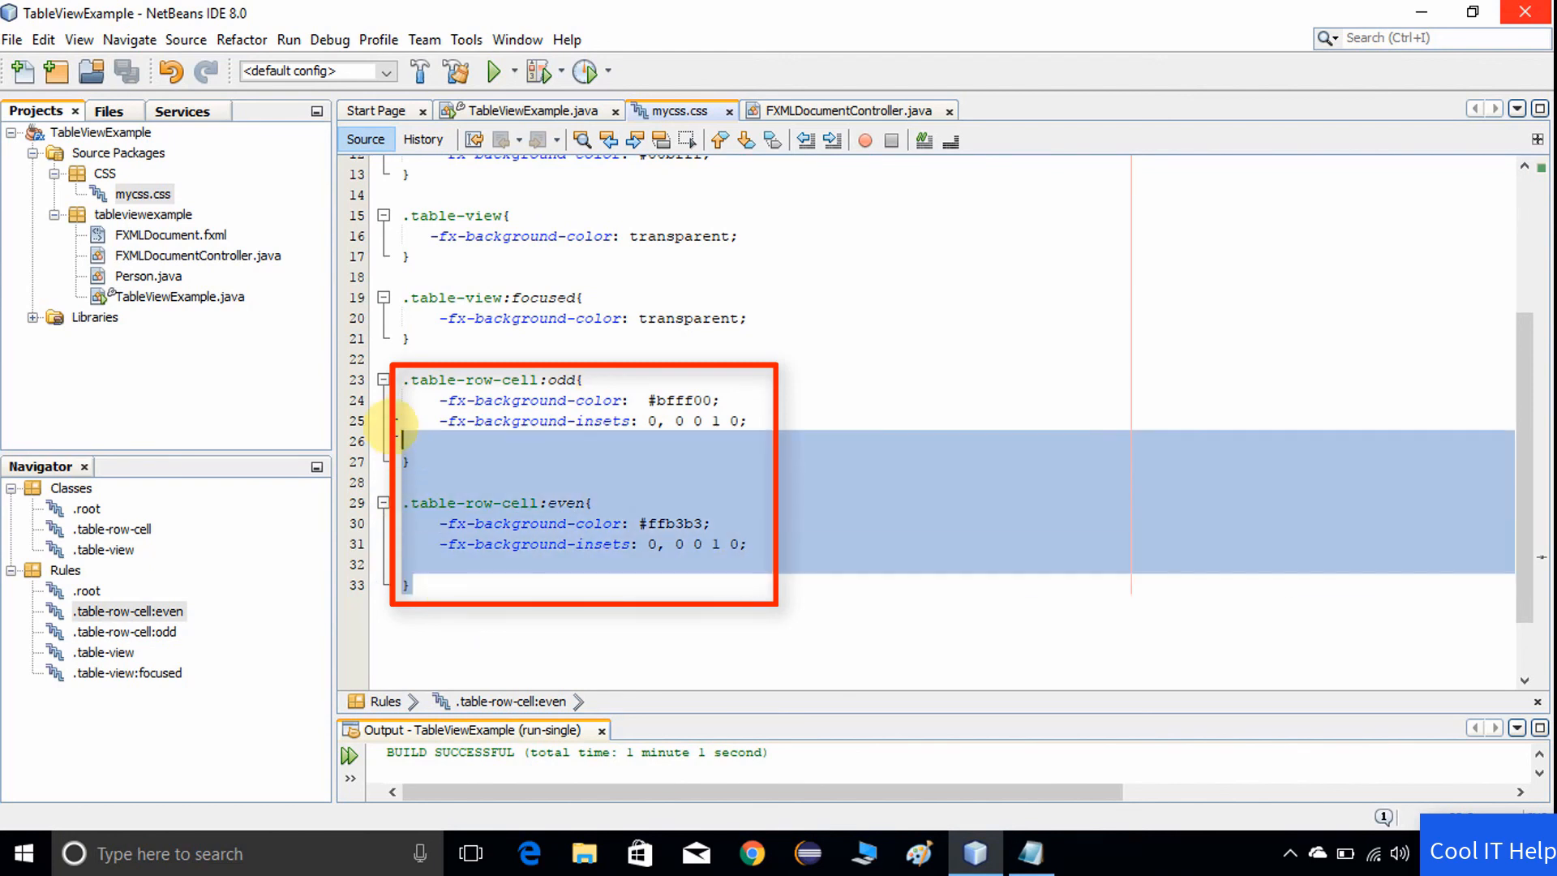
{"action": "left_click", "coordinate": [613, 599]}
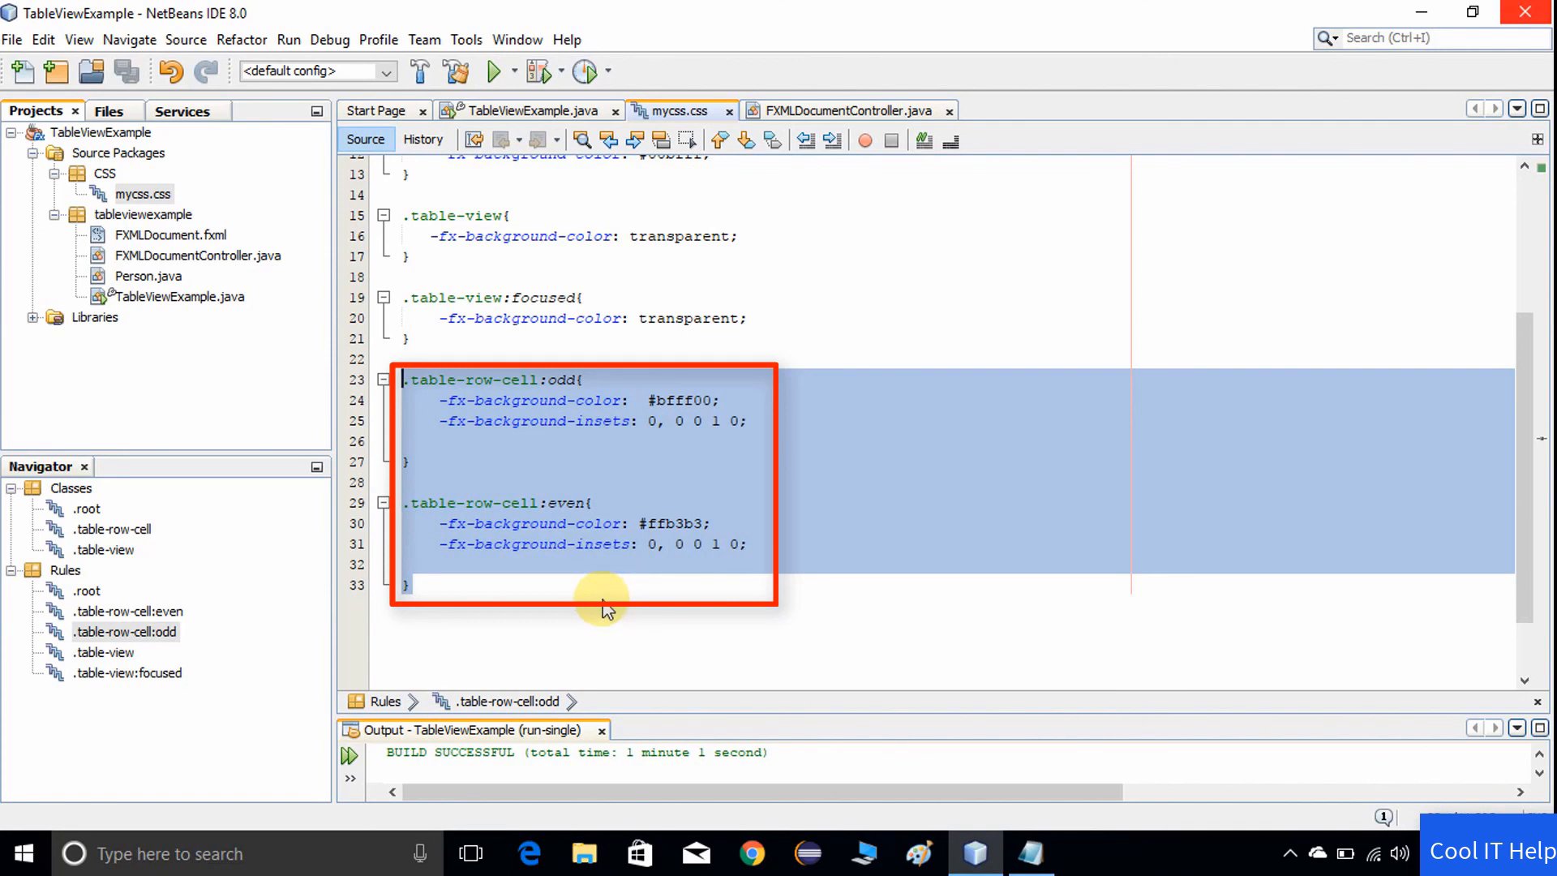
{"action": "mouse_move", "coordinate": [720, 538]}
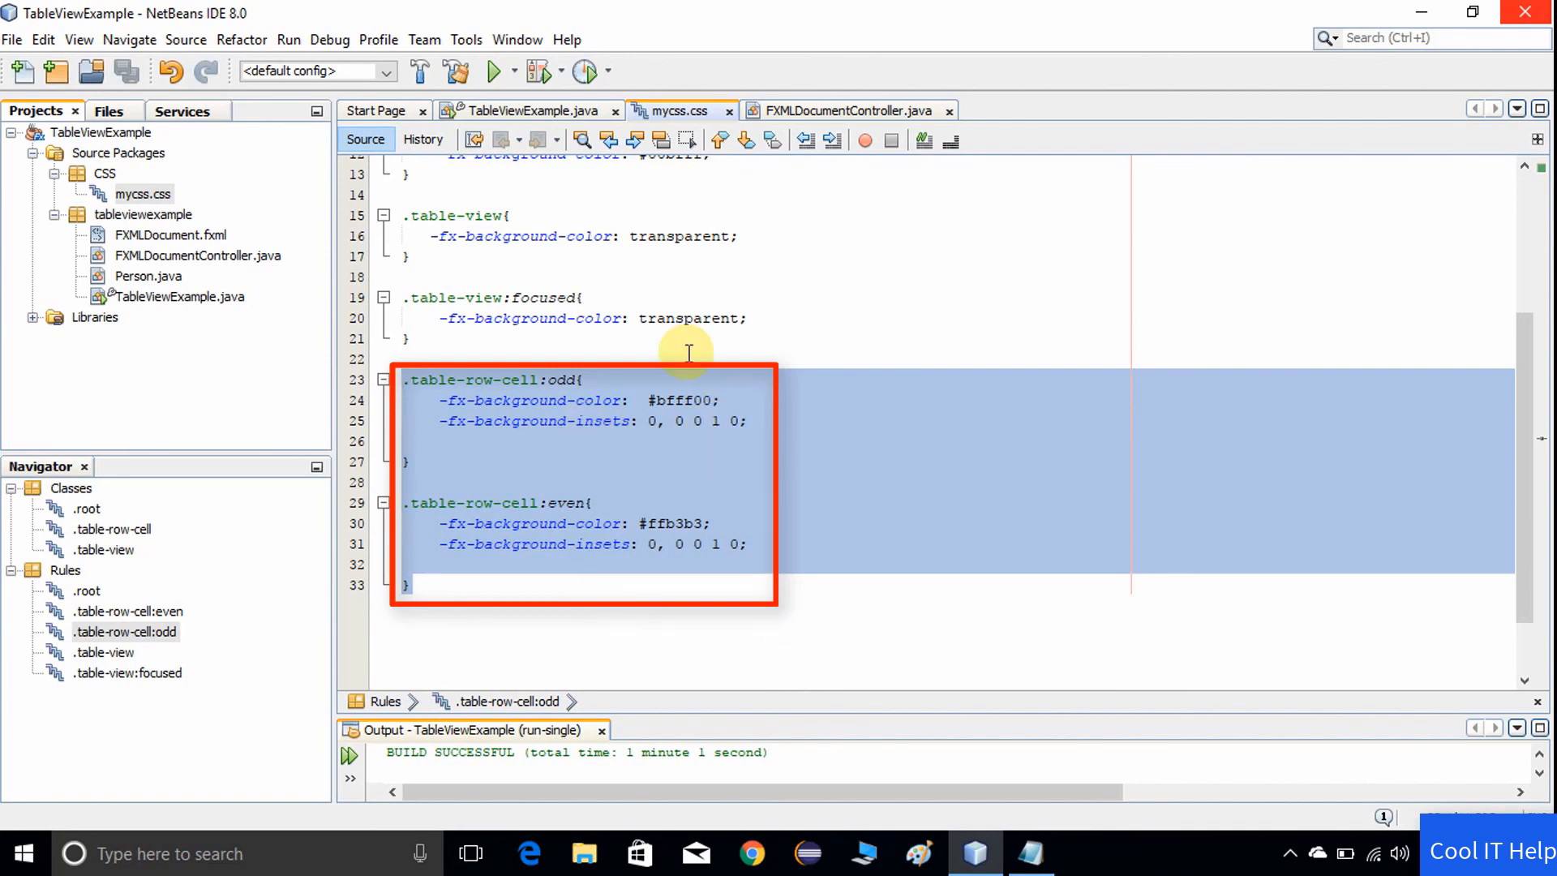
{"action": "mouse_move", "coordinate": [313, 46]}
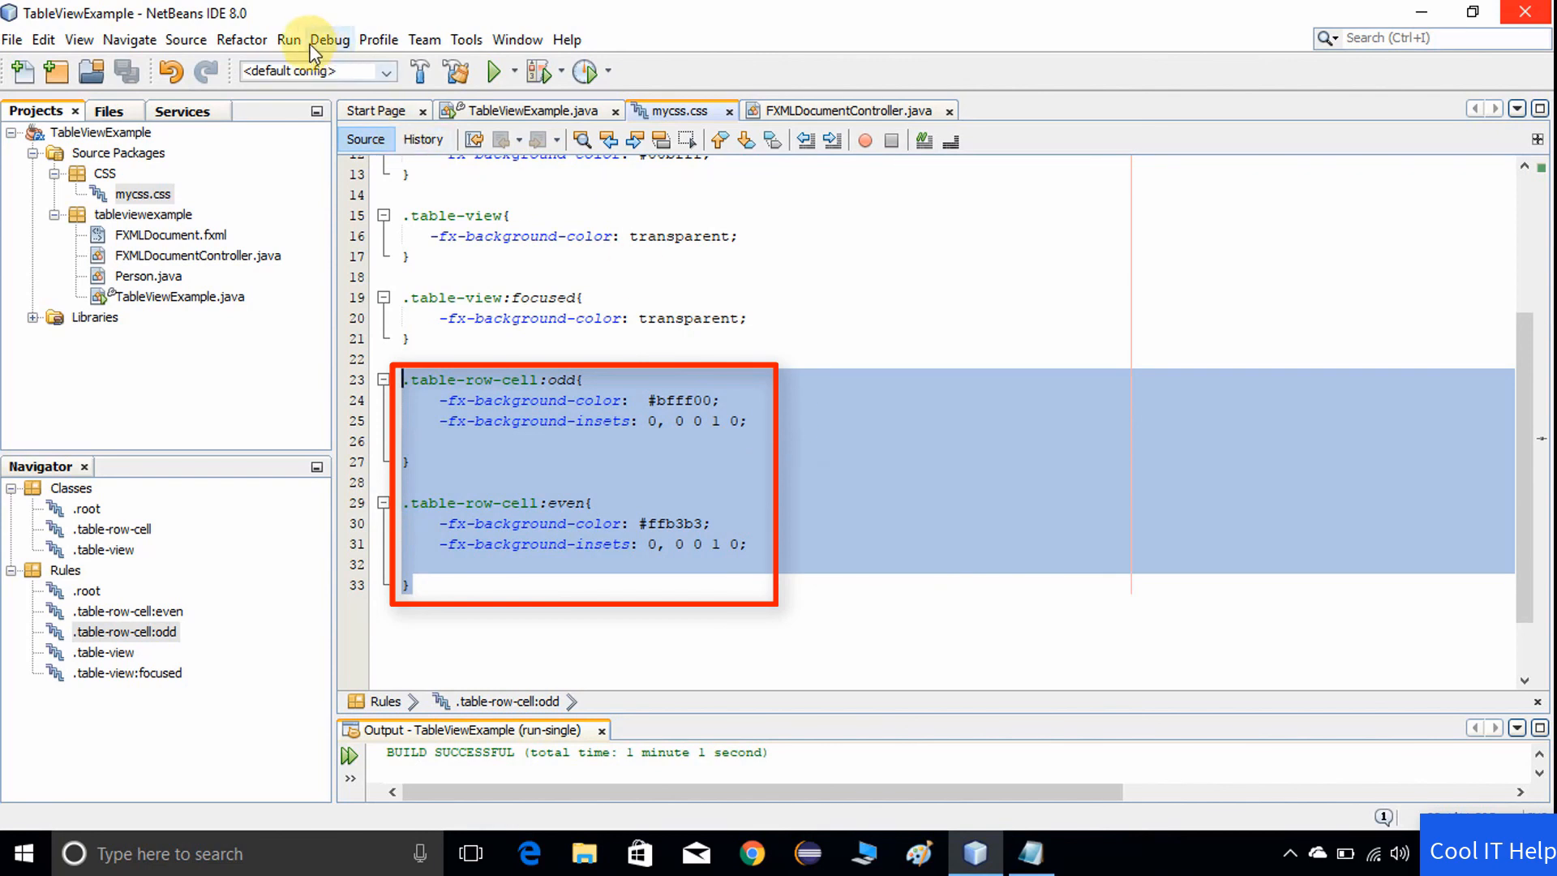
- Clean and Build the TableViewExample project from the Run menu
{"action": "left_click", "coordinate": [288, 39]}
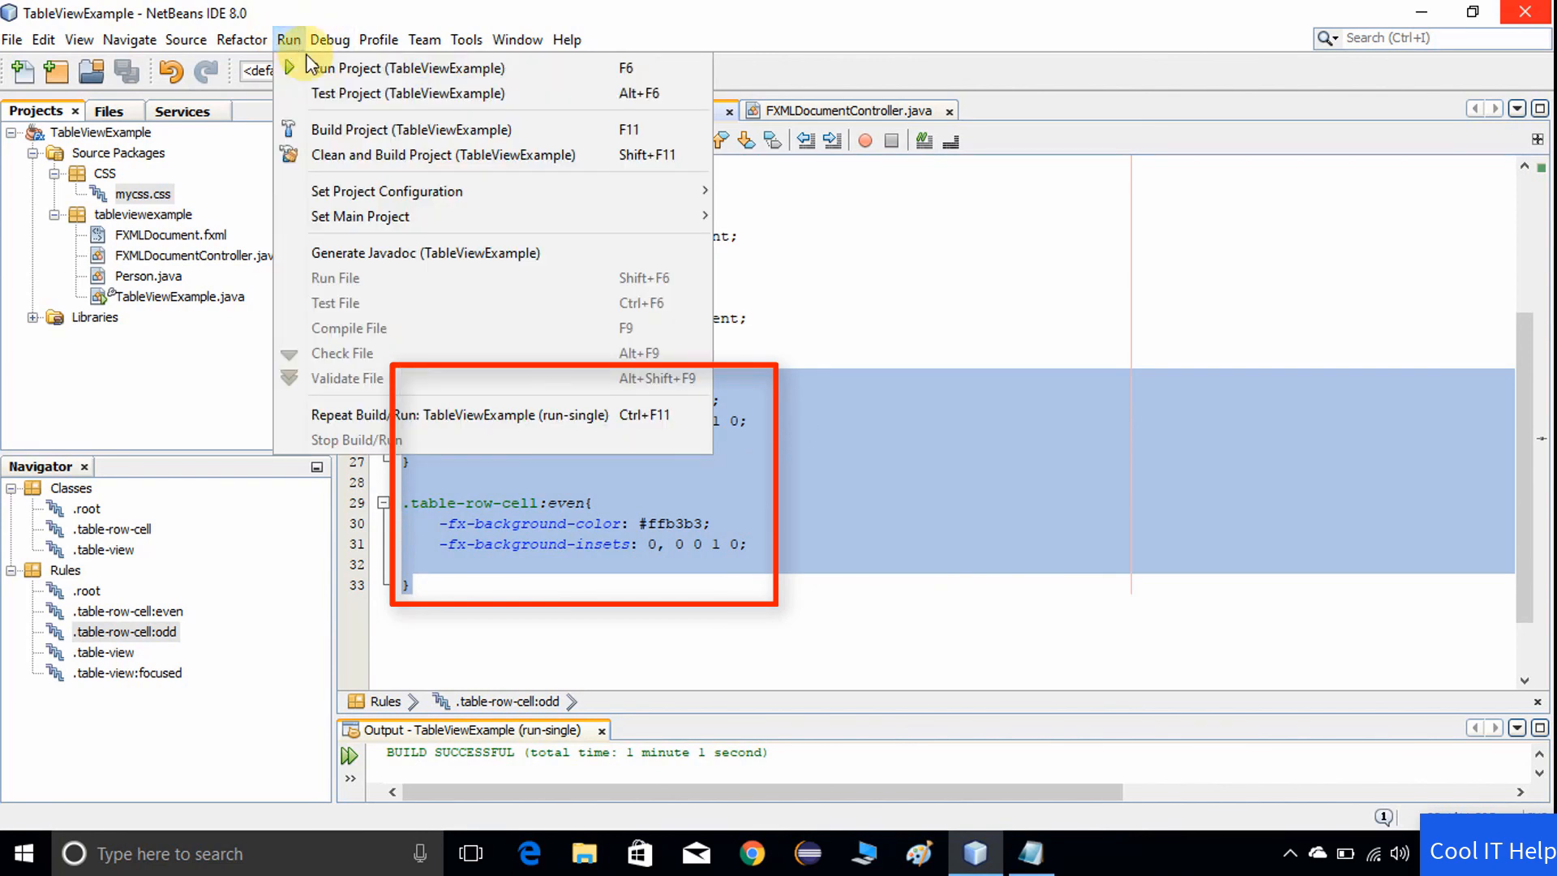
{"action": "mouse_move", "coordinate": [423, 154]}
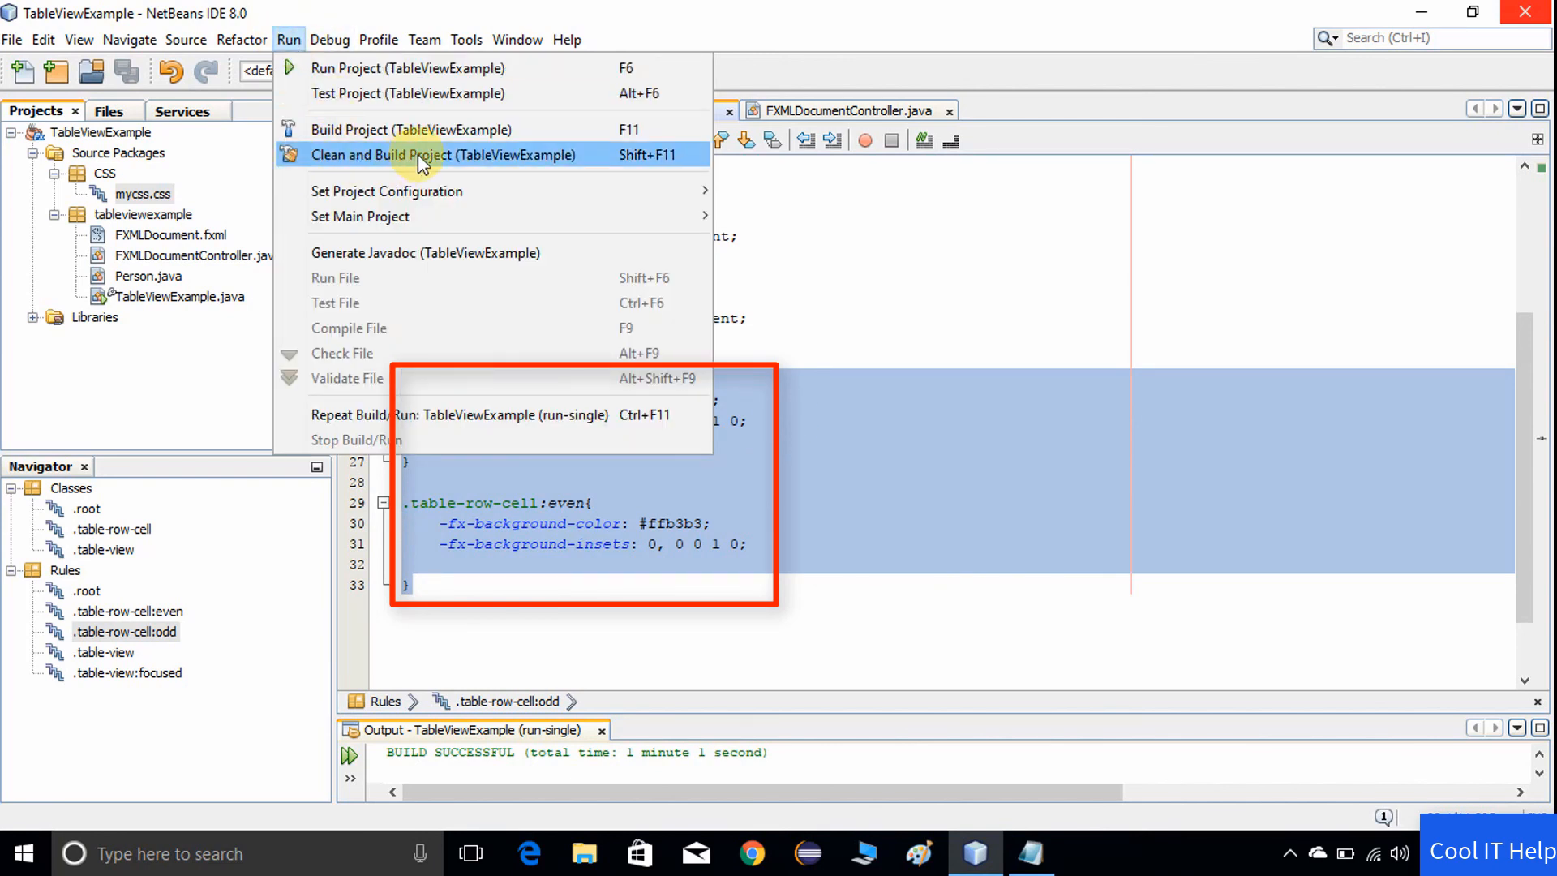
{"action": "left_click", "coordinate": [443, 154]}
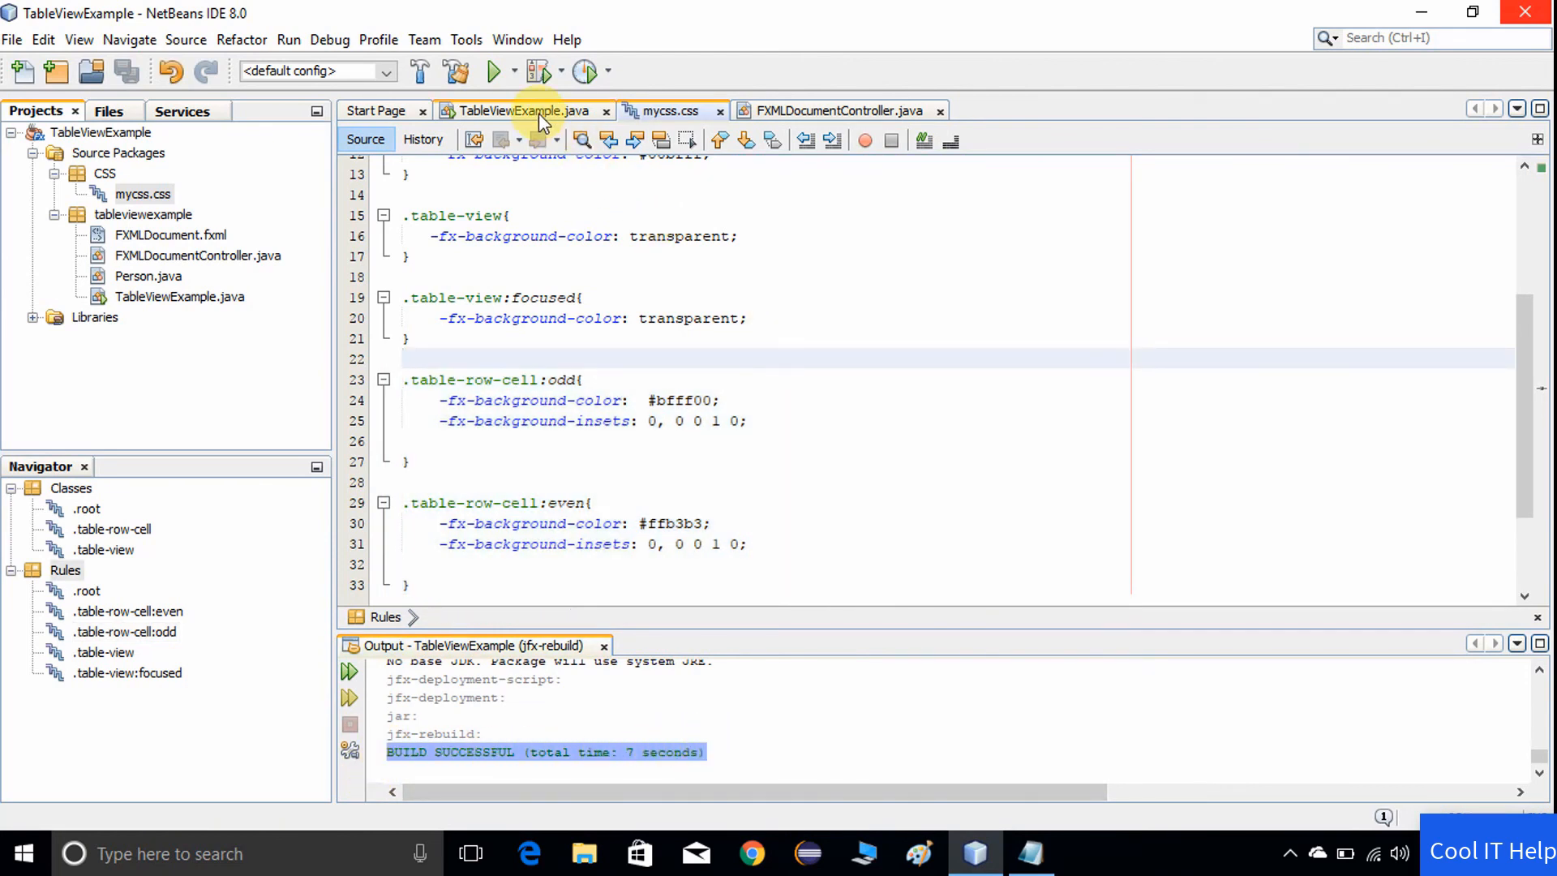
{"action": "mouse_move", "coordinate": [542, 110]}
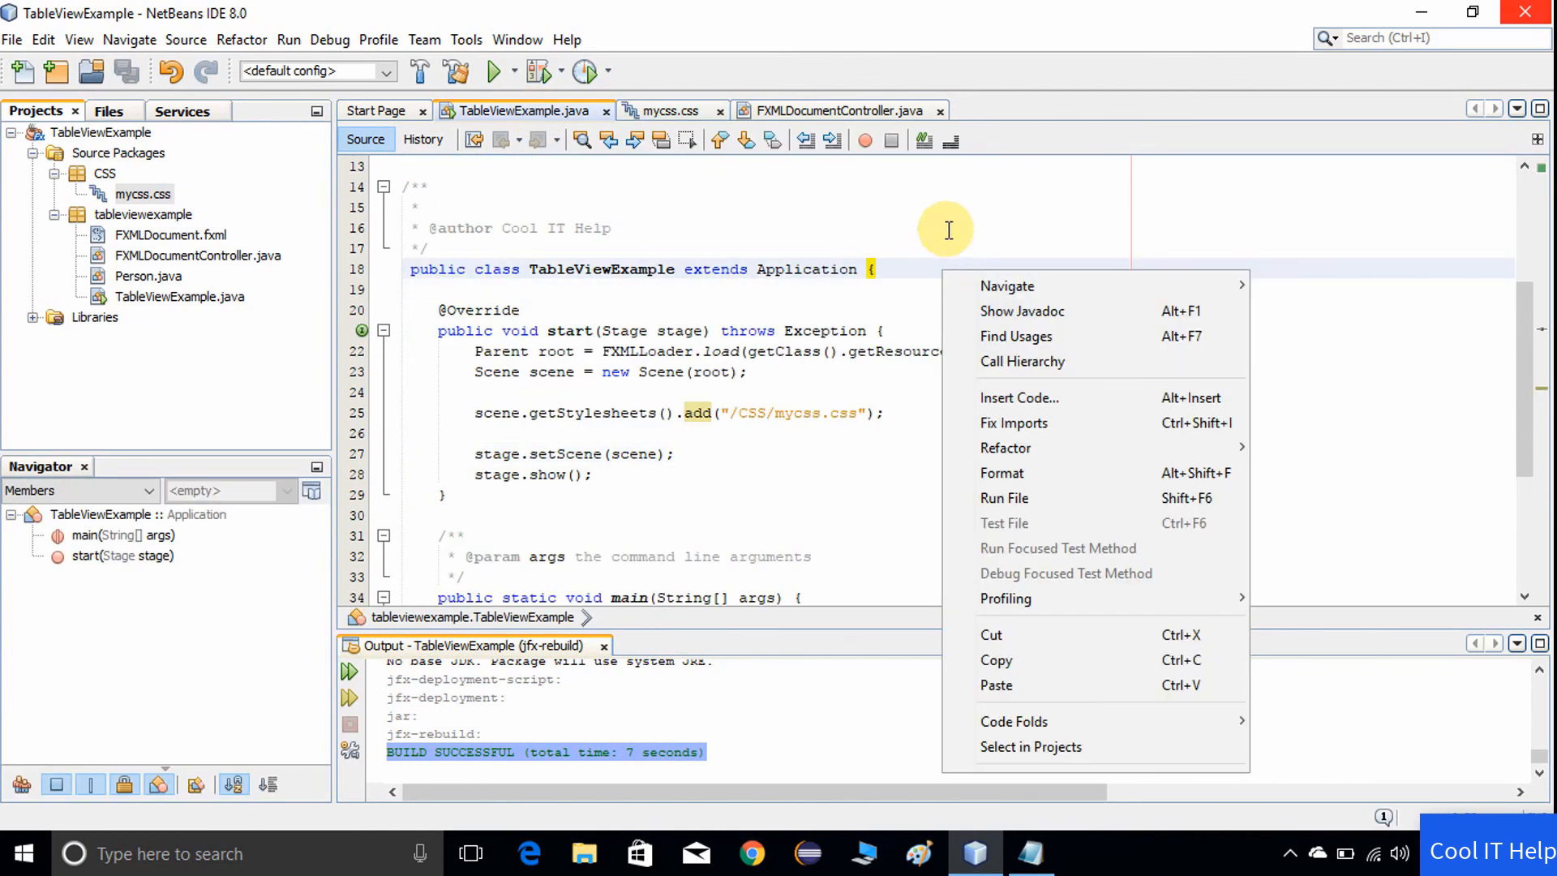
{"action": "mouse_move", "coordinate": [1004, 498]}
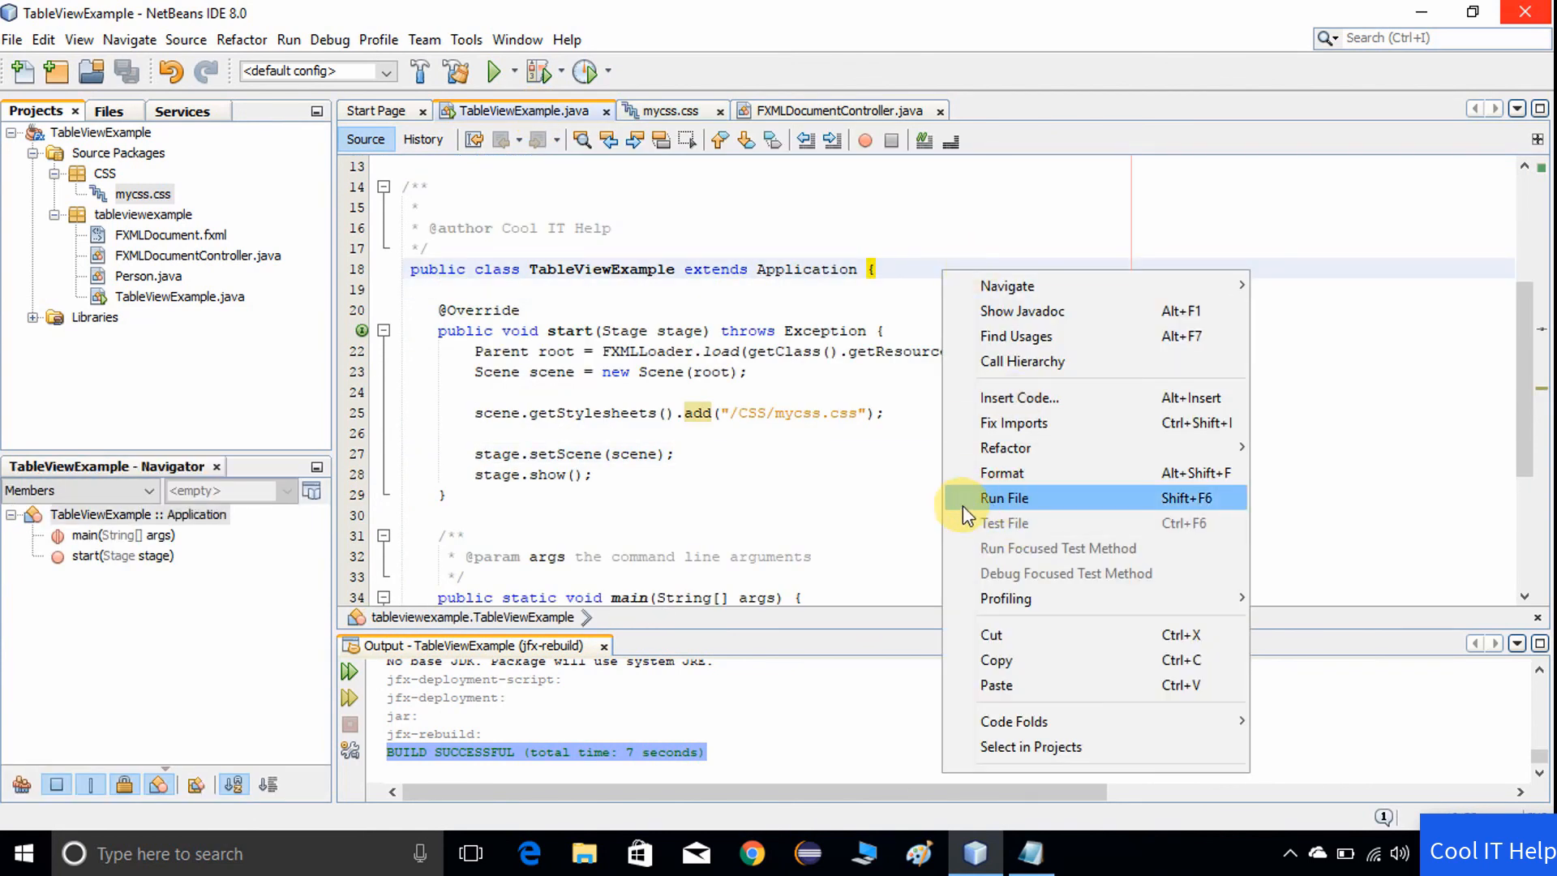
- Run TableViewExample so the styled table window appears with blue background and pink/green rows
{"action": "left_click", "coordinate": [1004, 498]}
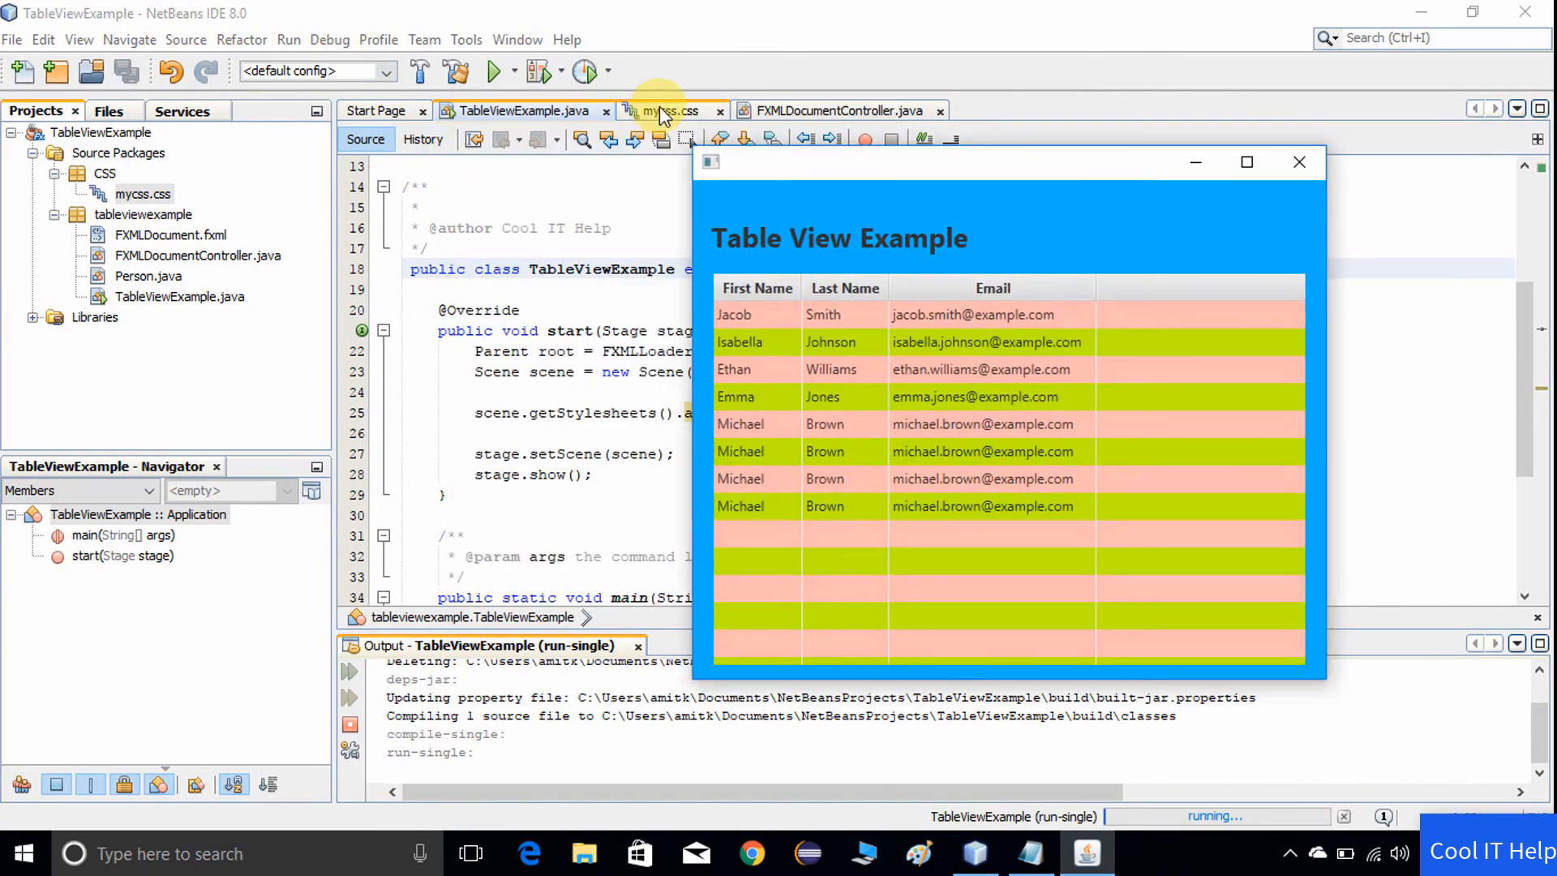
- In mycss.css, pick out the blue .root, odd-row and even-row colour rules matching the running table
{"action": "left_click", "coordinate": [667, 110]}
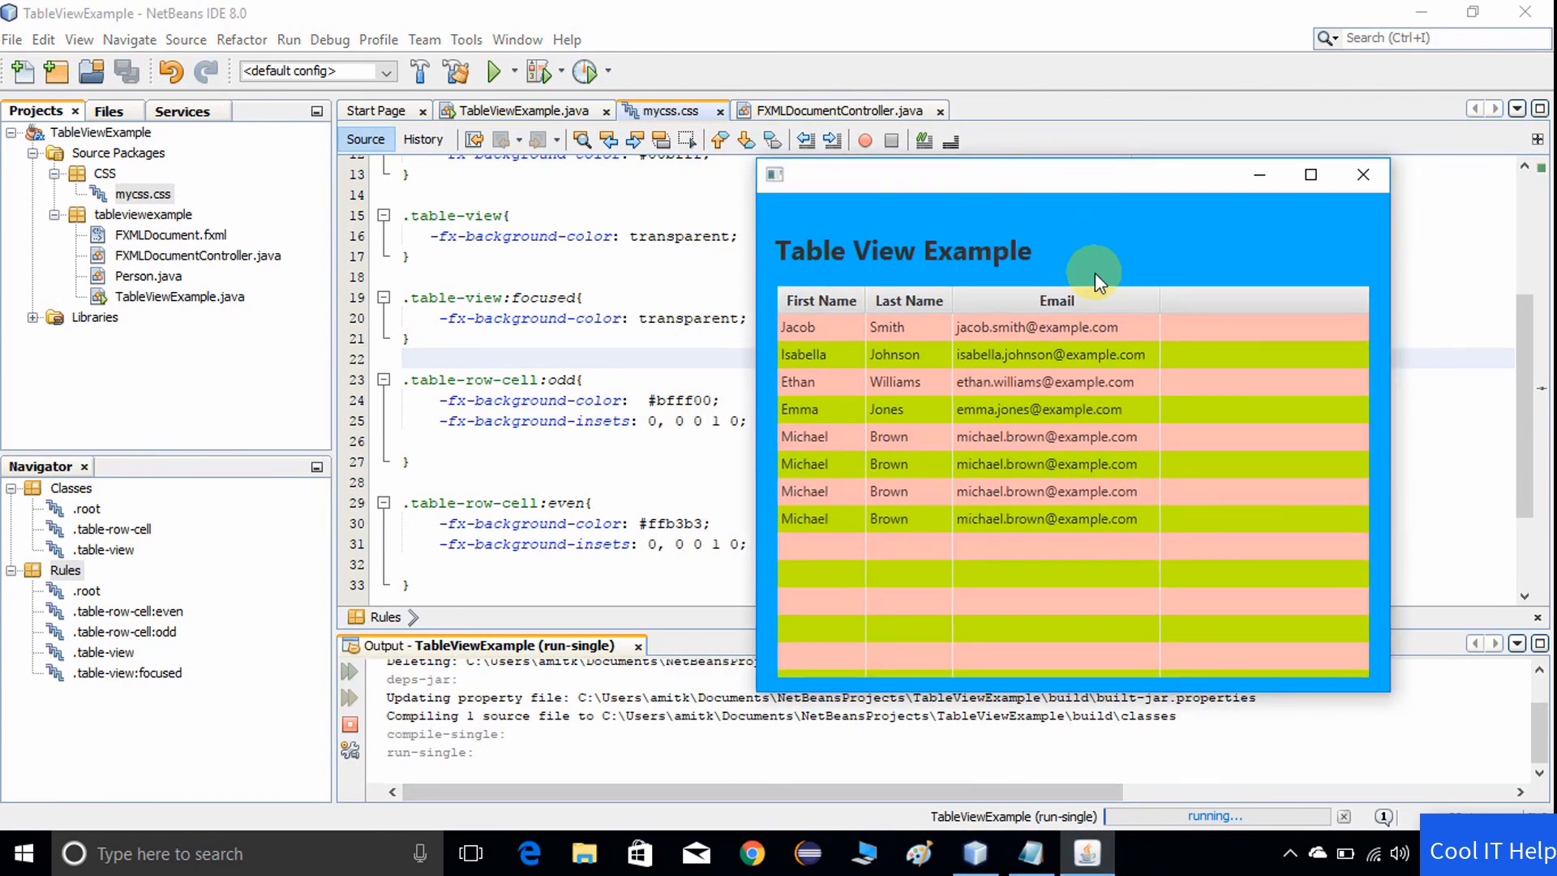
{"action": "mouse_move", "coordinate": [705, 256]}
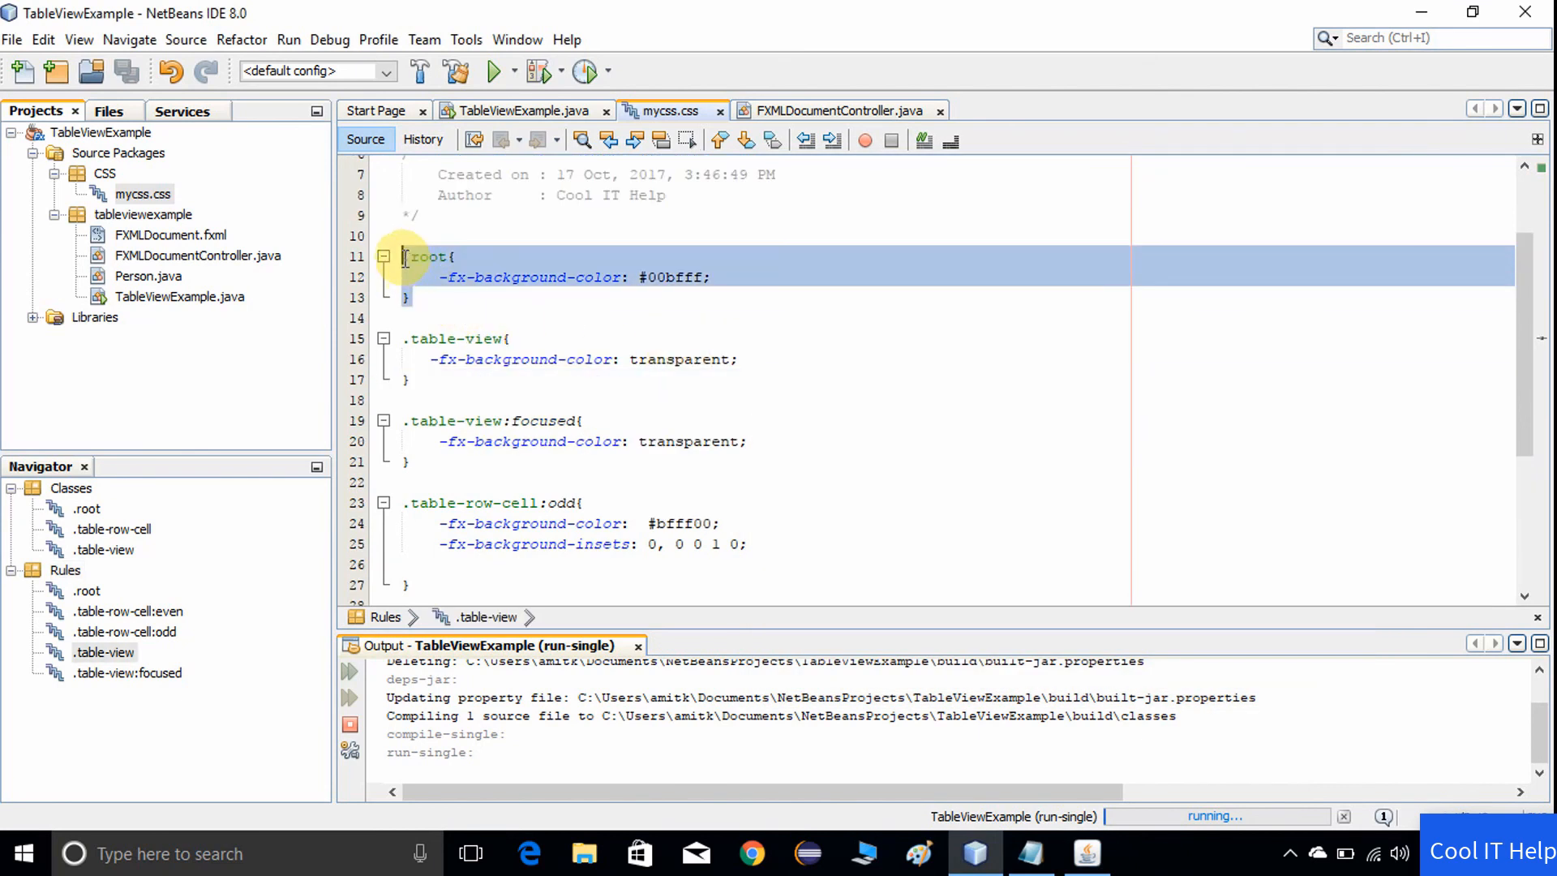
{"action": "left_click", "coordinate": [495, 70]}
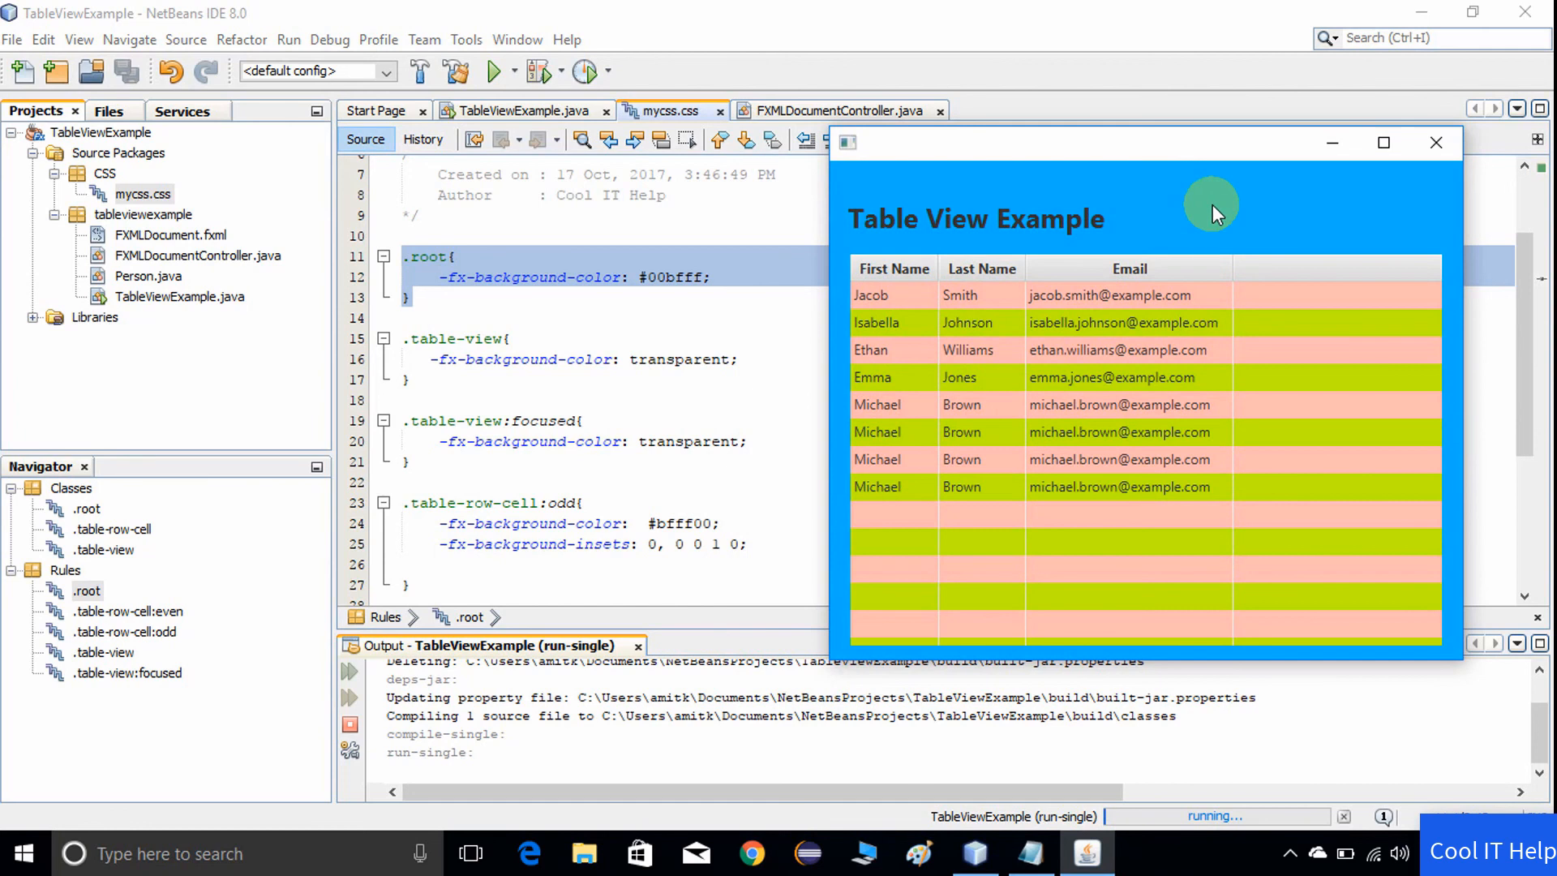
{"action": "mouse_move", "coordinate": [439, 497]}
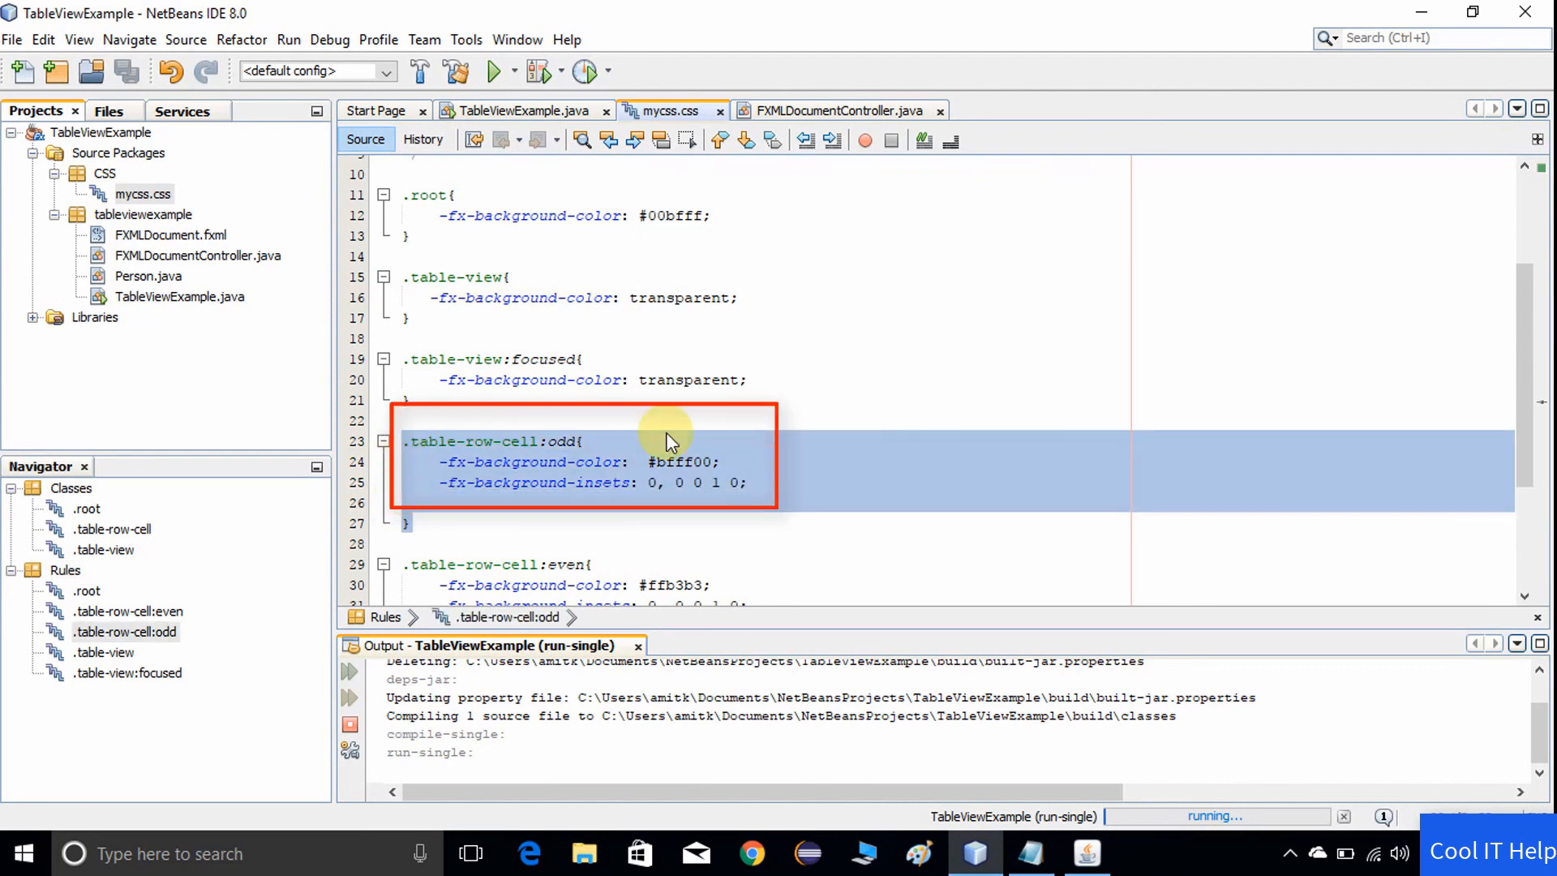
{"action": "left_click", "coordinate": [495, 70]}
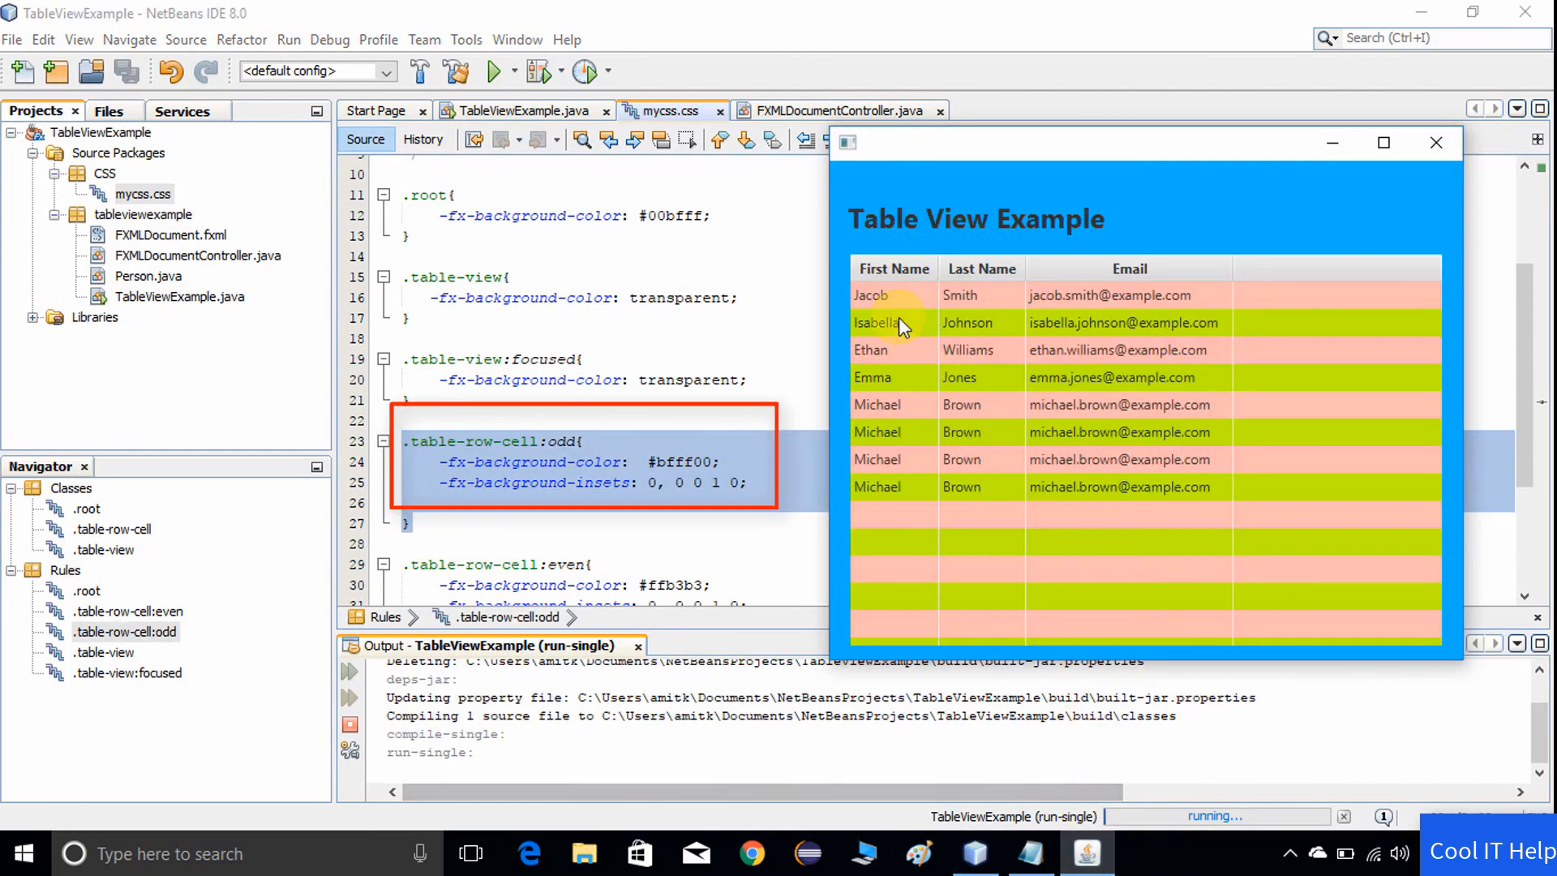
{"action": "mouse_move", "coordinate": [911, 500]}
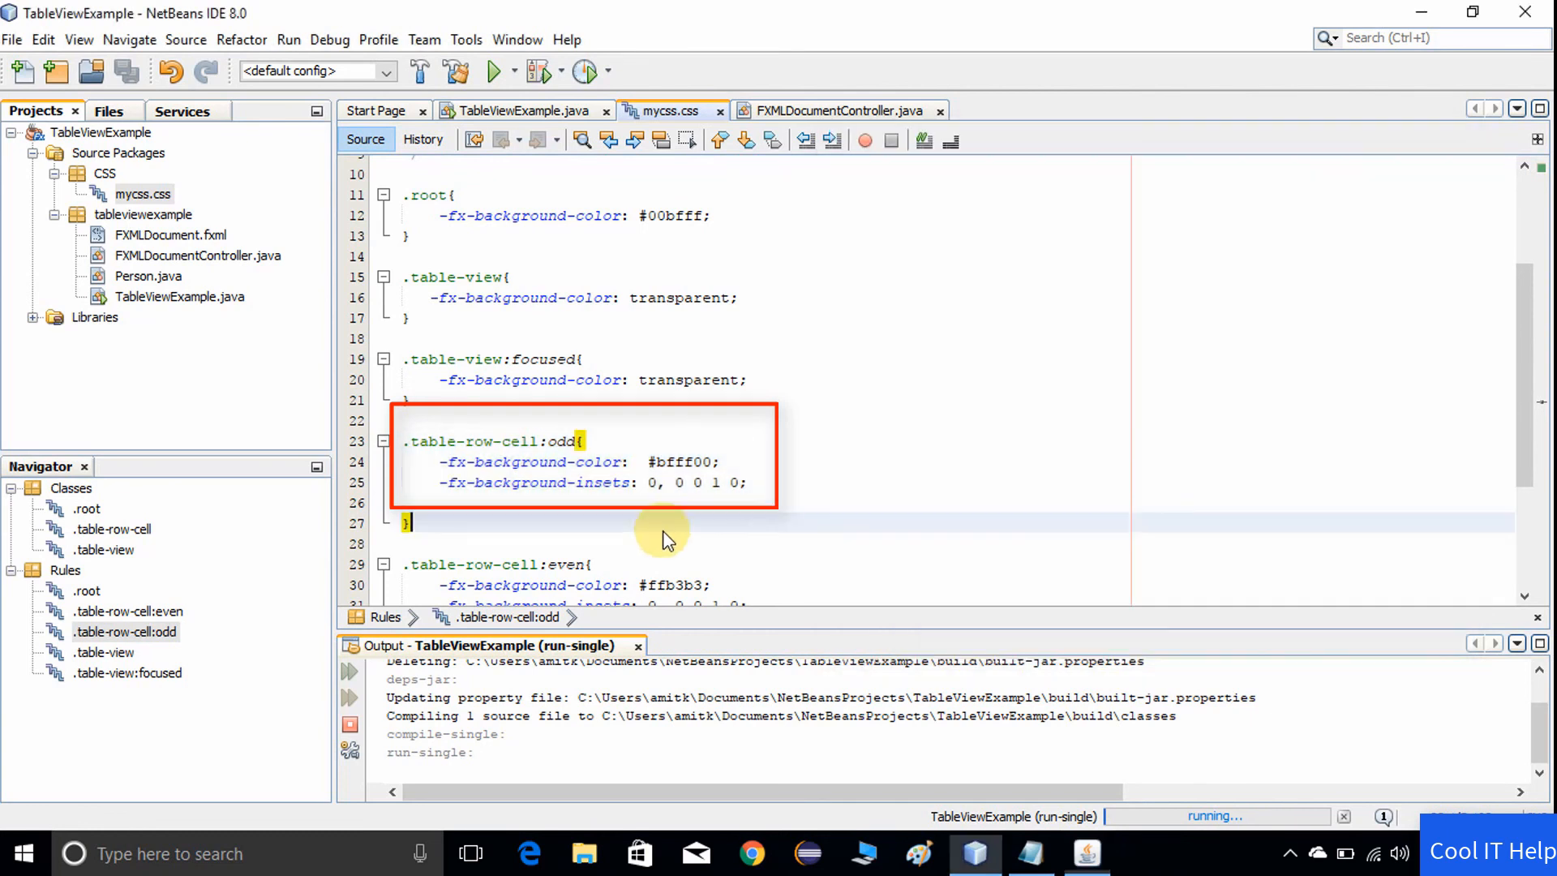
{"action": "scroll", "scroll_direction": "down", "scroll_amount": 3}
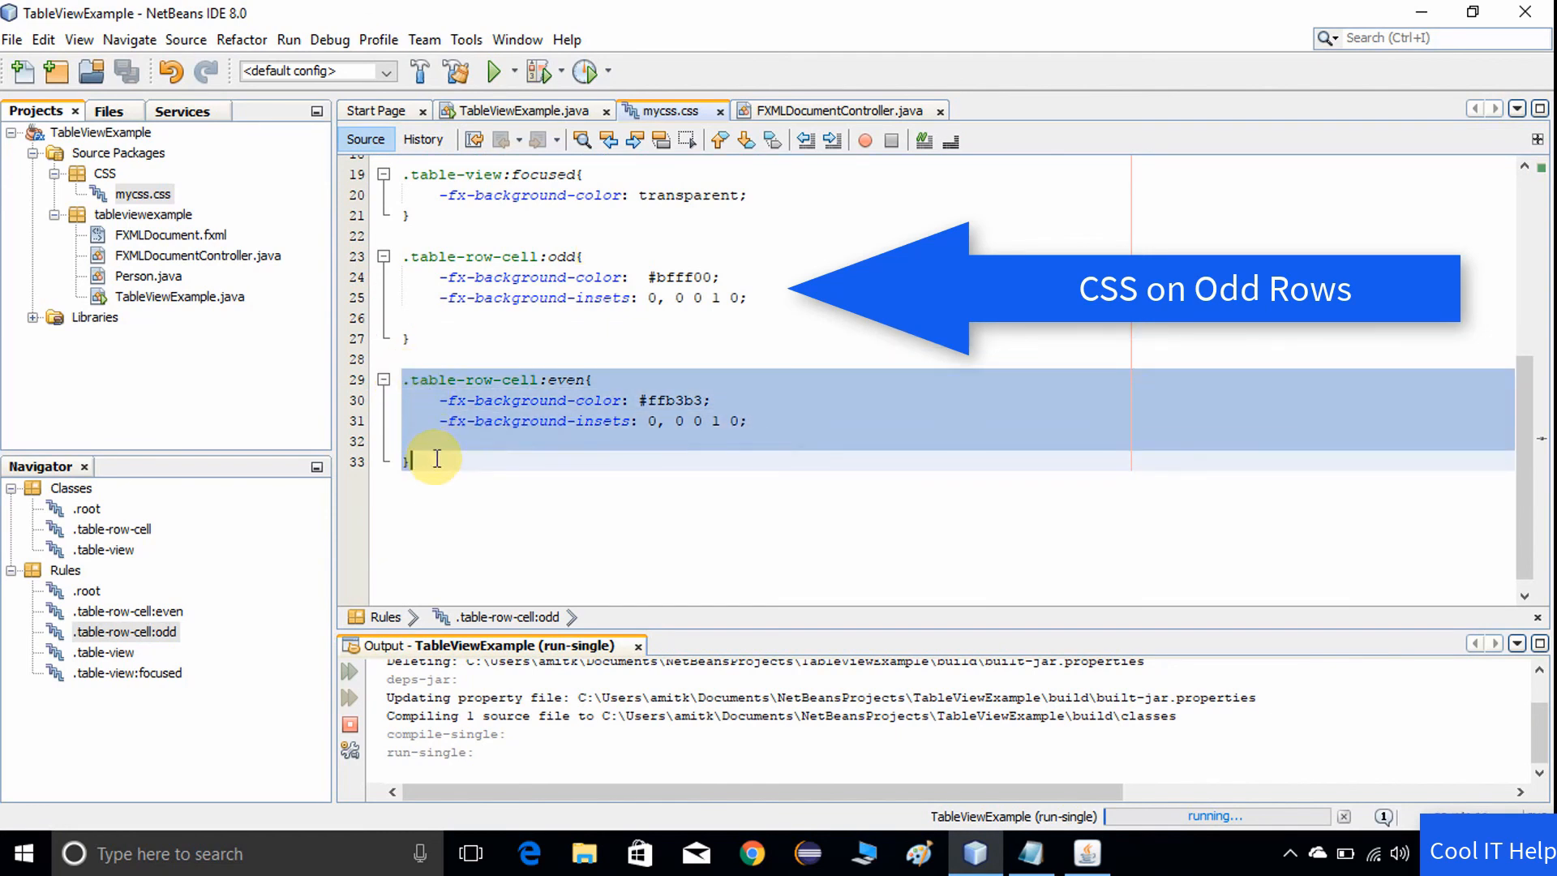
{"action": "left_click", "coordinate": [498, 70]}
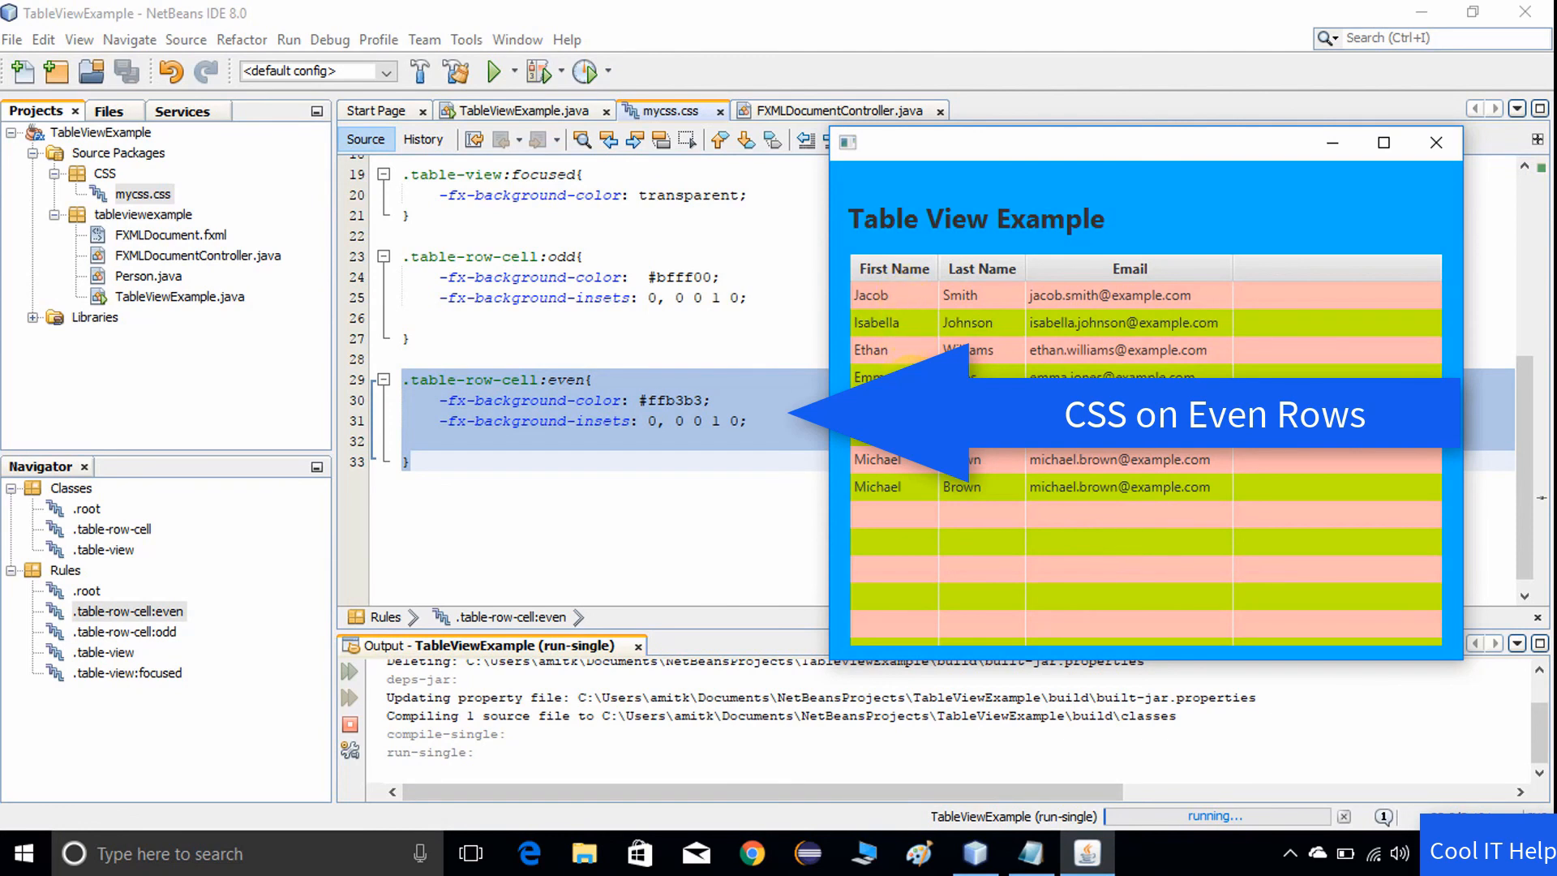
{"action": "mouse_move", "coordinate": [1444, 298]}
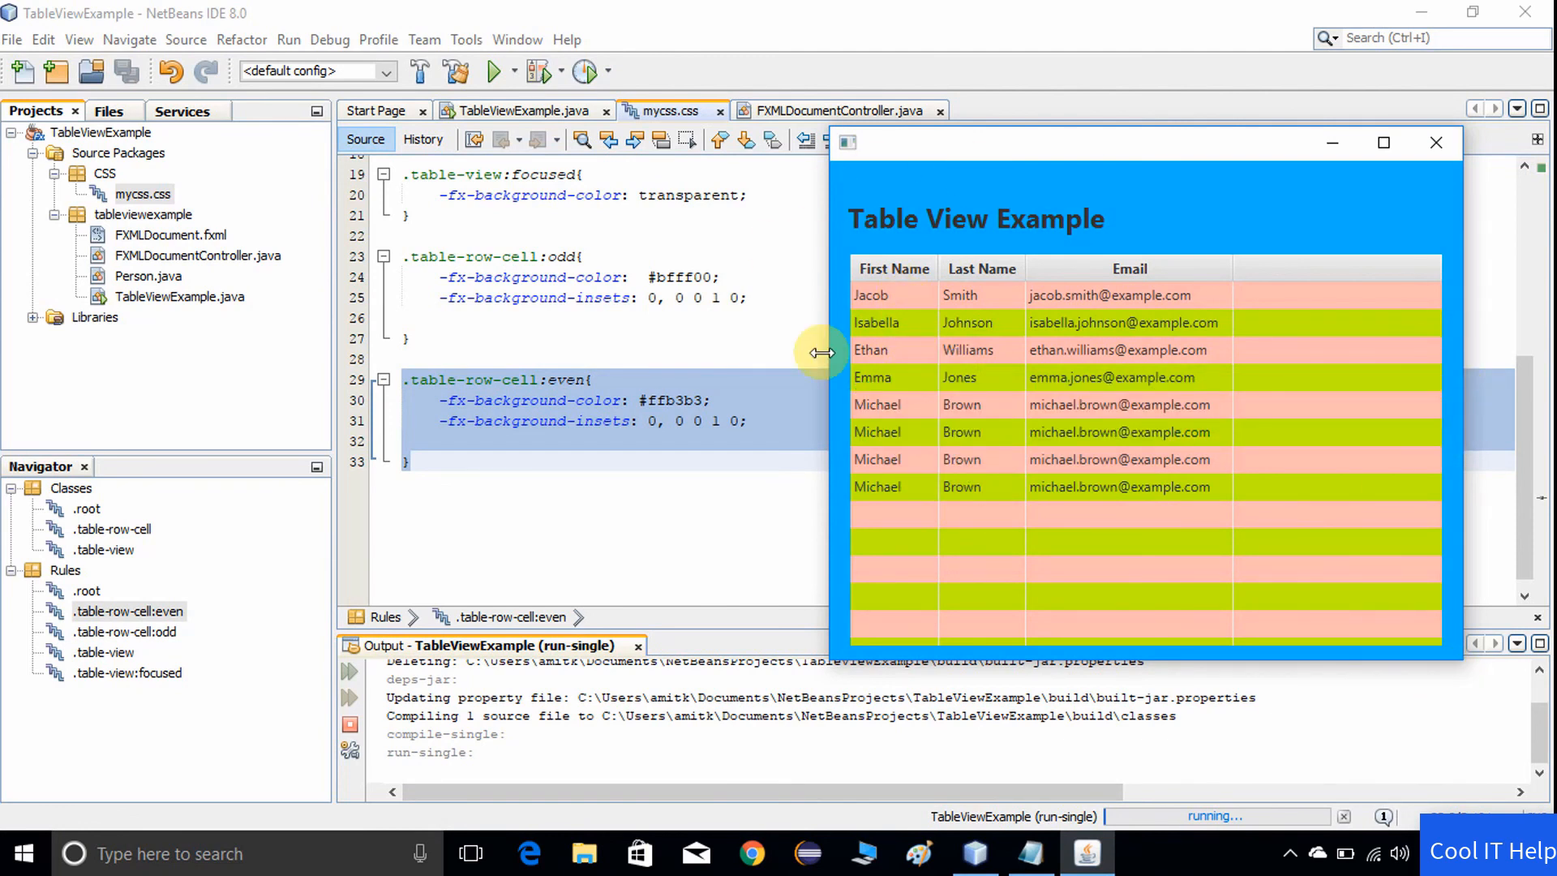
{"action": "mouse_move", "coordinate": [785, 467]}
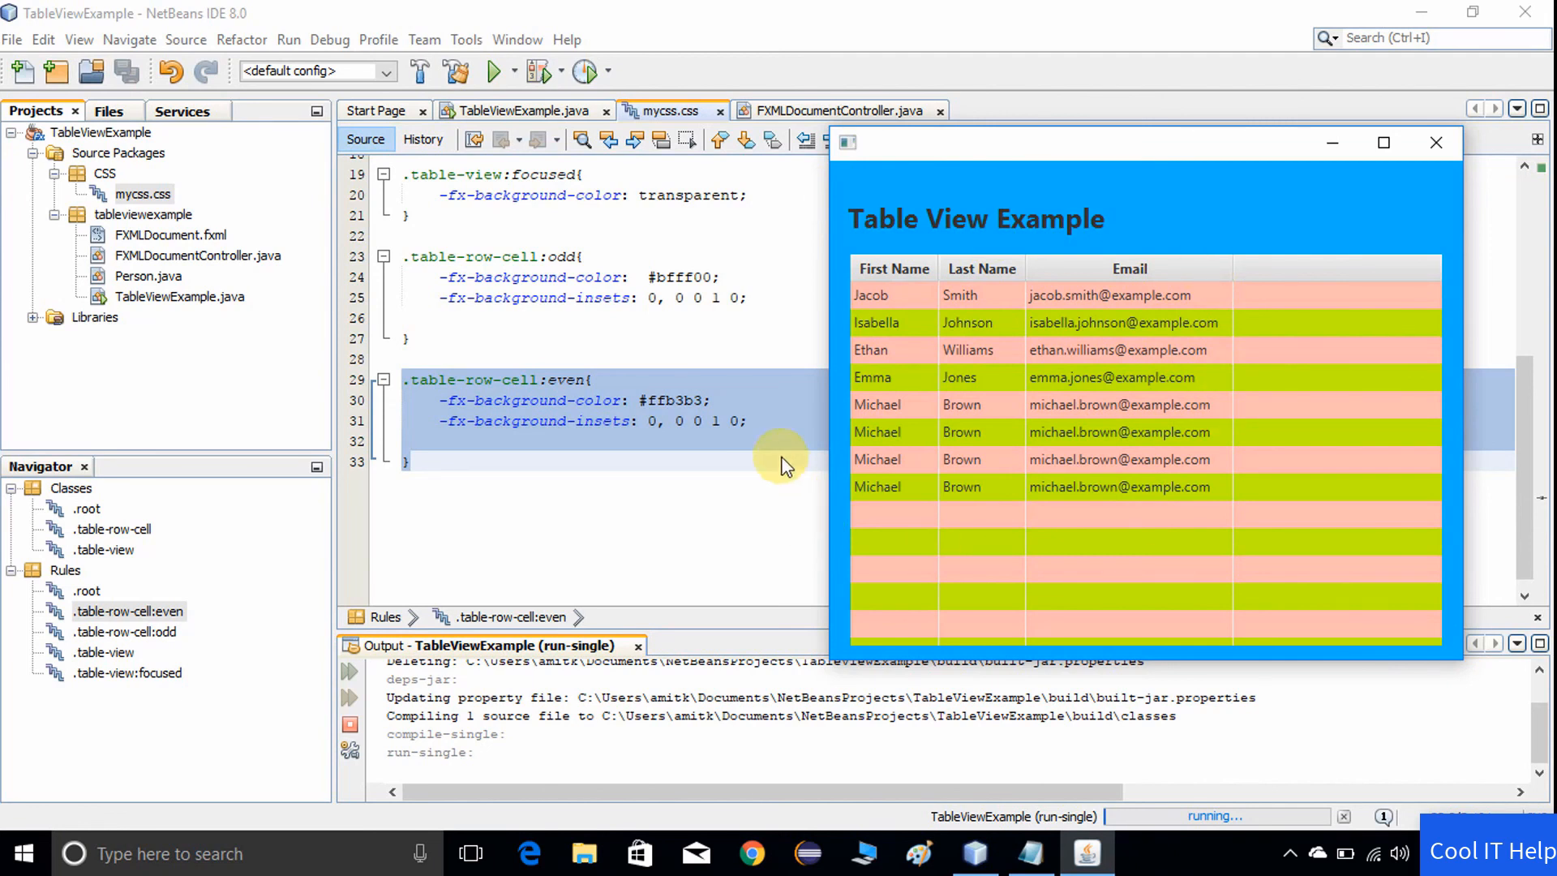
{"action": "mouse_move", "coordinate": [1011, 233]}
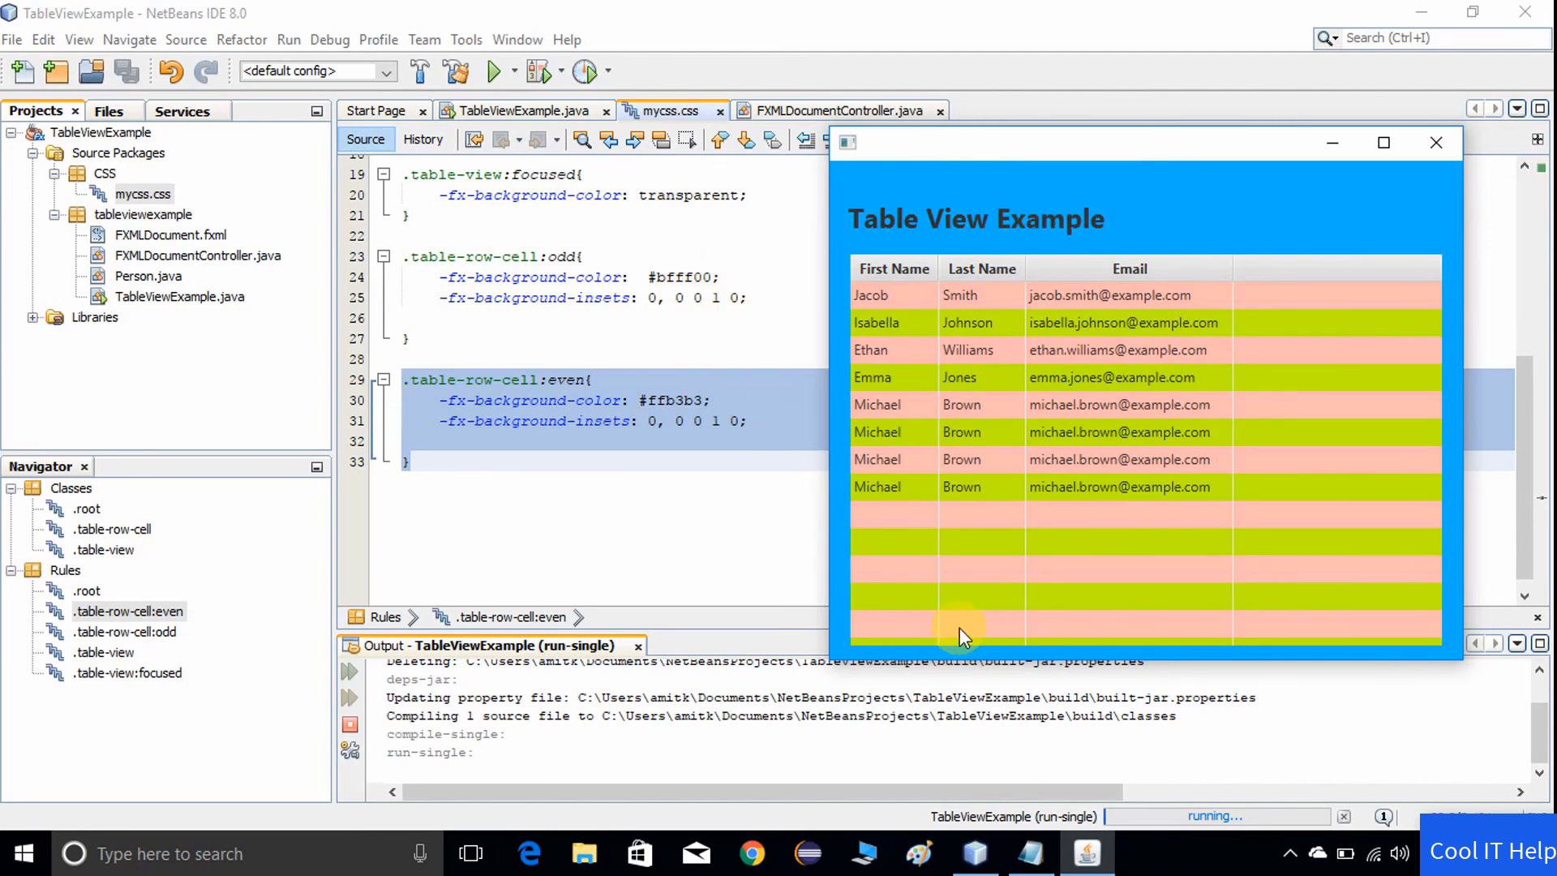
{"action": "mouse_move", "coordinate": [962, 550]}
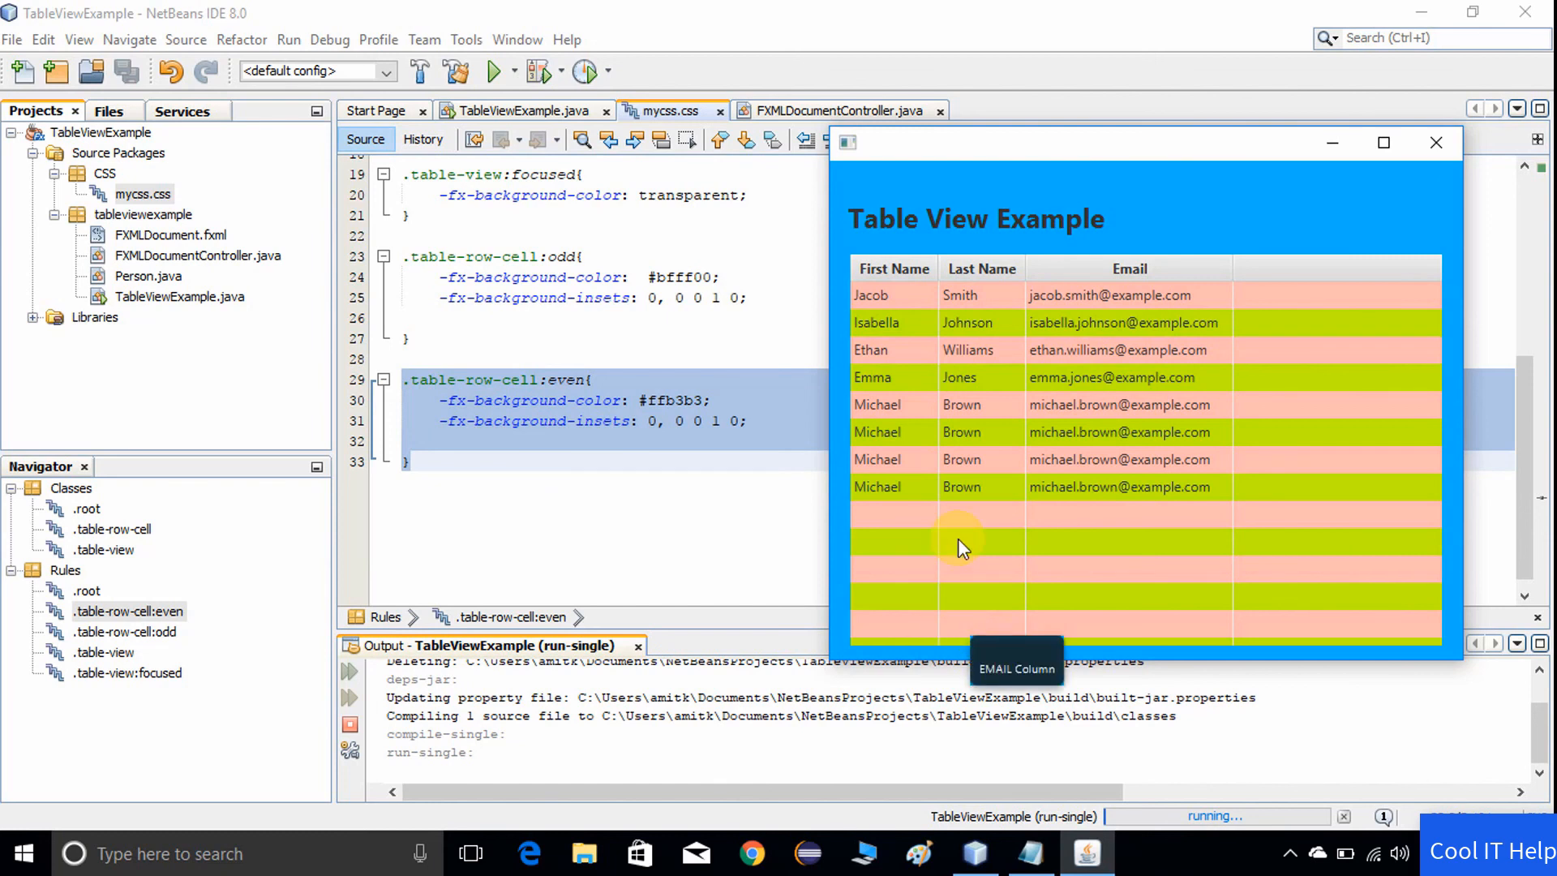
{"action": "mouse_move", "coordinate": [1174, 565]}
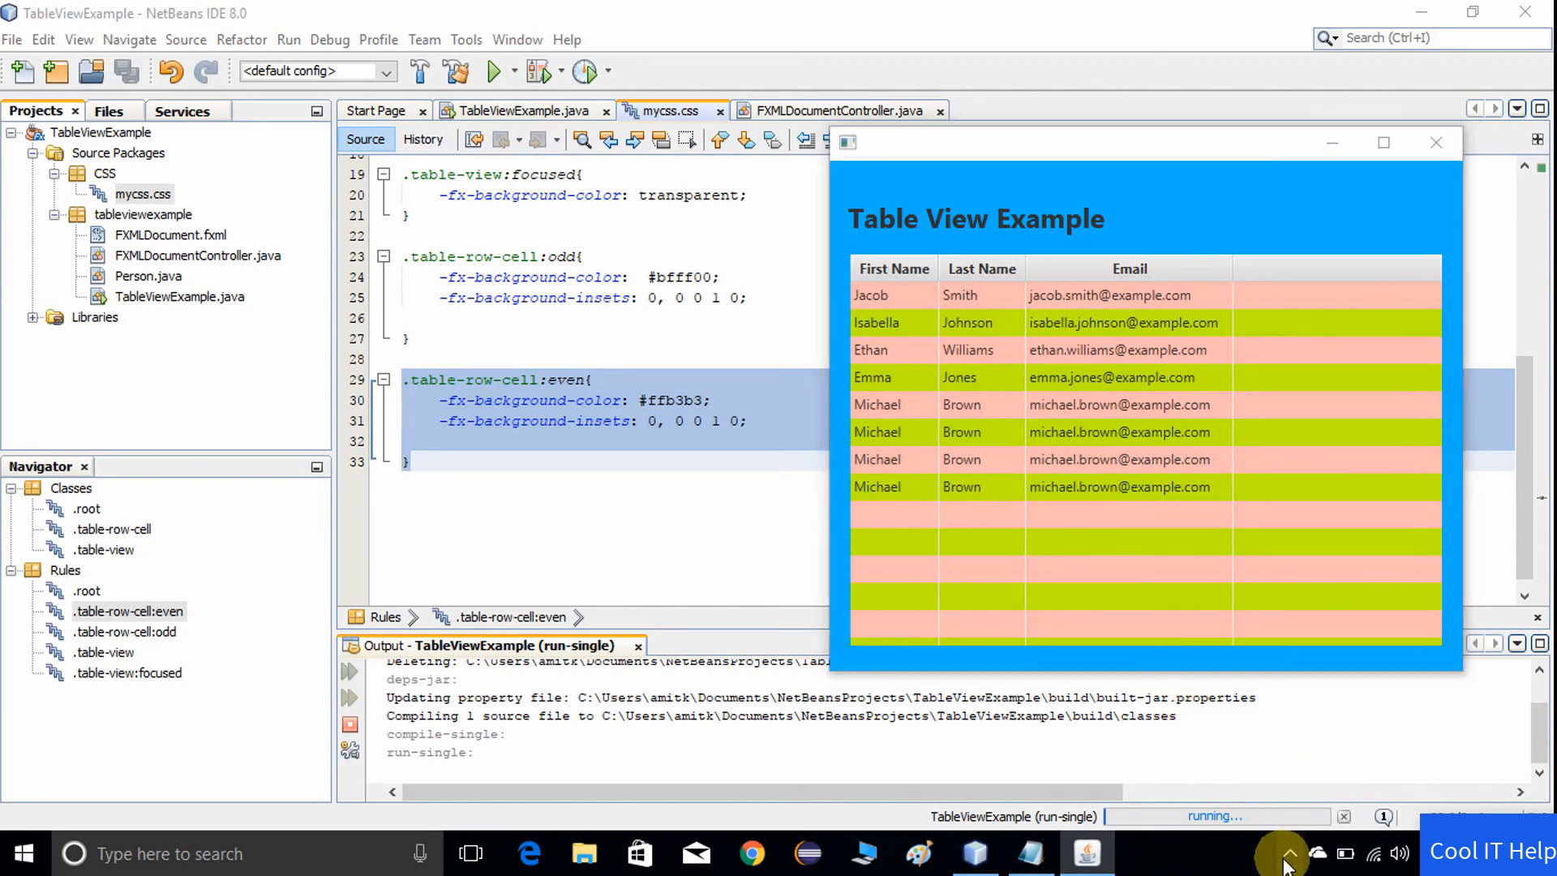
{"action": "mouse_move", "coordinate": [1178, 673]}
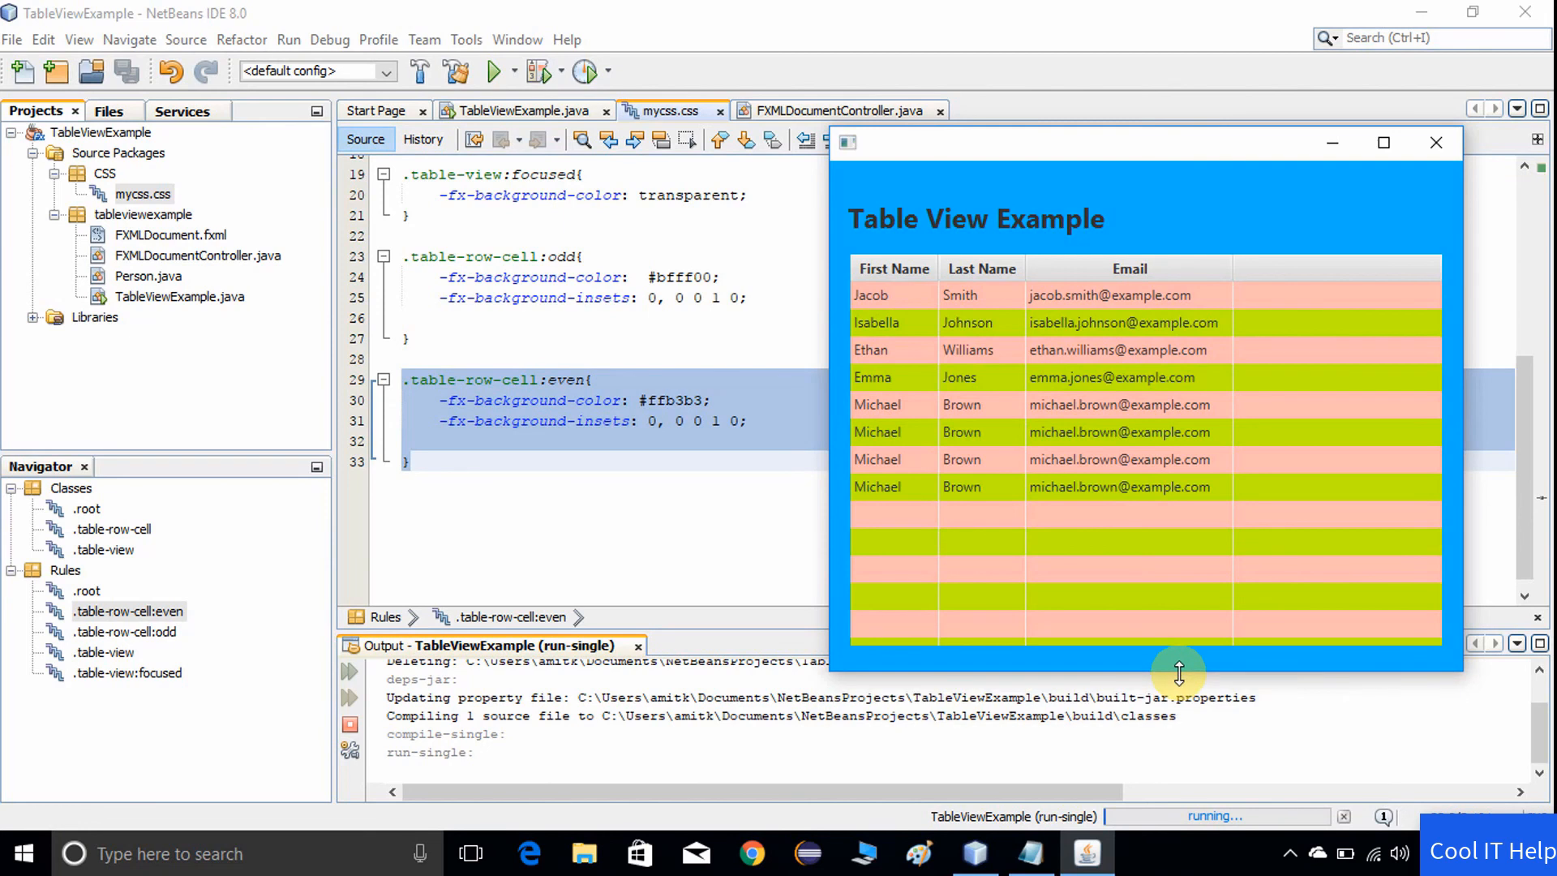
{"action": "mouse_move", "coordinate": [1325, 774]}
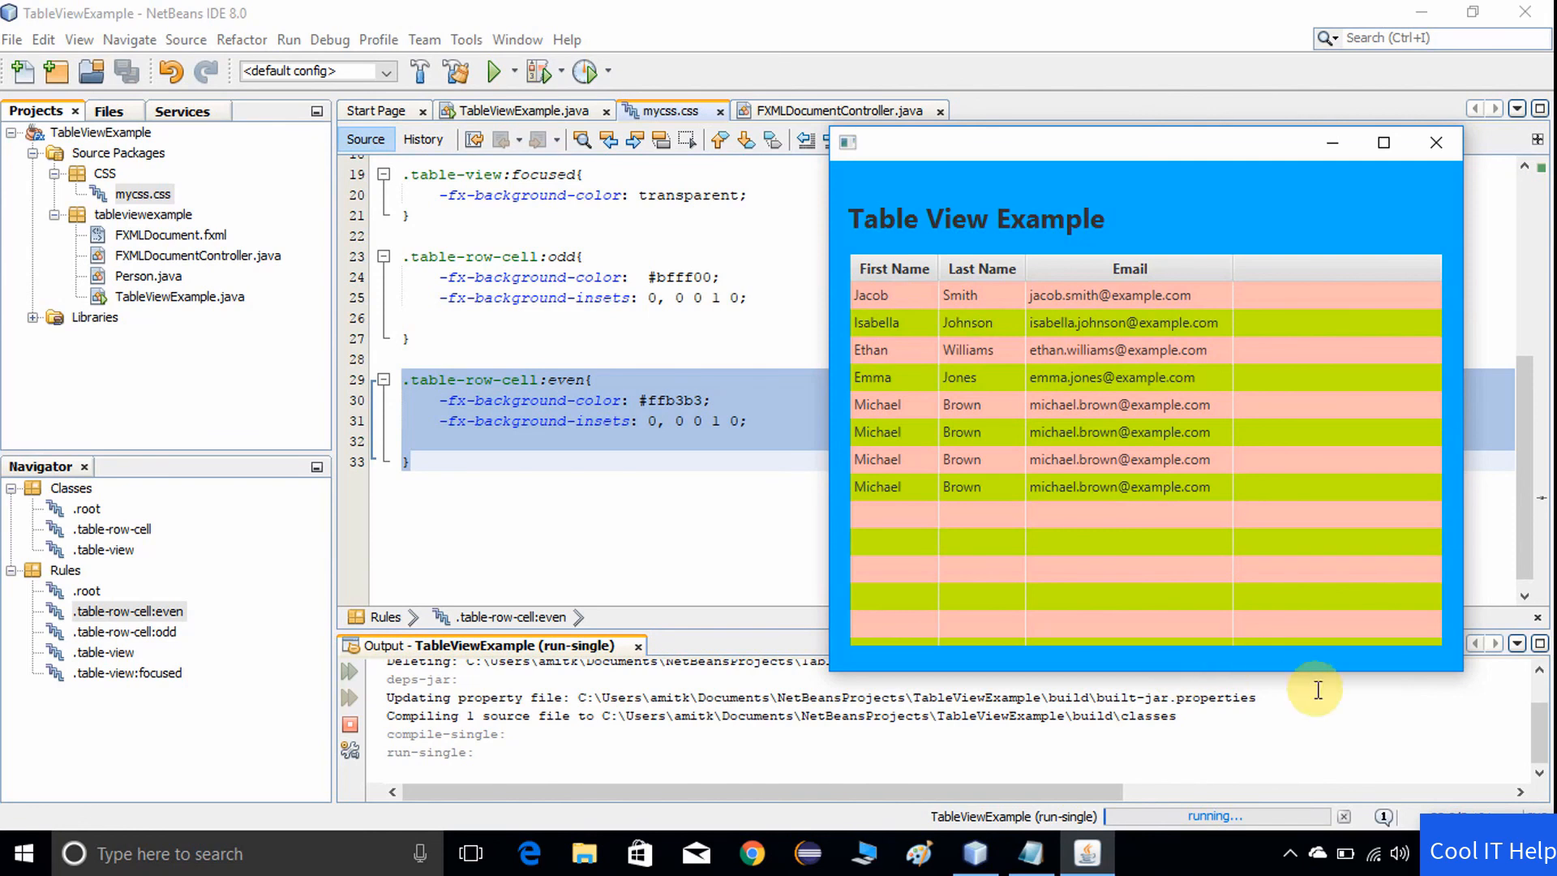
{"action": "mouse_move", "coordinate": [1249, 832]}
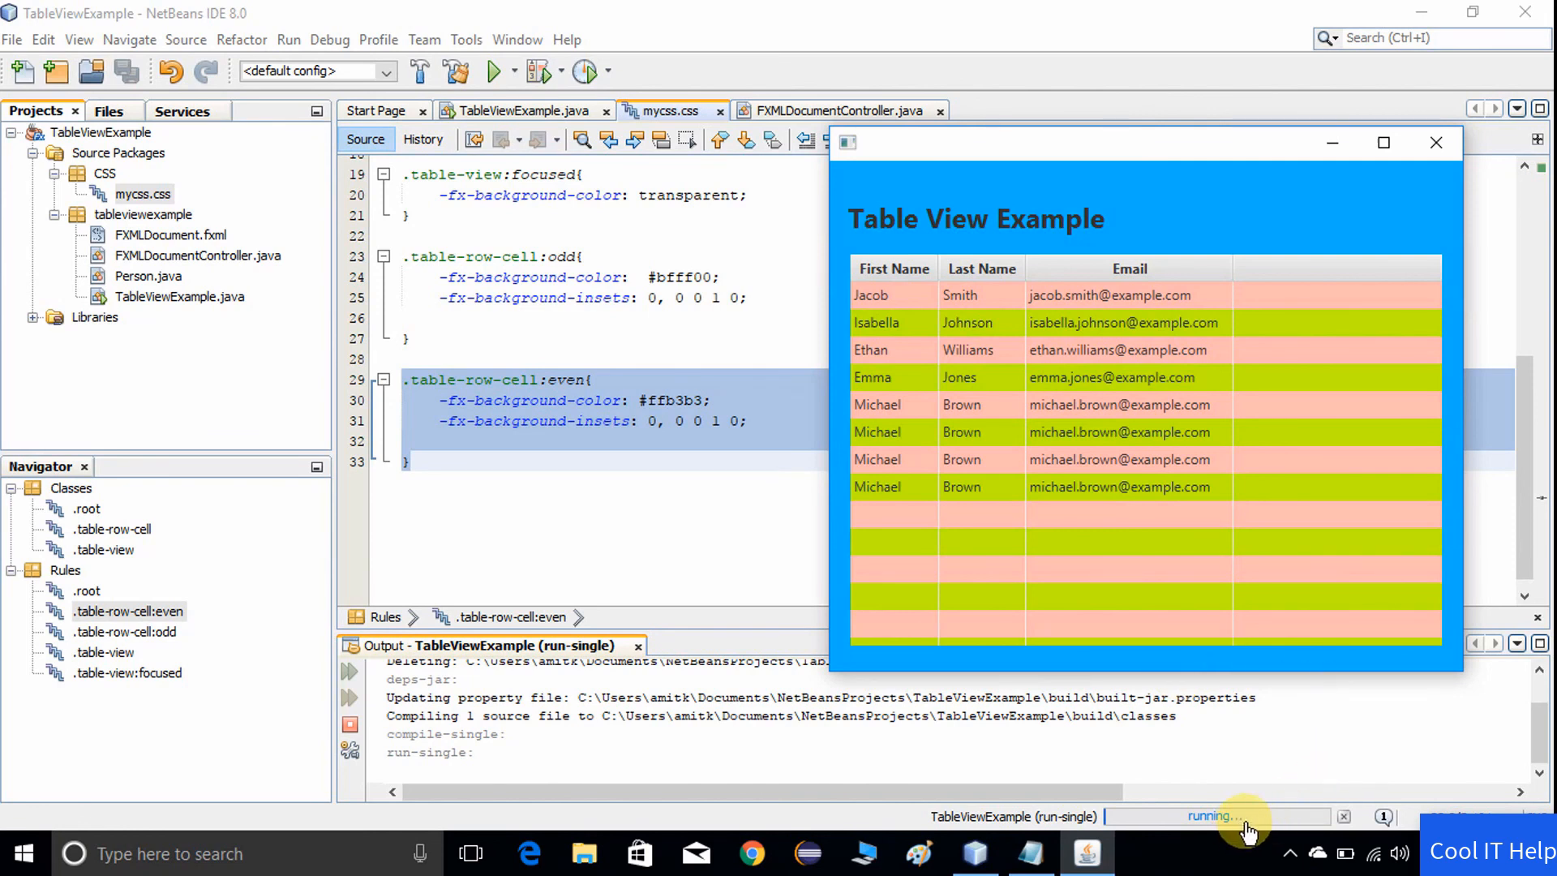